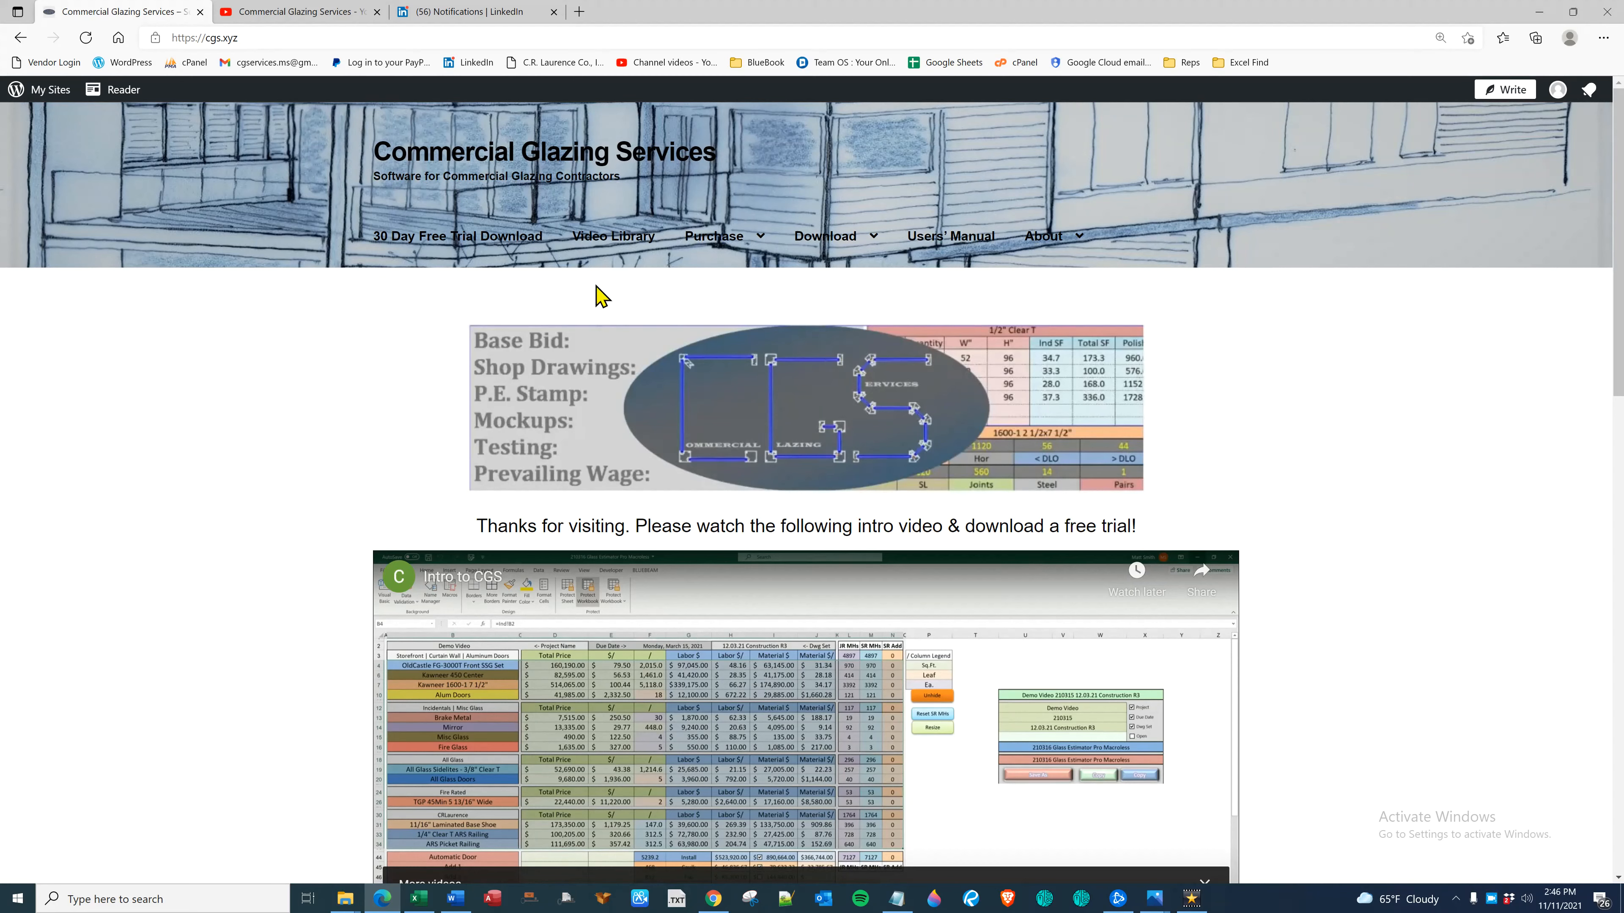
Navigate to the Commercial Glazing Services Video Library page of tutorial videos
{"action": "left_click", "coordinate": [1046, 236]}
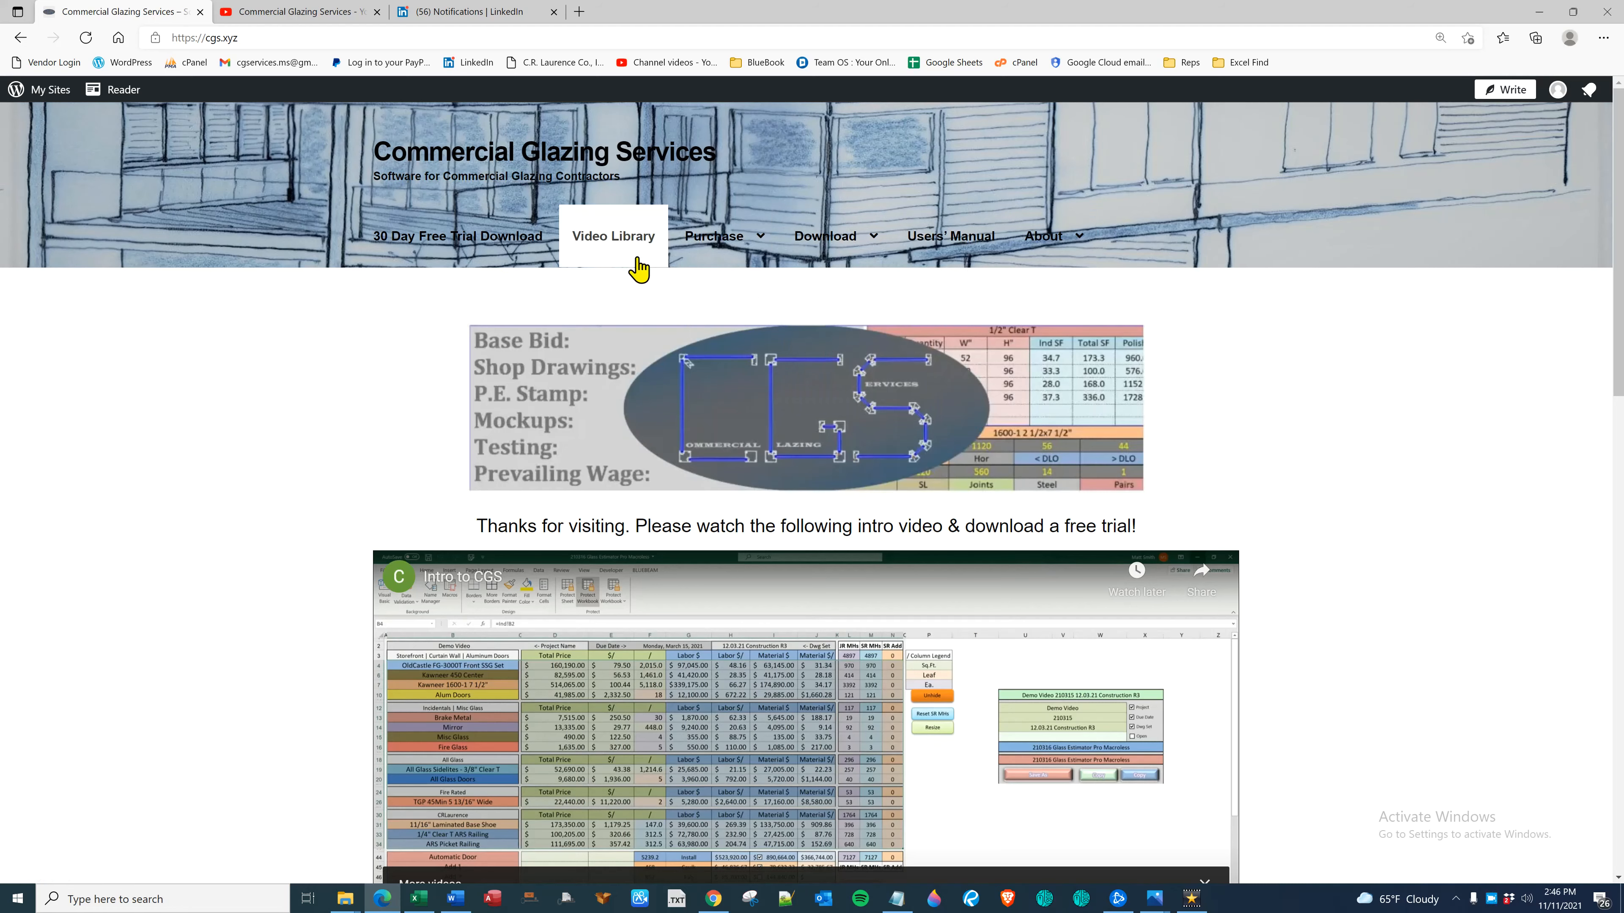
{"action": "left_click", "coordinate": [612, 235]}
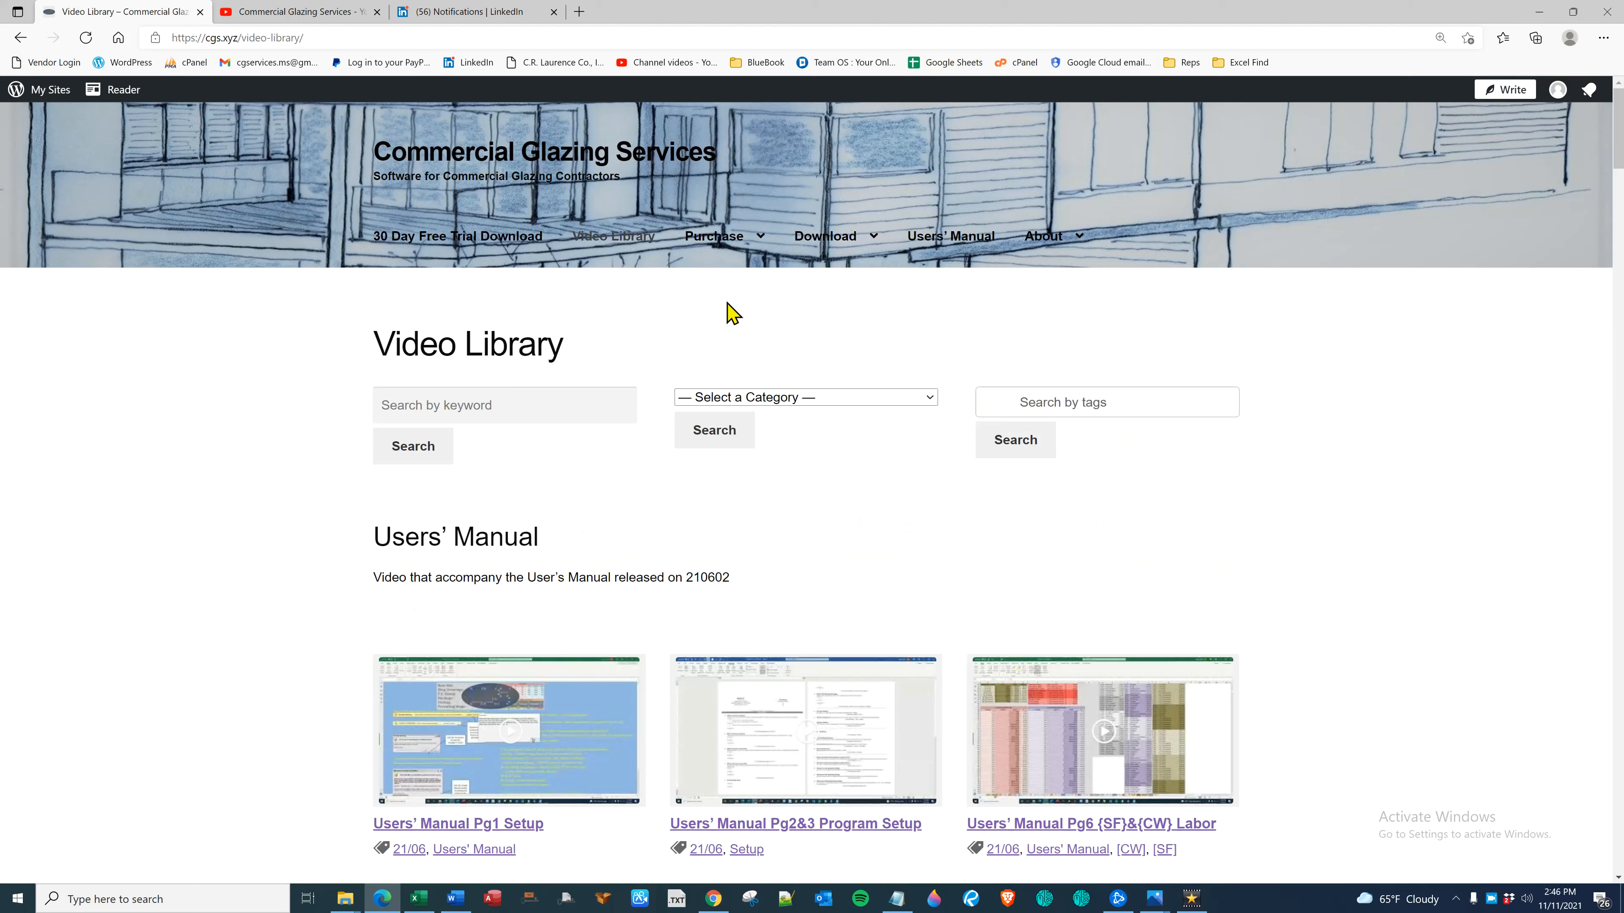
{"action": "mouse_move", "coordinate": [693, 321]}
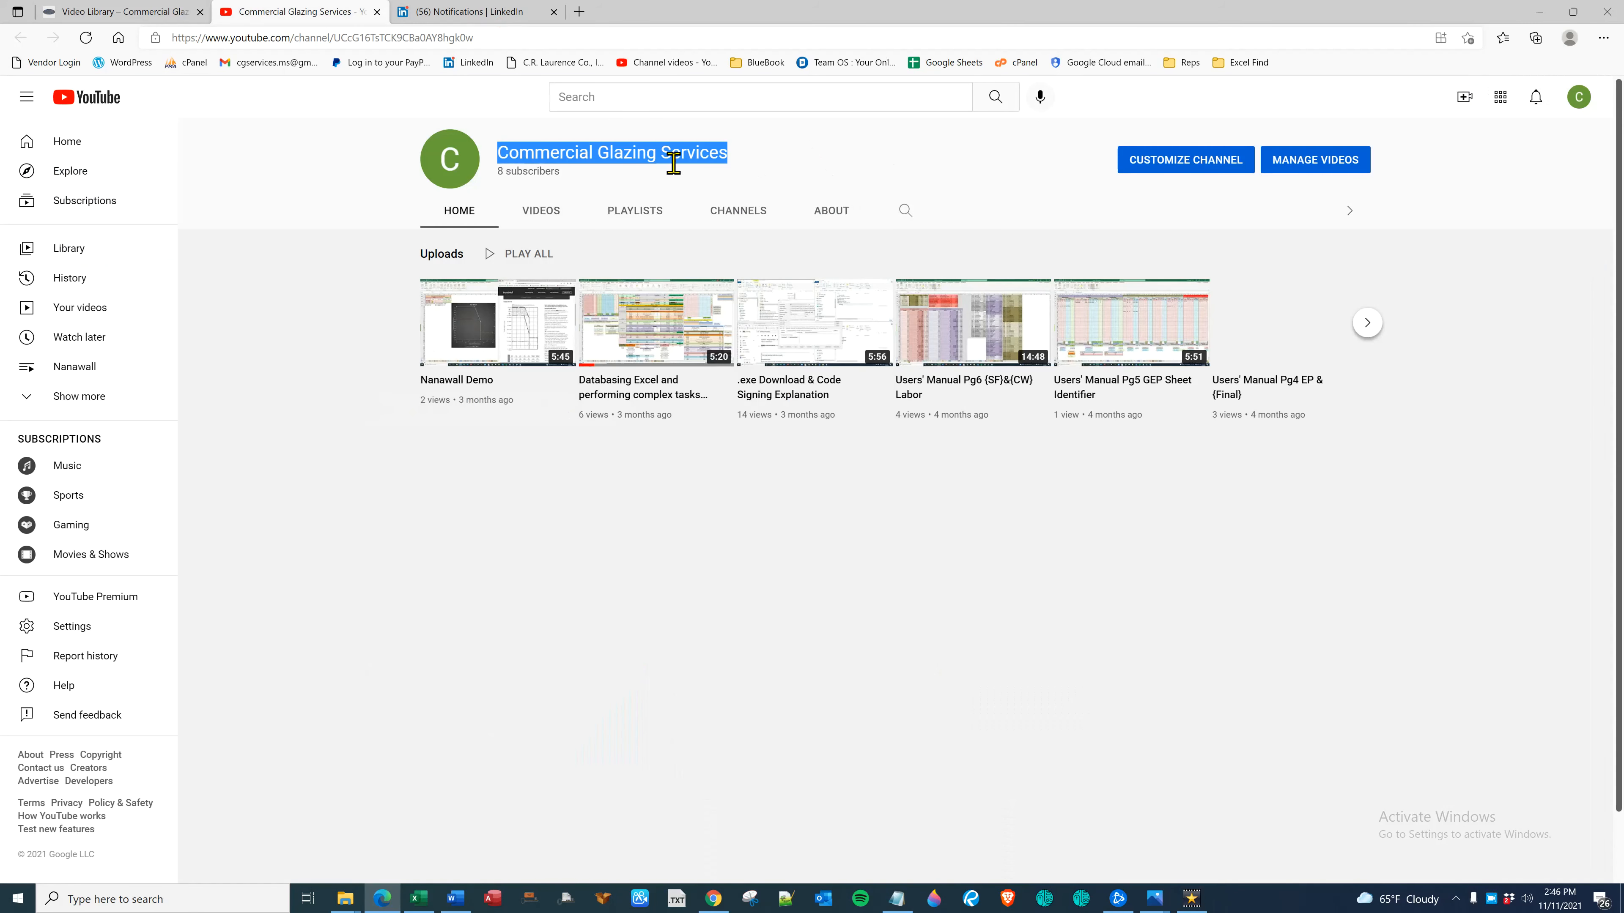
{"action": "mouse_move", "coordinate": [415, 118]}
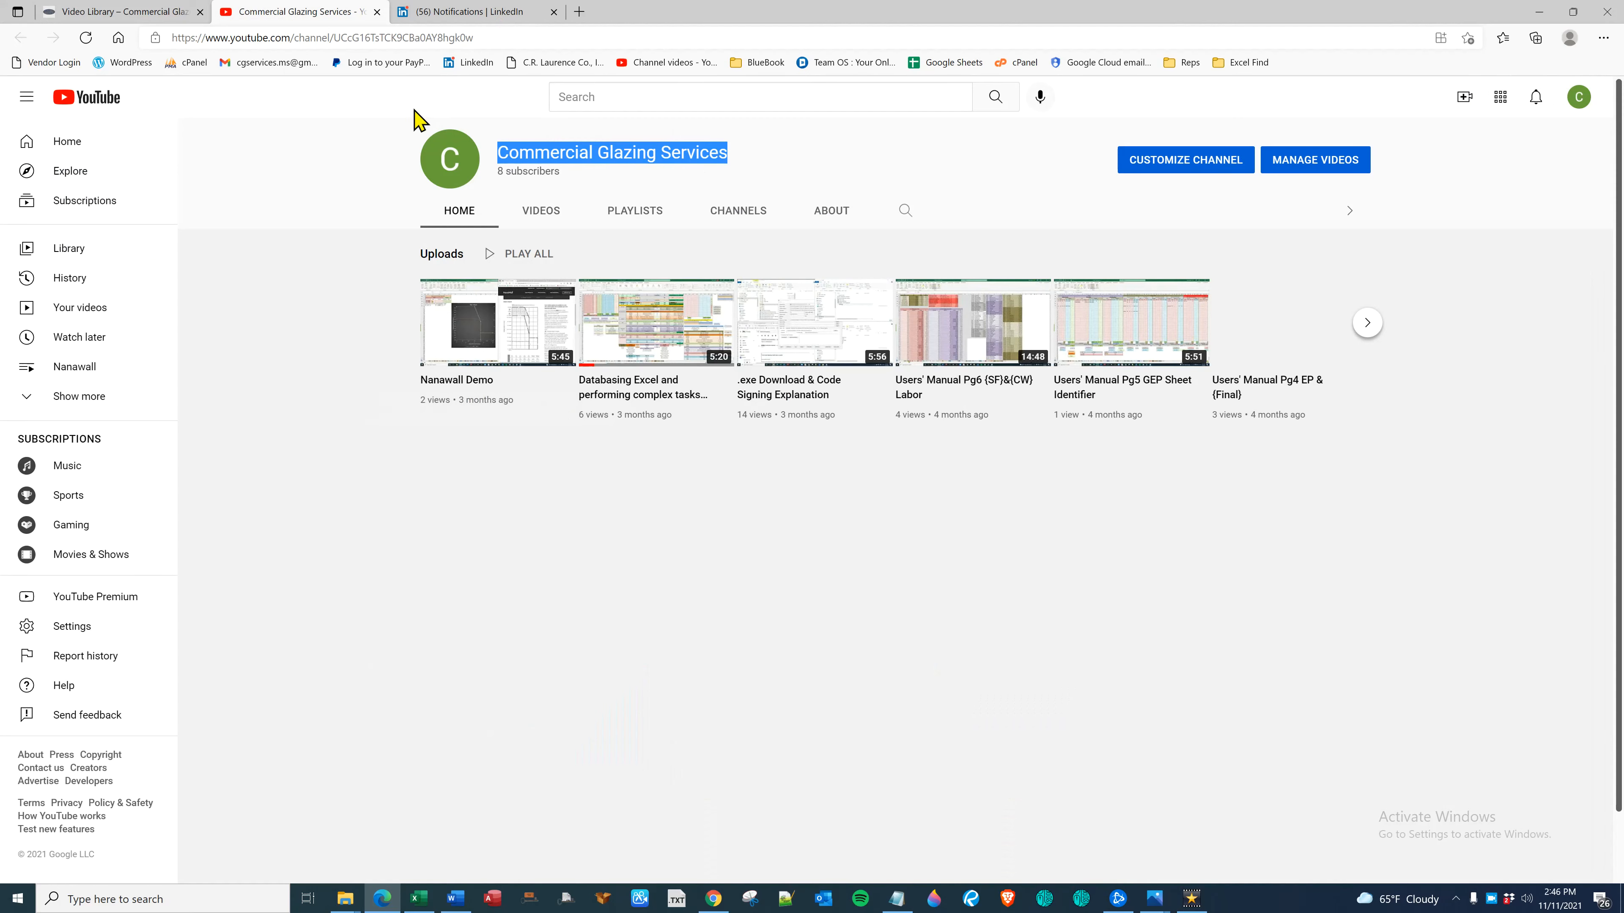
Switch from the YouTube channel page to the 211111 GEP Demo workbook's Final sheet
{"action": "left_click", "coordinate": [476, 11]}
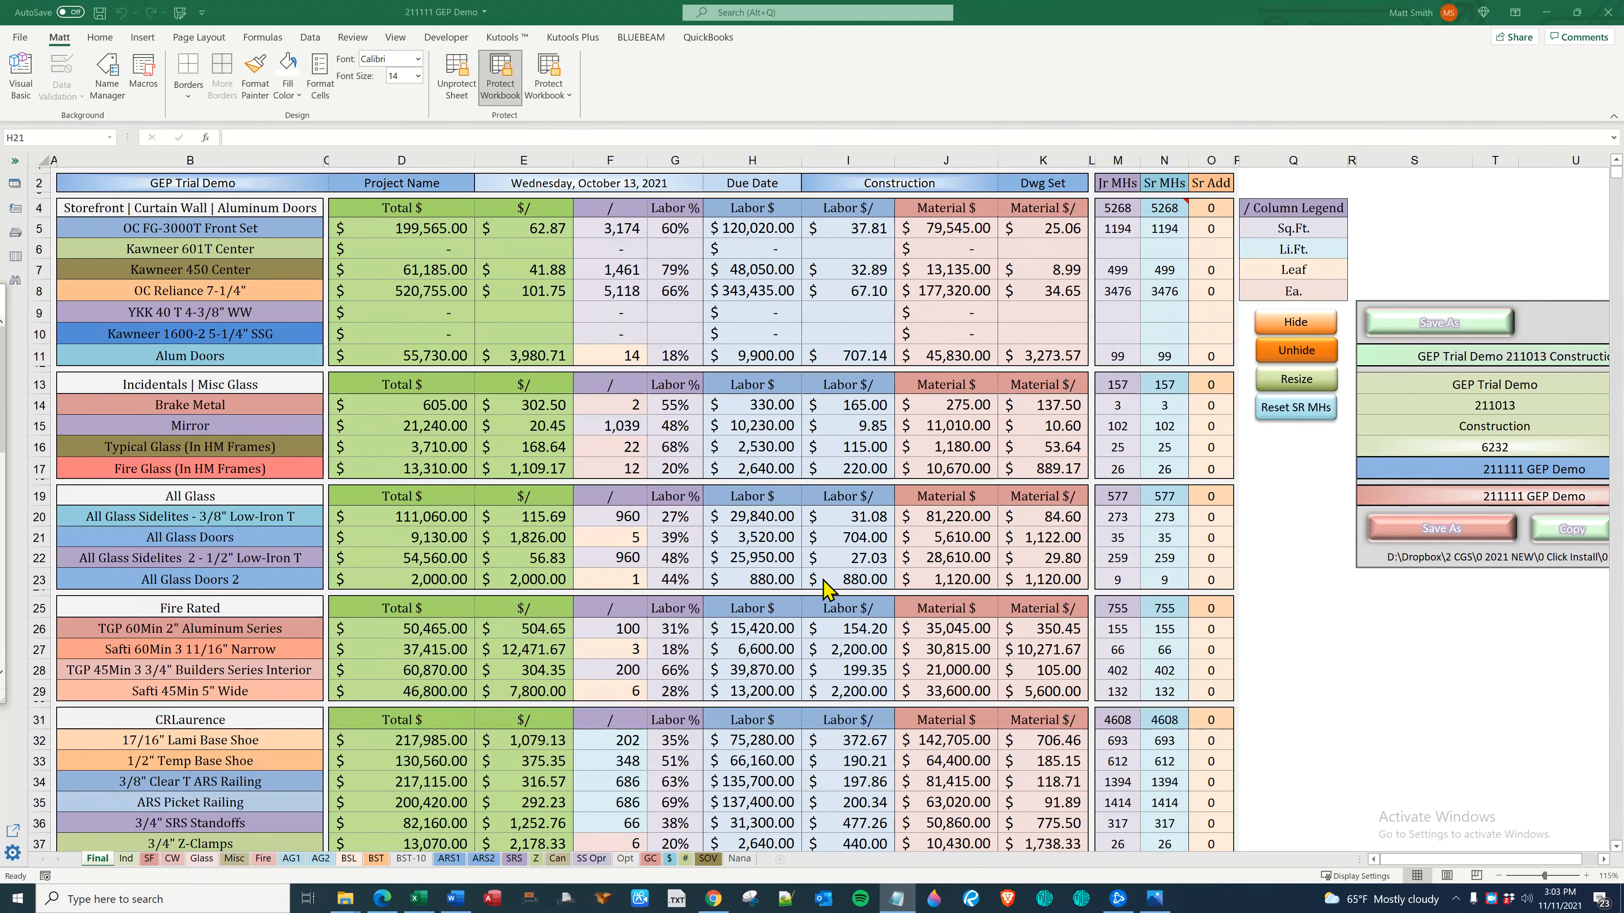
{"action": "mouse_move", "coordinate": [678, 575]}
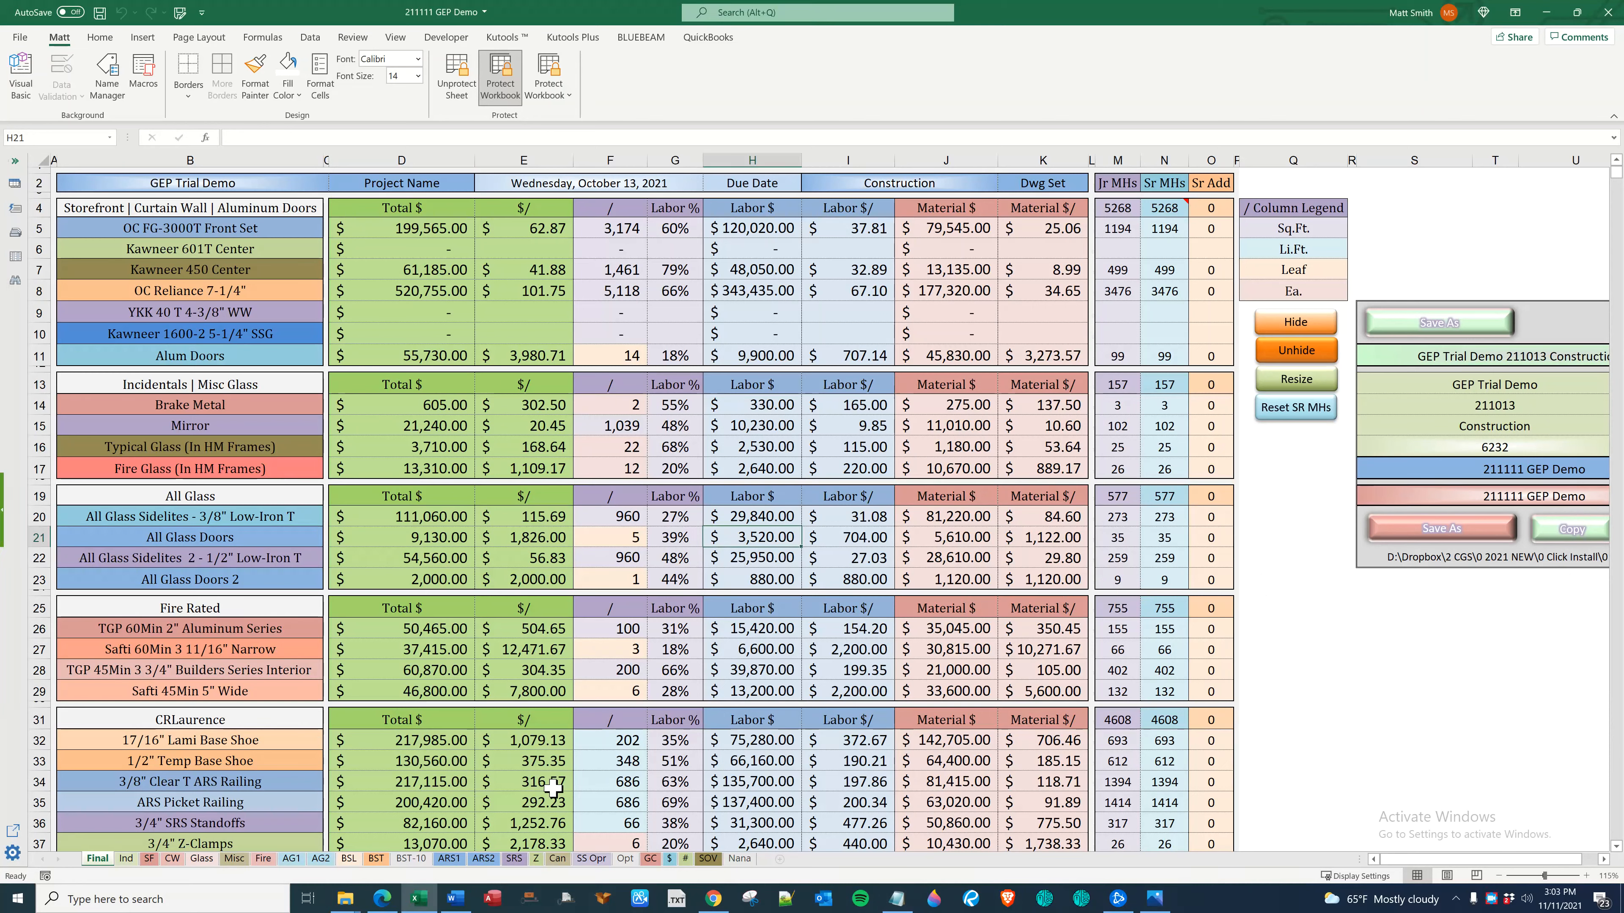
Select the CGS.XYZ Instructional Video Library sheet in the workbook
{"action": "left_click", "coordinate": [453, 898]}
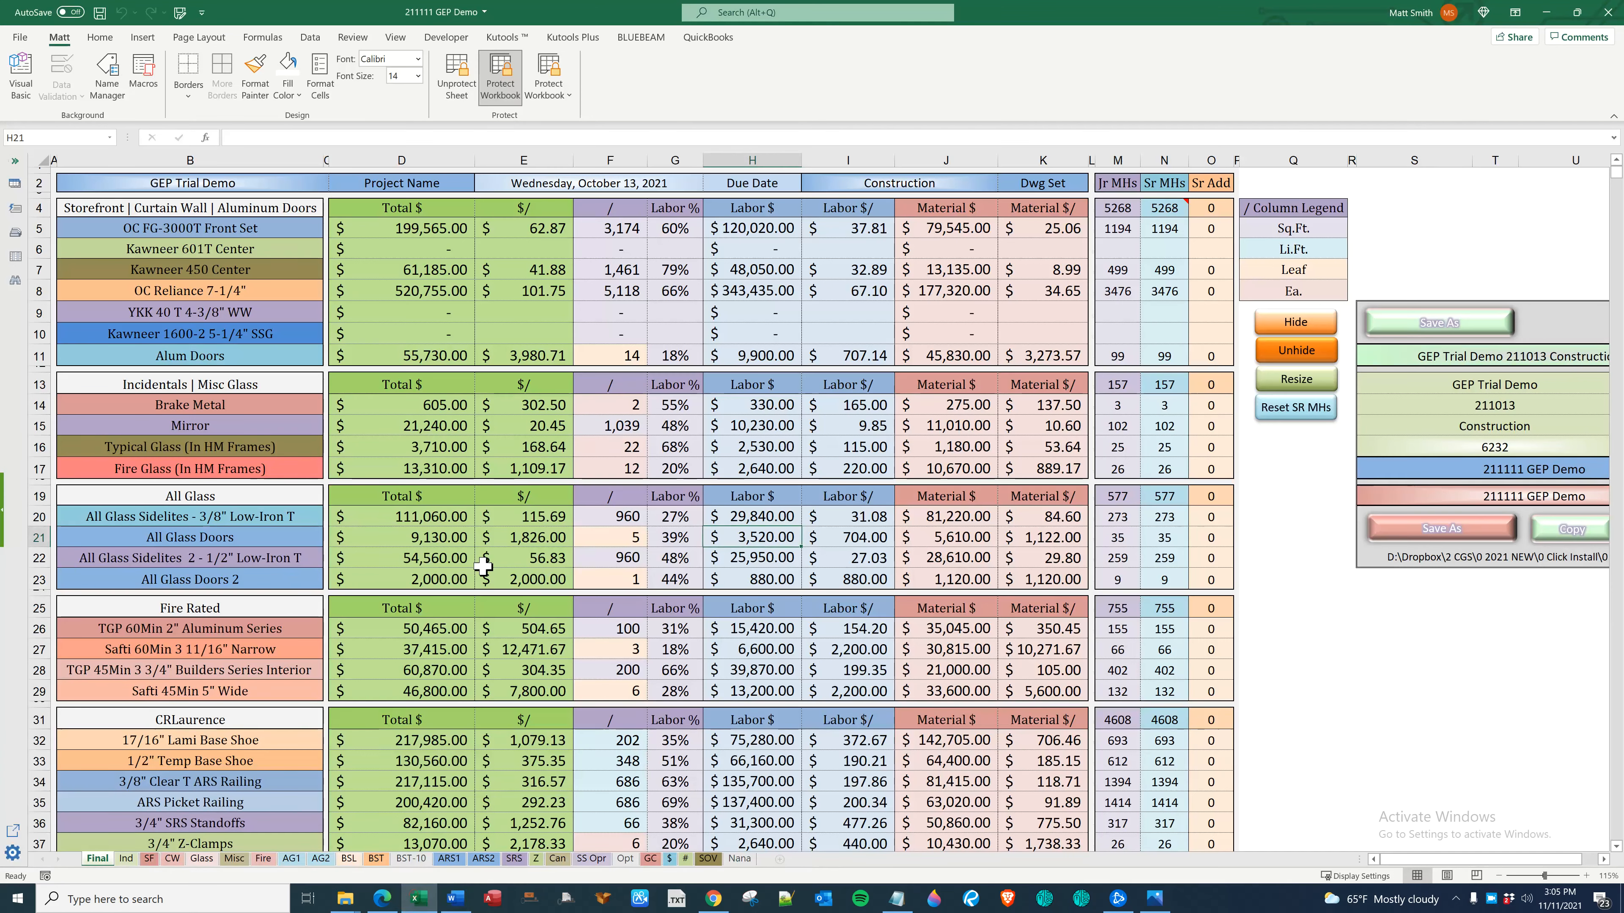
{"action": "mouse_move", "coordinate": [735, 831]}
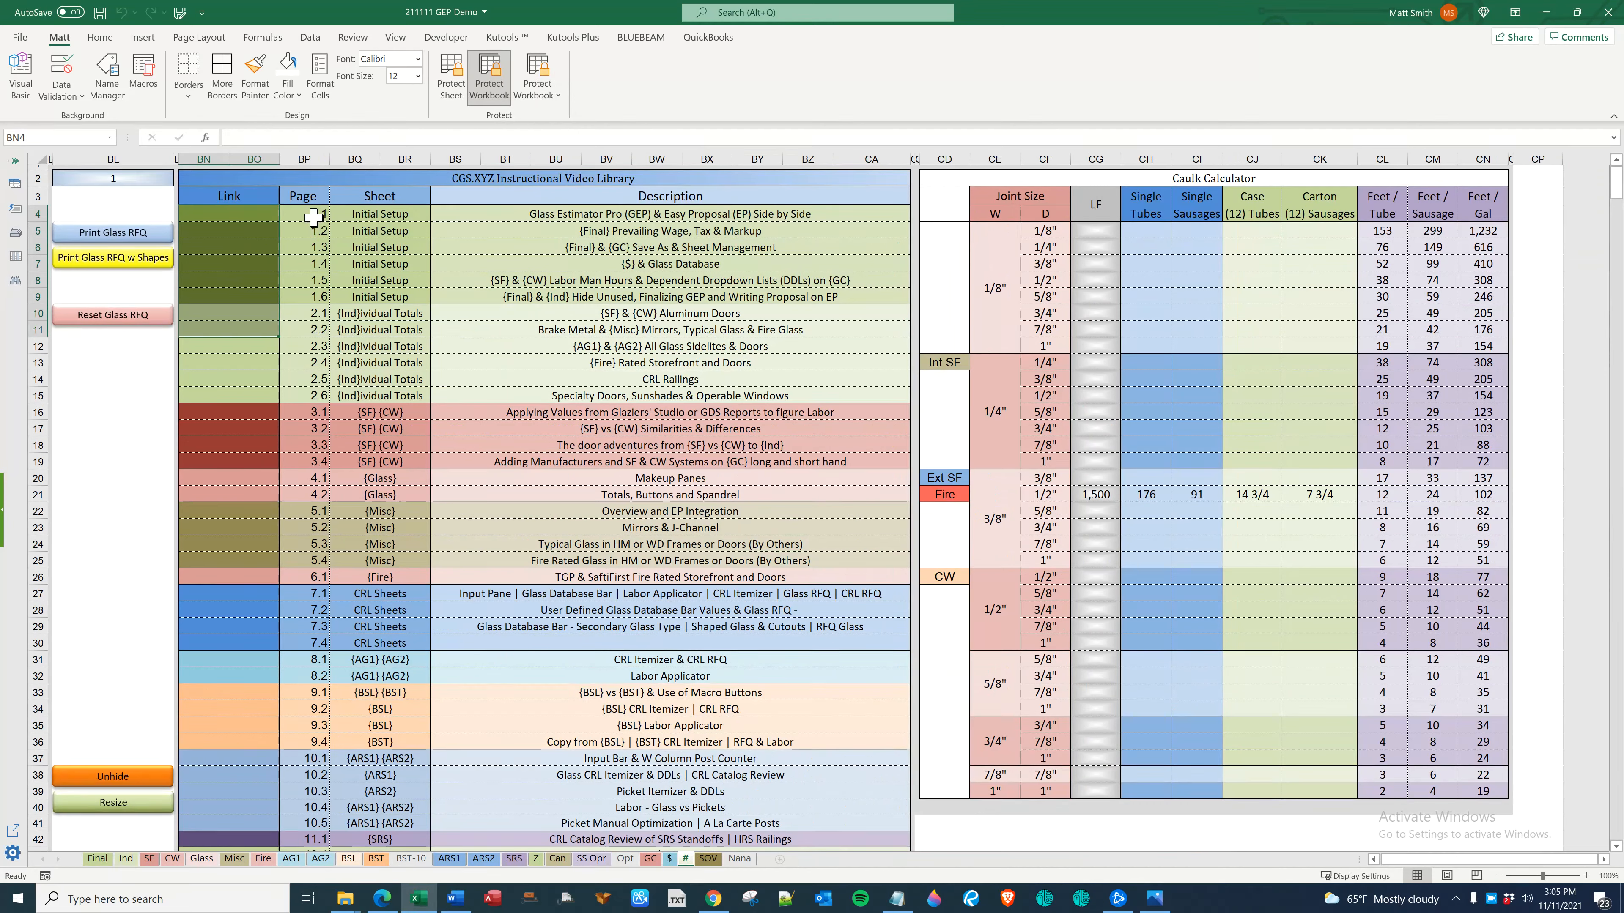
Bring up the 211110 GEP Demo estimate's Final summary sheet
{"action": "left_click", "coordinate": [379, 214]}
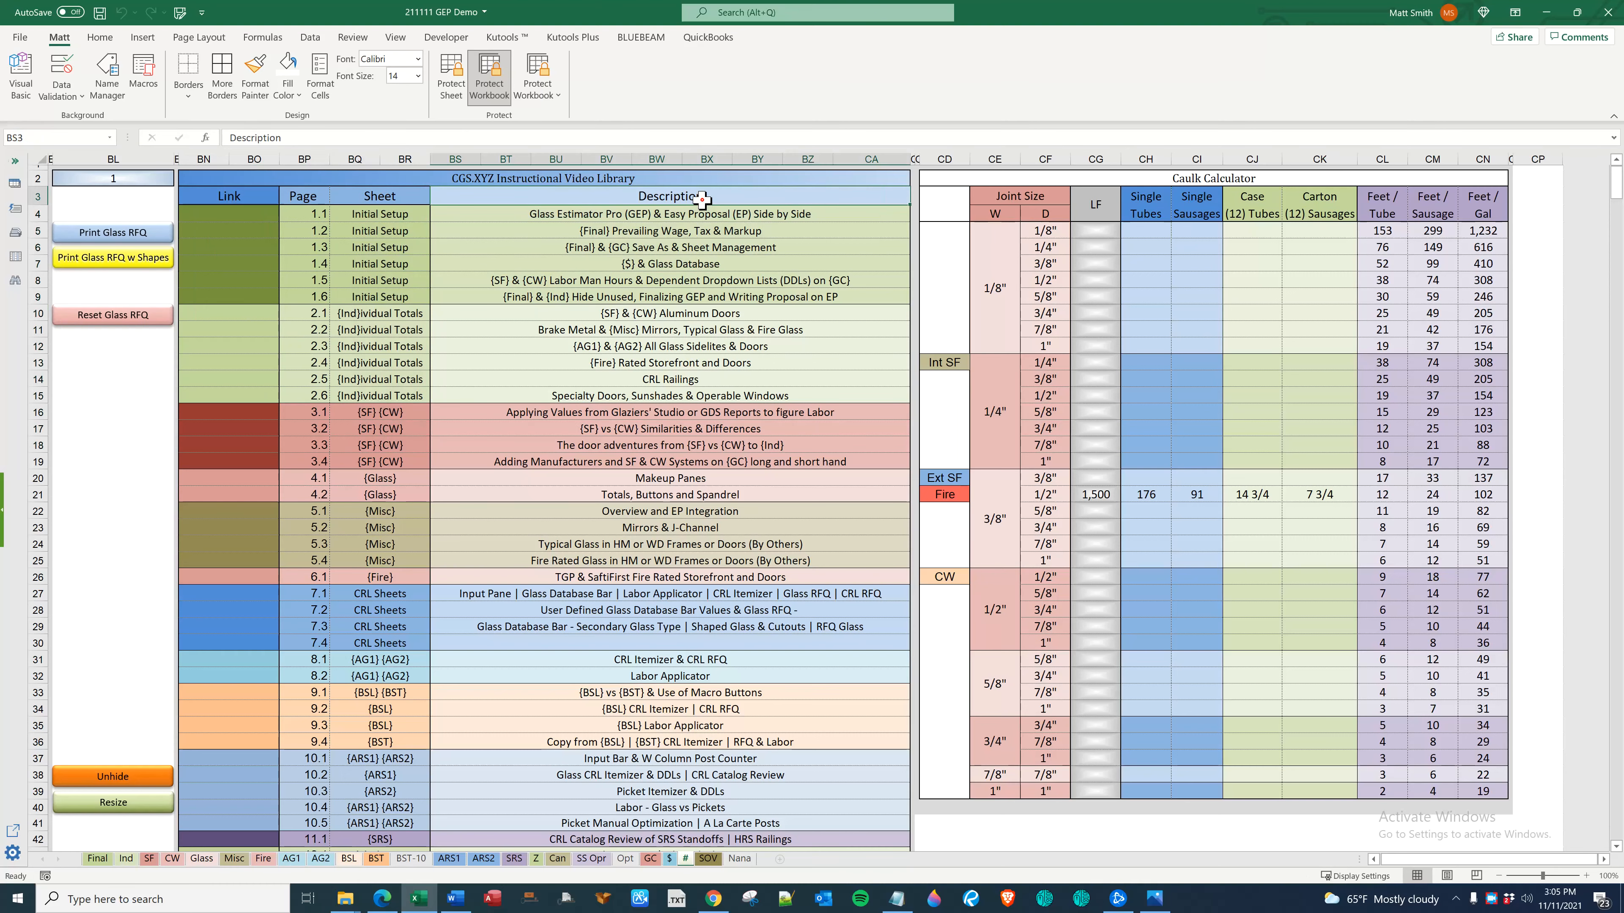
{"action": "mouse_move", "coordinate": [790, 490]}
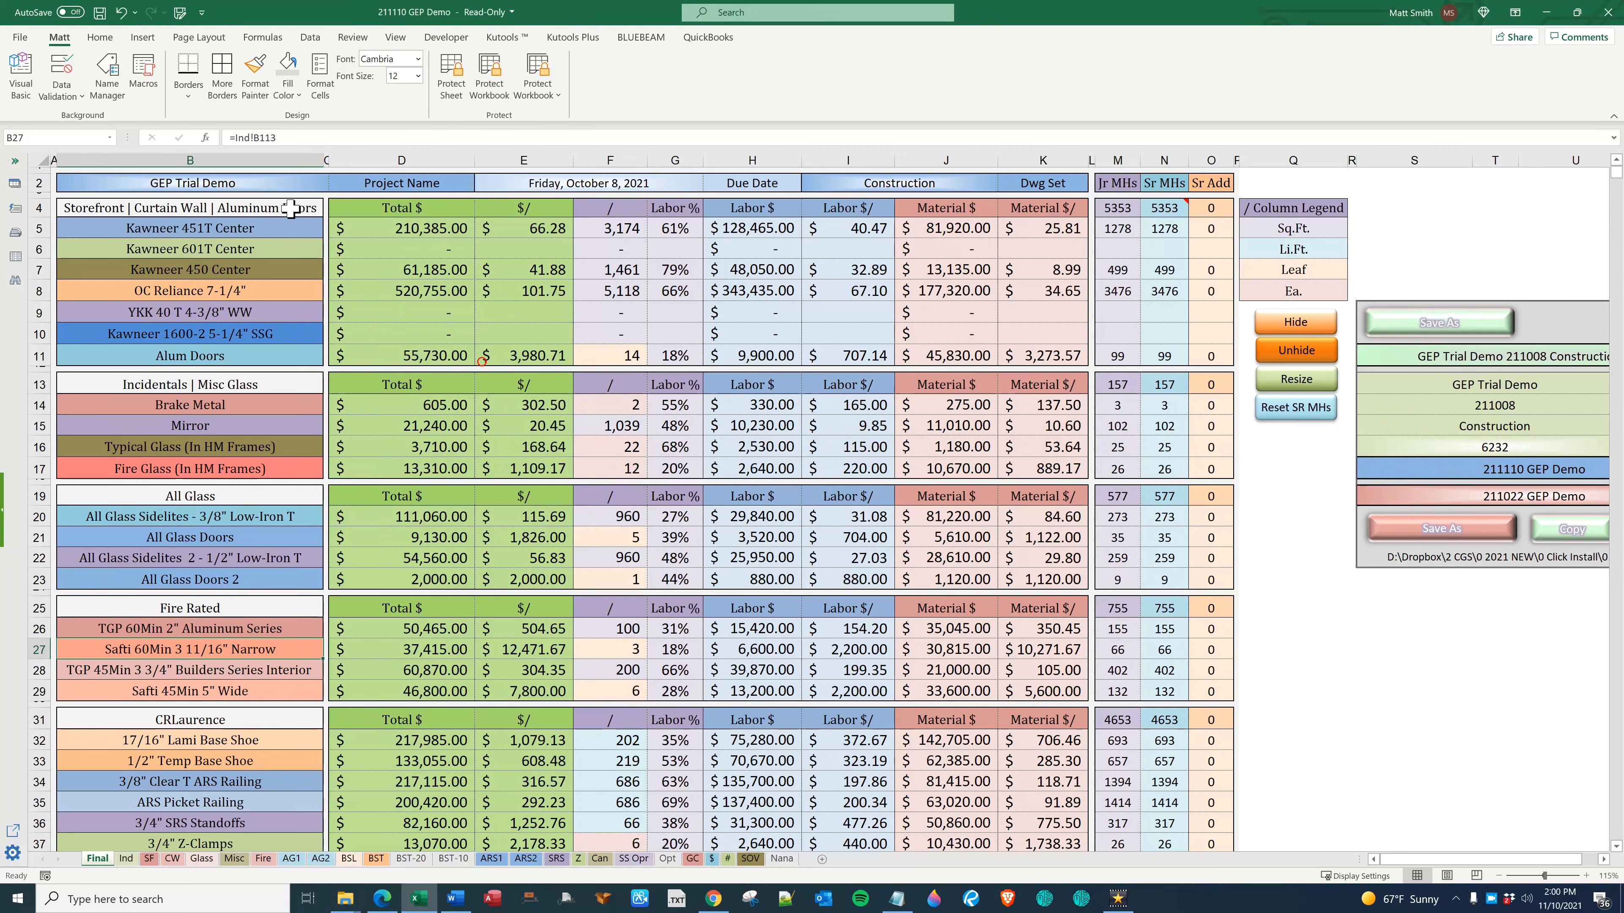
{"action": "left_click", "coordinate": [189, 290]}
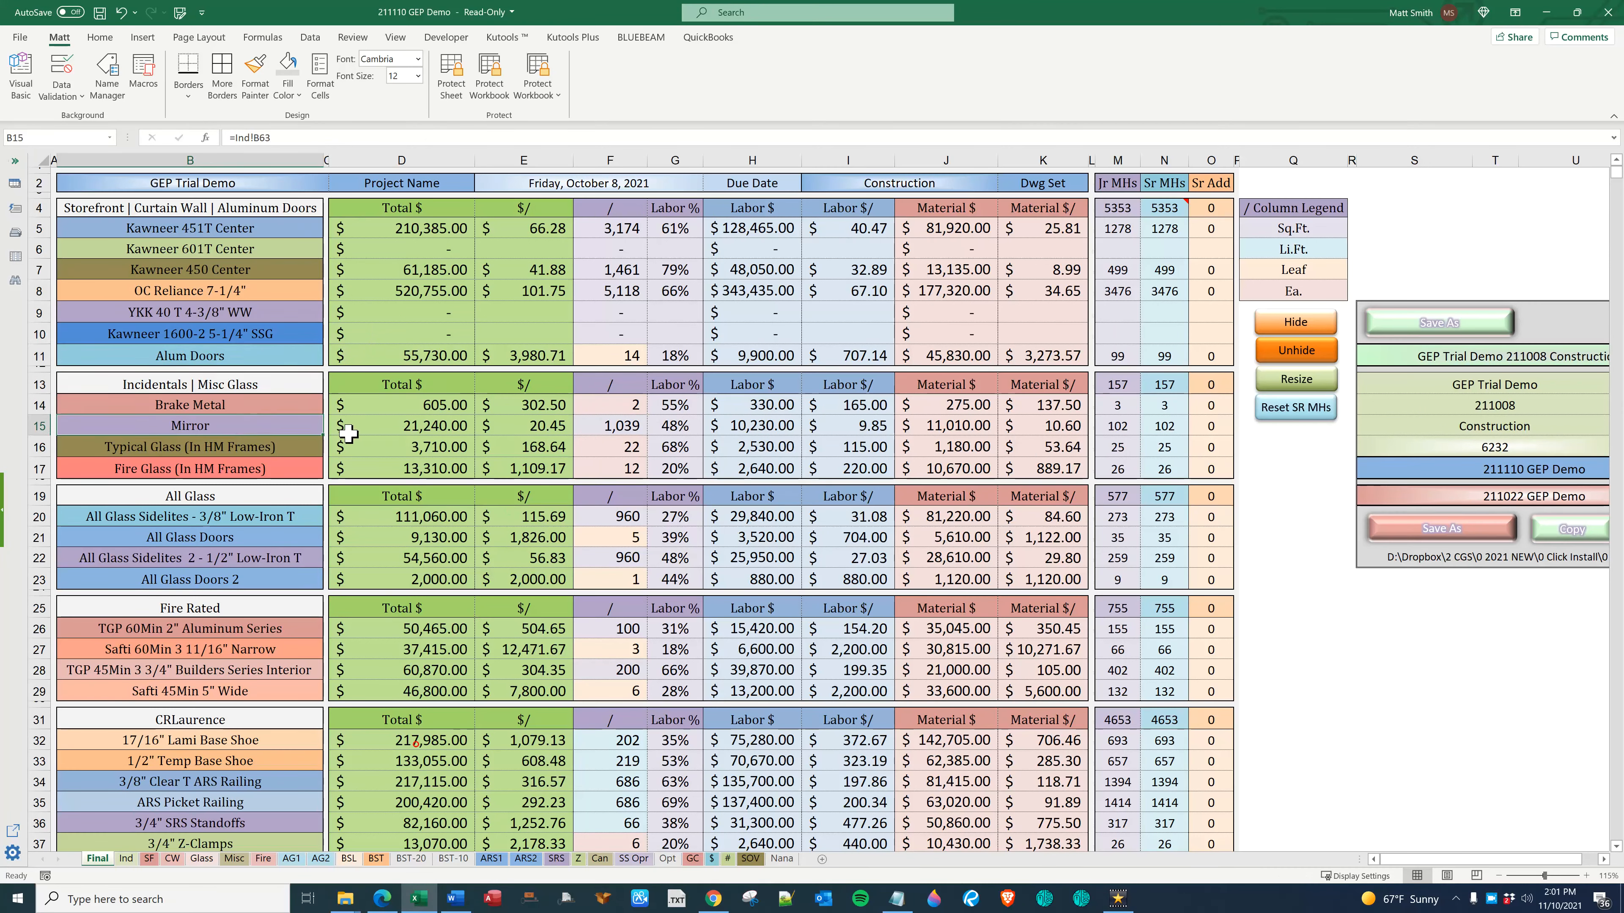
{"action": "left_click", "coordinate": [188, 468]}
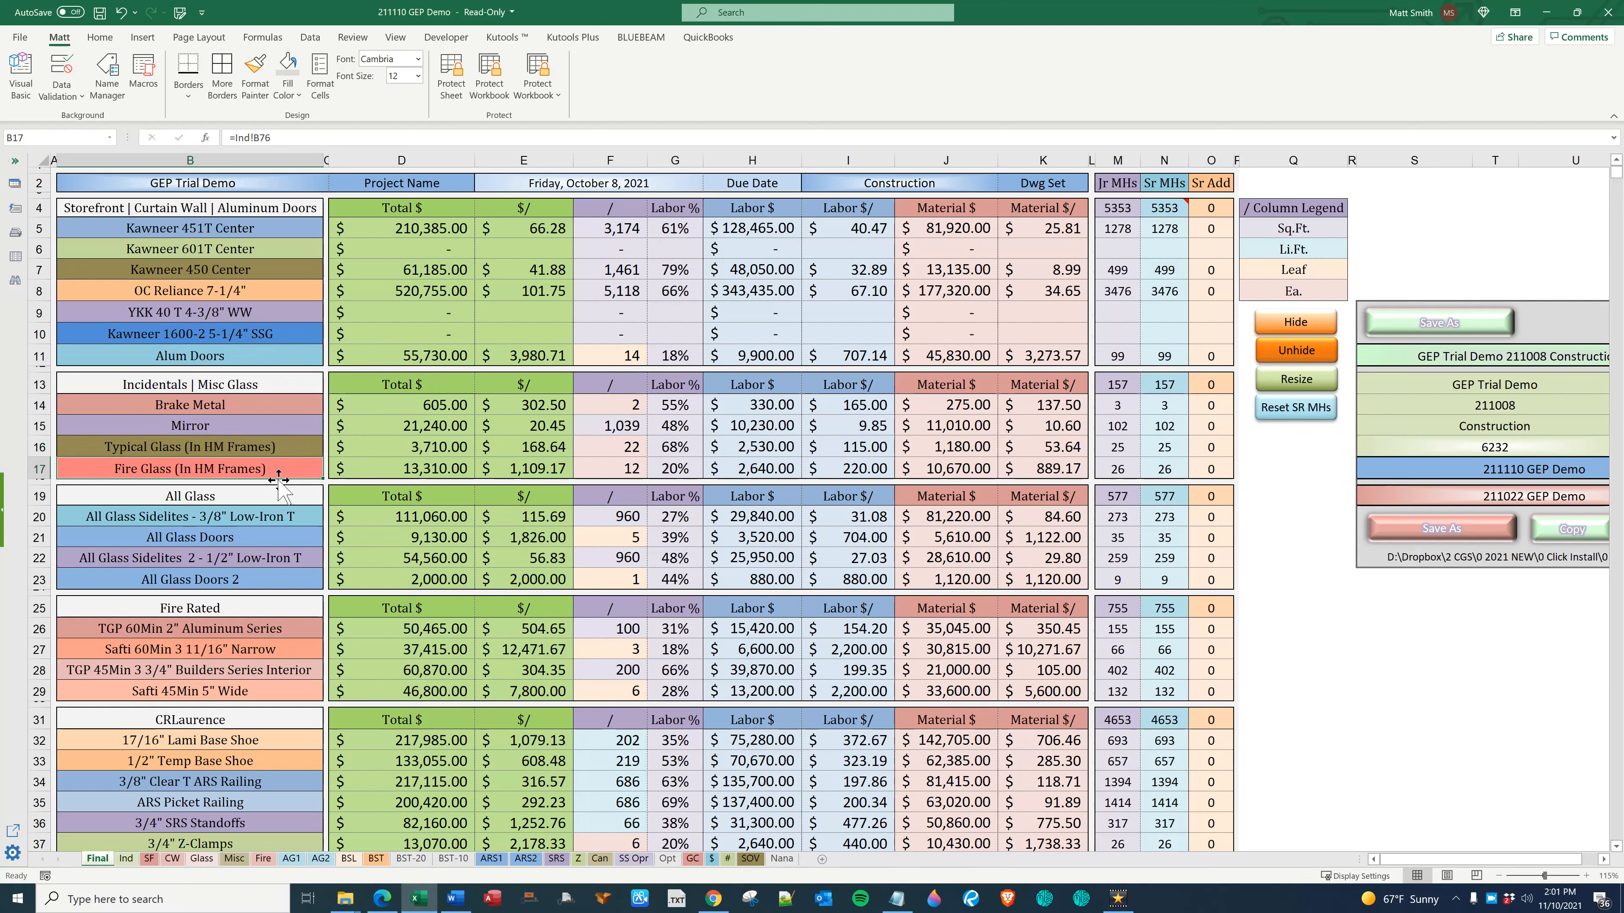
{"action": "mouse_move", "coordinate": [217, 536]}
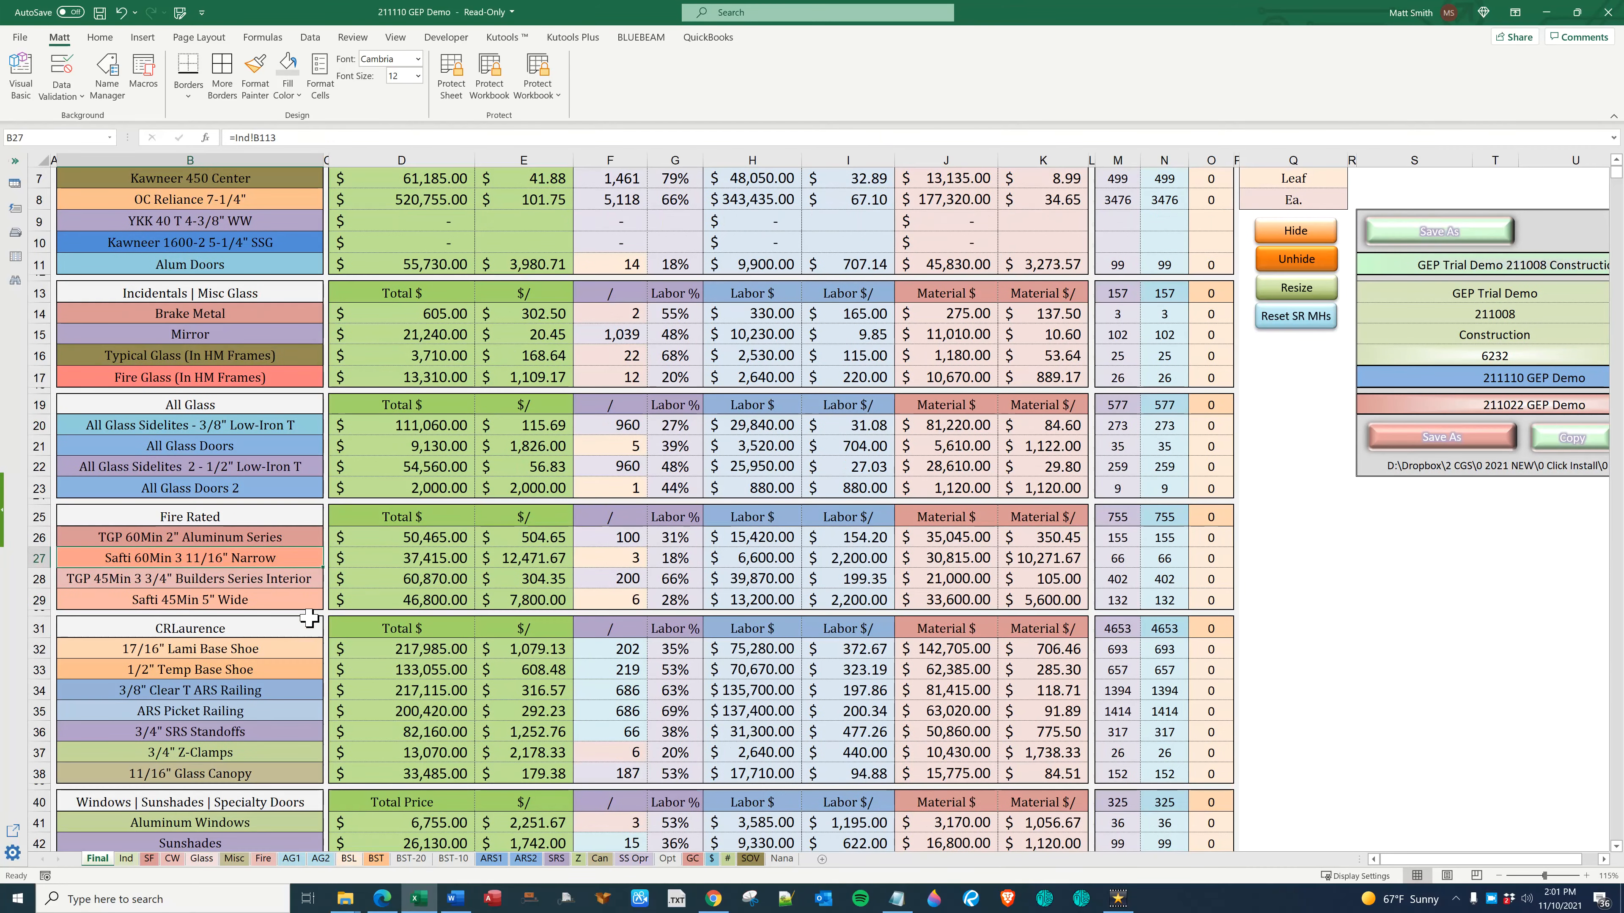
{"action": "left_click", "coordinate": [189, 628]}
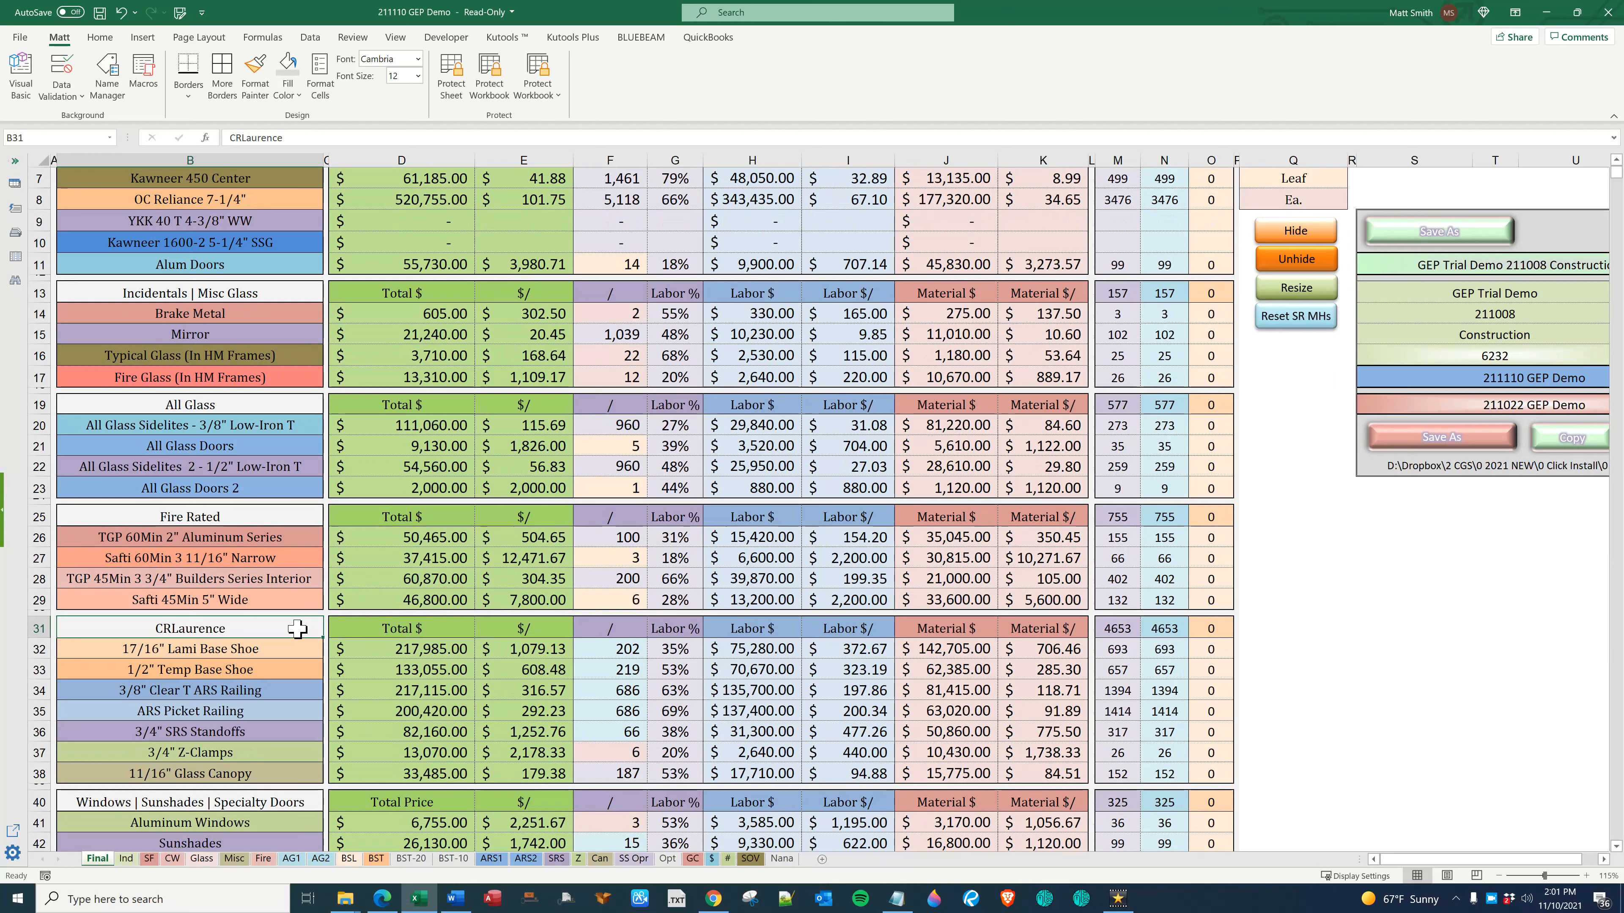
{"action": "mouse_move", "coordinate": [281, 656]}
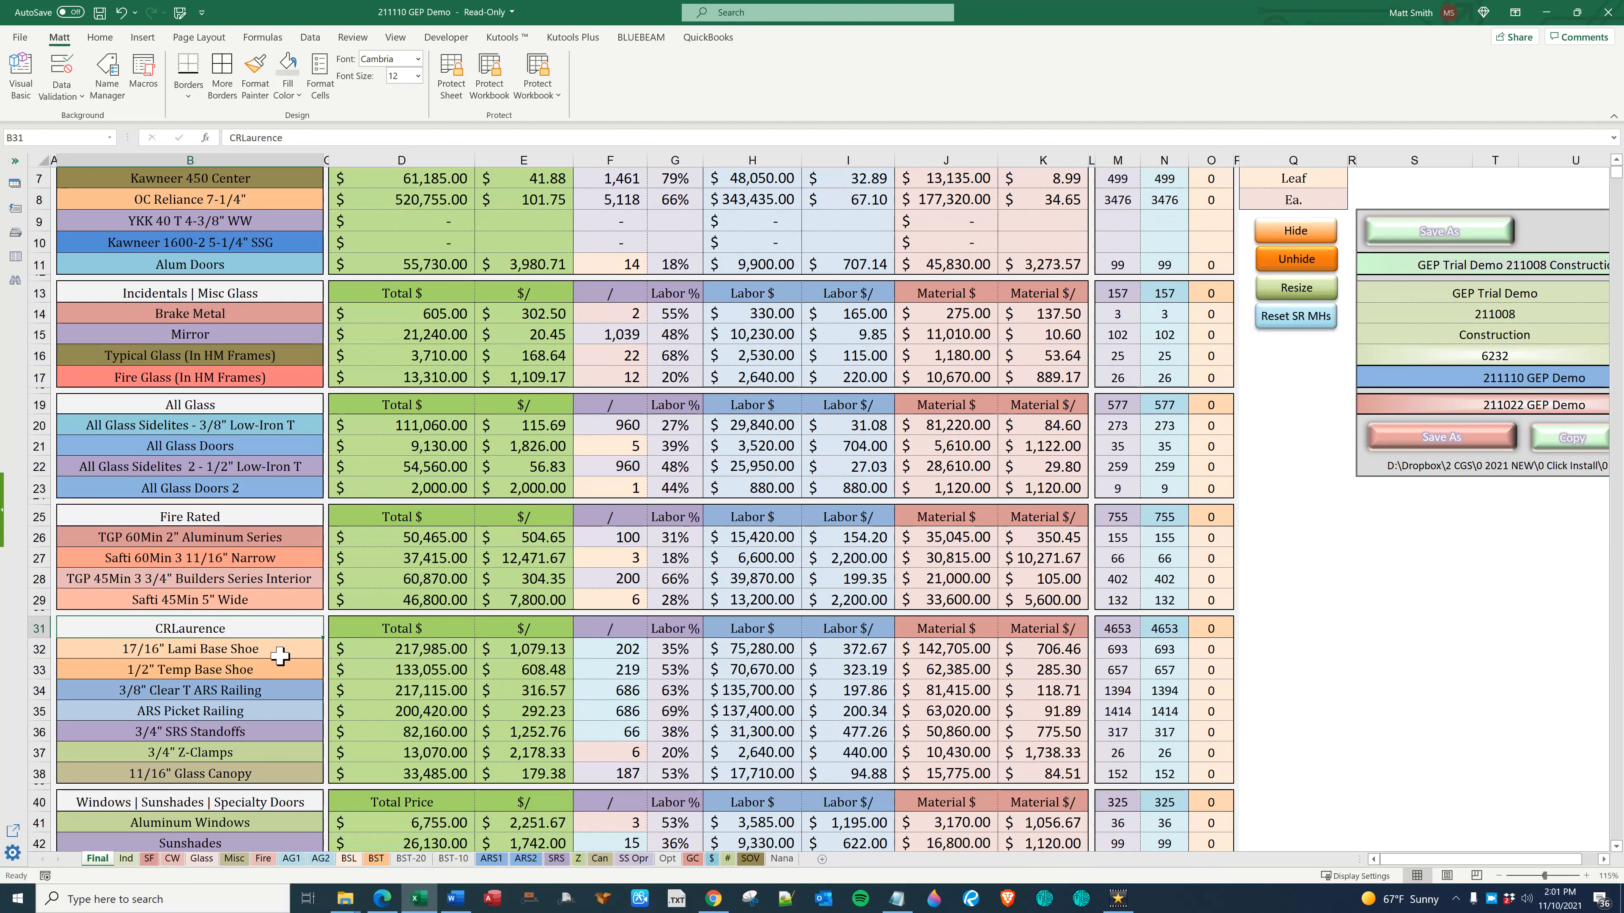
{"action": "left_click", "coordinate": [190, 669]}
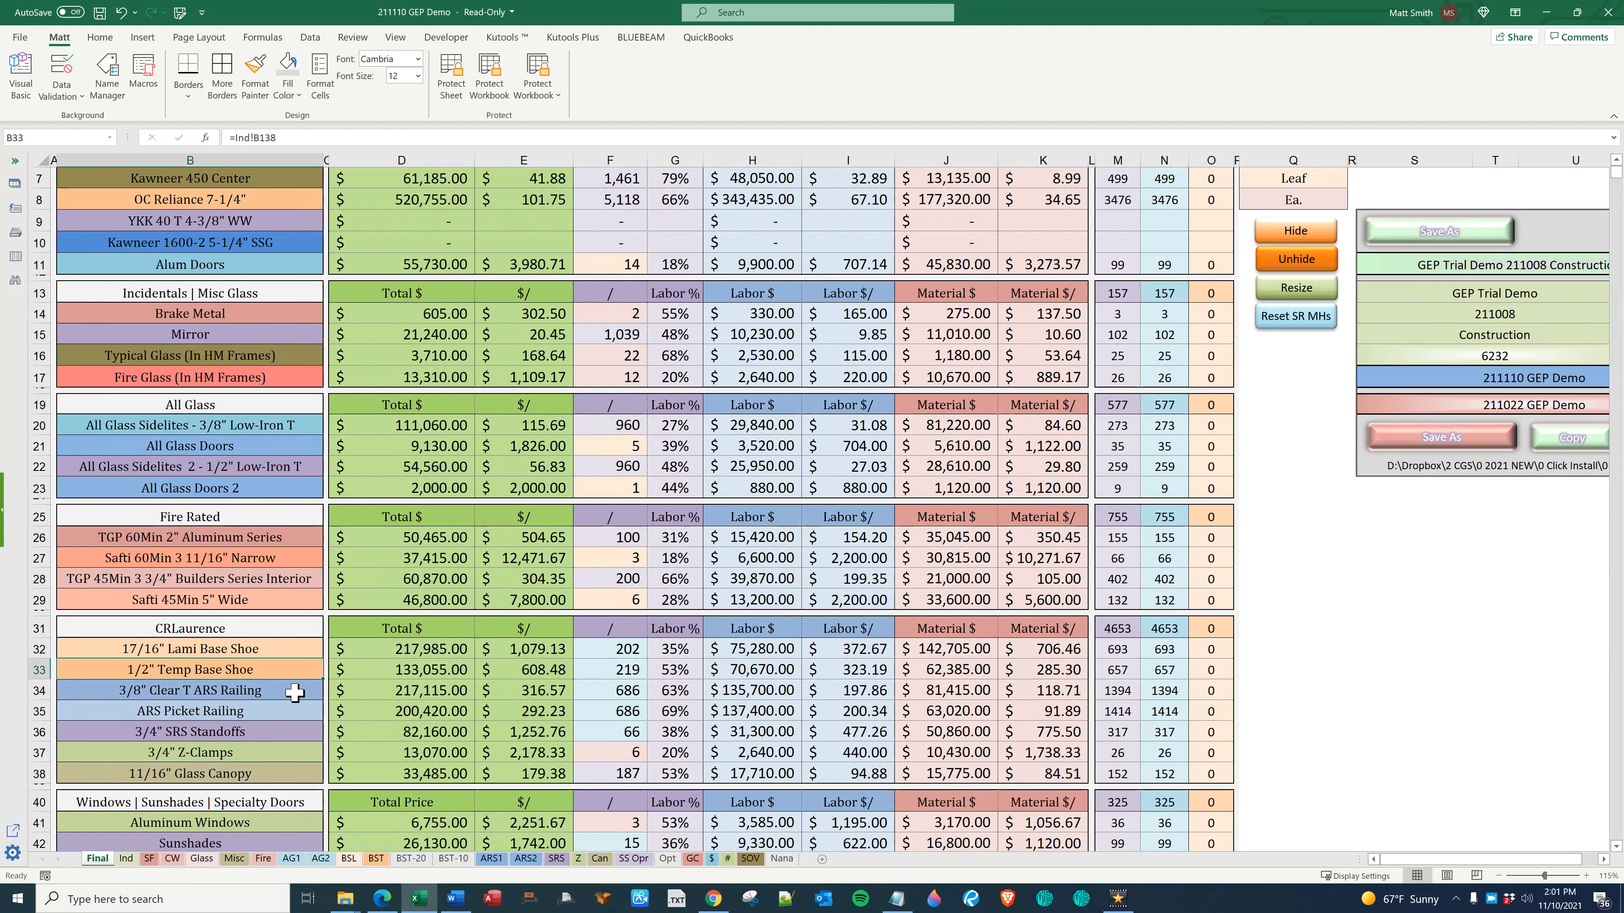
{"action": "left_click", "coordinate": [189, 691]}
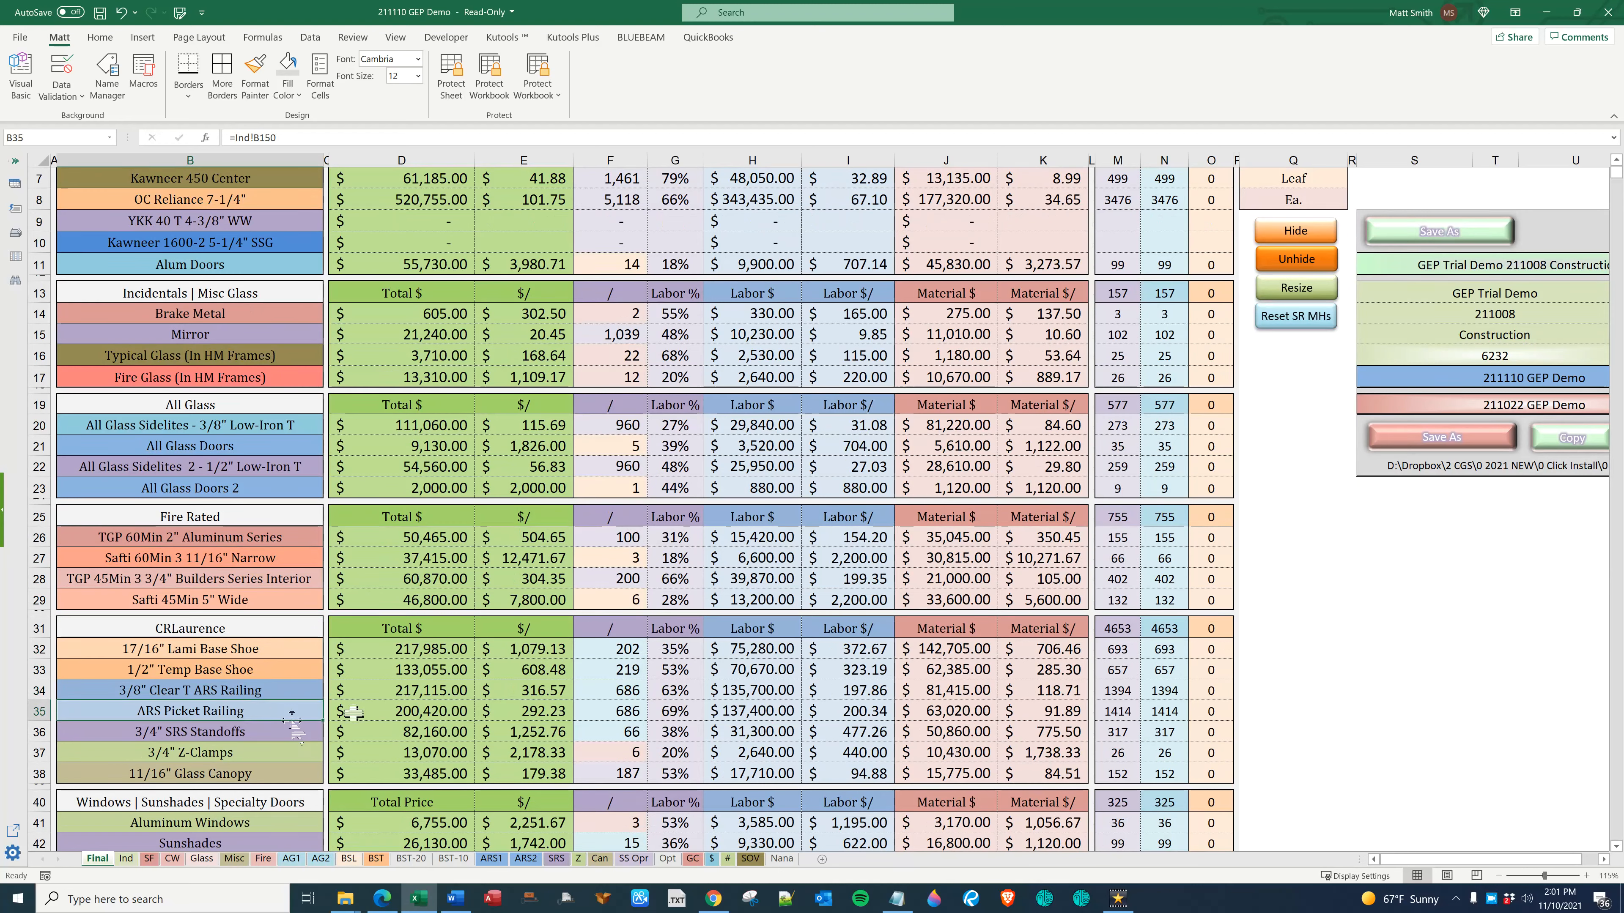
{"action": "left_click", "coordinate": [189, 731]}
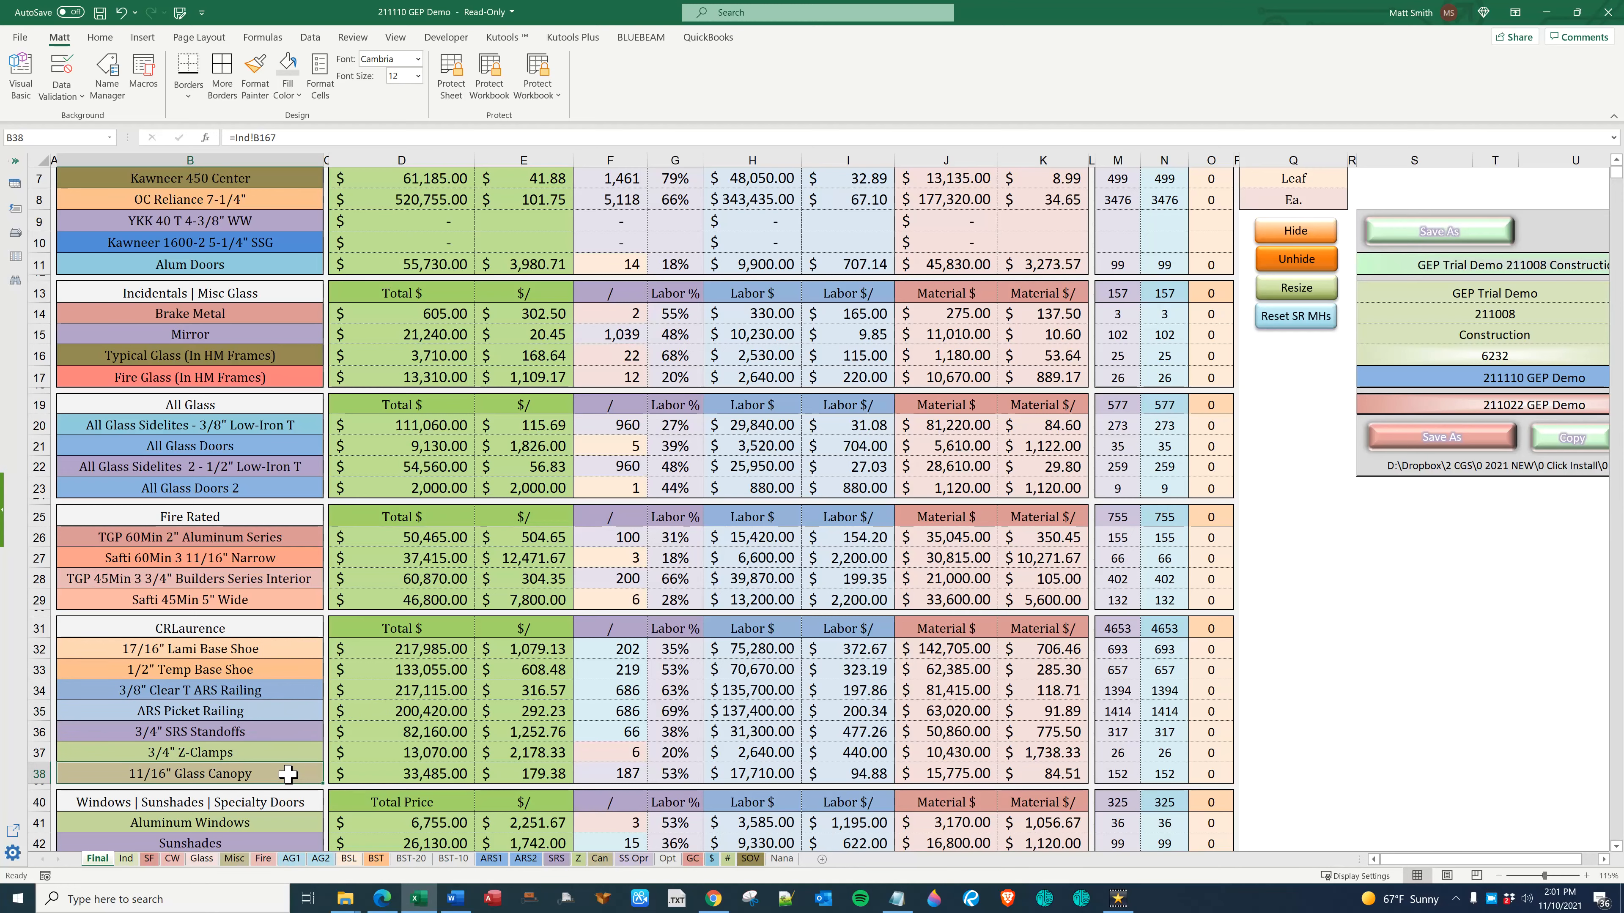
{"action": "scroll", "scroll_direction": "down", "scroll_amount": 3}
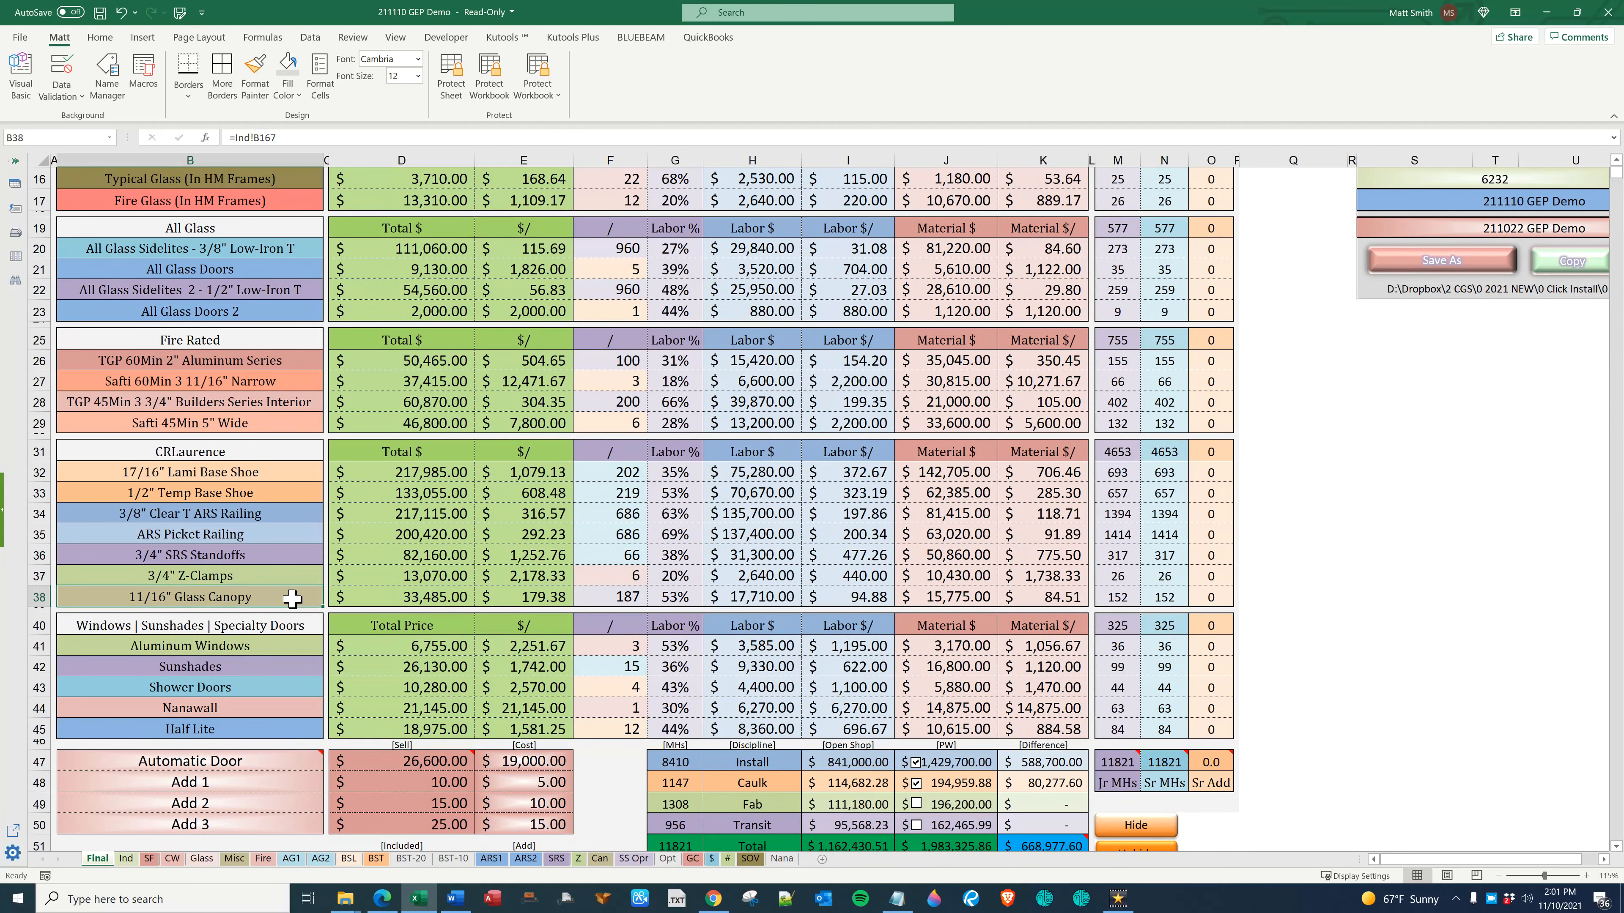
{"action": "left_click", "coordinate": [189, 645]}
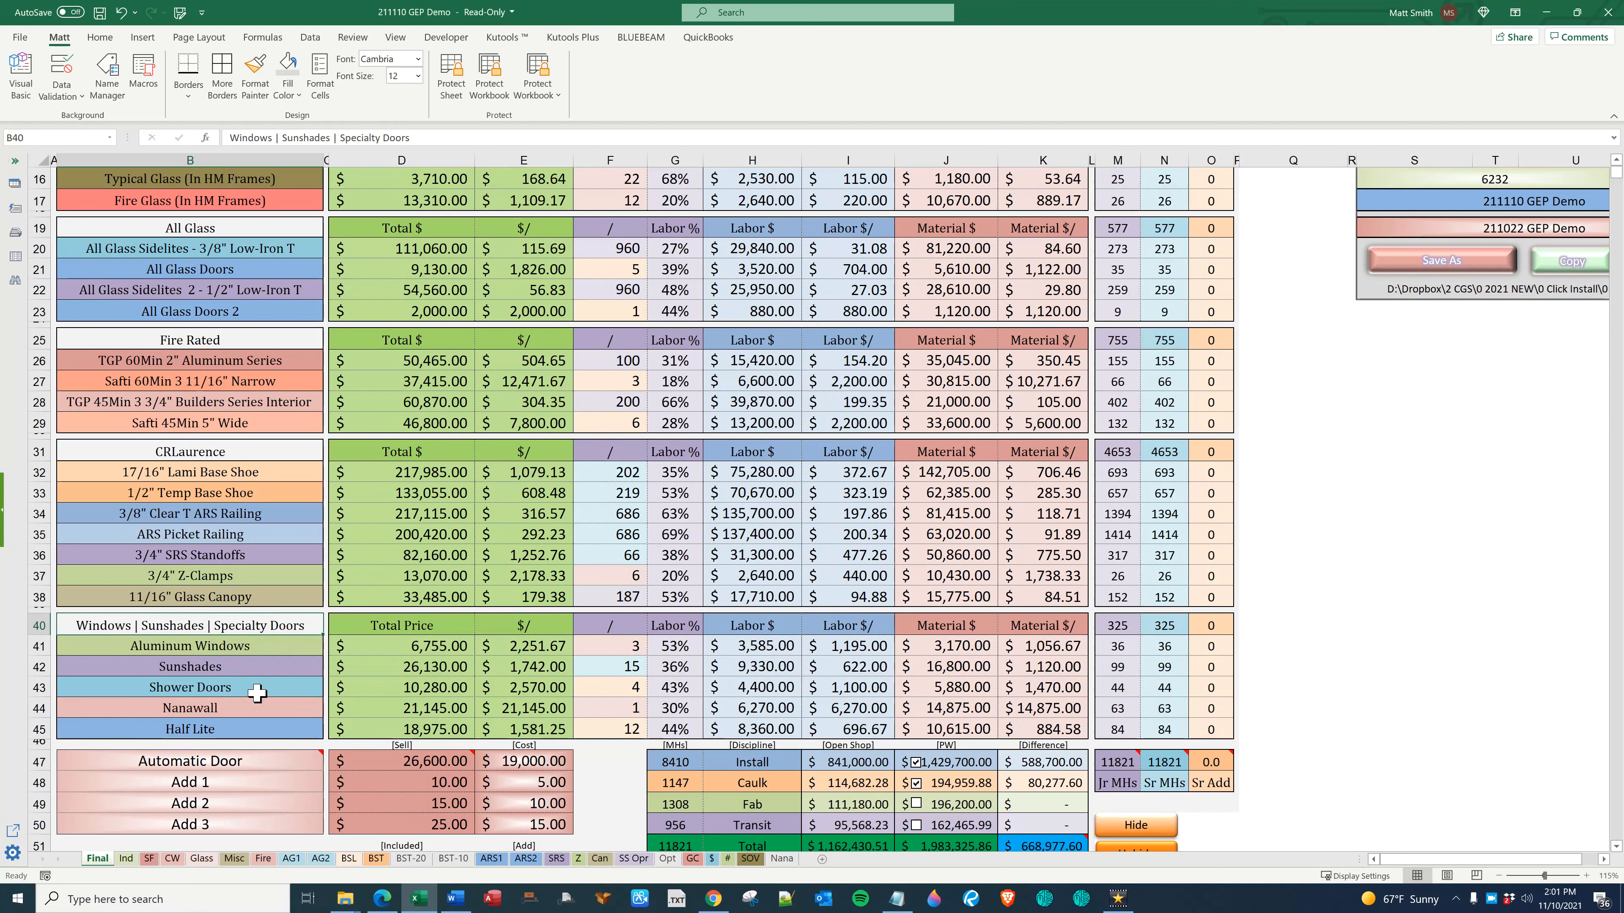
{"action": "scroll", "scroll_direction": "down", "scroll_amount": 3}
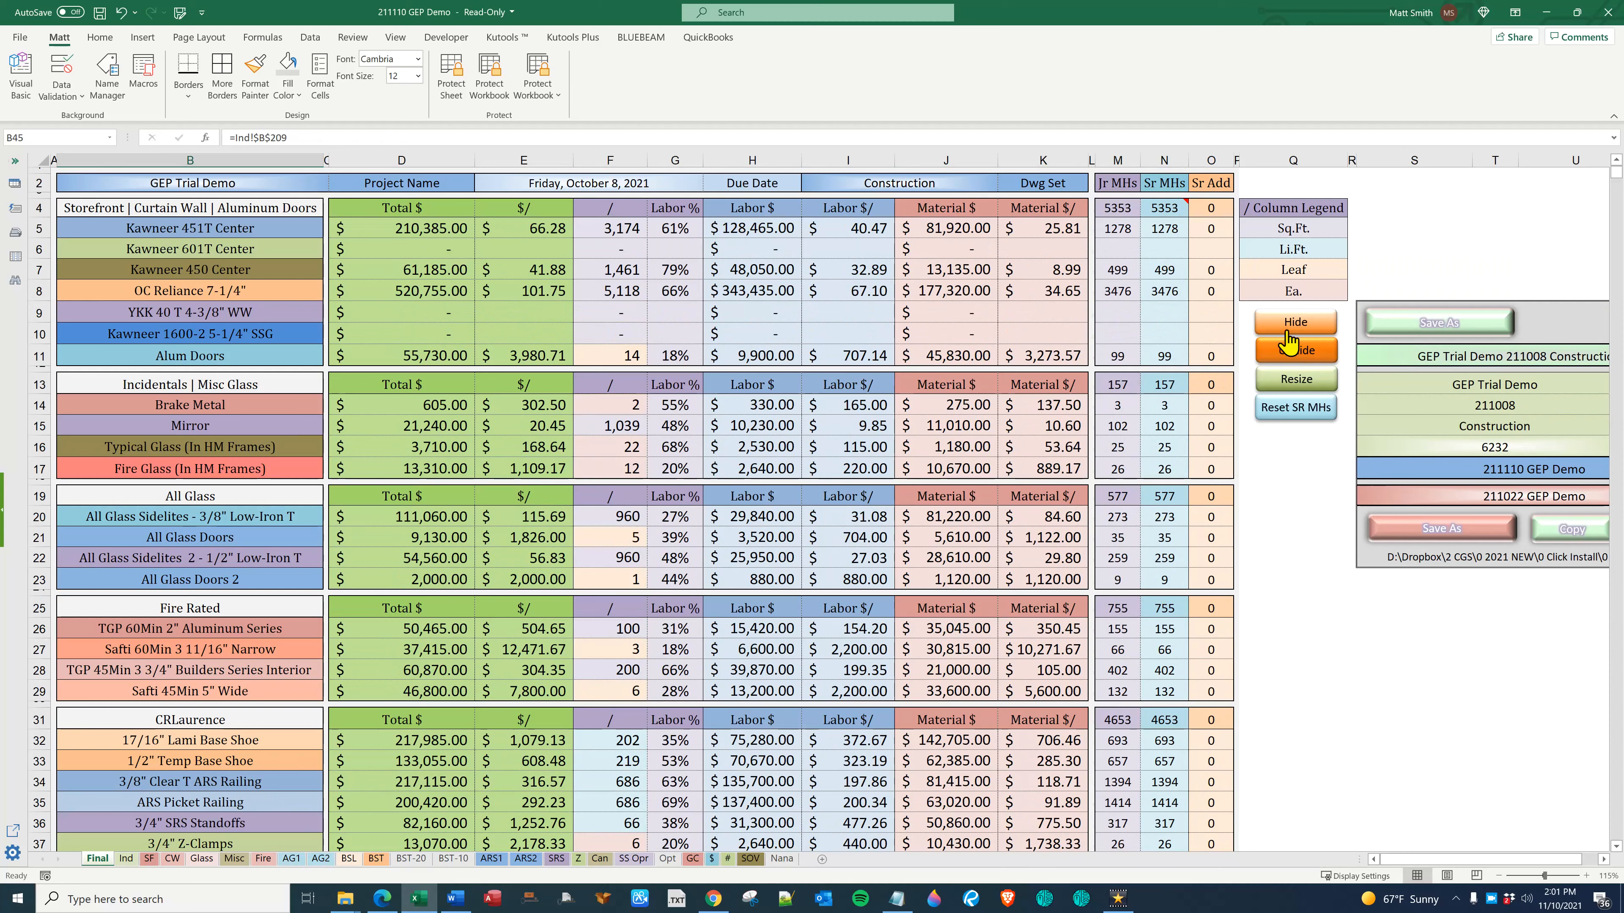
Hide empty storefront rows and review the Kawneer 451T Center labor and total figures ($130,995 / $212,980)
{"action": "left_click", "coordinate": [1295, 321]}
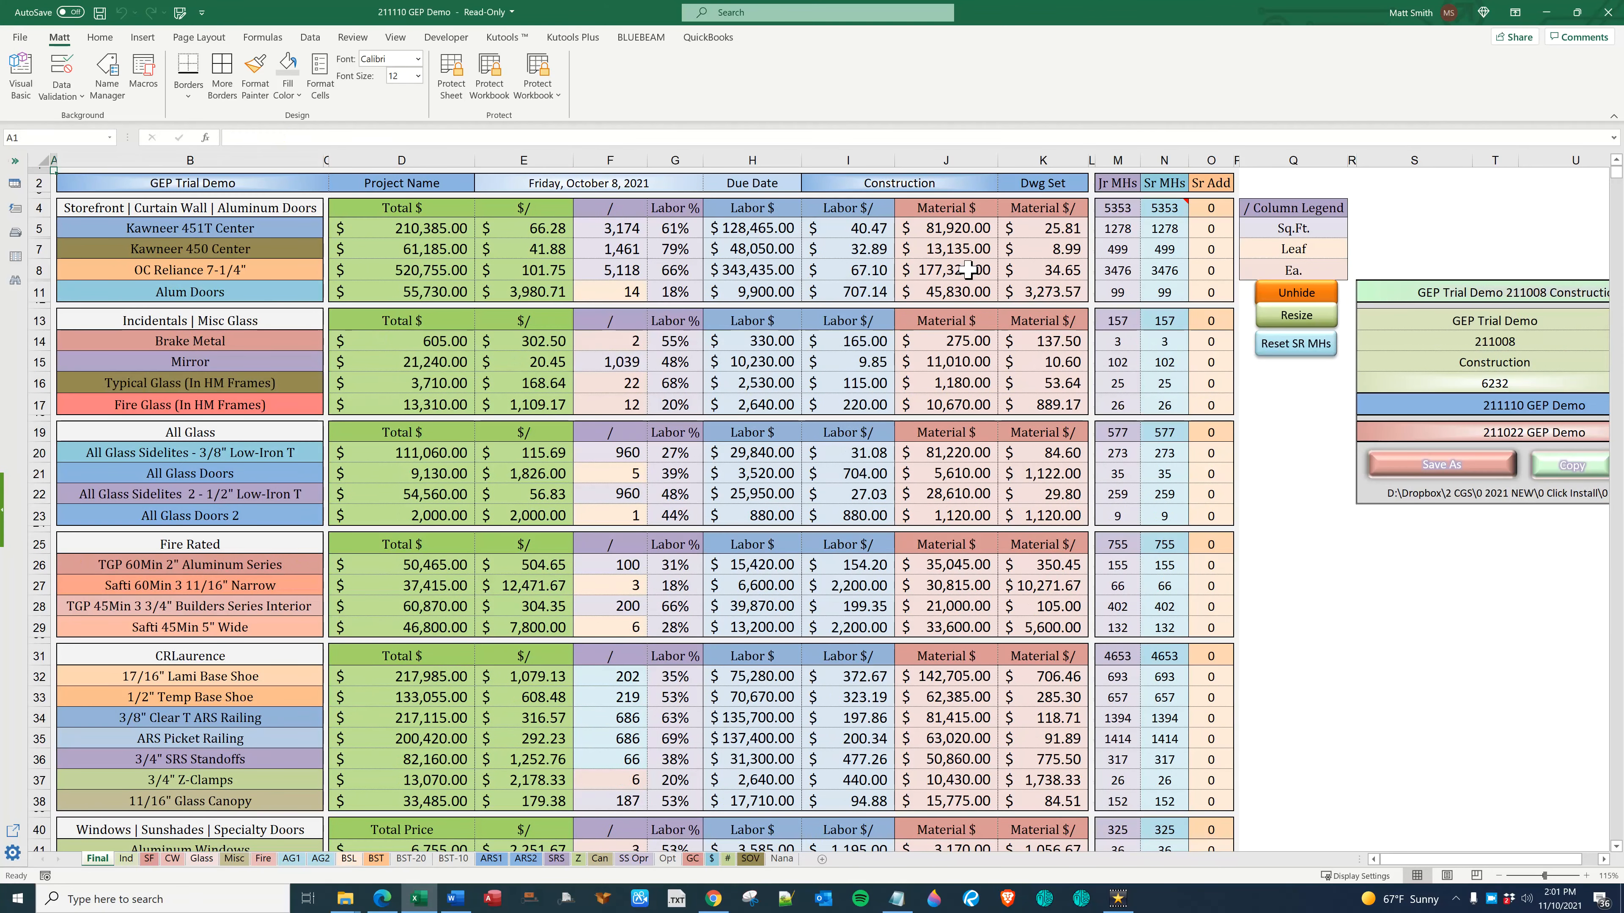
{"action": "left_click", "coordinate": [1292, 515]}
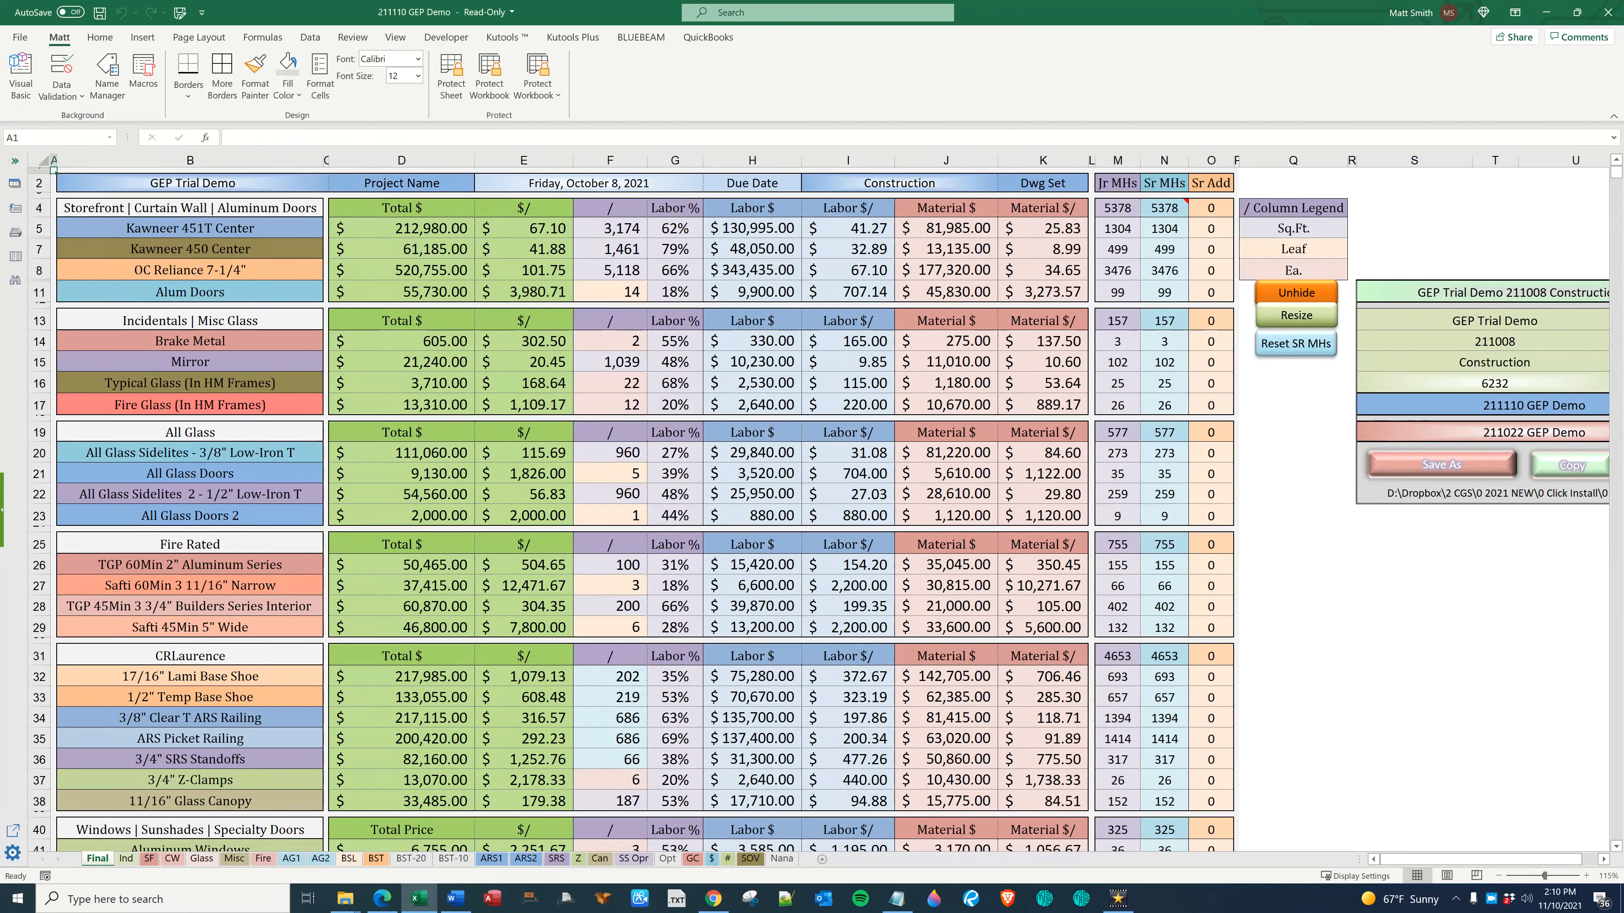
{"action": "mouse_move", "coordinate": [1135, 500]}
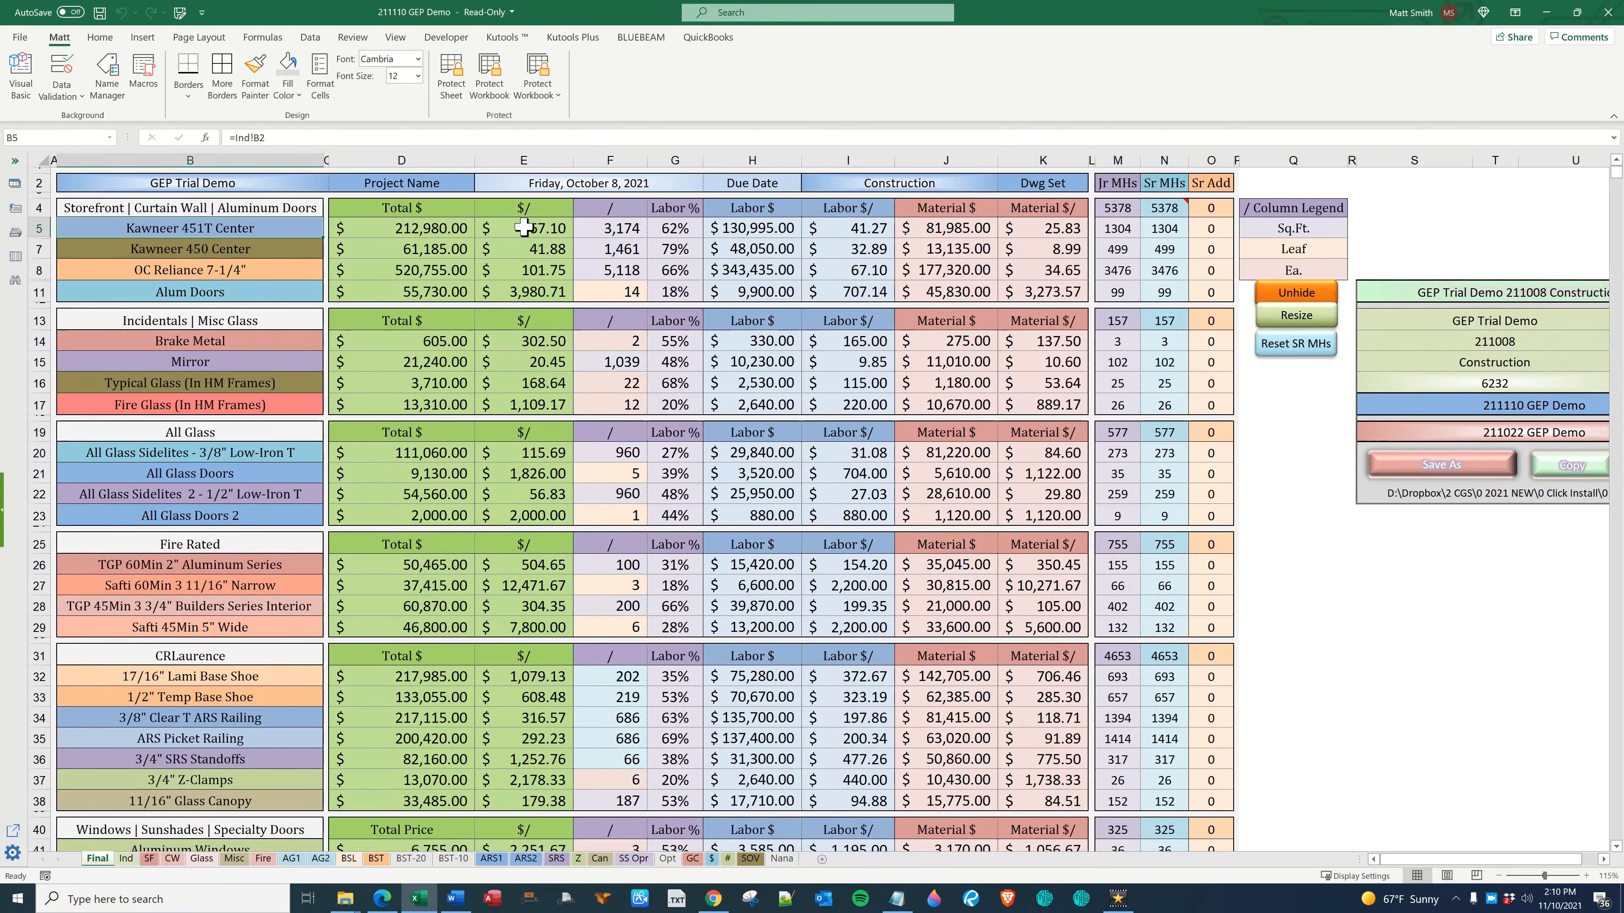
{"action": "left_click", "coordinate": [609, 227]}
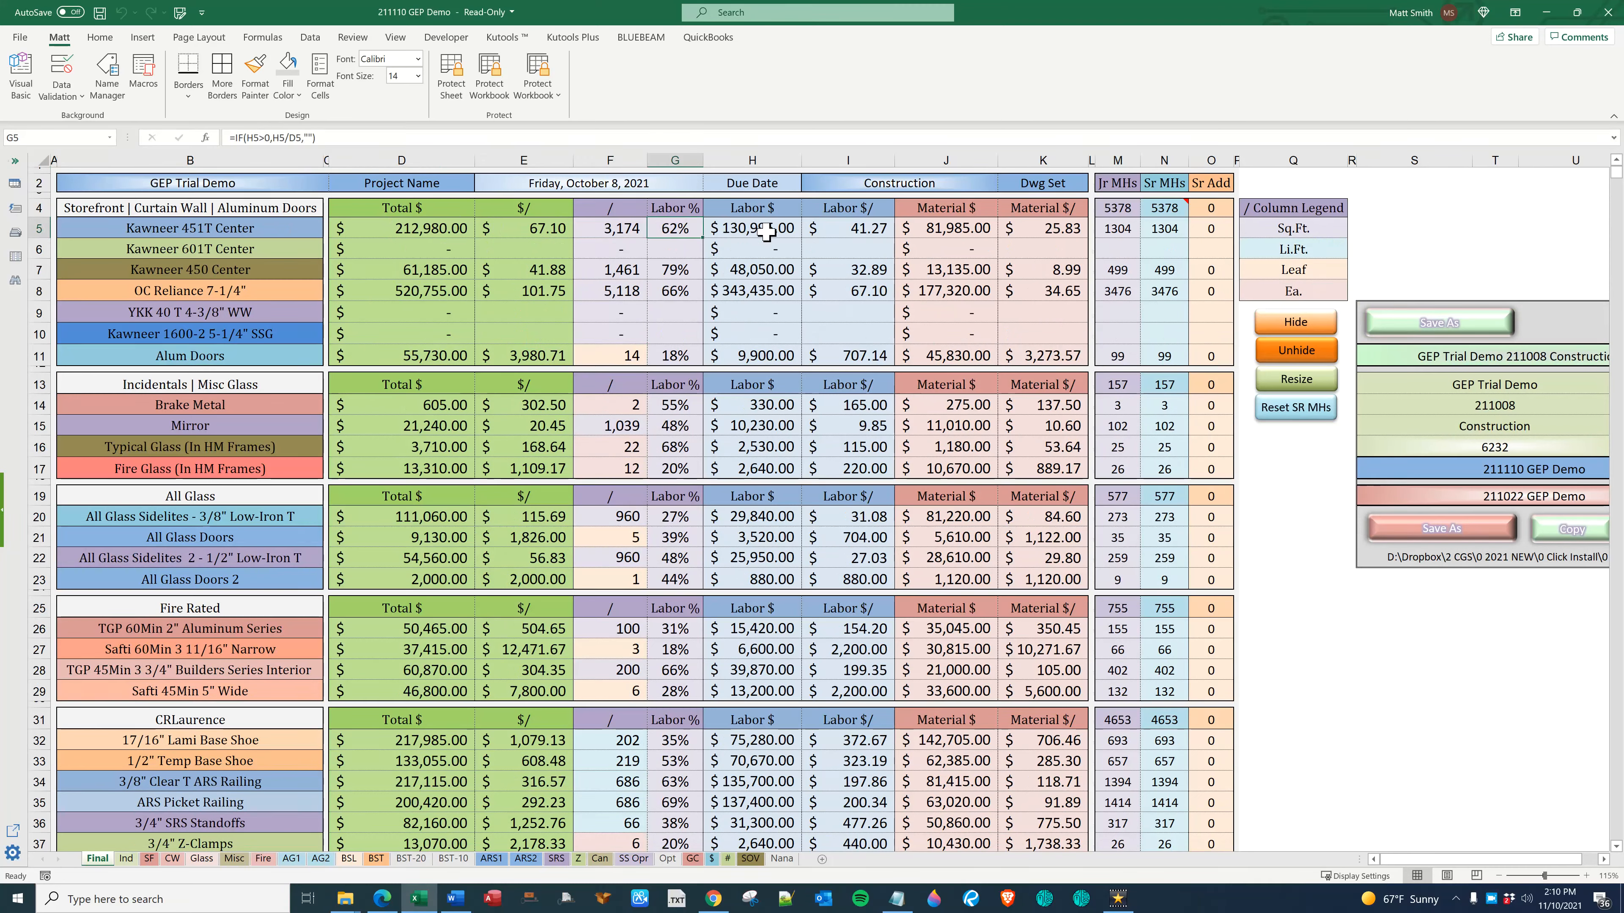
{"action": "left_click", "coordinate": [752, 227]}
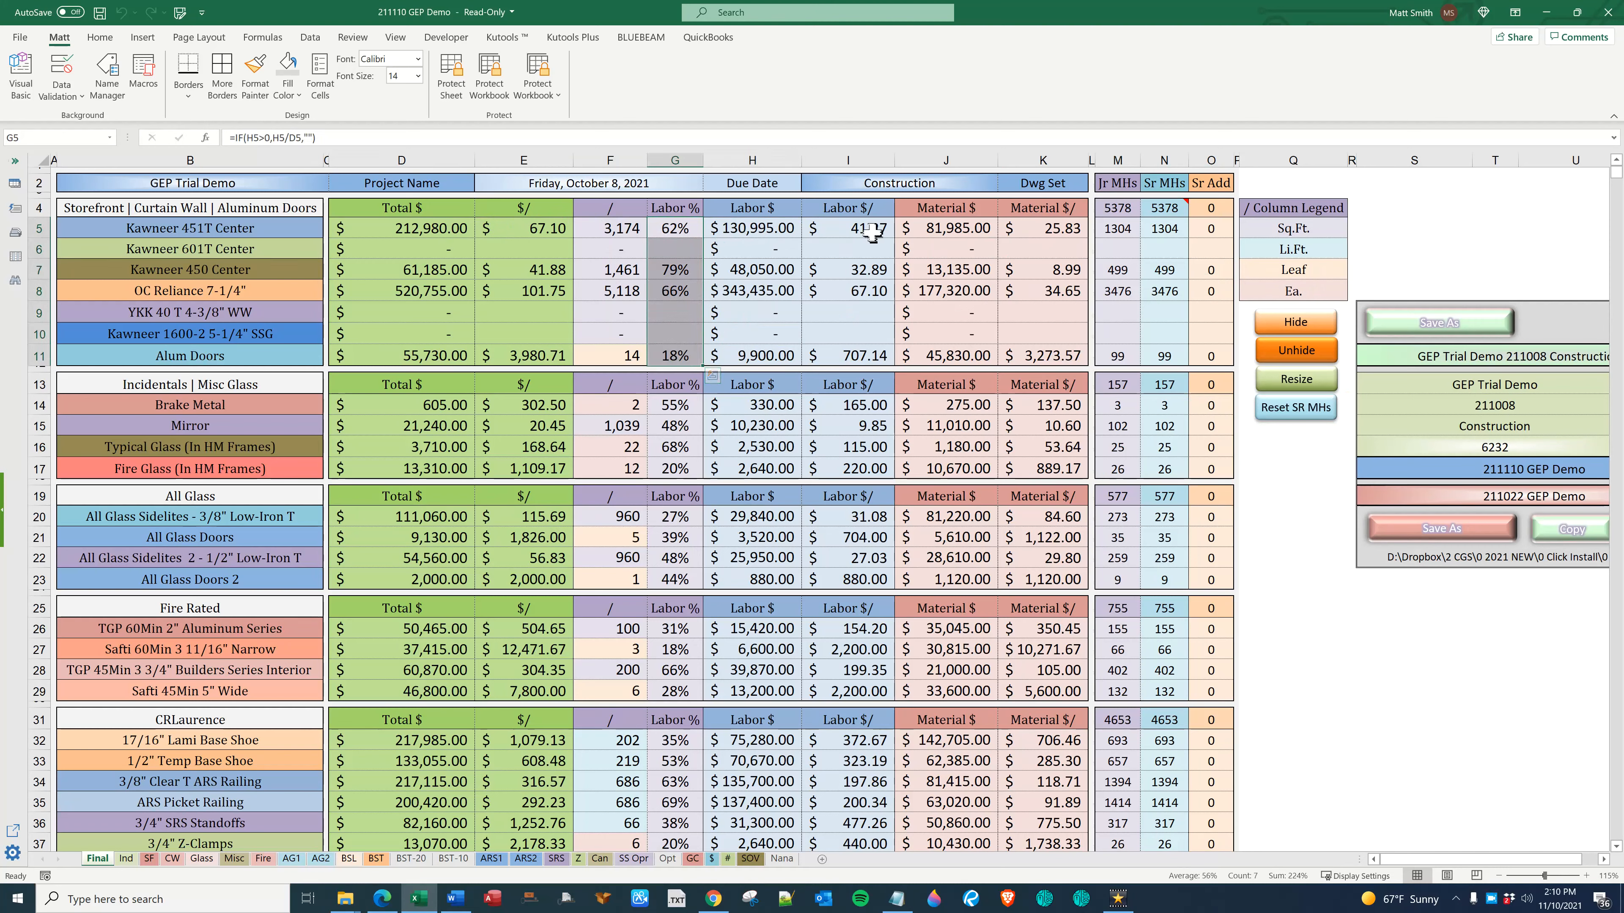
{"action": "left_click", "coordinate": [846, 228]}
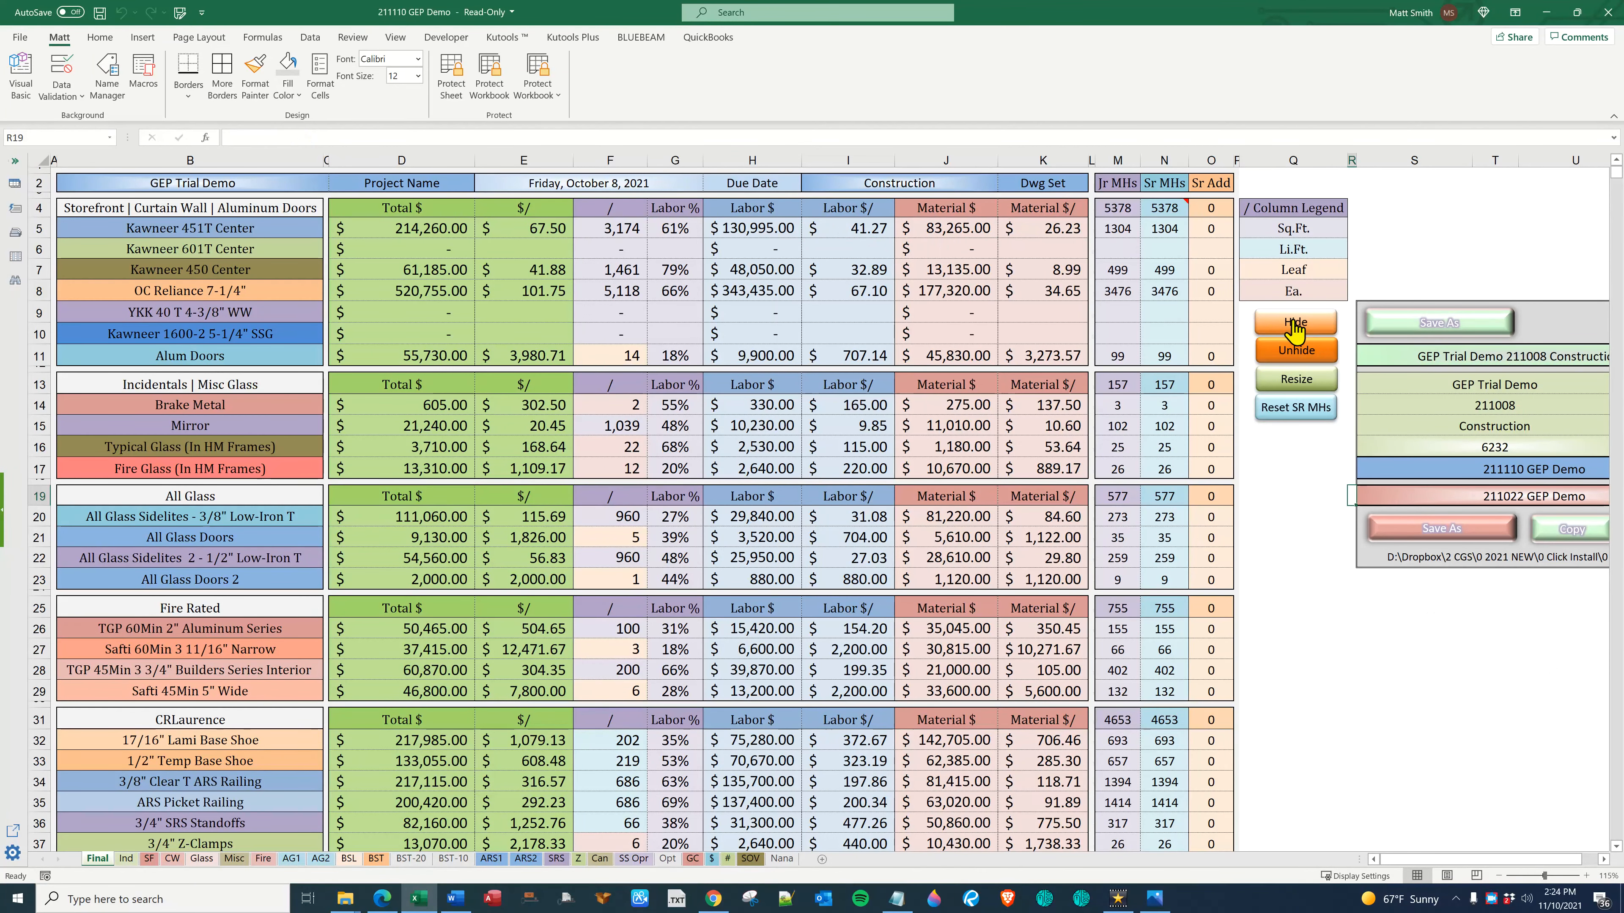
Toggle the empty rows, reset senior man-hours to equal junior man-hours, then move to the Ind sheet
{"action": "left_click", "coordinate": [1295, 322]}
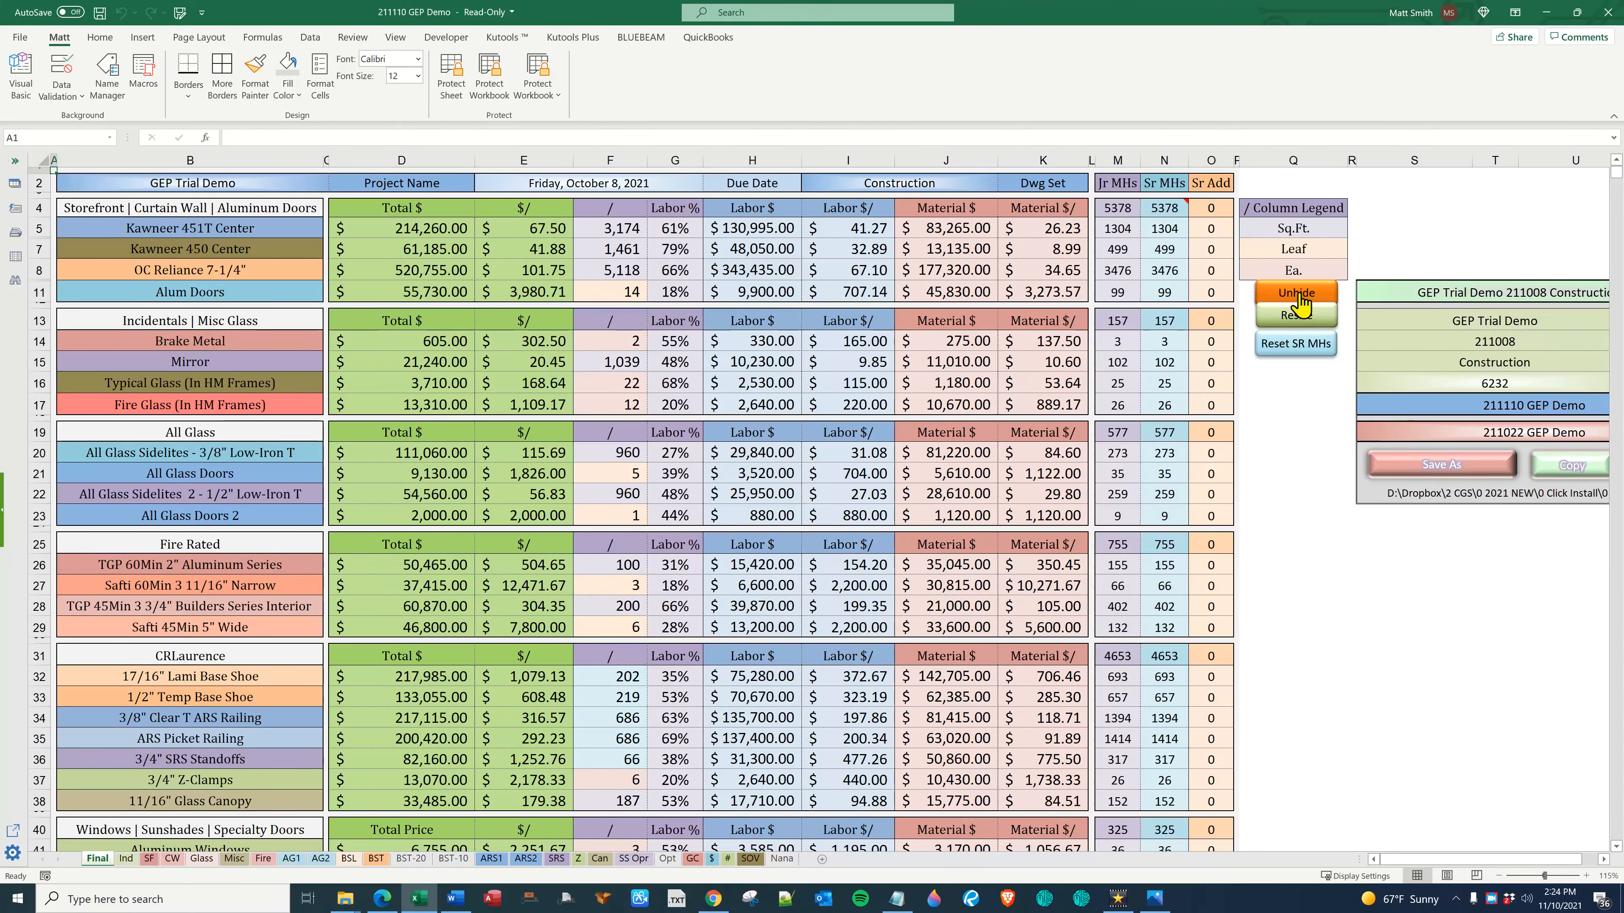
{"action": "left_click", "coordinate": [1295, 292]}
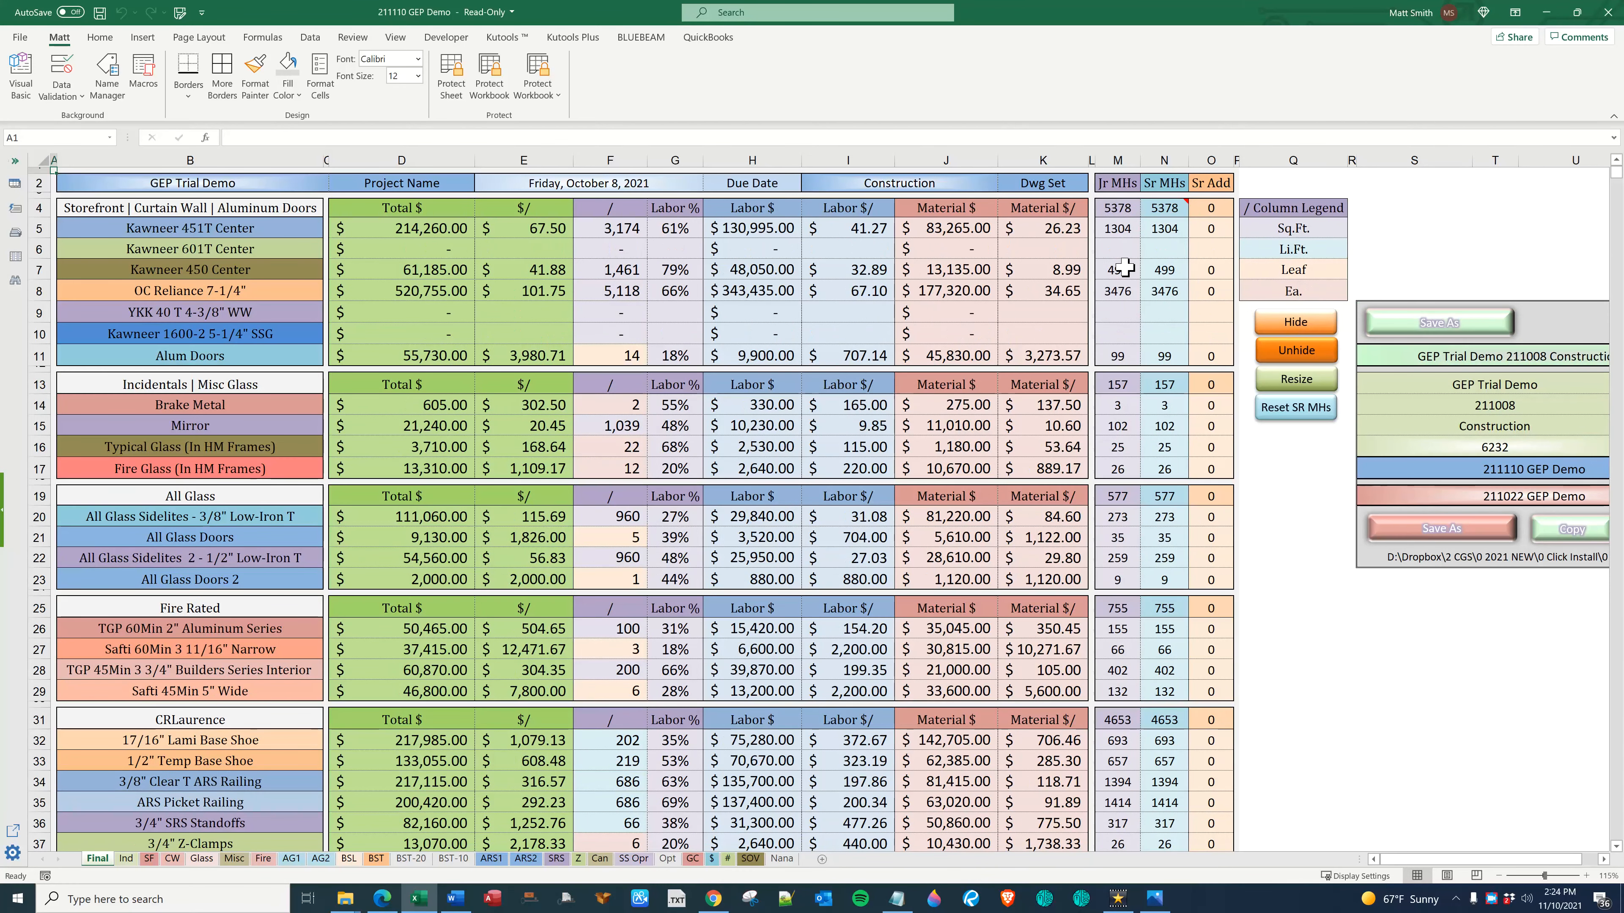
{"action": "left_click", "coordinate": [1118, 269]}
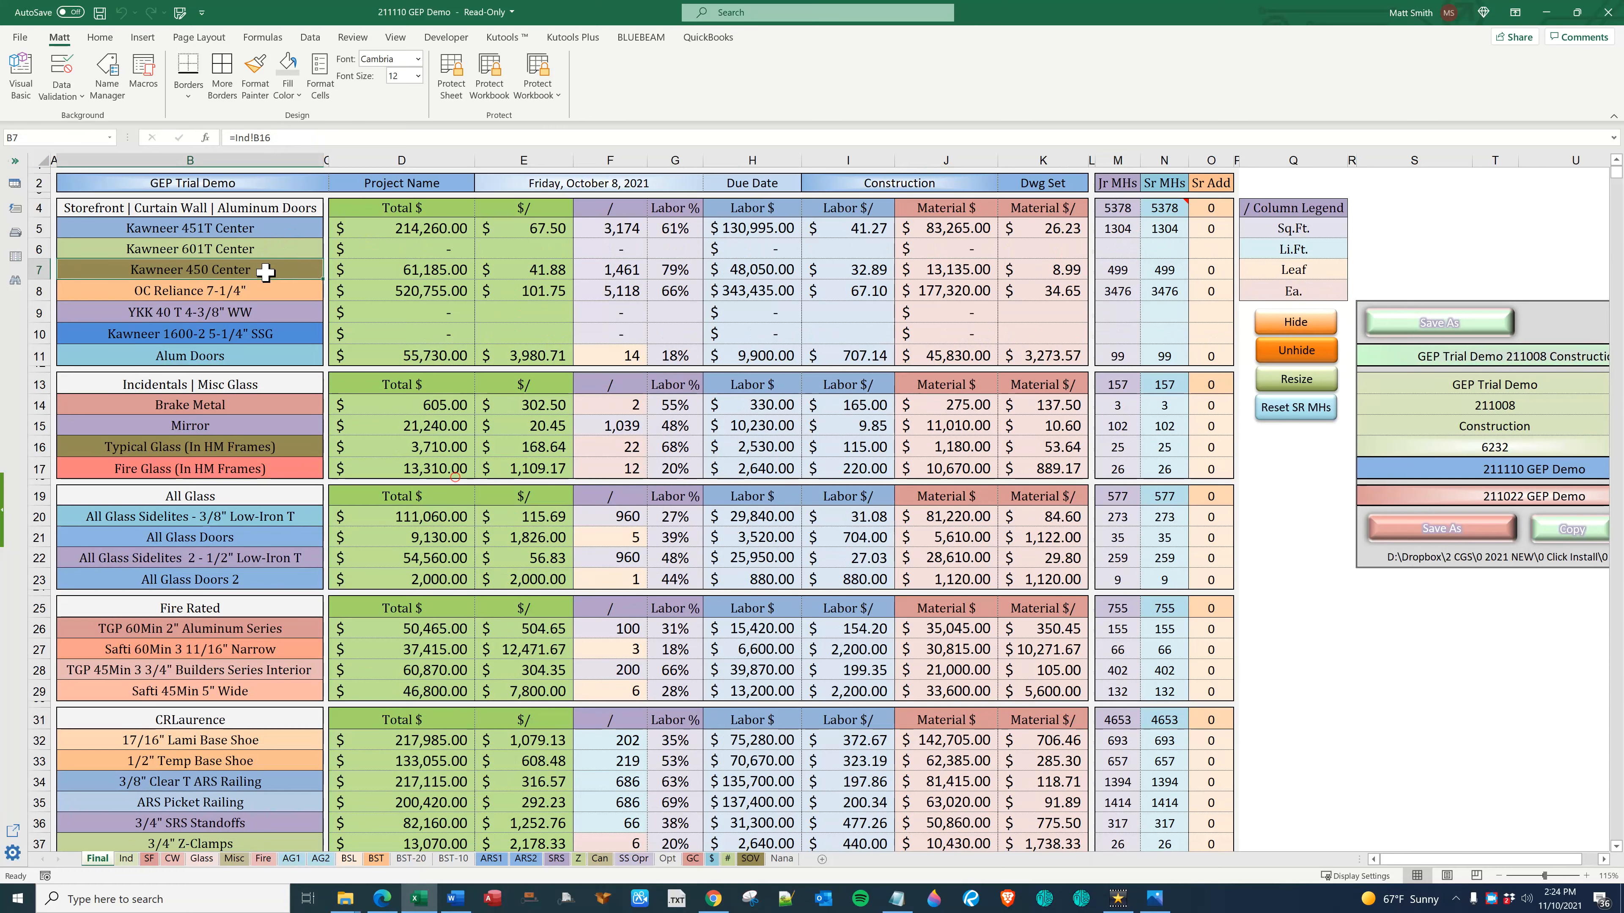
{"action": "mouse_move", "coordinate": [1168, 277]}
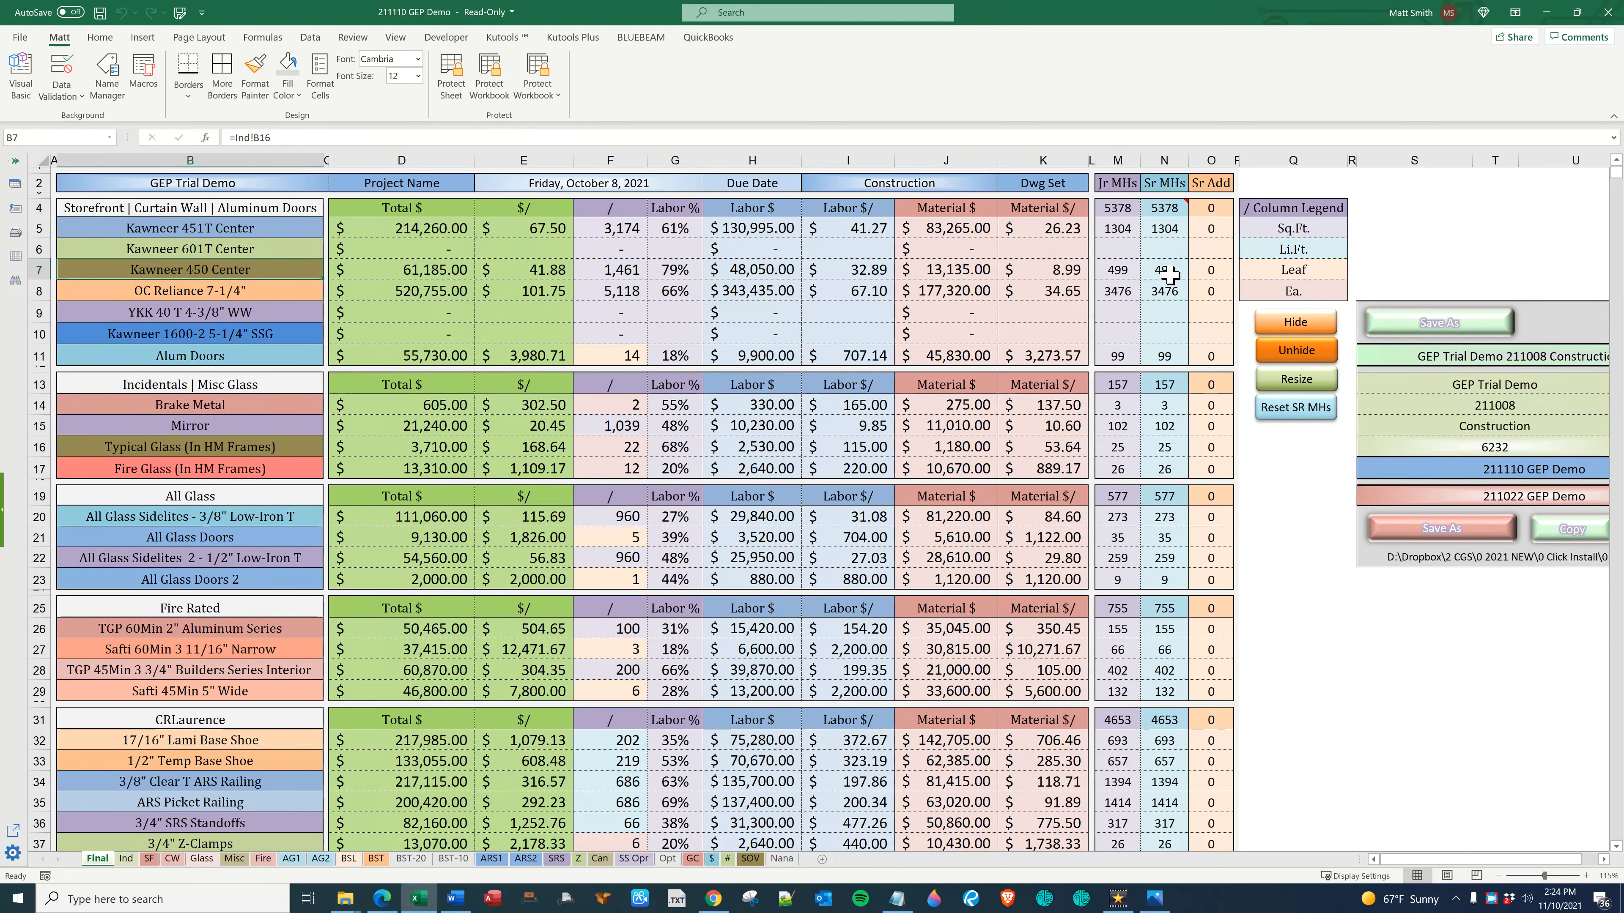
{"action": "left_click", "coordinate": [1163, 269]}
{"action": "type", "text": "21"}
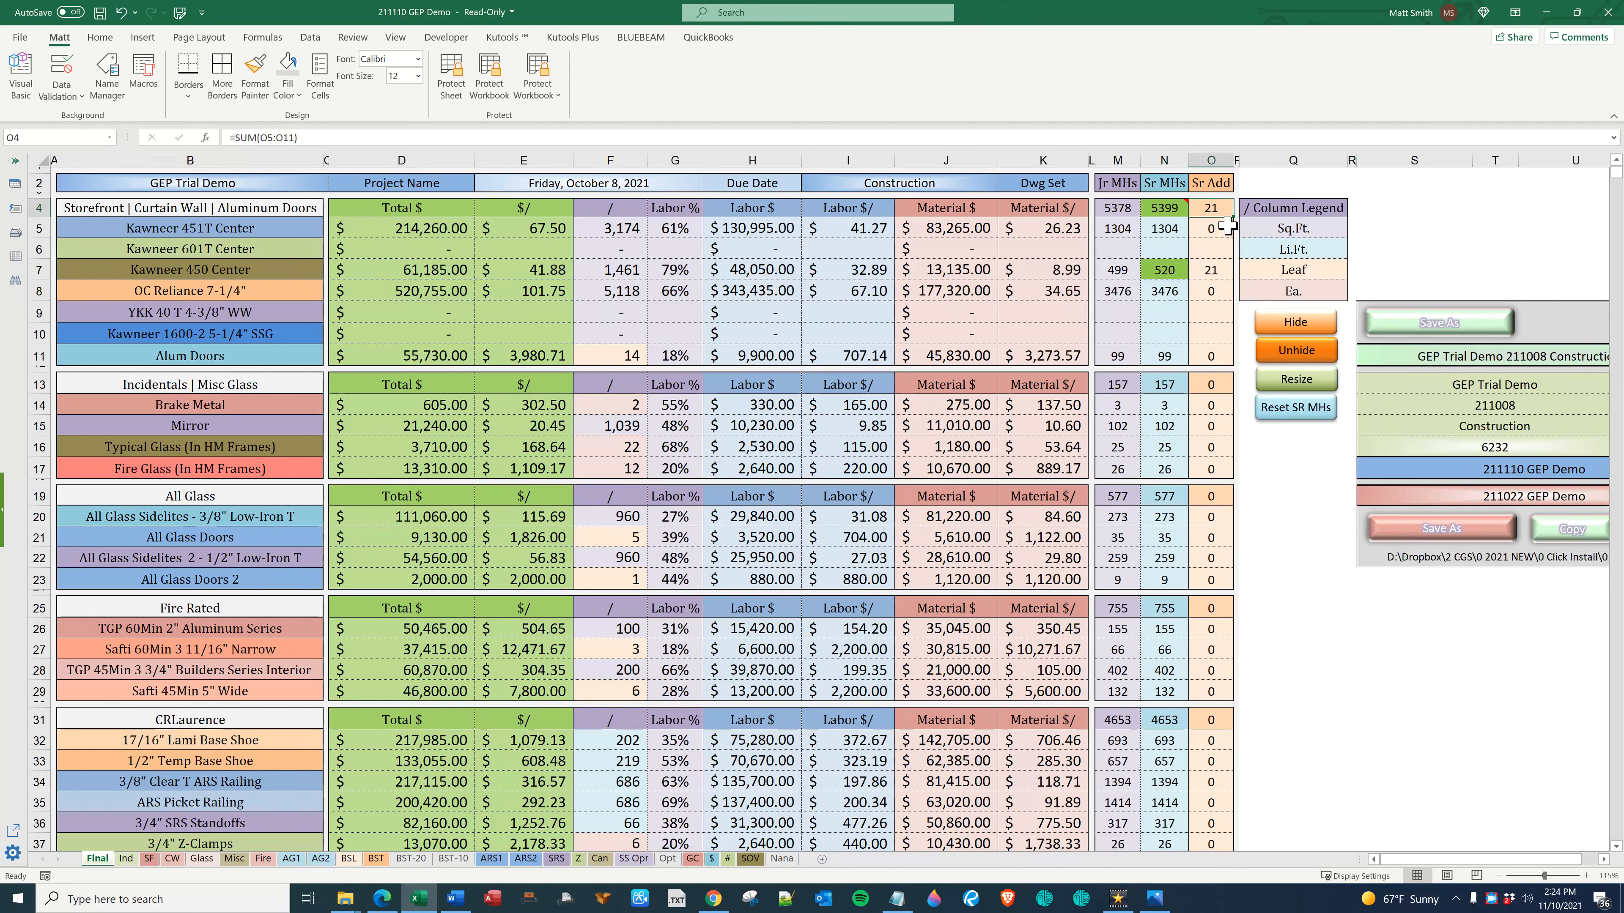
{"action": "scroll", "scroll_direction": "down", "scroll_amount": 3}
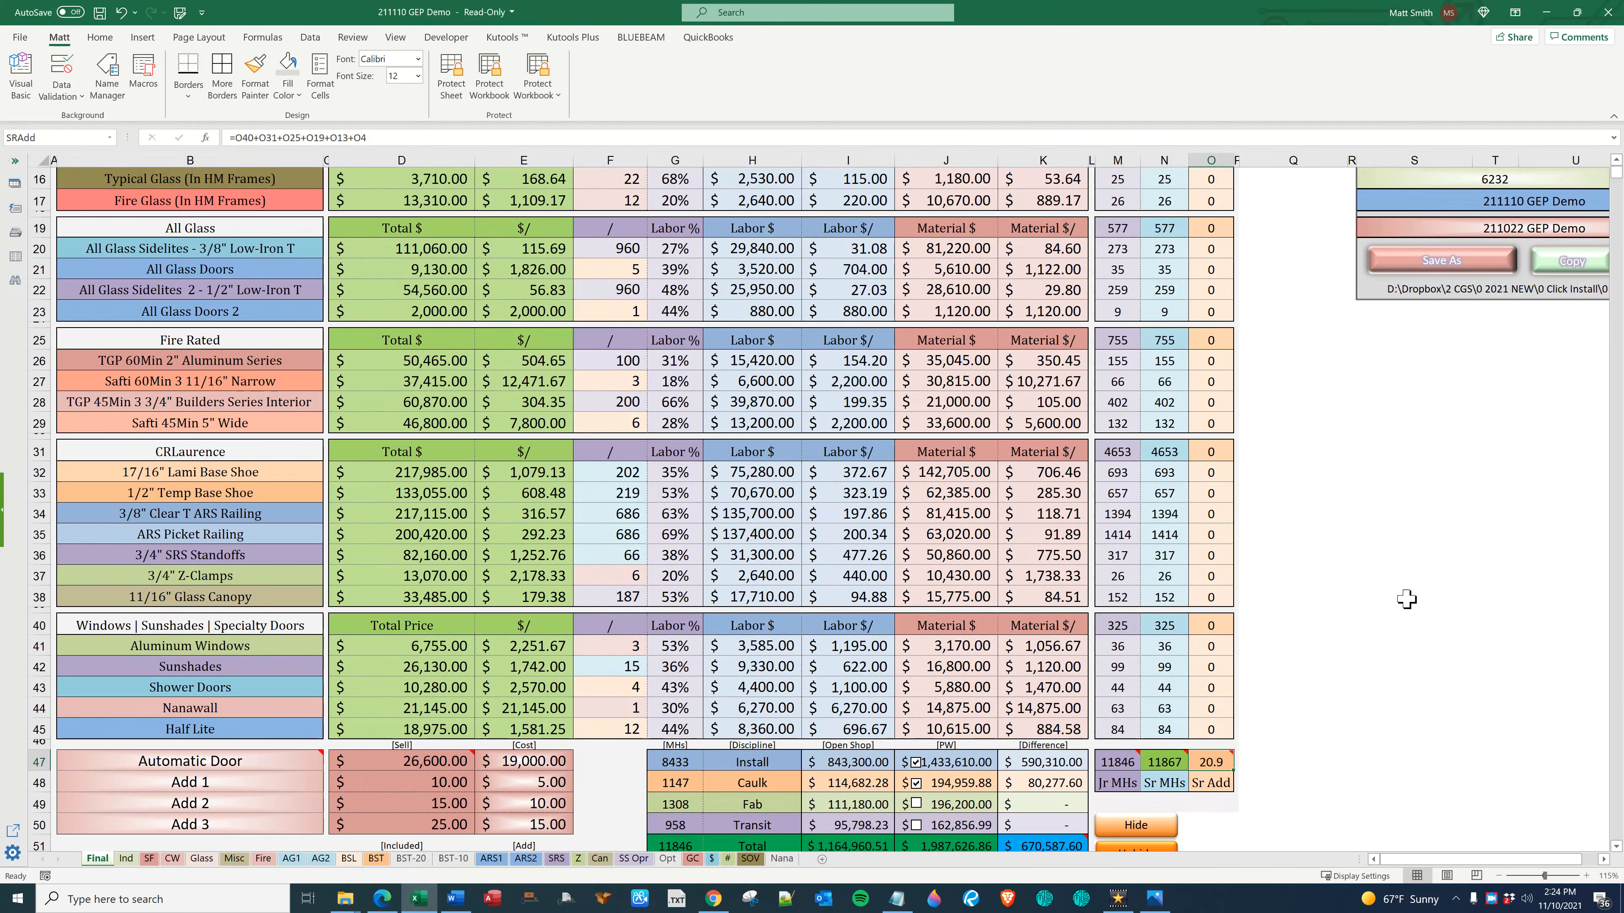
{"action": "scroll", "scroll_direction": "down", "scroll_amount": 3}
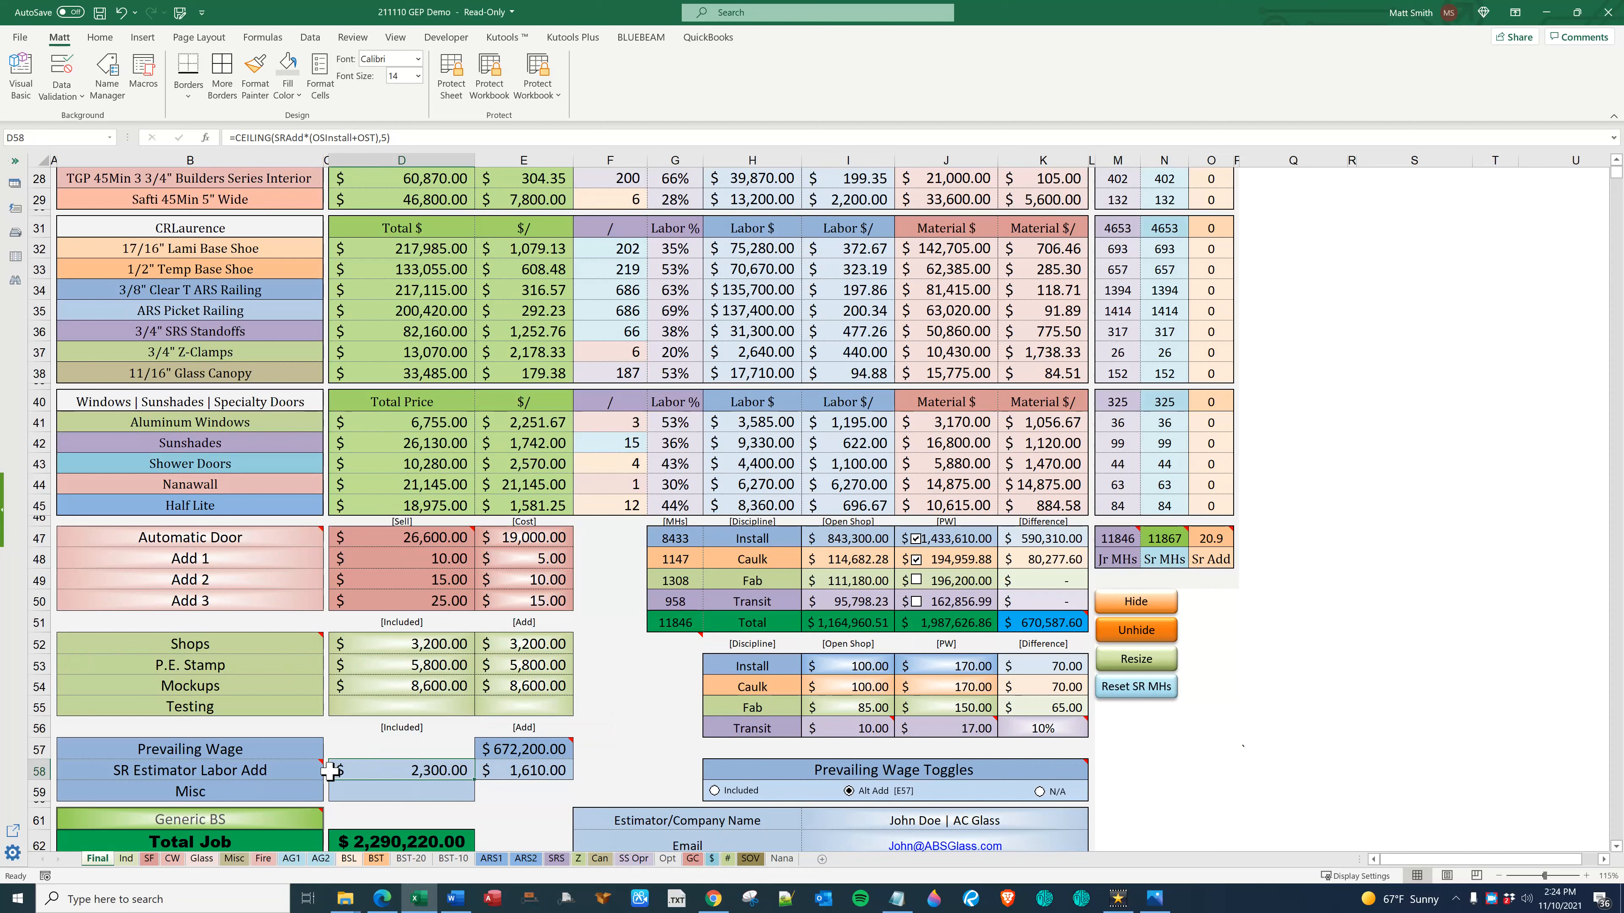
{"action": "mouse_move", "coordinate": [1463, 711]}
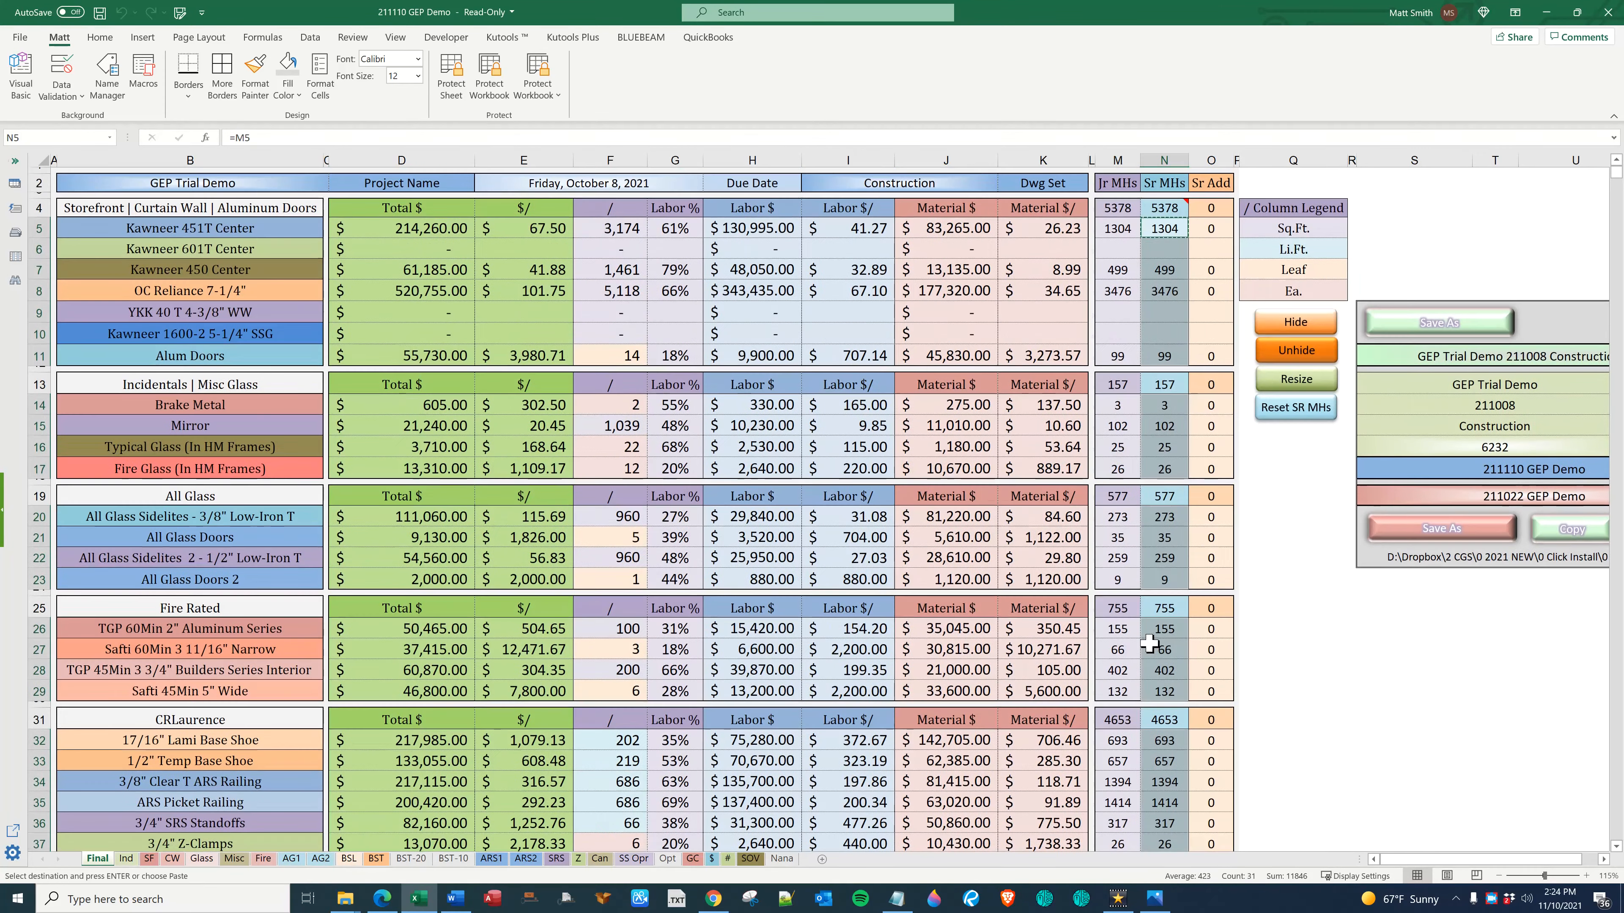
{"action": "left_click", "coordinate": [1117, 269]}
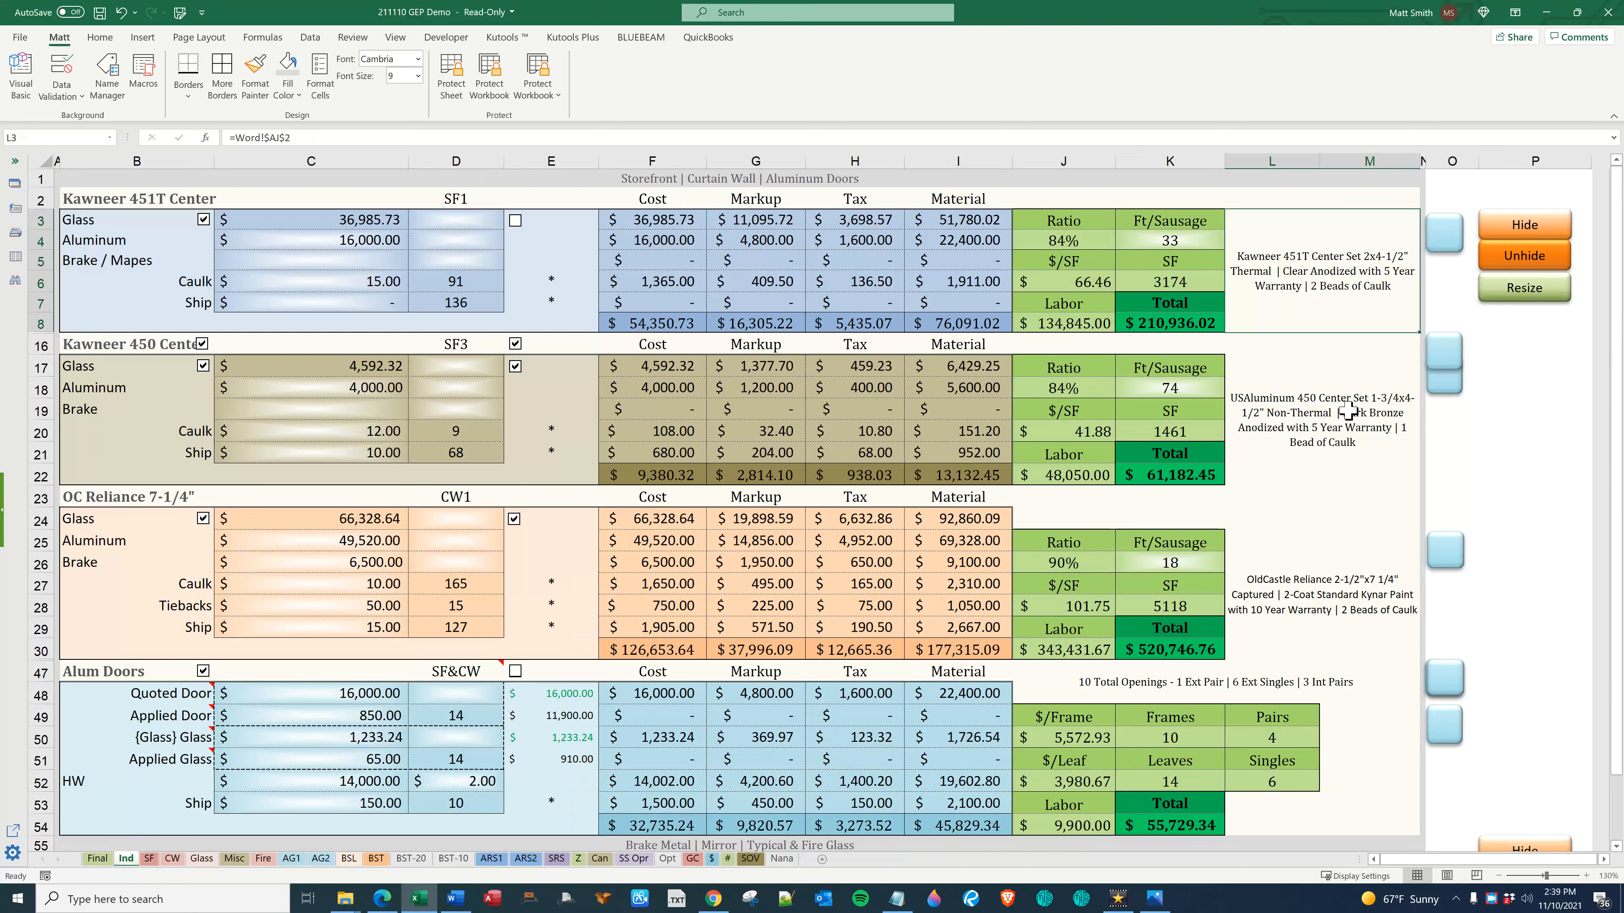
Unhide the Kawneer 601T block and enter 451T Center aluminum 16000, brake 450, caulk 10, ship 10
{"action": "left_click", "coordinate": [1524, 256]}
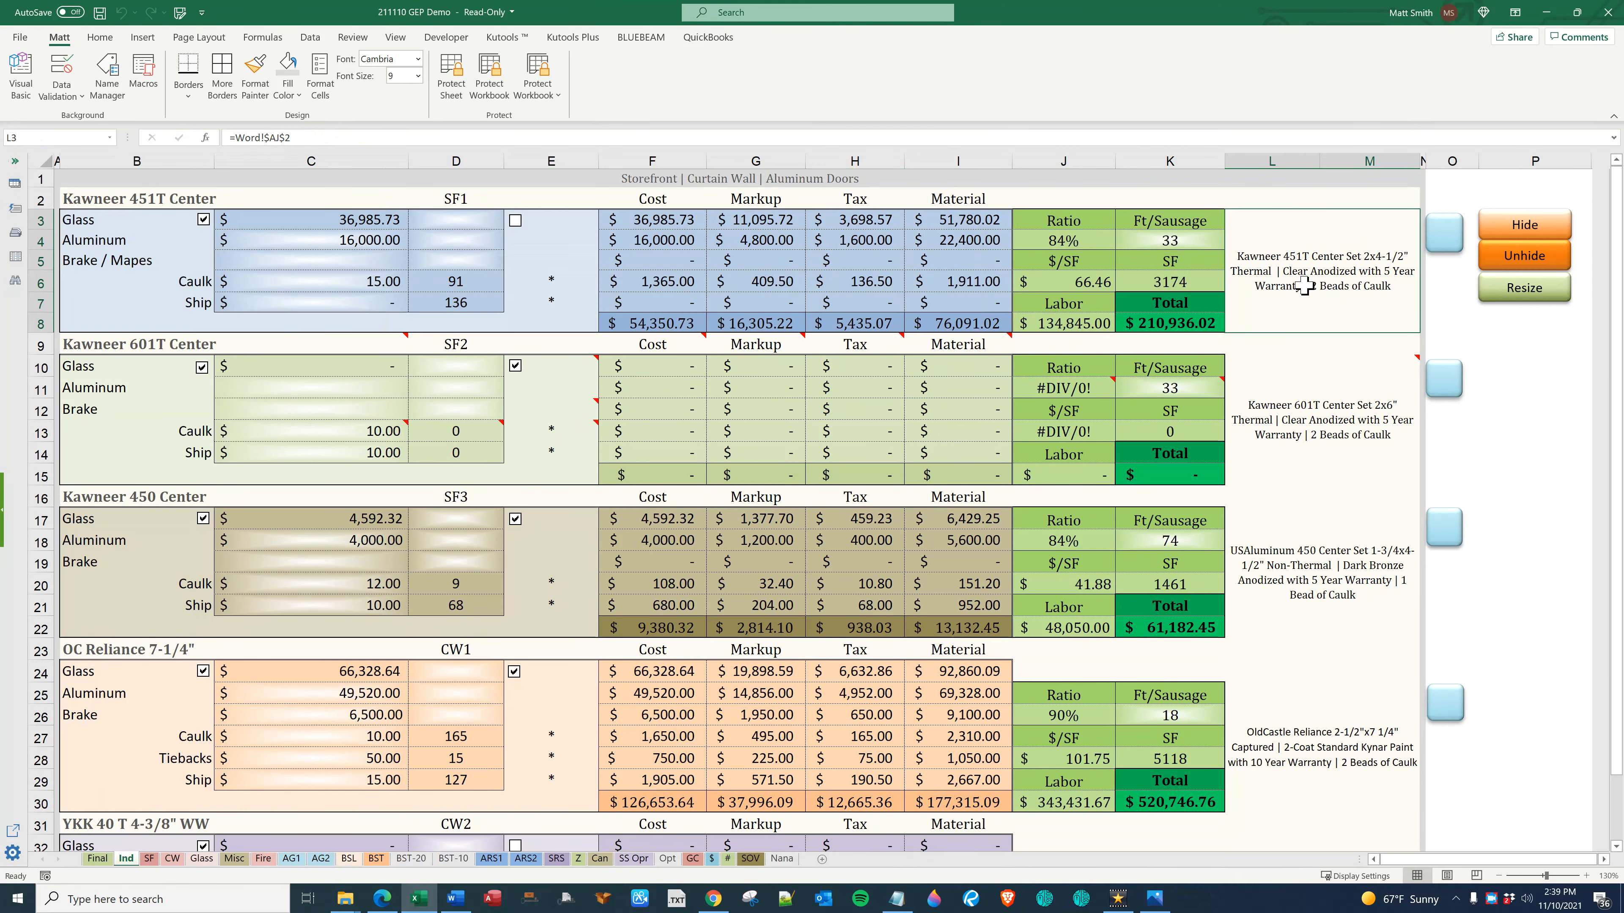
{"action": "mouse_move", "coordinate": [1309, 286]}
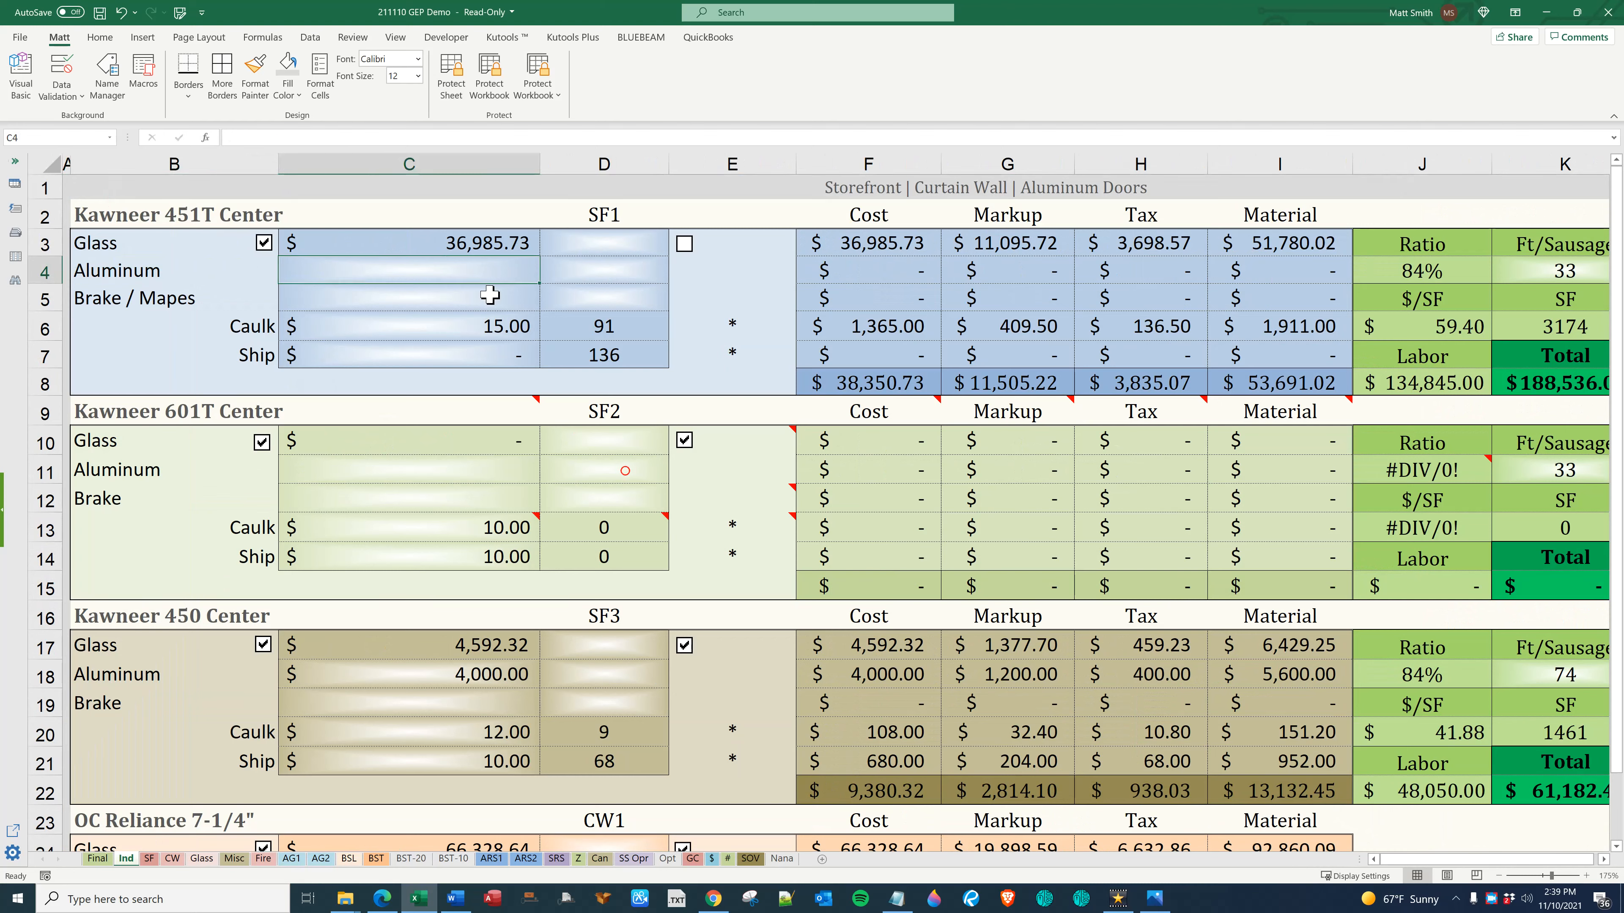
{"action": "type", "text": "160000.00"}
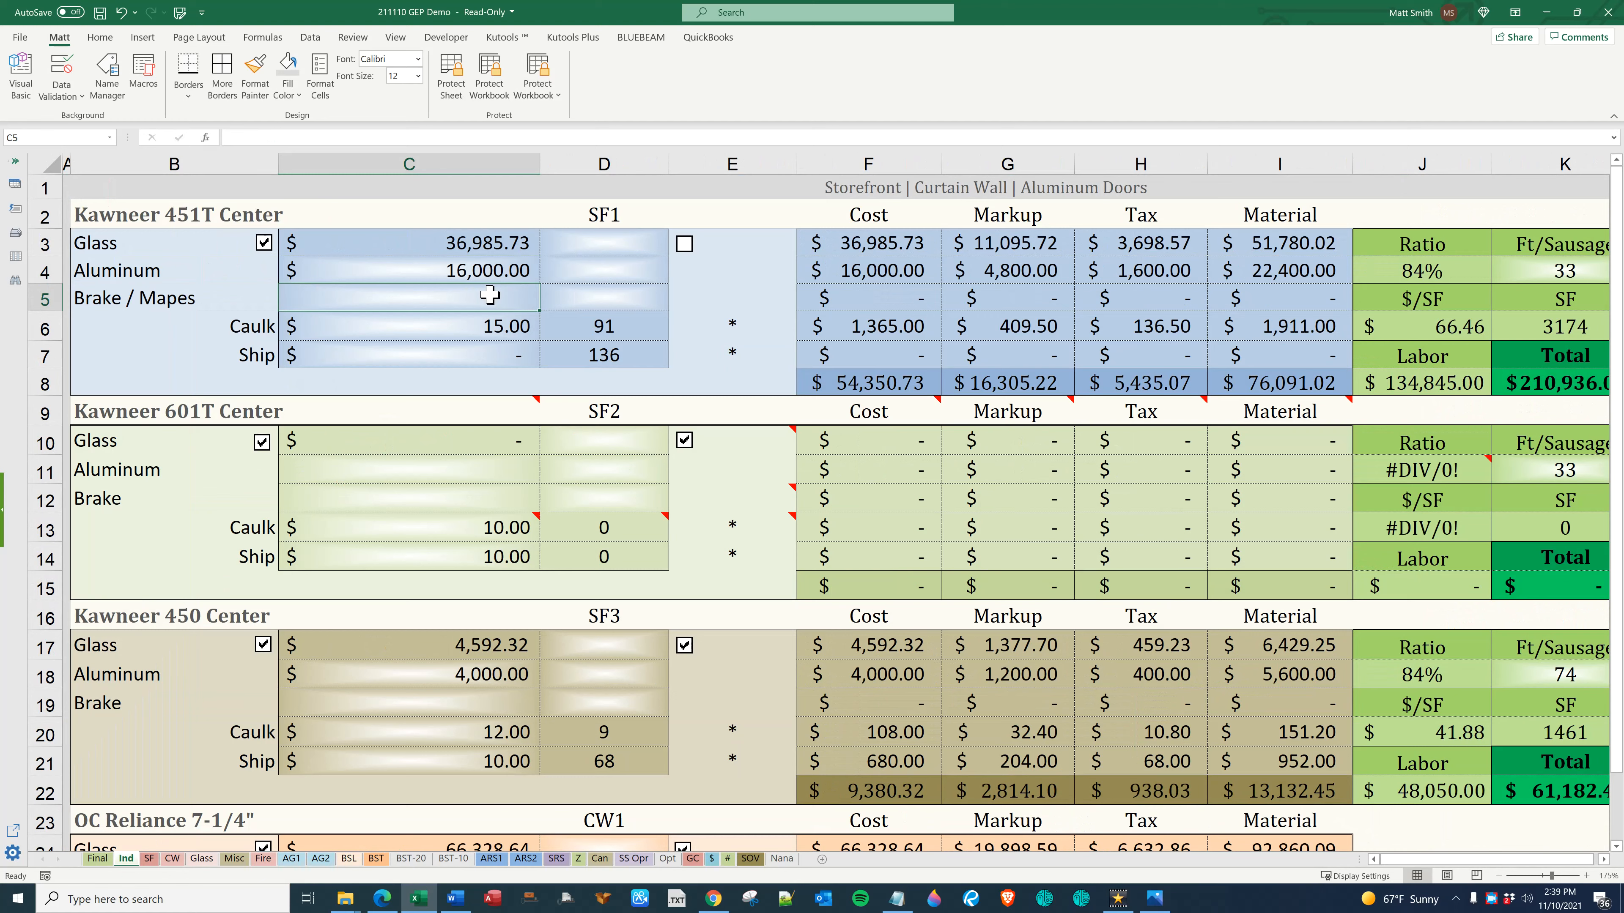
{"action": "type", "text": "450.00"}
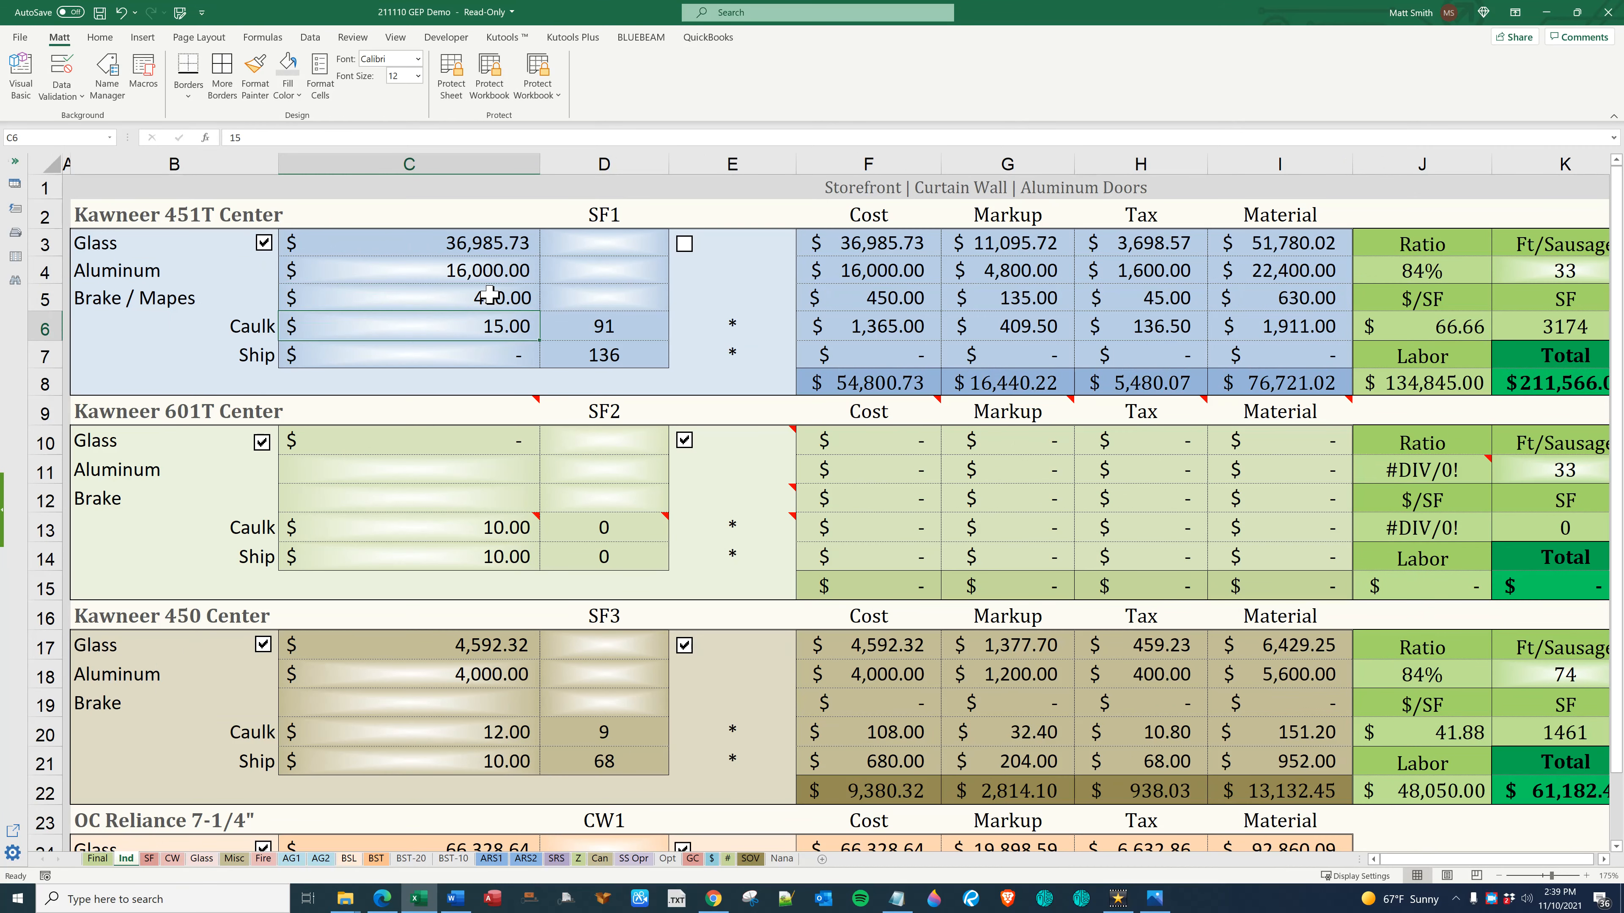
{"action": "type", "text": "10"}
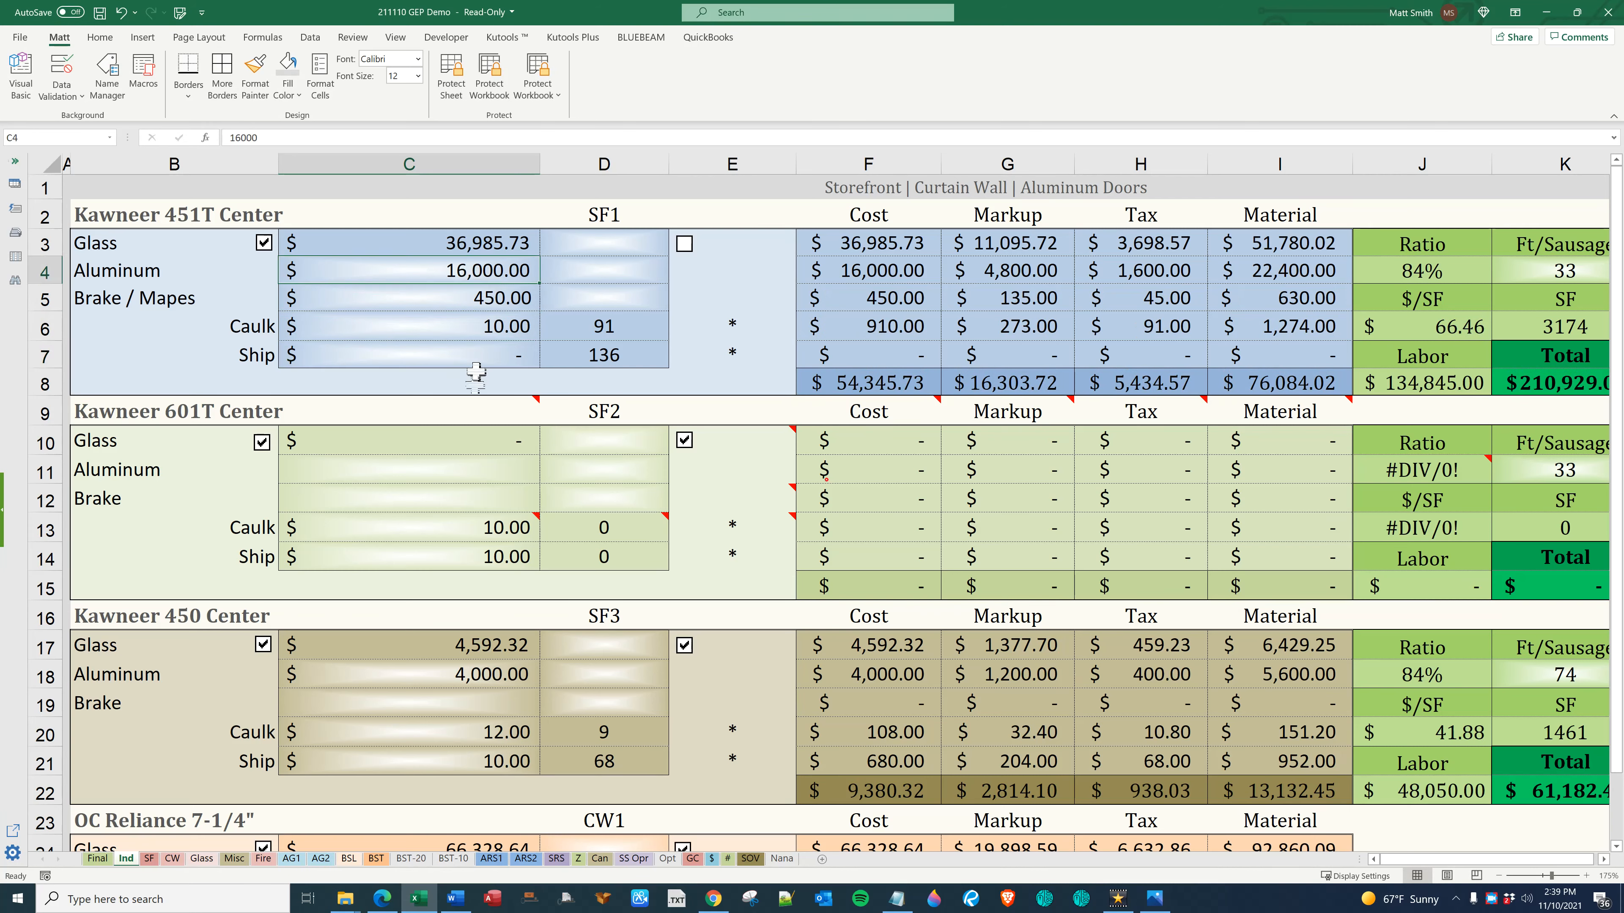
{"action": "type", "text": "10.00"}
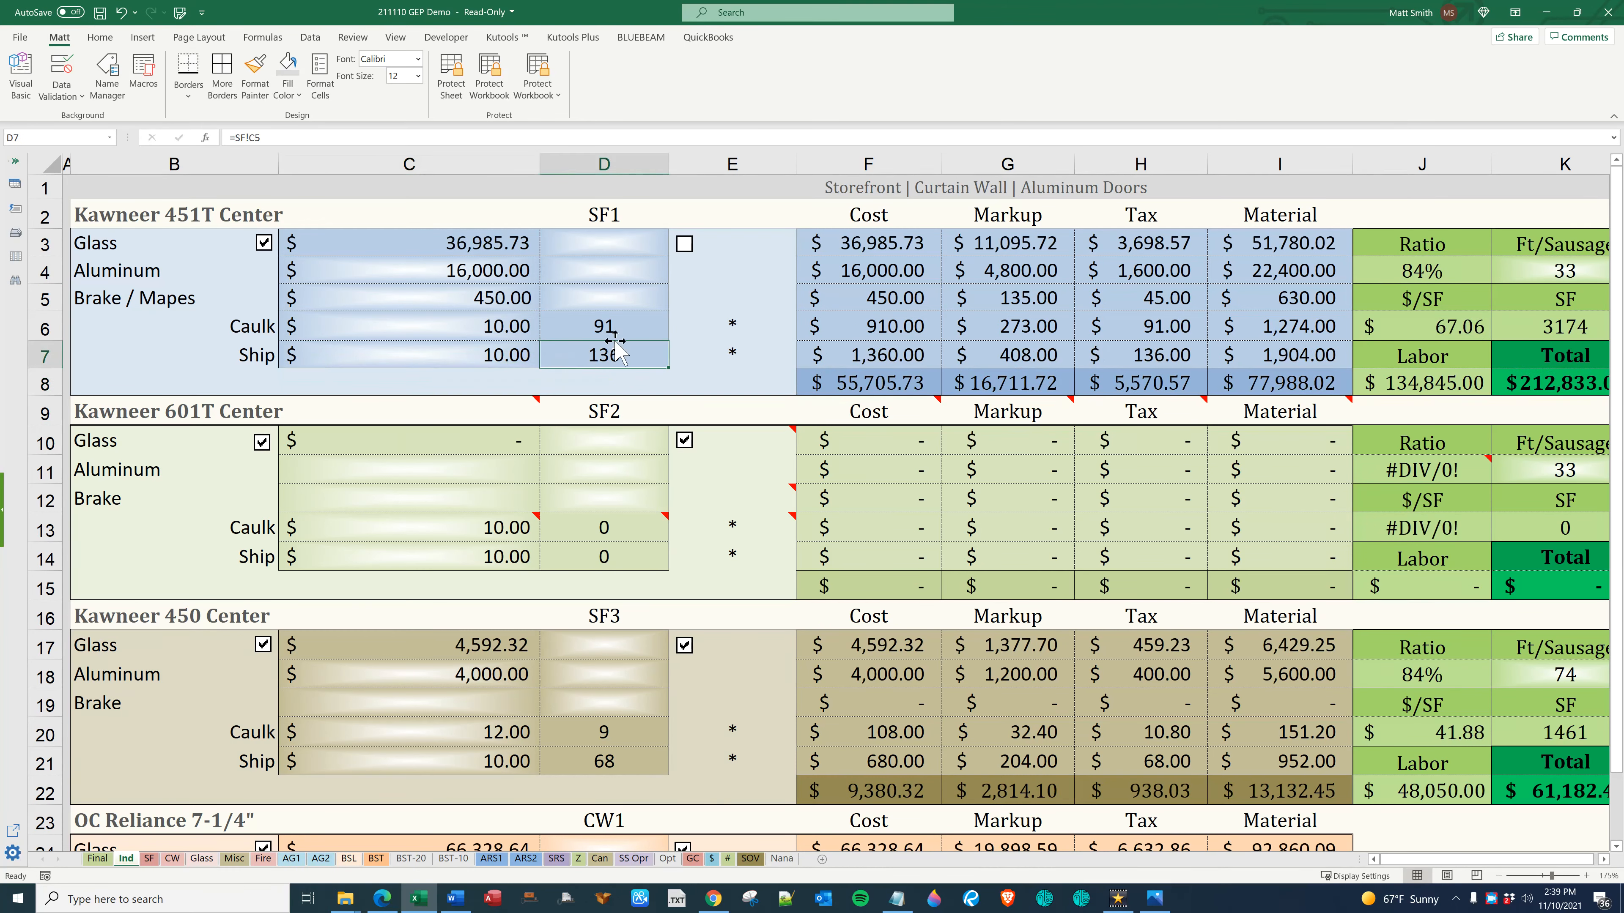
{"action": "left_click", "coordinate": [407, 242]}
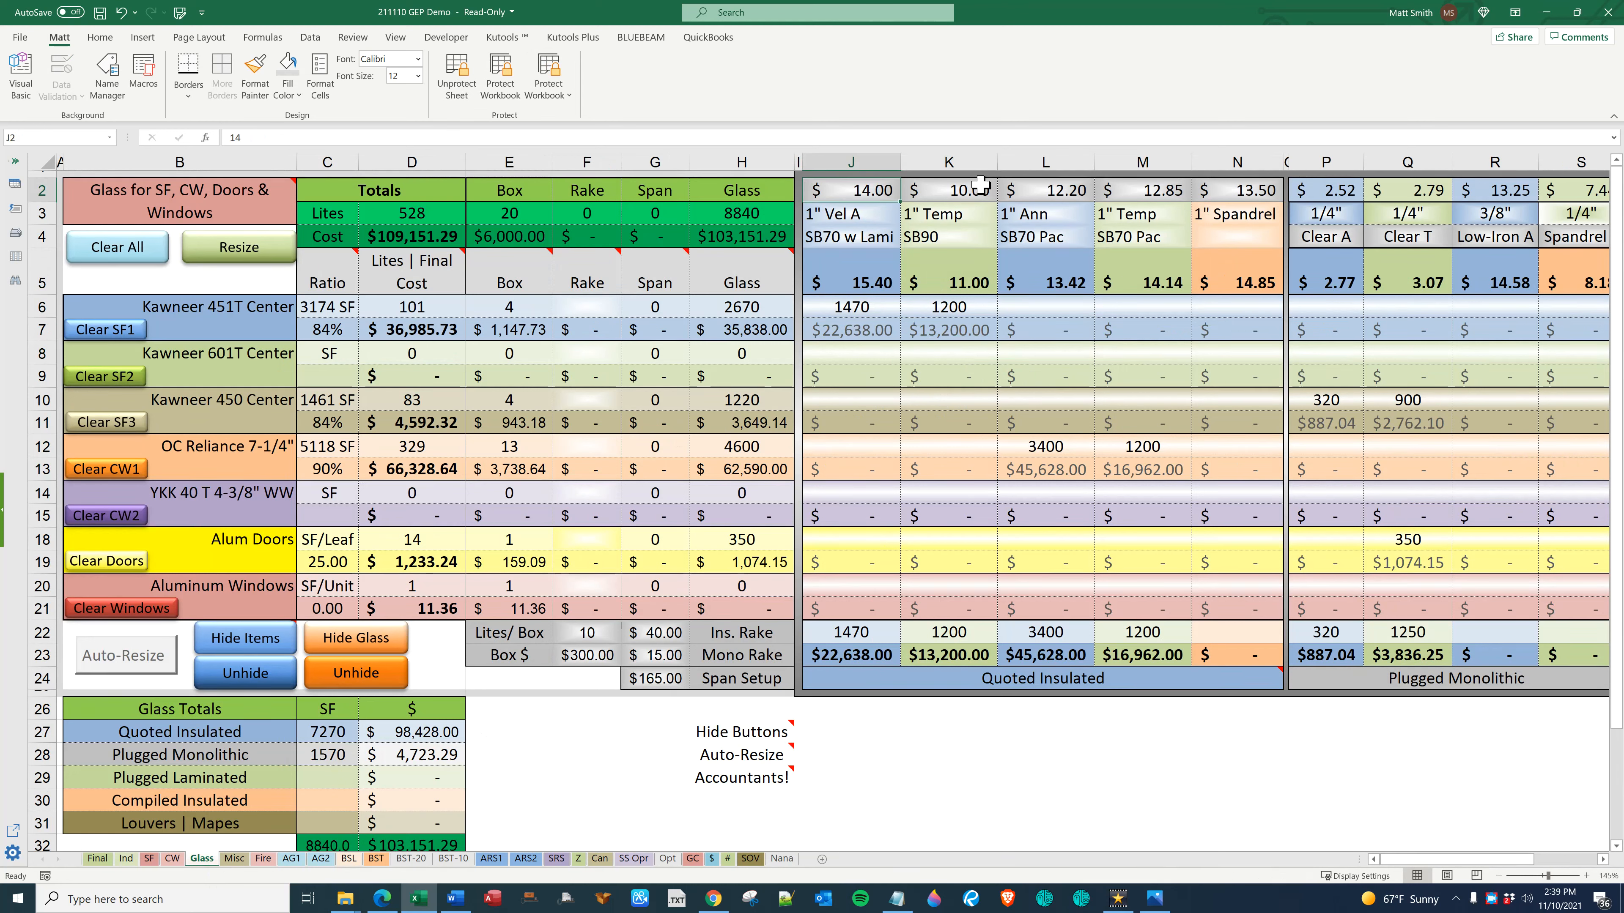
Price Vel A glass at 13.75 with 1600 SF for Kawneer 451T Center and check the resulting totals
{"action": "type", "text": "13.75"}
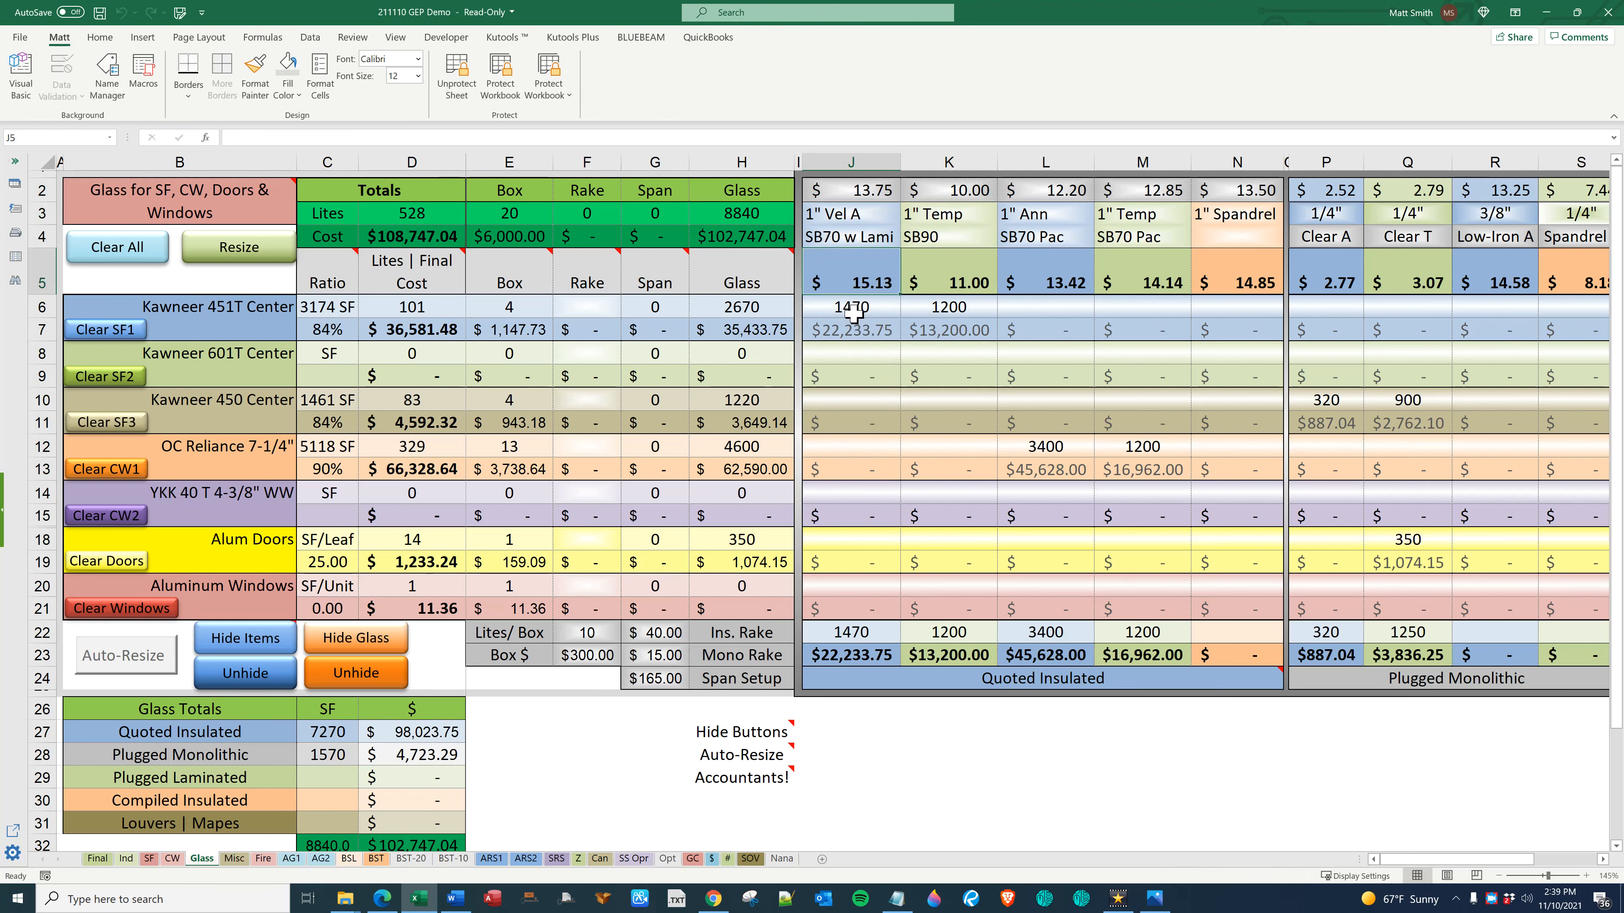
{"action": "left_click", "coordinate": [852, 306]}
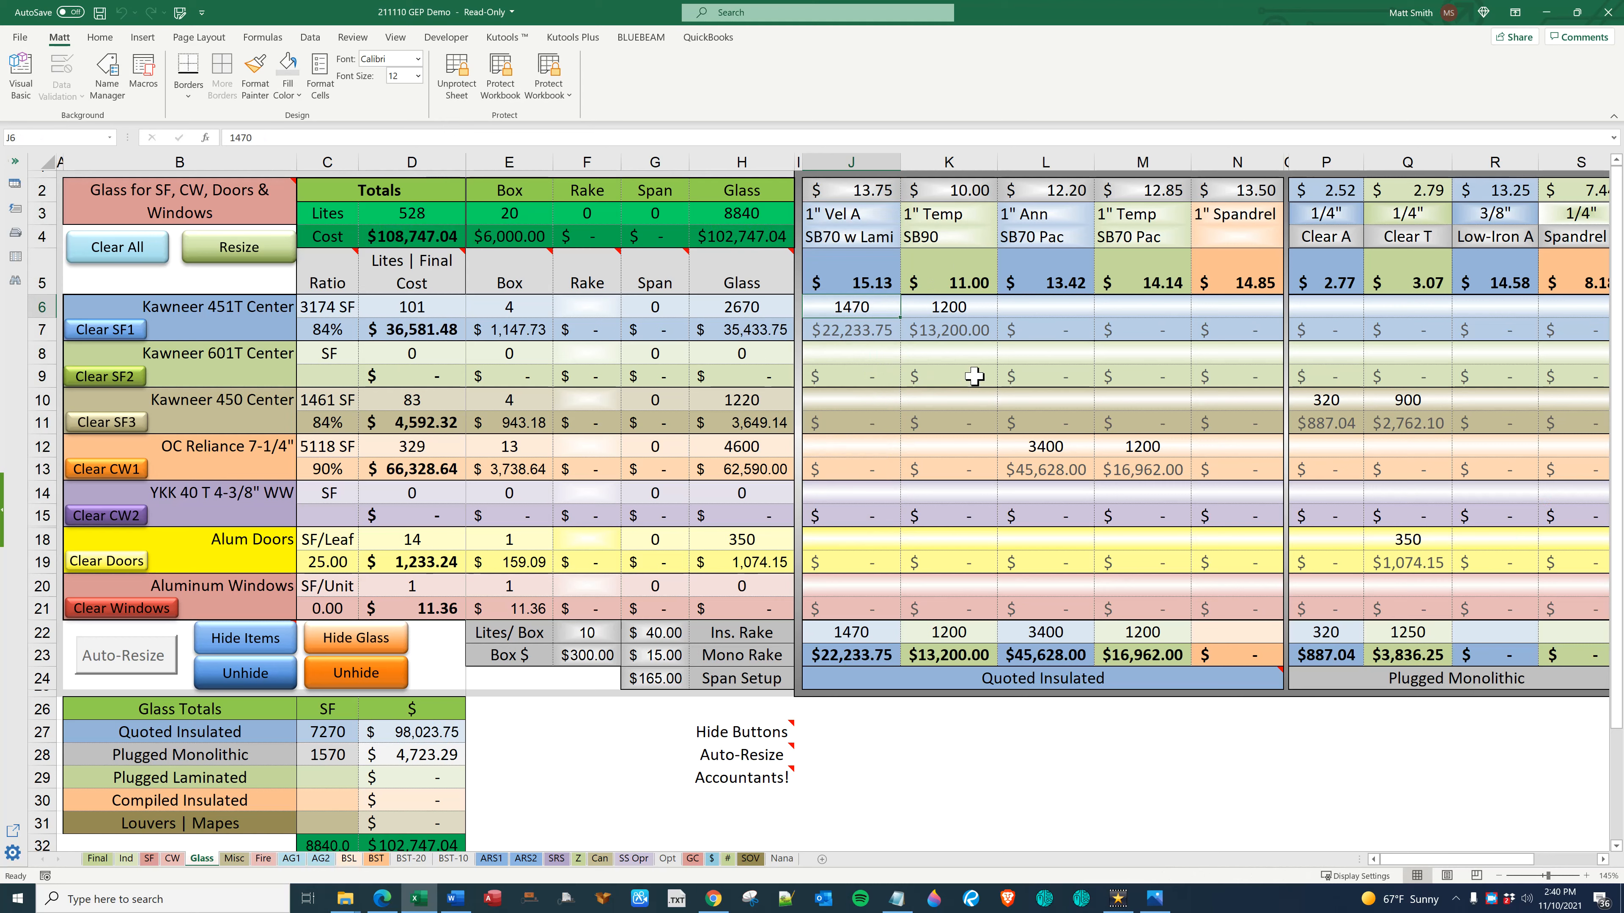
{"action": "type", "text": "1600"}
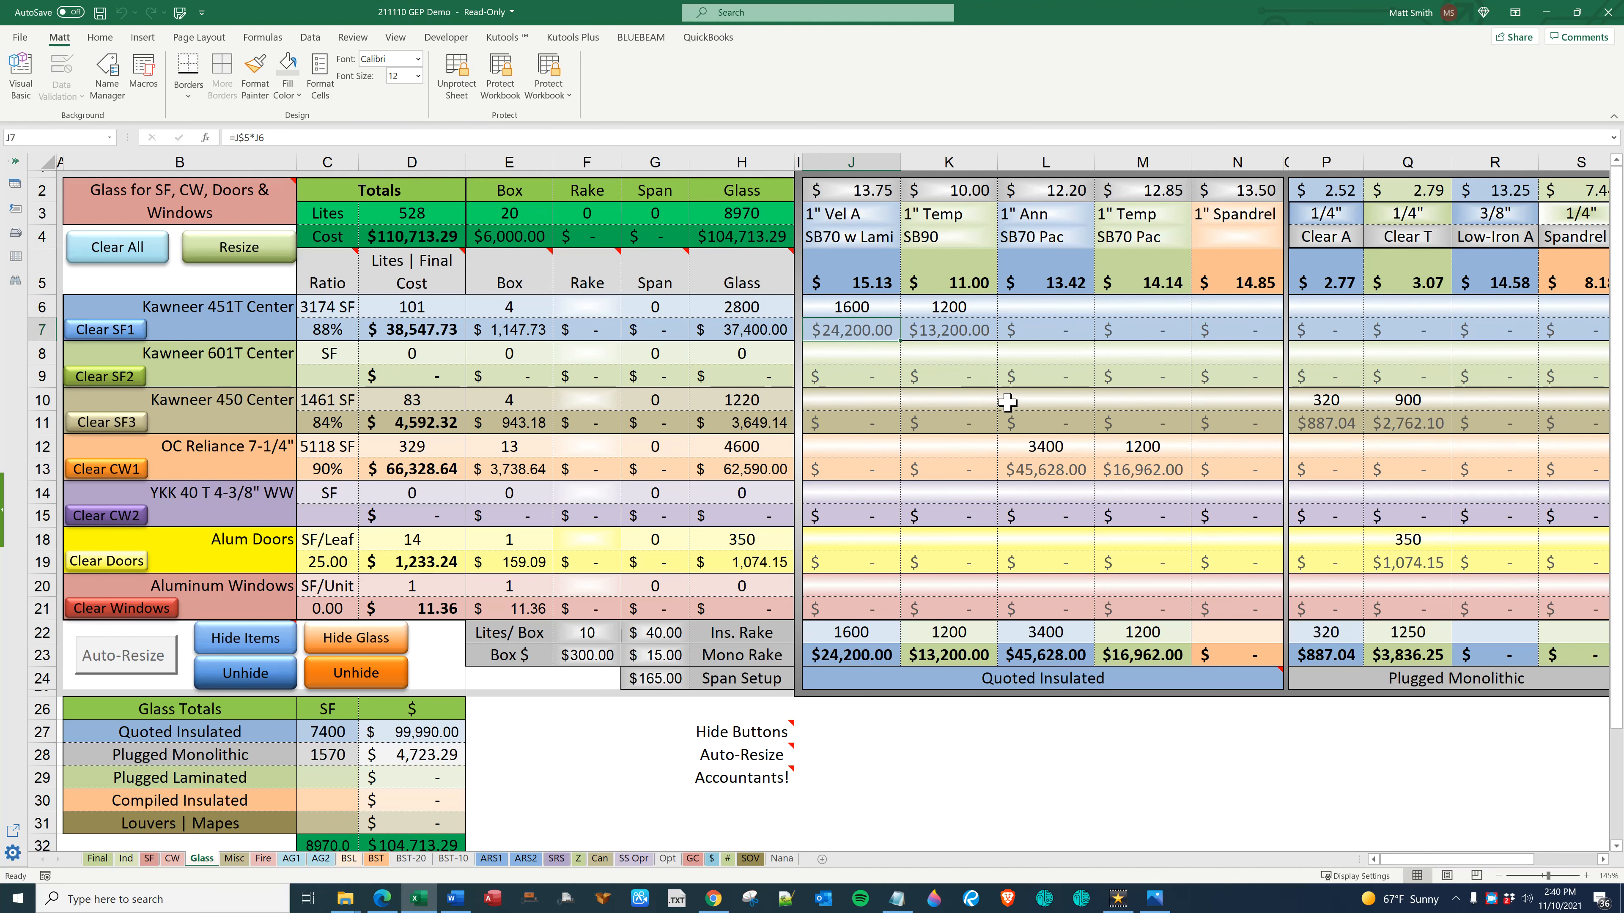
{"action": "left_click", "coordinate": [741, 306]}
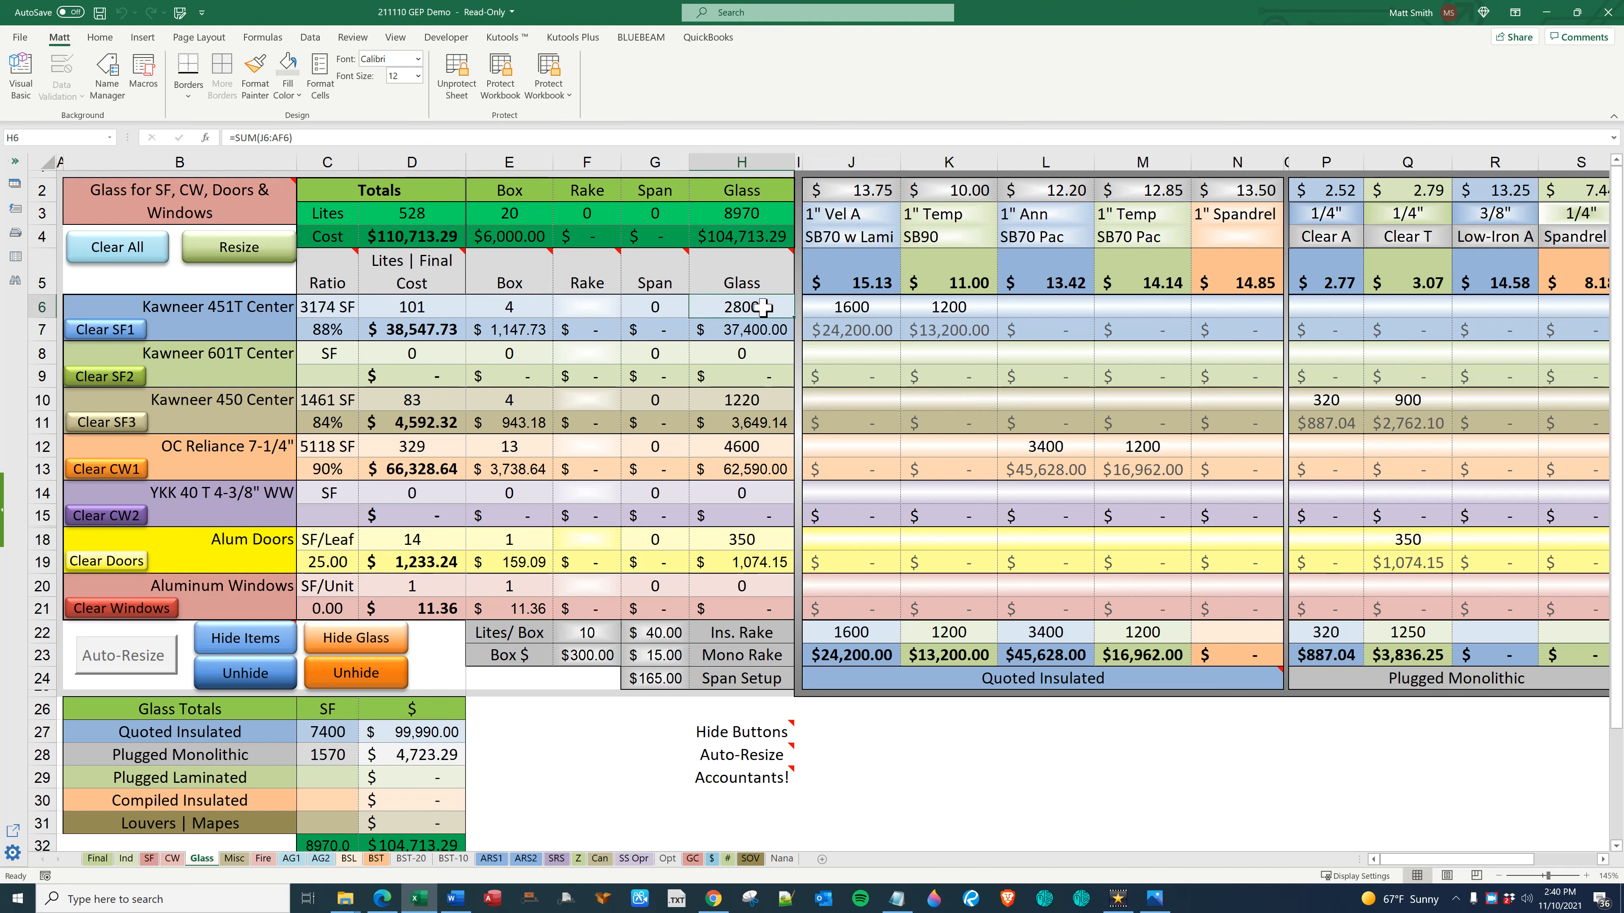
{"action": "mouse_move", "coordinate": [347, 378]}
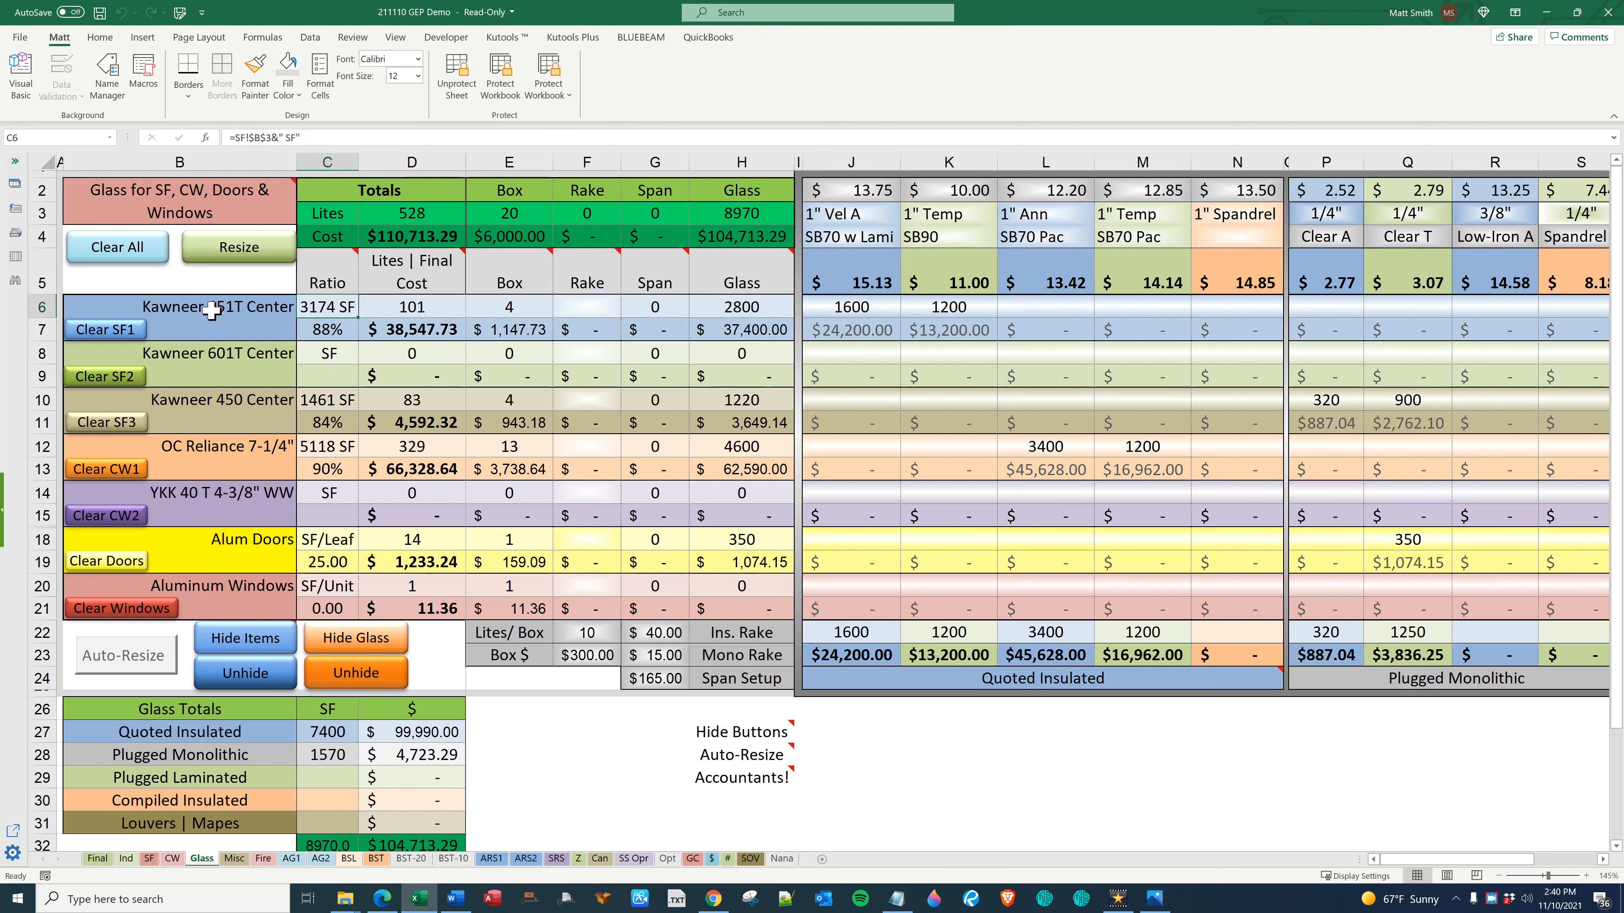
{"action": "left_click", "coordinate": [327, 329]}
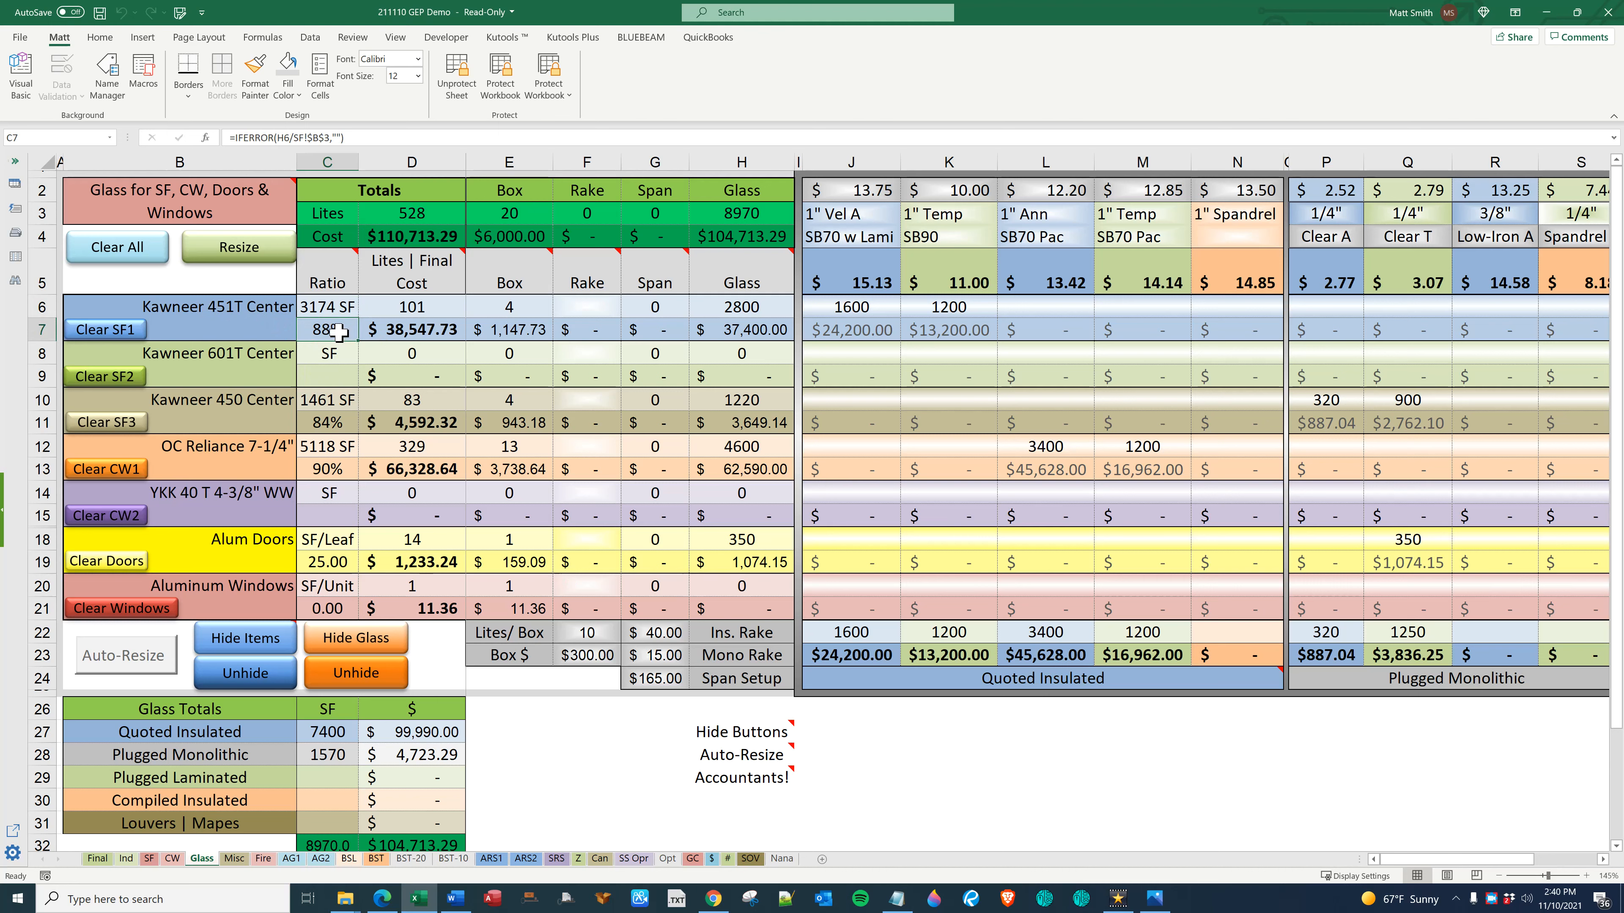
{"action": "mouse_move", "coordinate": [1000, 304]}
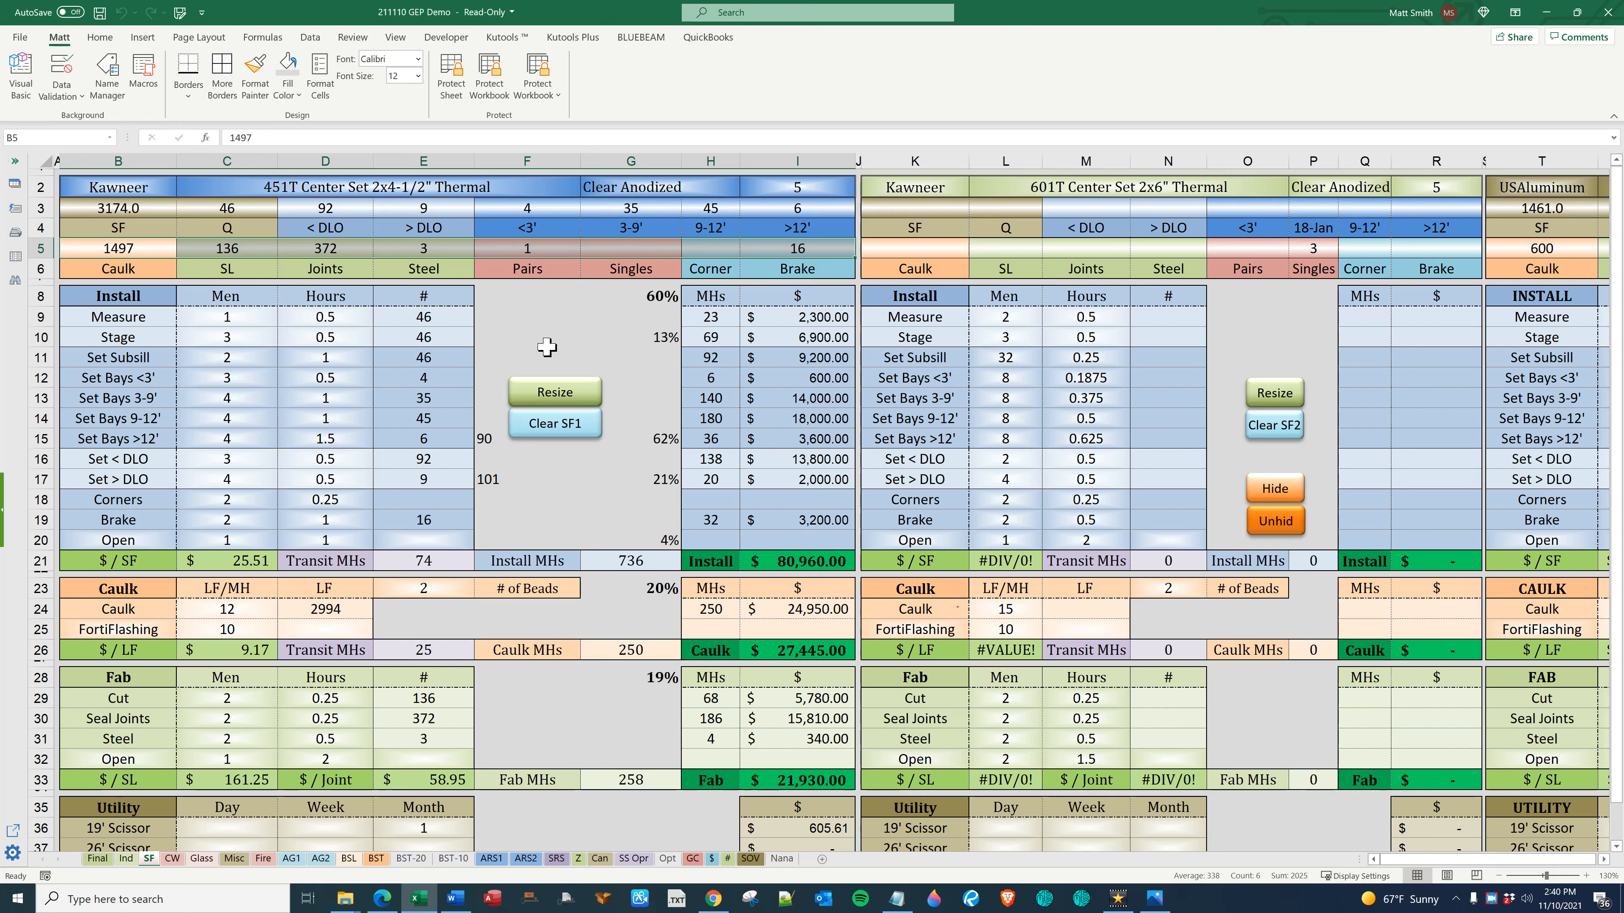
Set the first system to OldCastle FG-3000T Front Set 2x4-1/2" Thermal with a 2-year warranty
{"action": "left_click", "coordinate": [226, 318]}
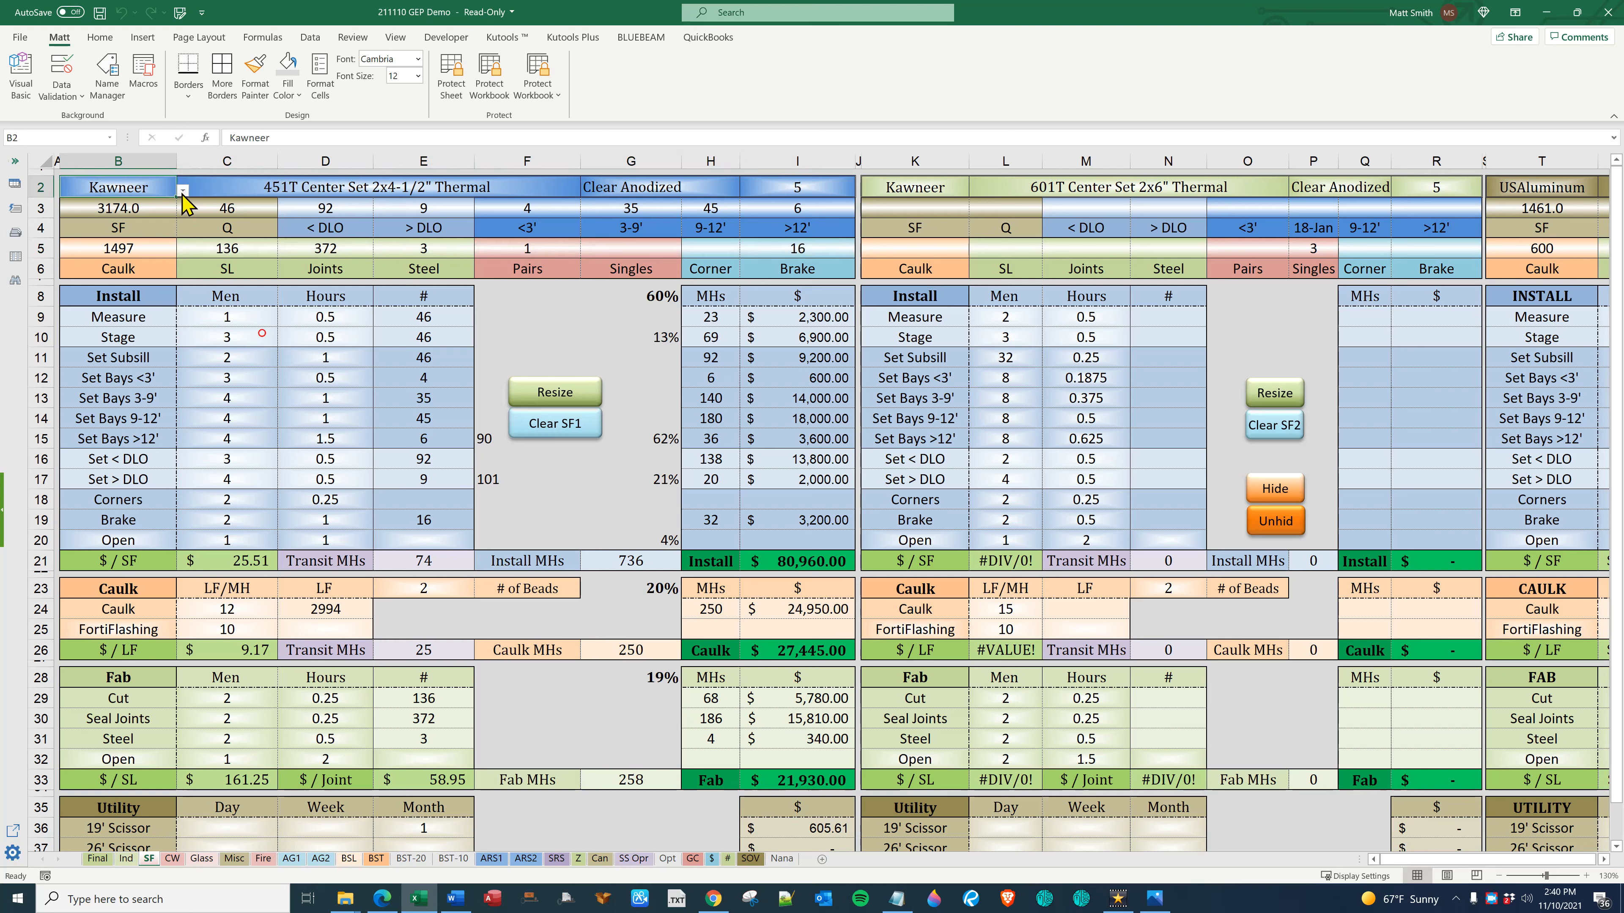
{"action": "type", "text": "OldCastle"}
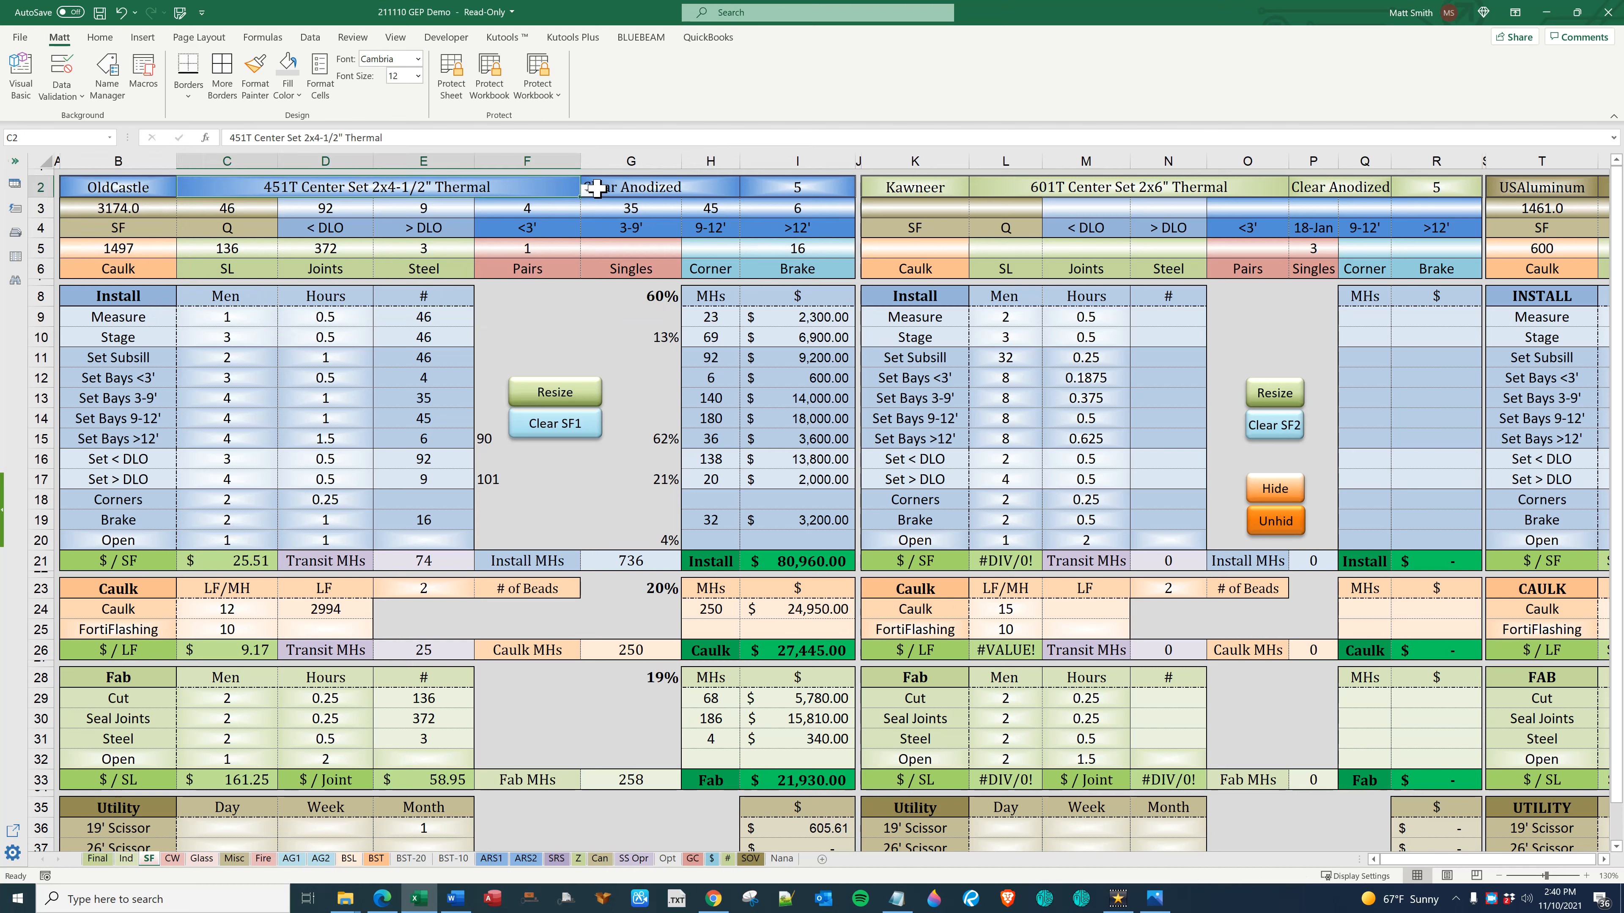
{"action": "type", "text": "FG-3000T Front Set 2x4-1/2\" Thermal"}
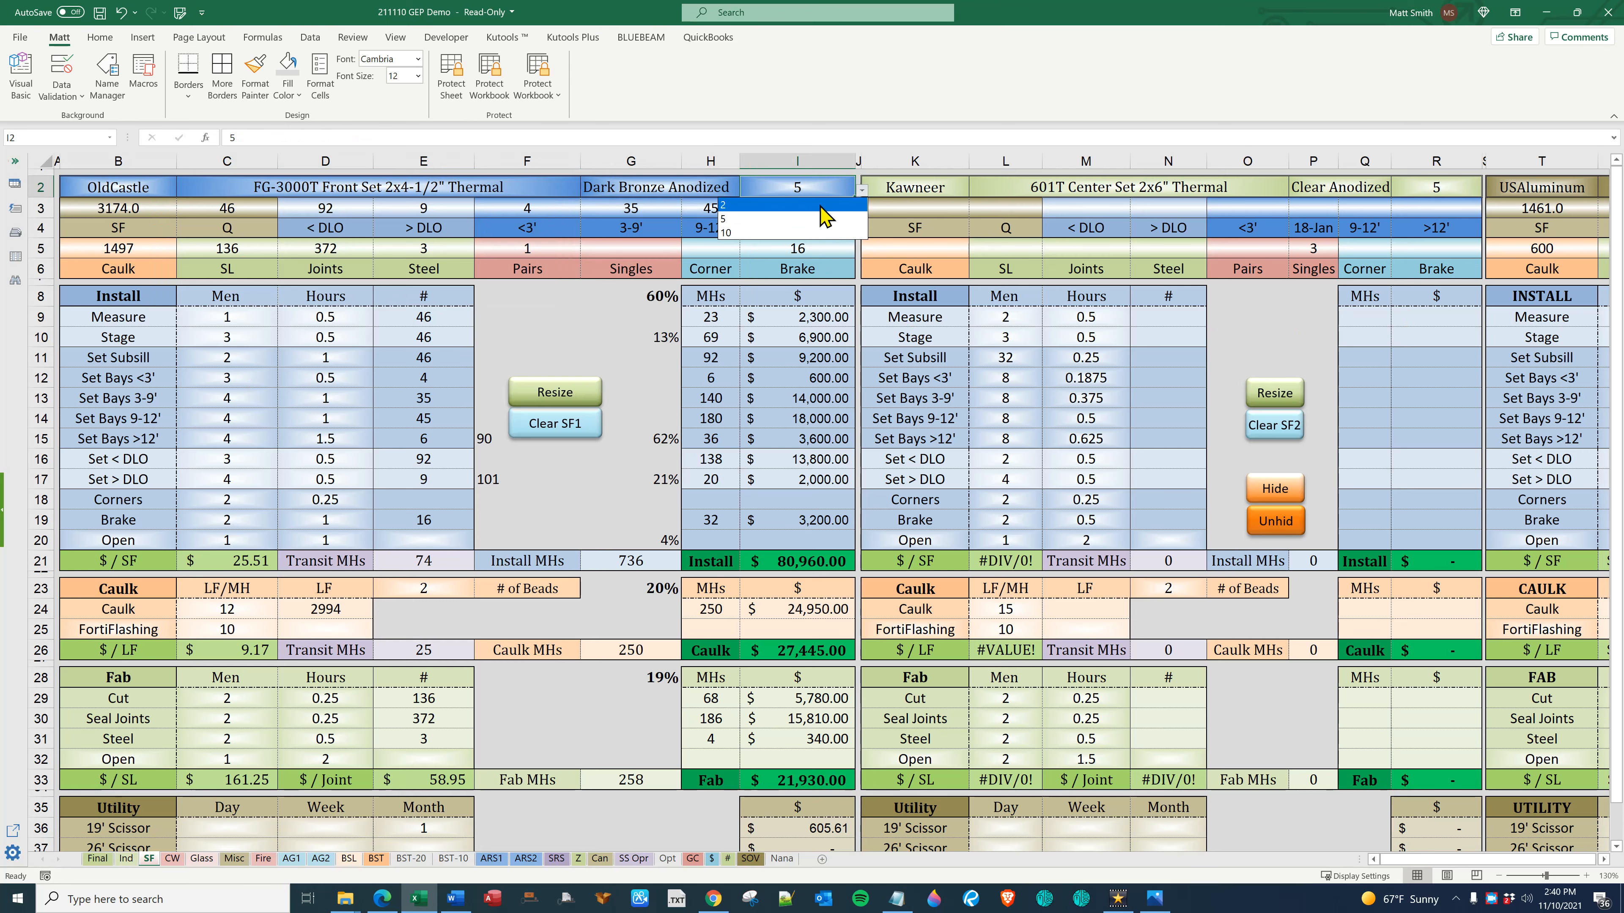
{"action": "left_click", "coordinate": [725, 205]}
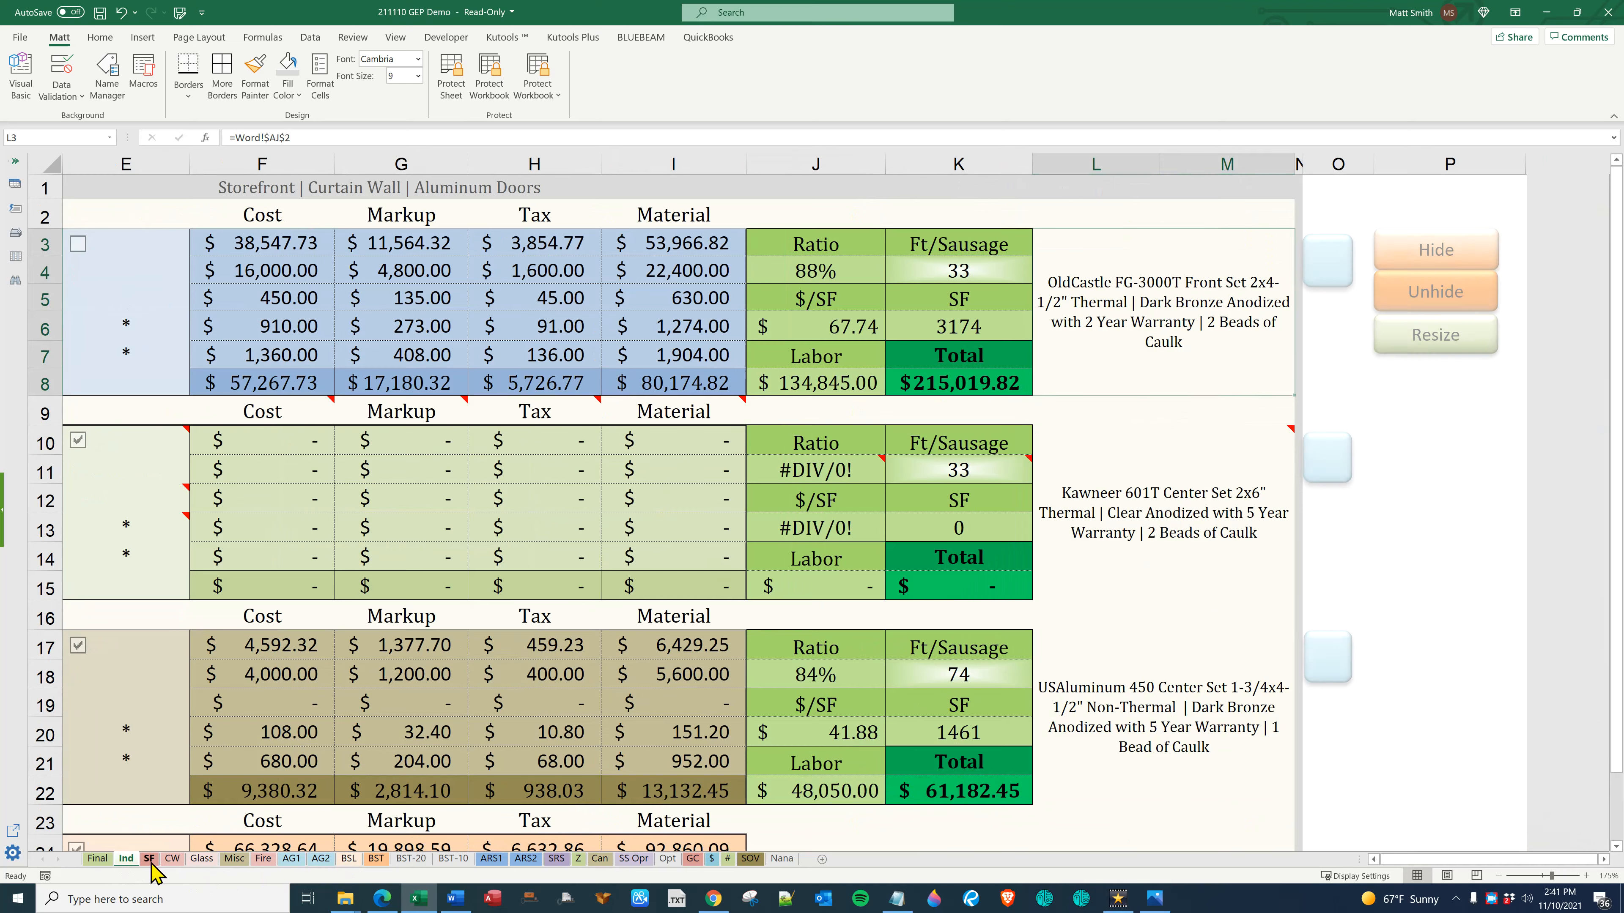
Return to the SF sheet showing the OldCastle install crew table
{"action": "left_click", "coordinate": [148, 858]}
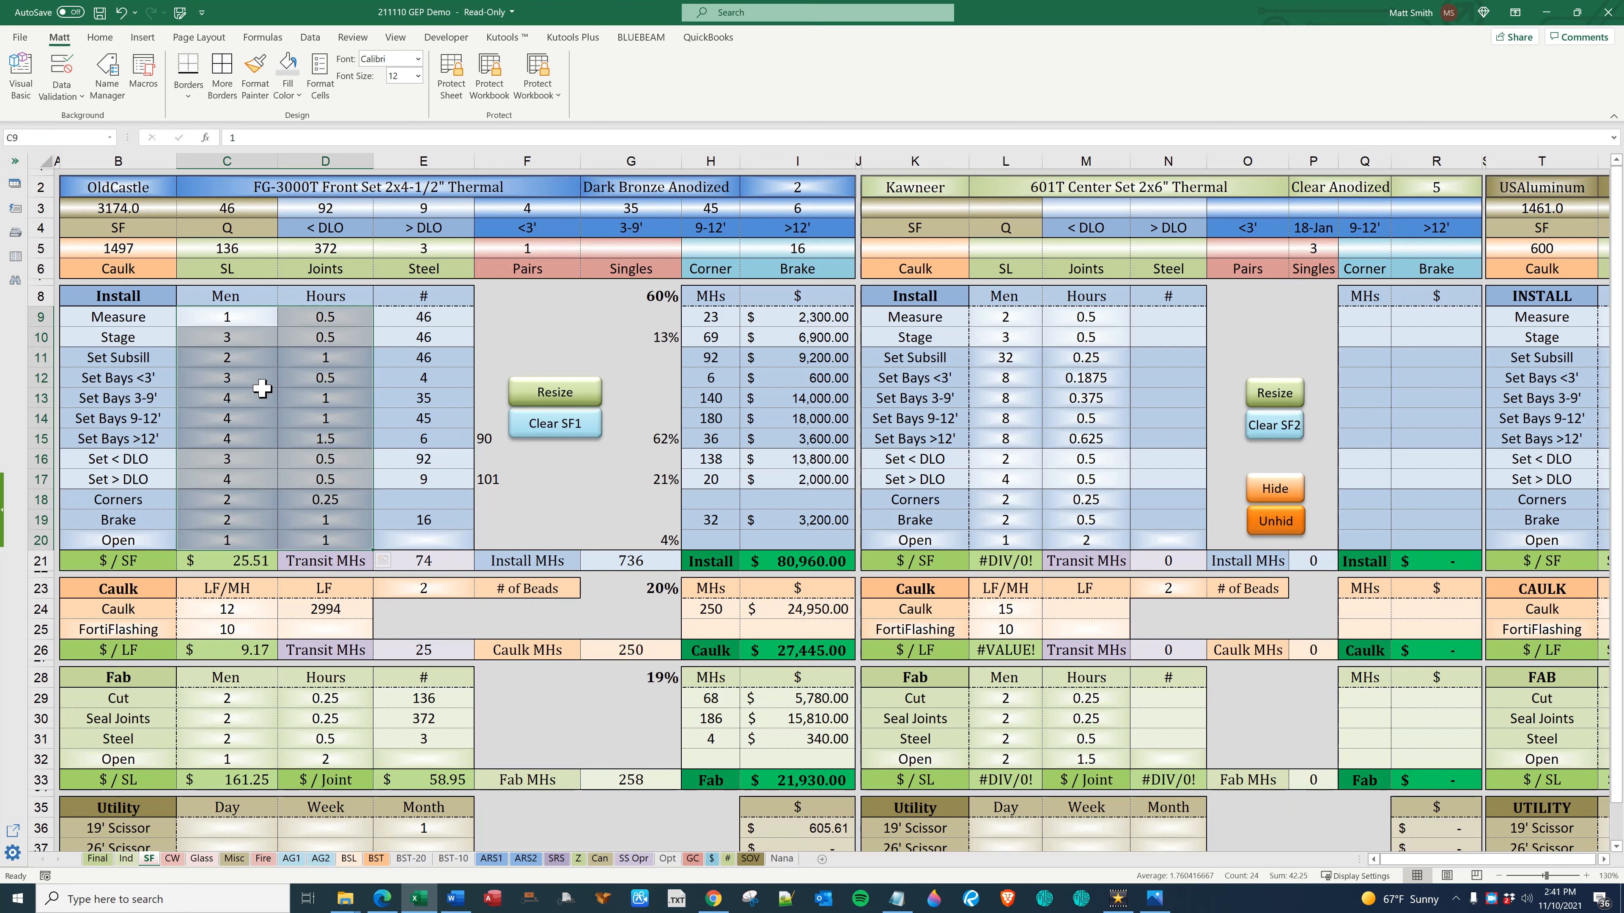
{"action": "mouse_move", "coordinate": [555, 333]}
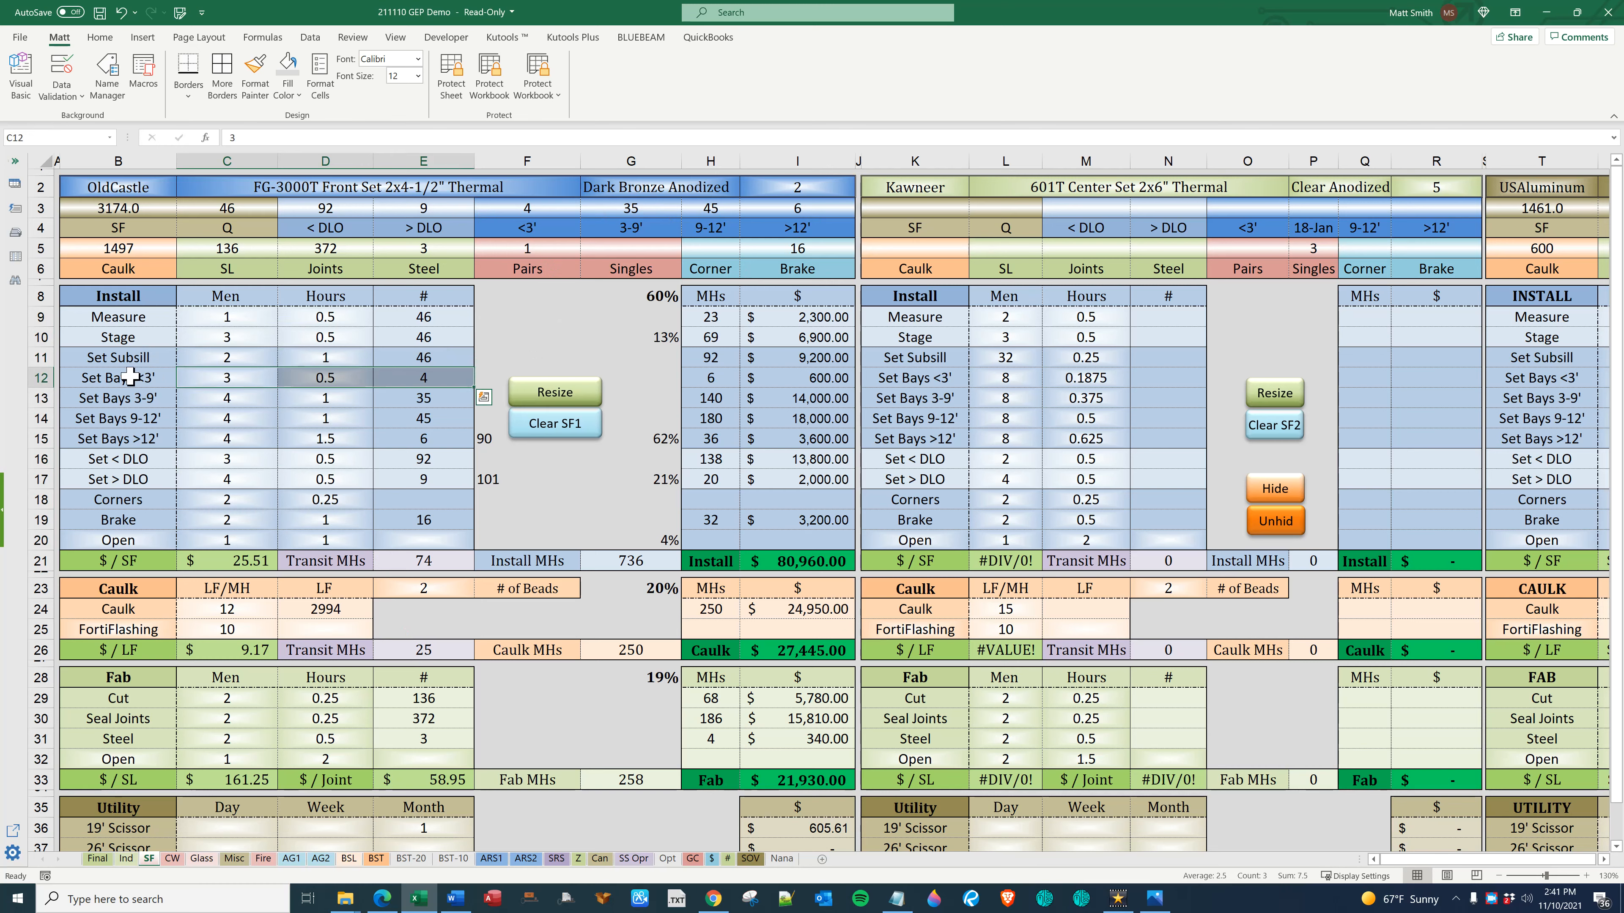
Review the Set Bays 3-9' crew size and the install total in the summary
{"action": "left_click", "coordinate": [119, 398]}
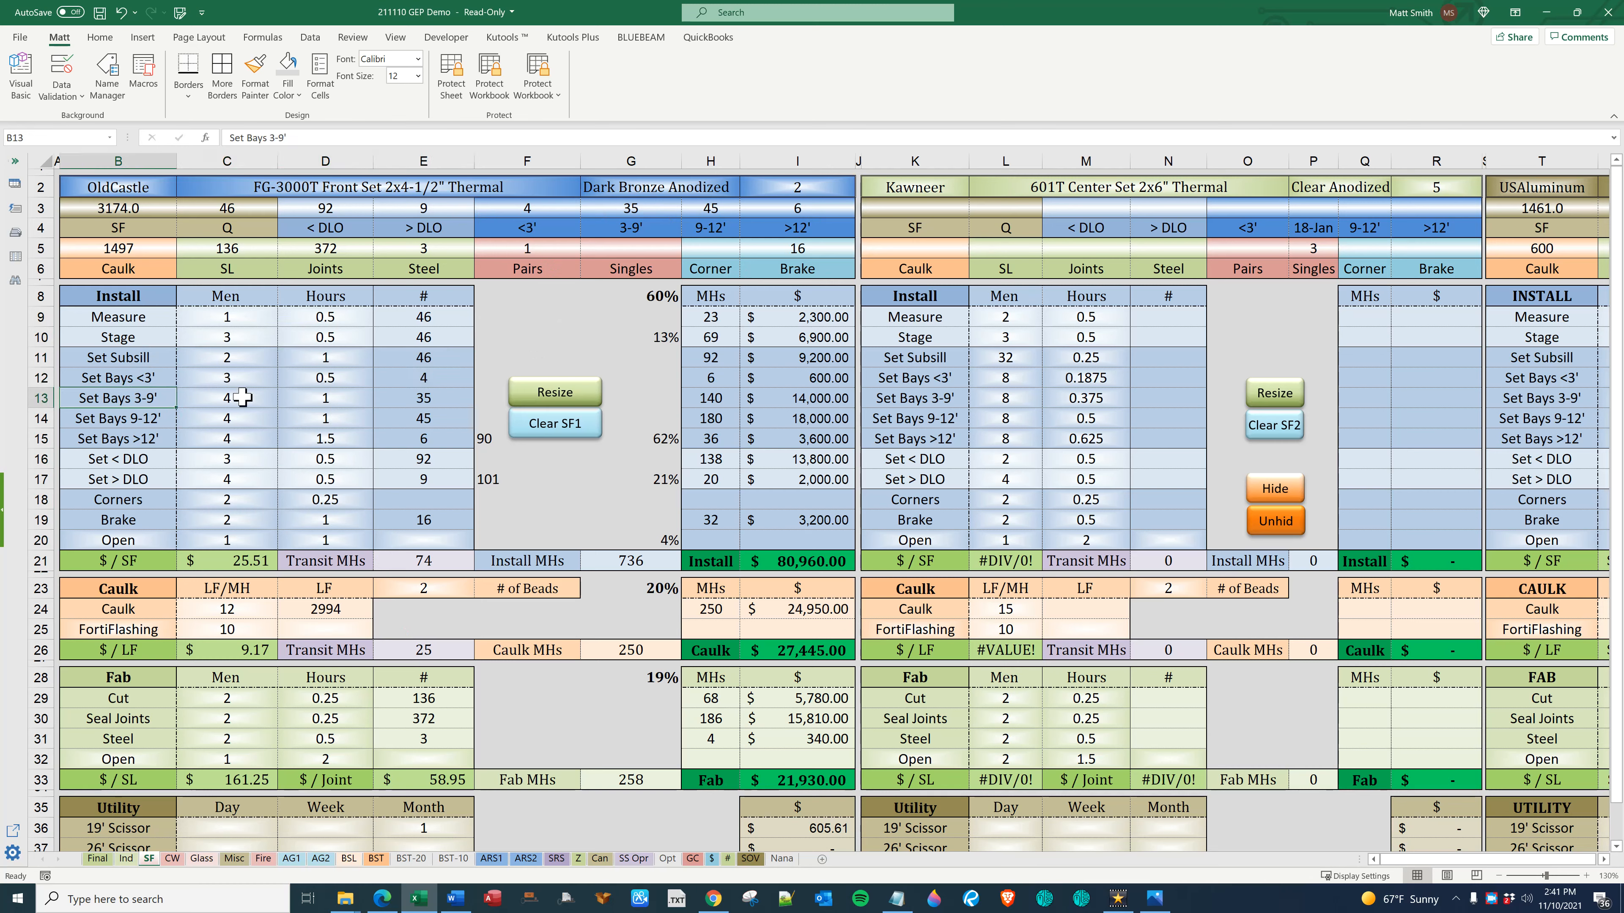
{"action": "left_click", "coordinate": [226, 397]}
{"action": "type", "text": "3"}
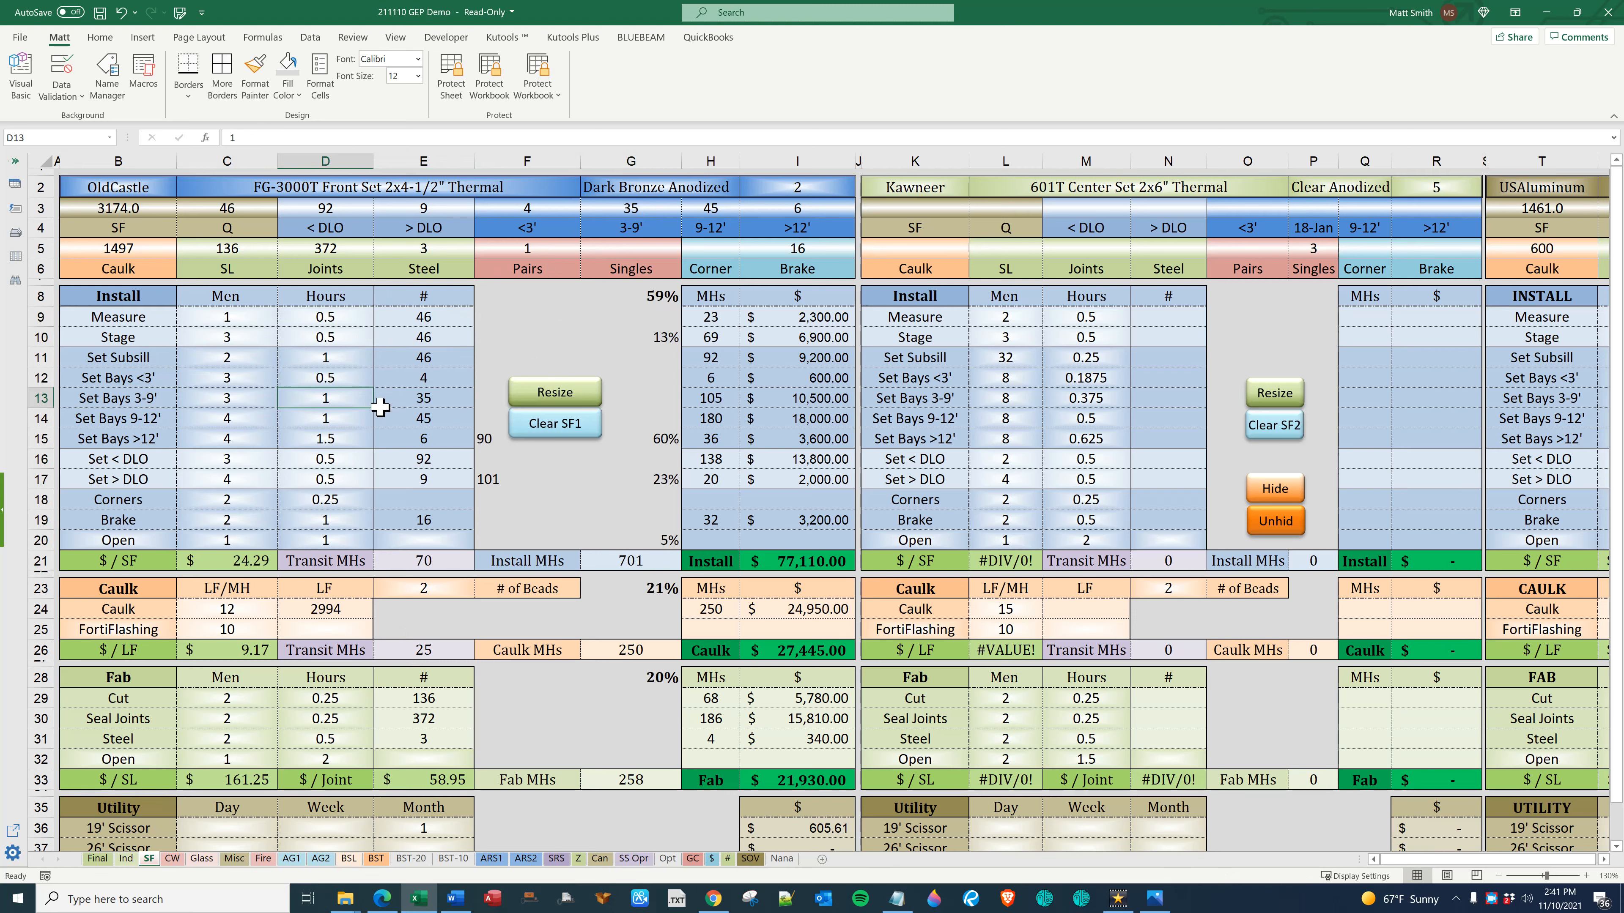
{"action": "mouse_move", "coordinate": [635, 319]}
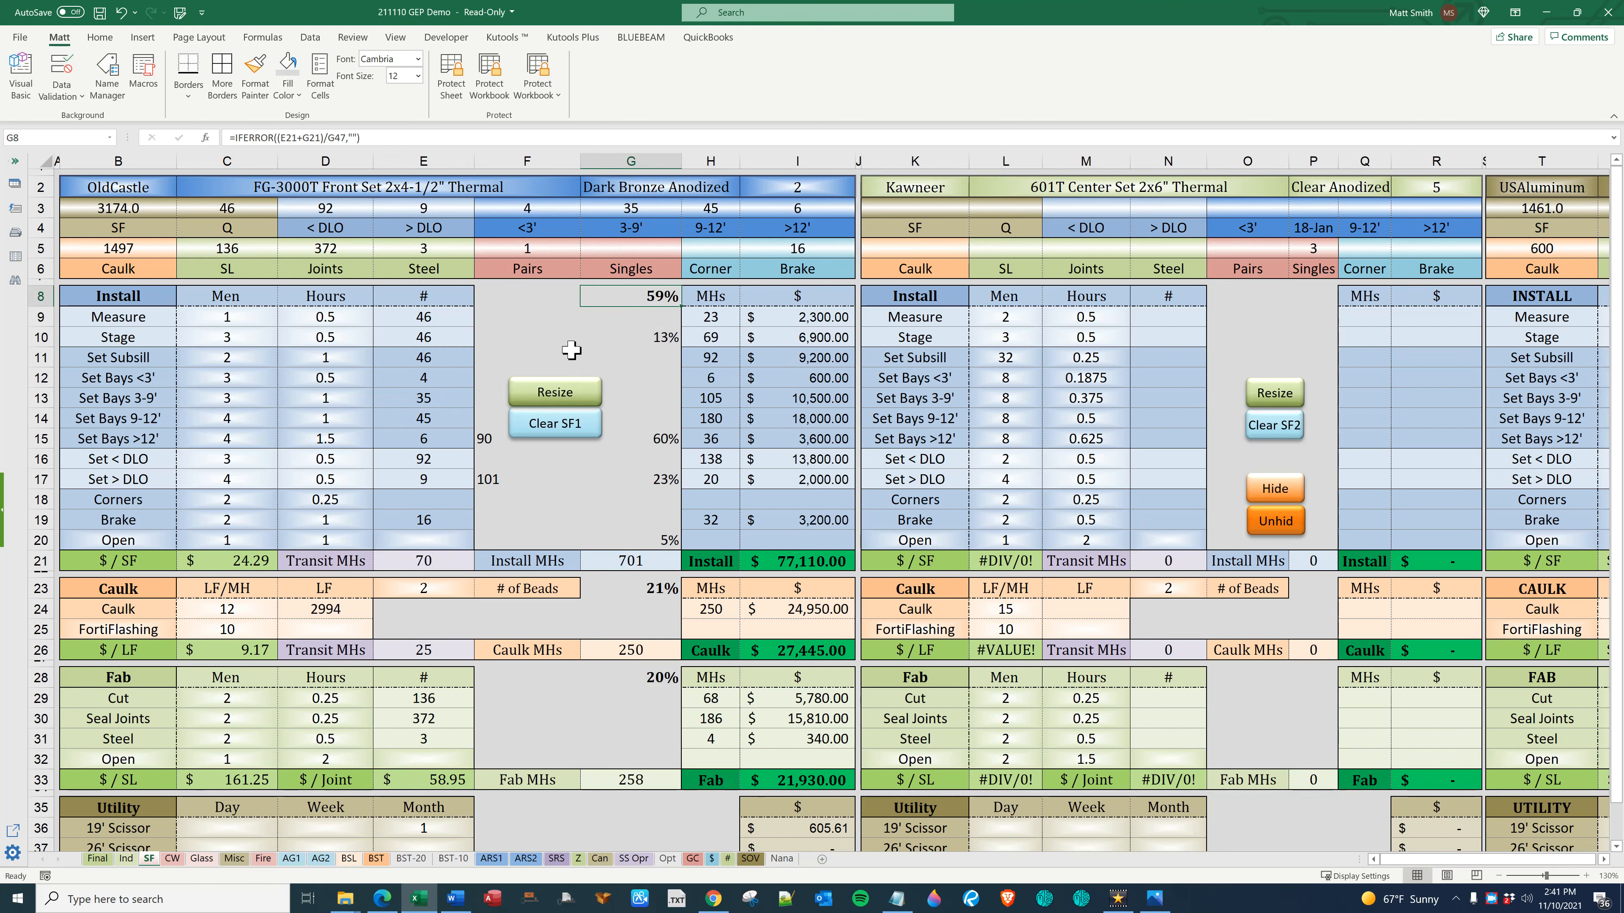
{"action": "scroll", "scroll_direction": "down", "scroll_amount": 3}
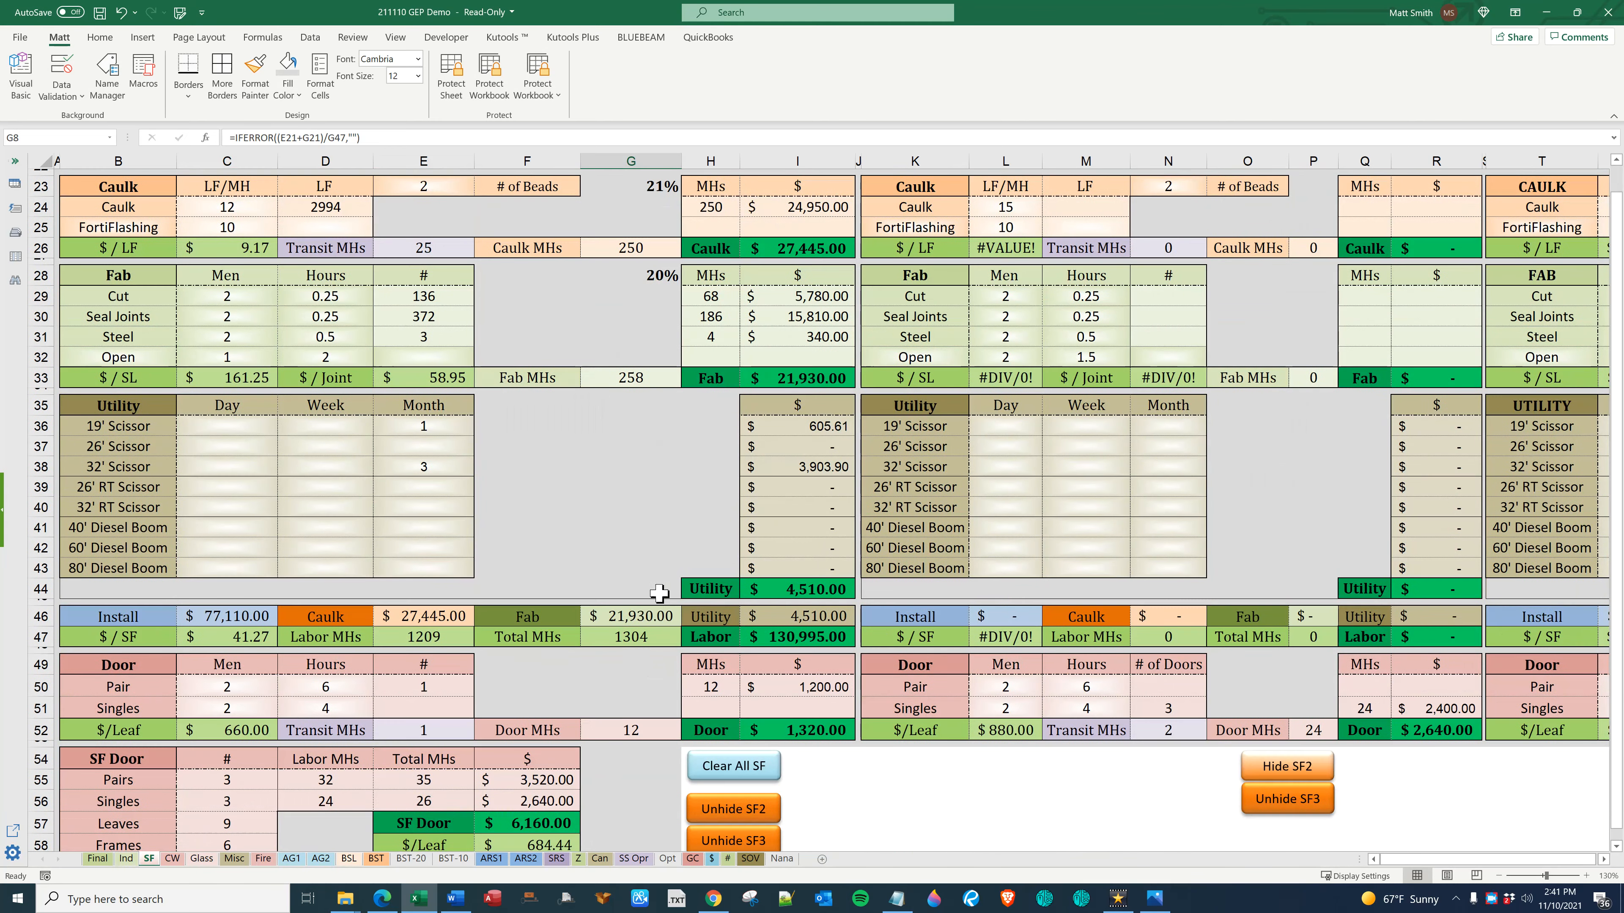
{"action": "left_click", "coordinate": [797, 616]}
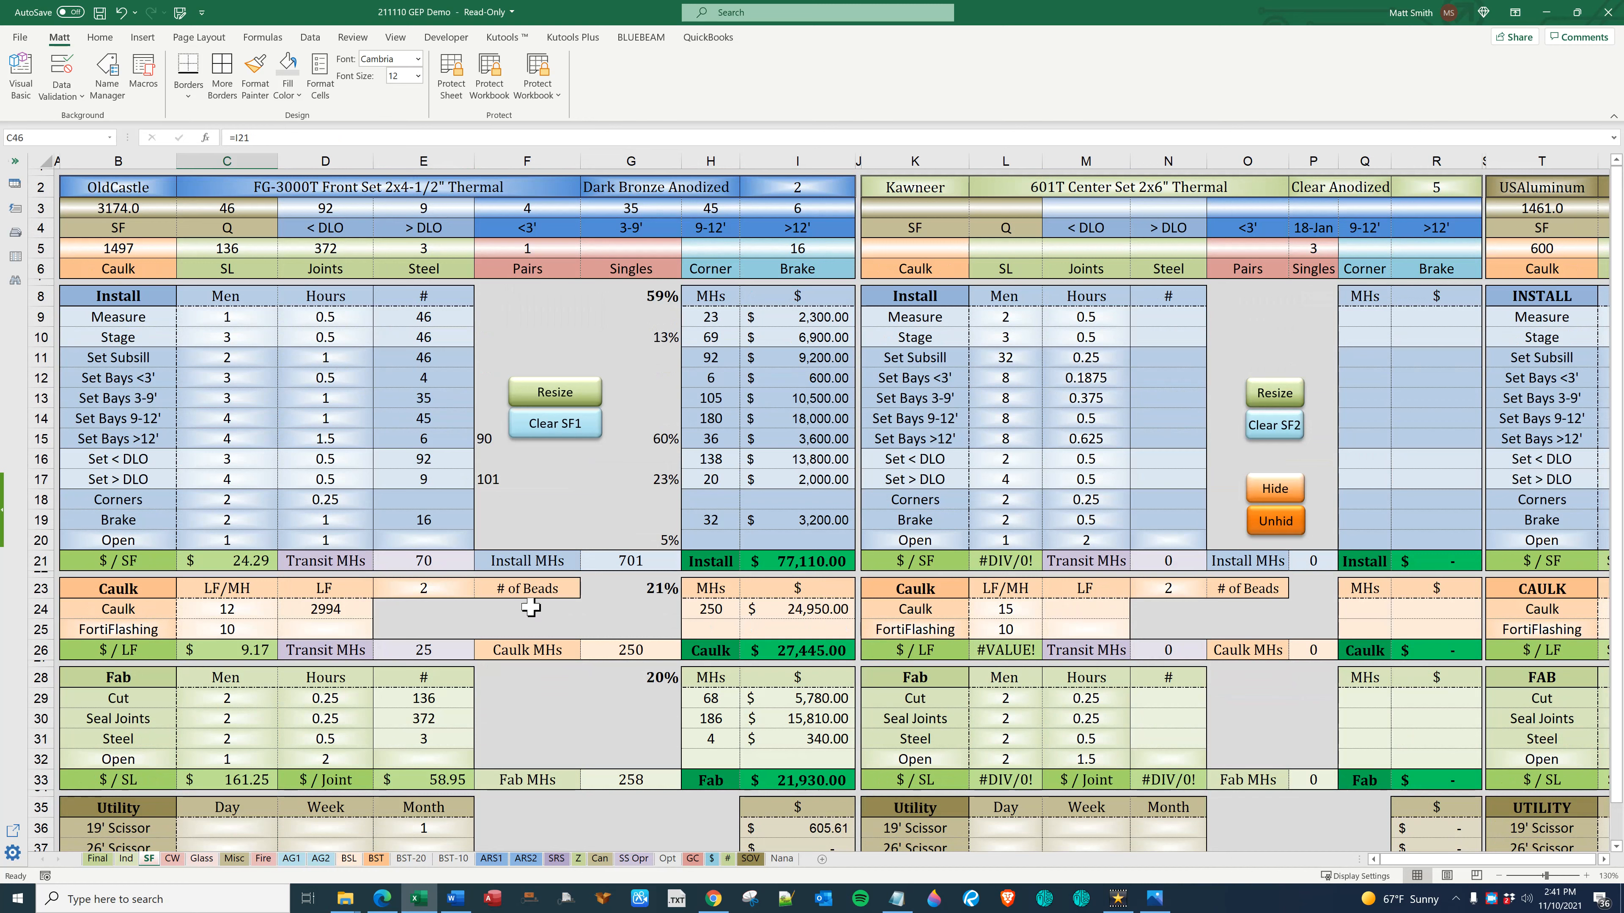
Set caulk to 1 bead at an OldCastle rate of 10 LF per man-hour and check the $/LF cost
{"action": "left_click", "coordinate": [423, 588]}
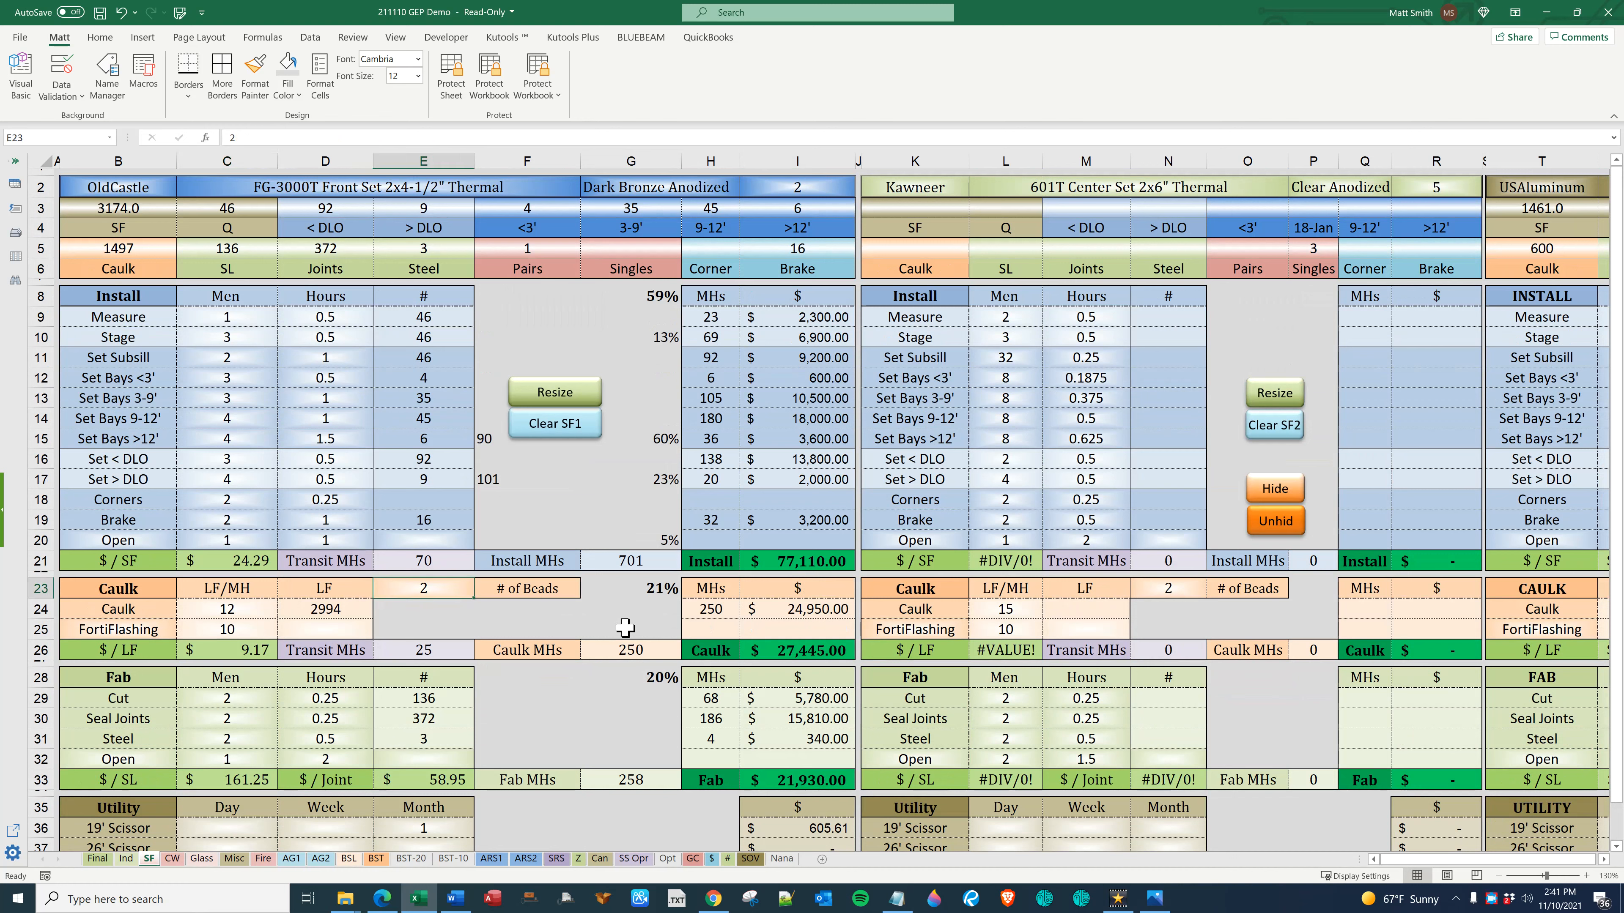
{"action": "type", "text": "1"}
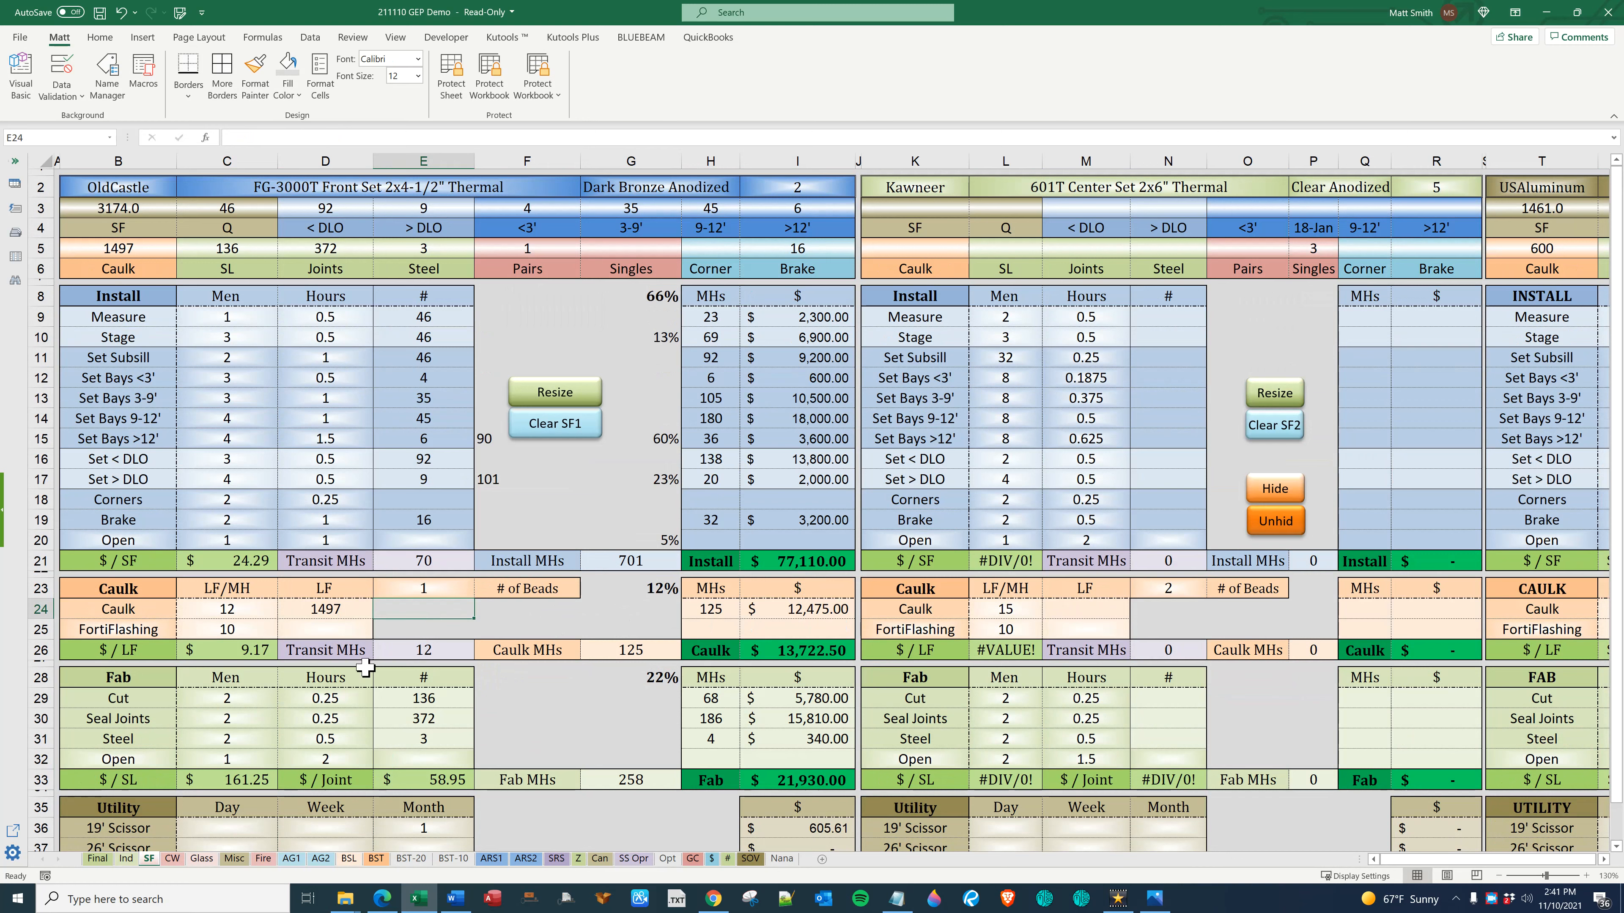
{"action": "left_click", "coordinate": [225, 609]}
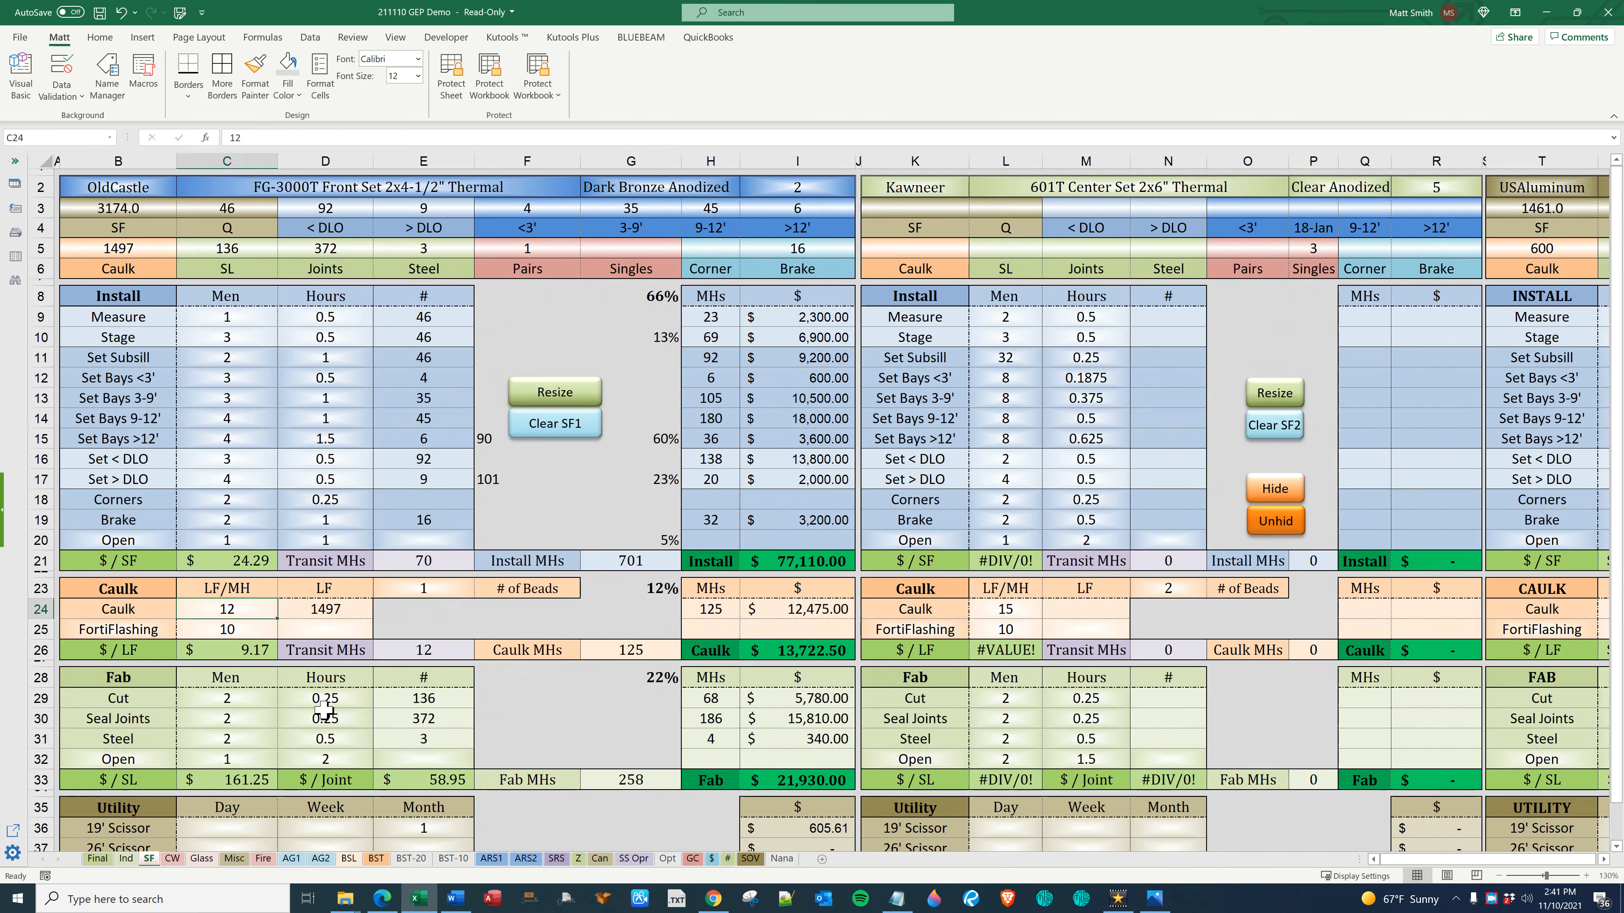
{"action": "type", "text": "10"}
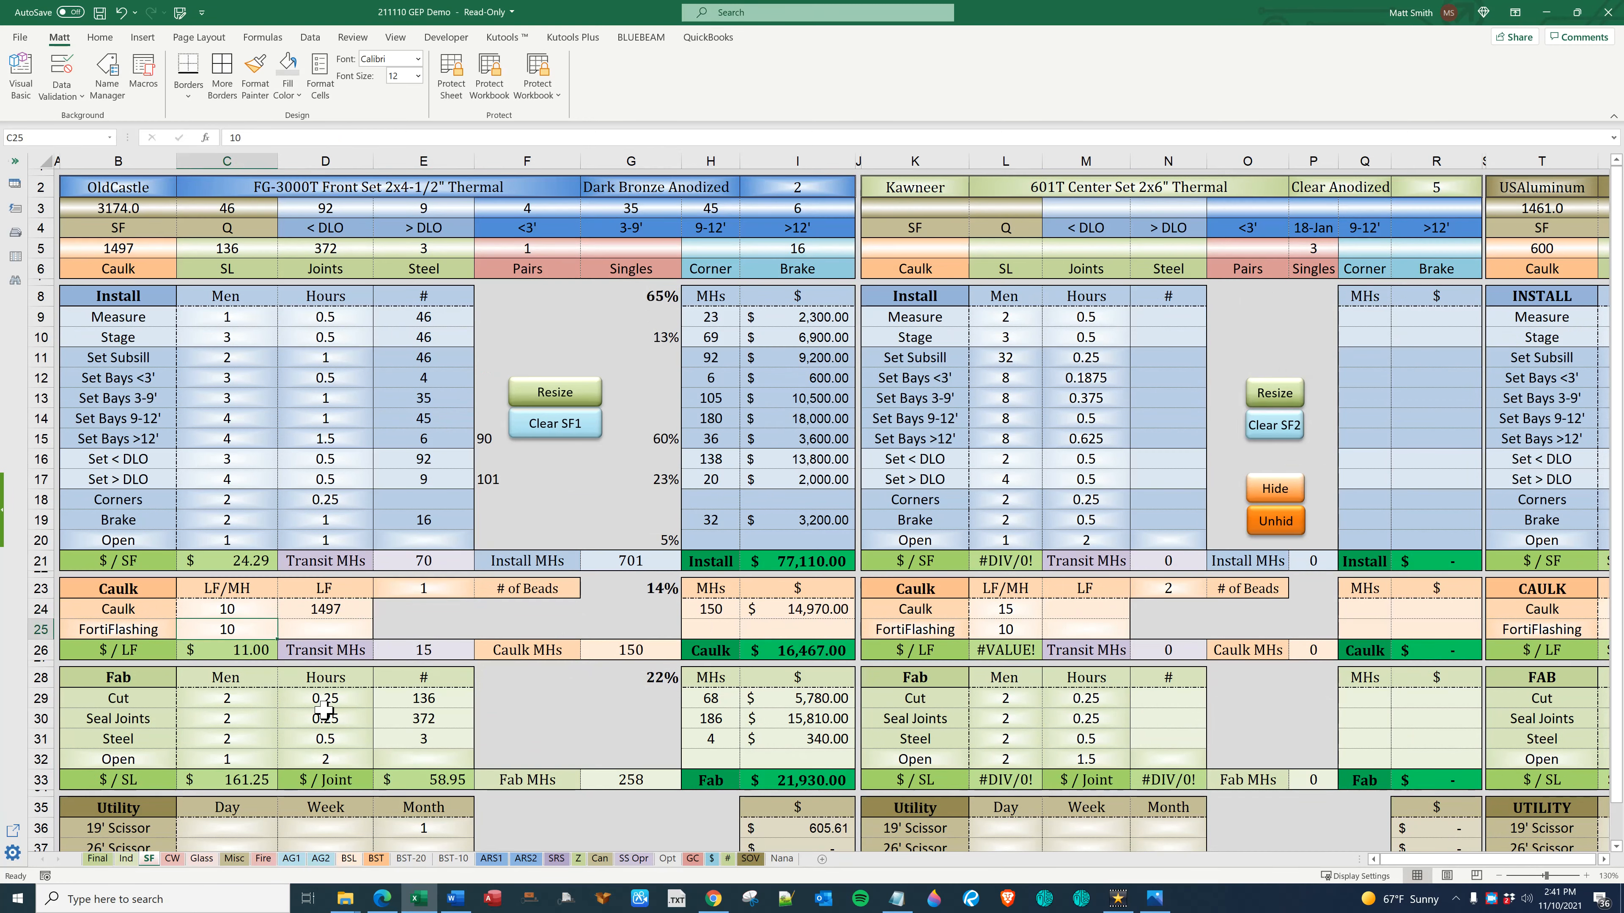
{"action": "left_click", "coordinate": [225, 650]}
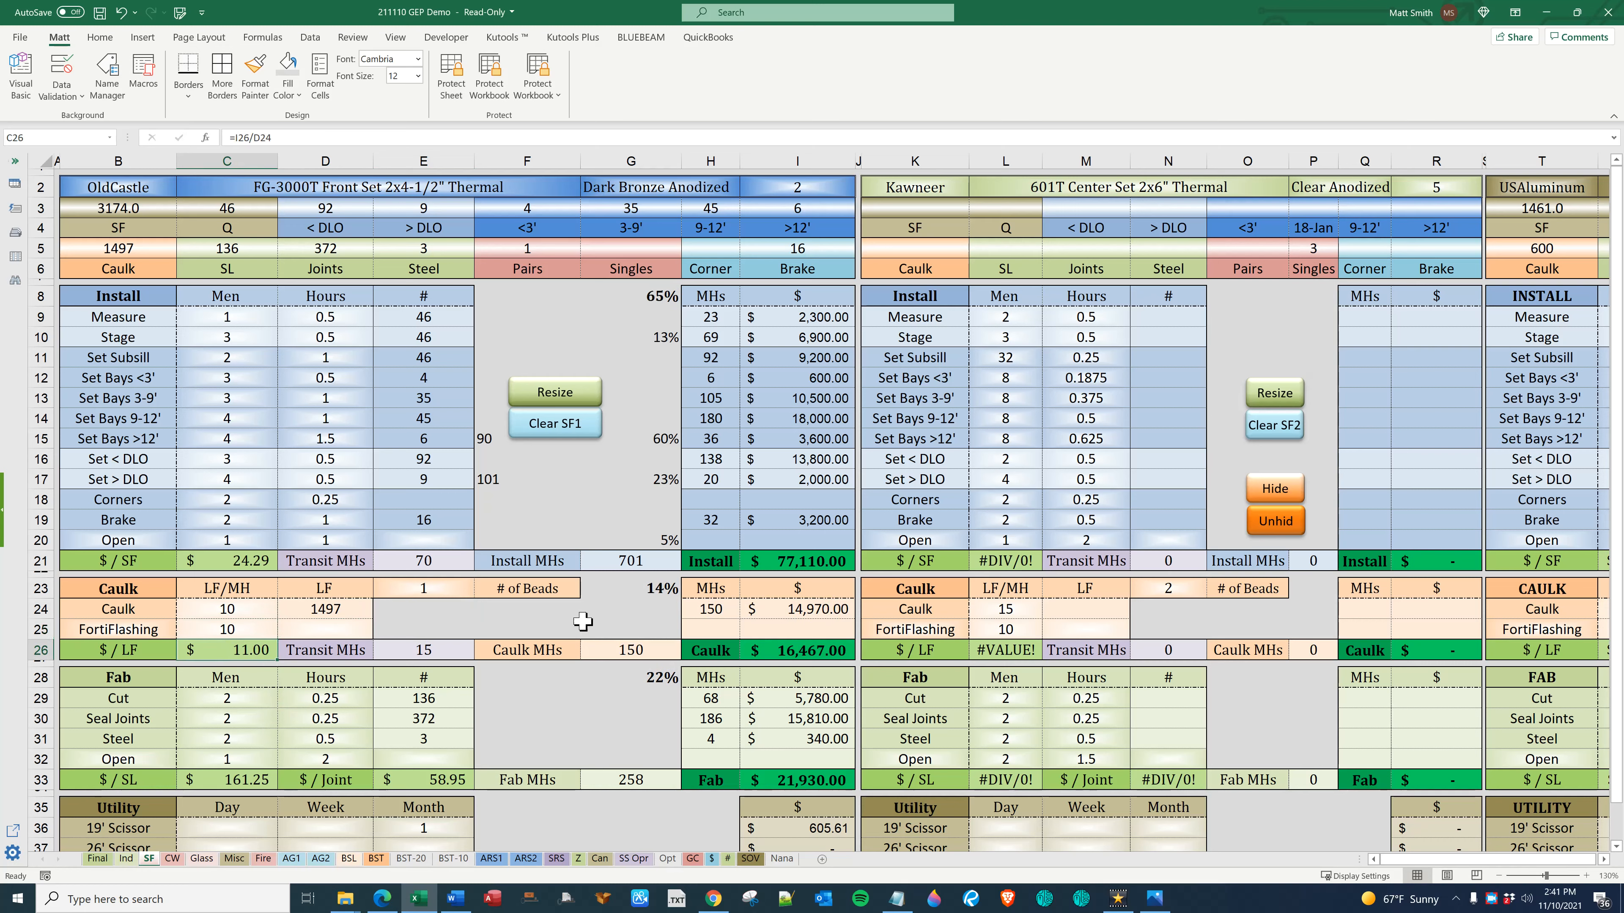
{"action": "left_click", "coordinate": [629, 337]}
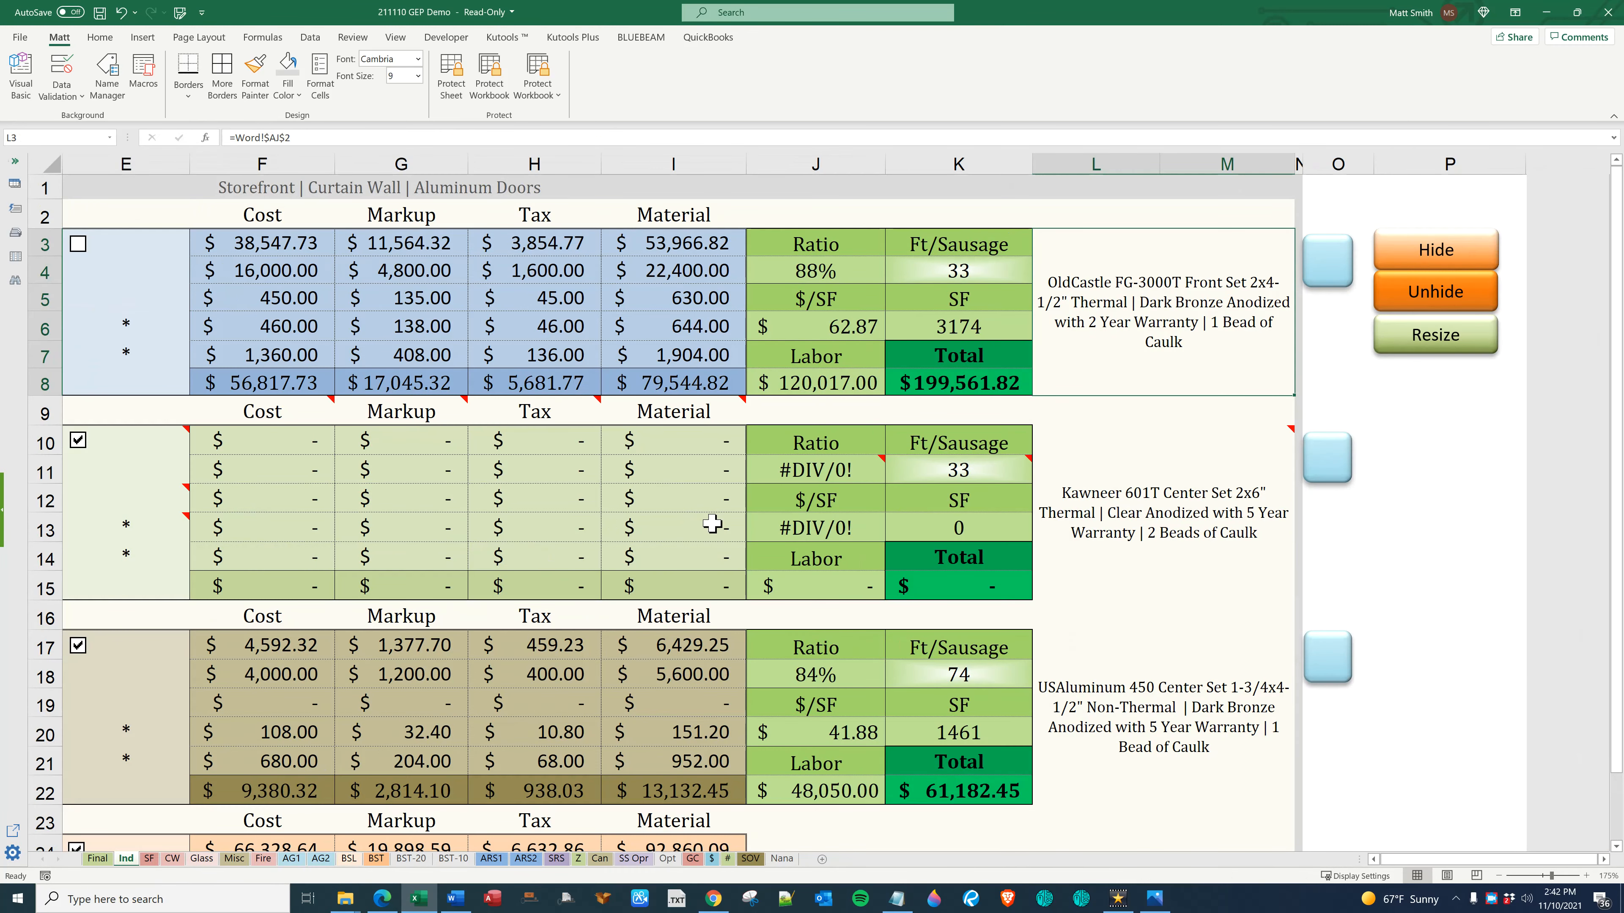
Move through the BSL and ARS1 tabs to the ARS2 captured railing sheet and select its input range
{"action": "left_click", "coordinate": [375, 858]}
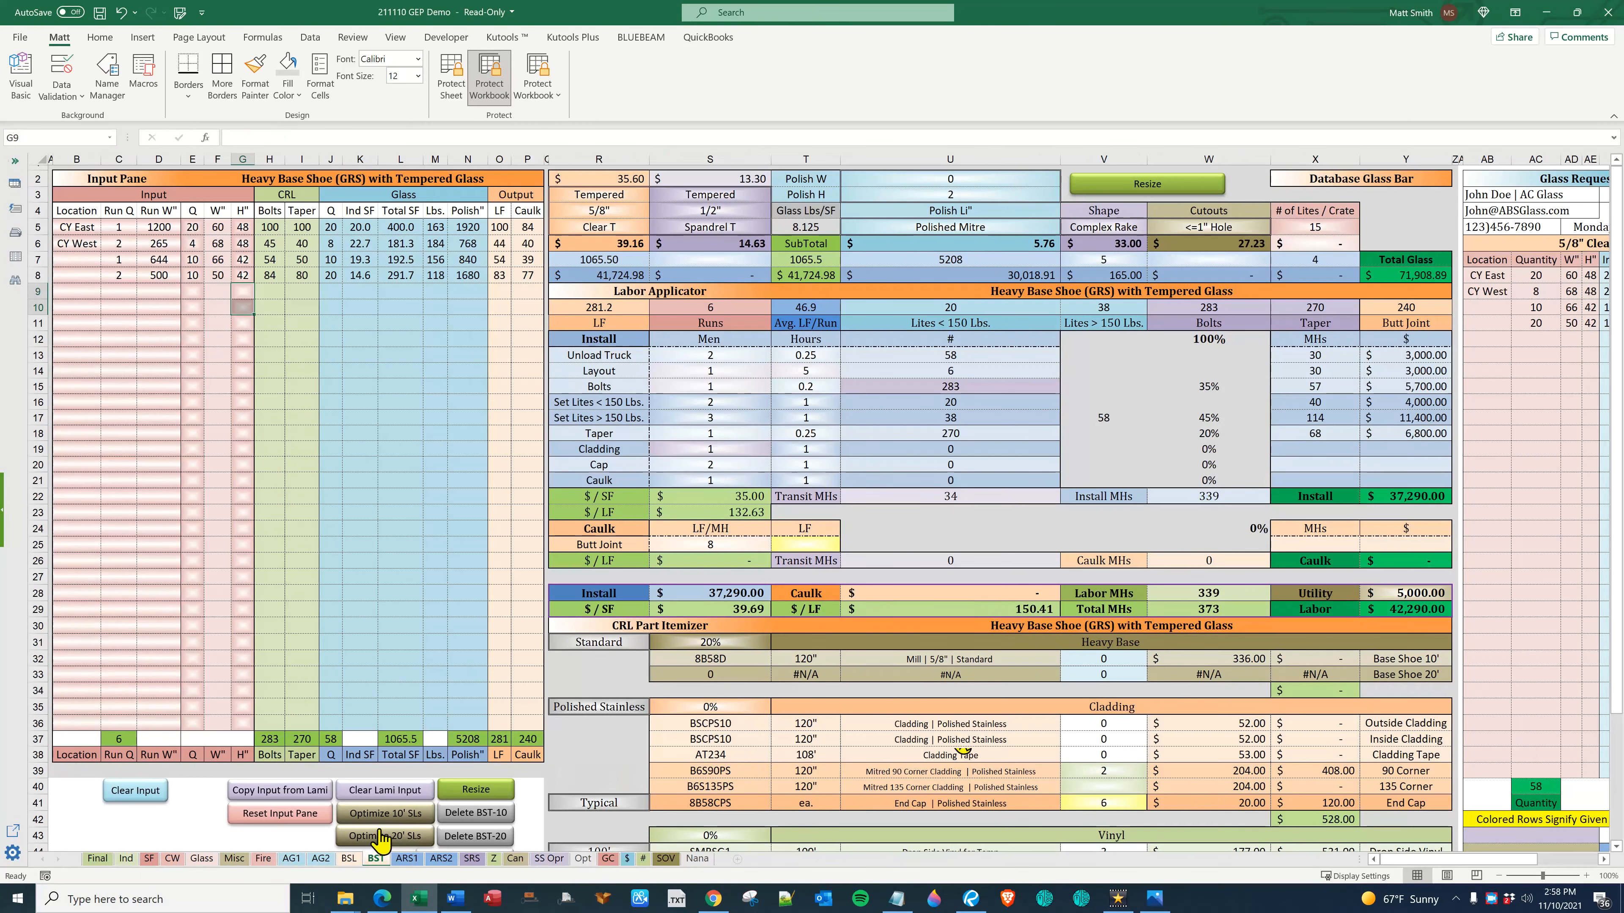
{"action": "left_click", "coordinate": [406, 859]}
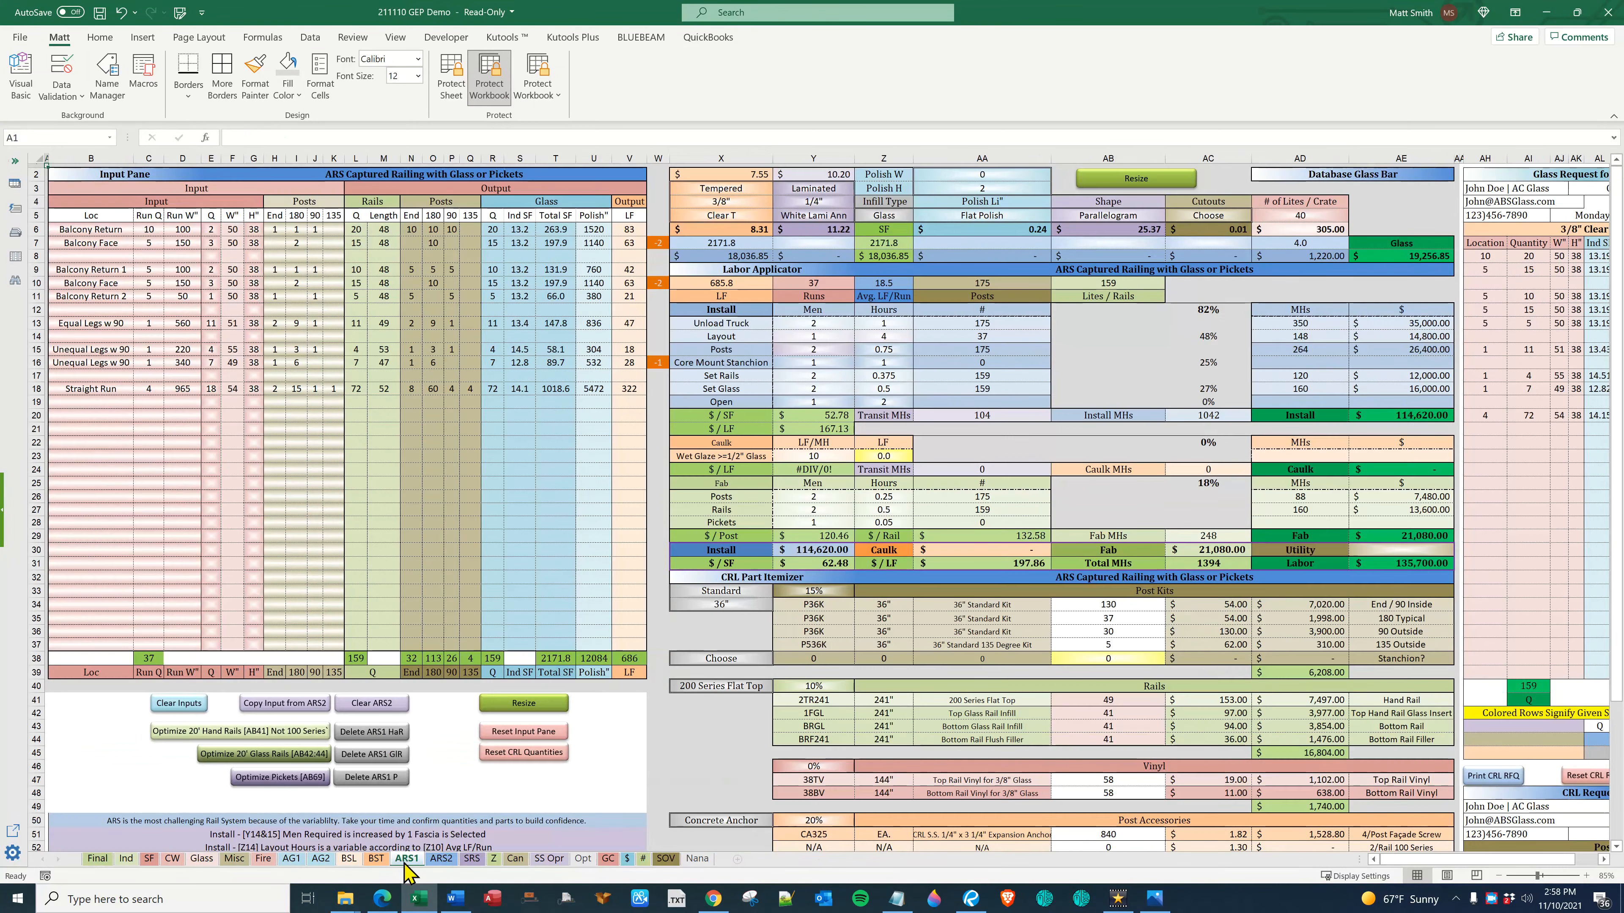
{"action": "left_click", "coordinate": [440, 859]}
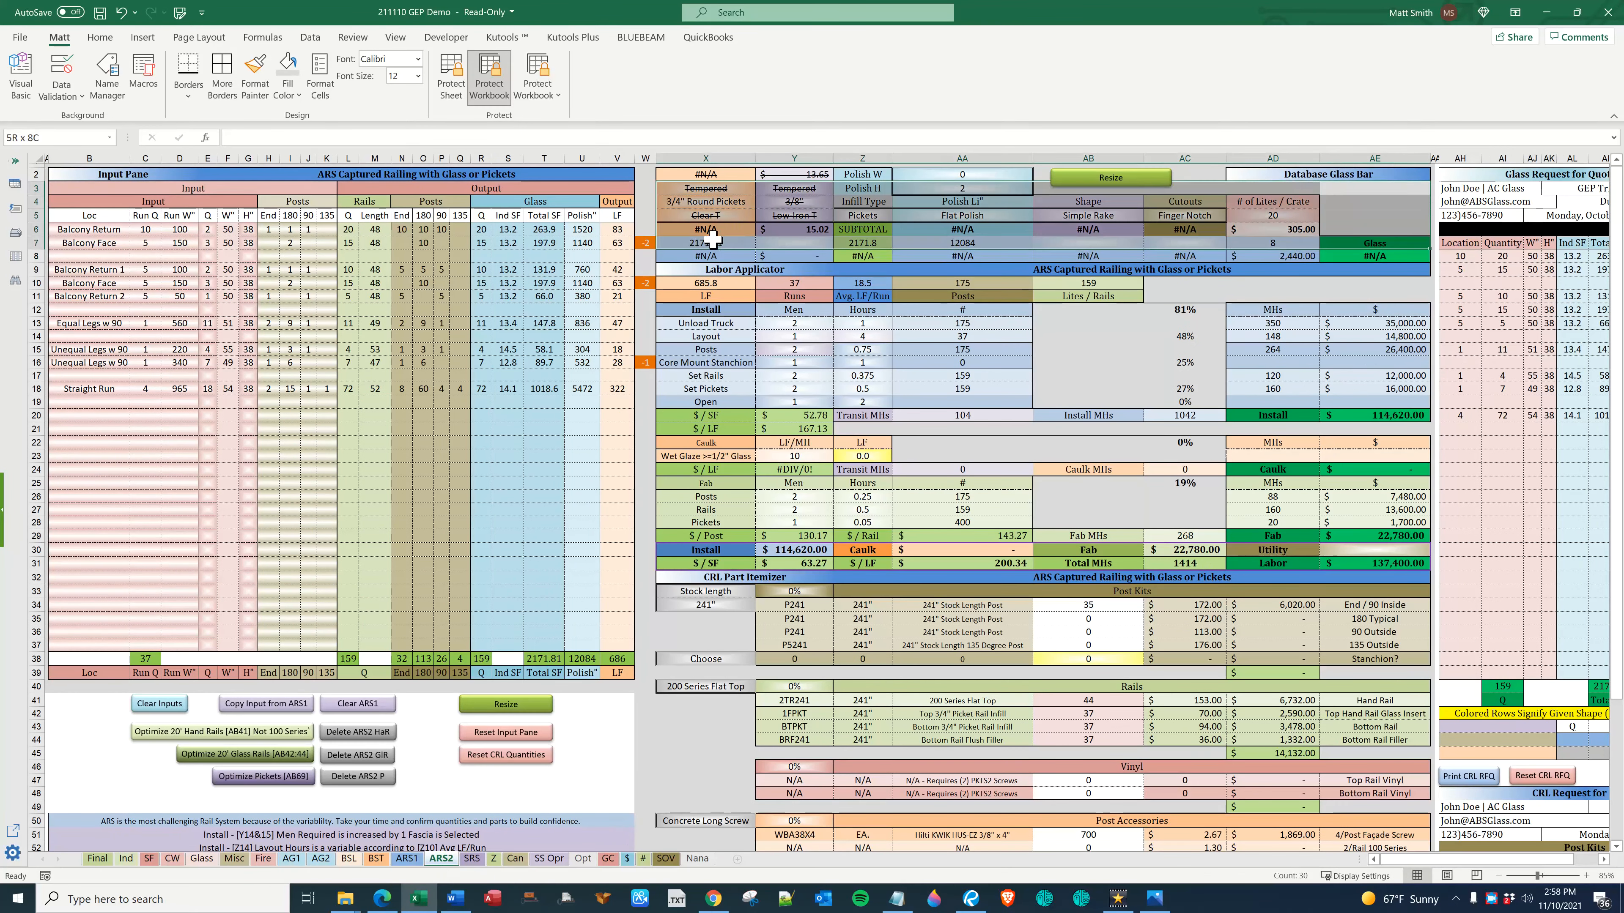
{"action": "left_click", "coordinate": [705, 269]}
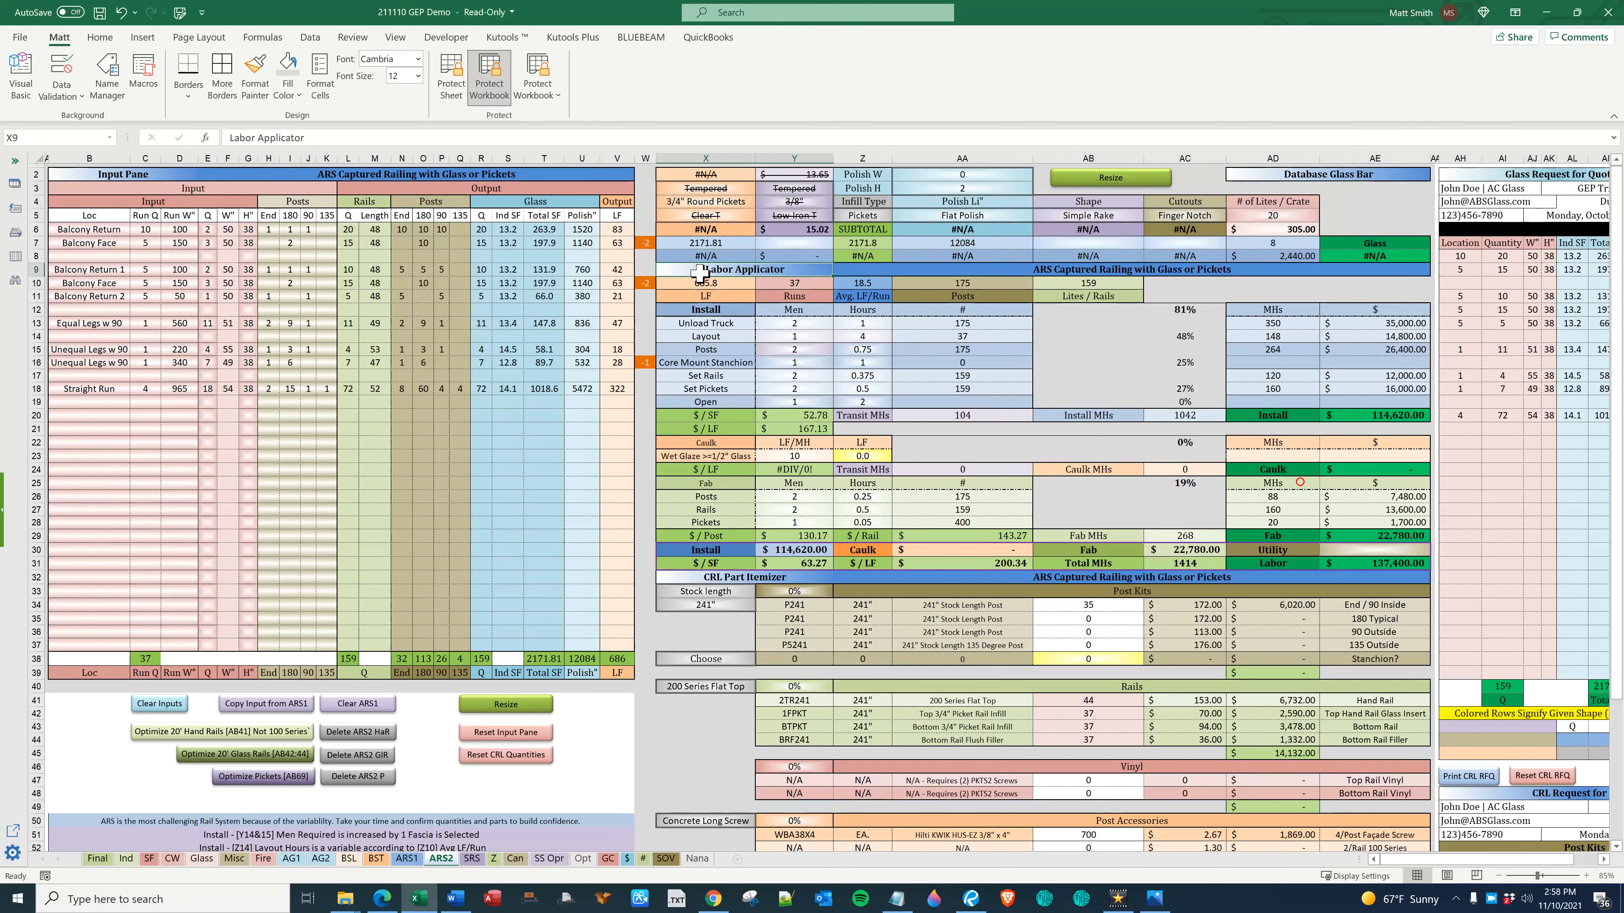
{"action": "left_click_drag", "start_coordinate": [704, 282], "coordinate": [1397, 415]}
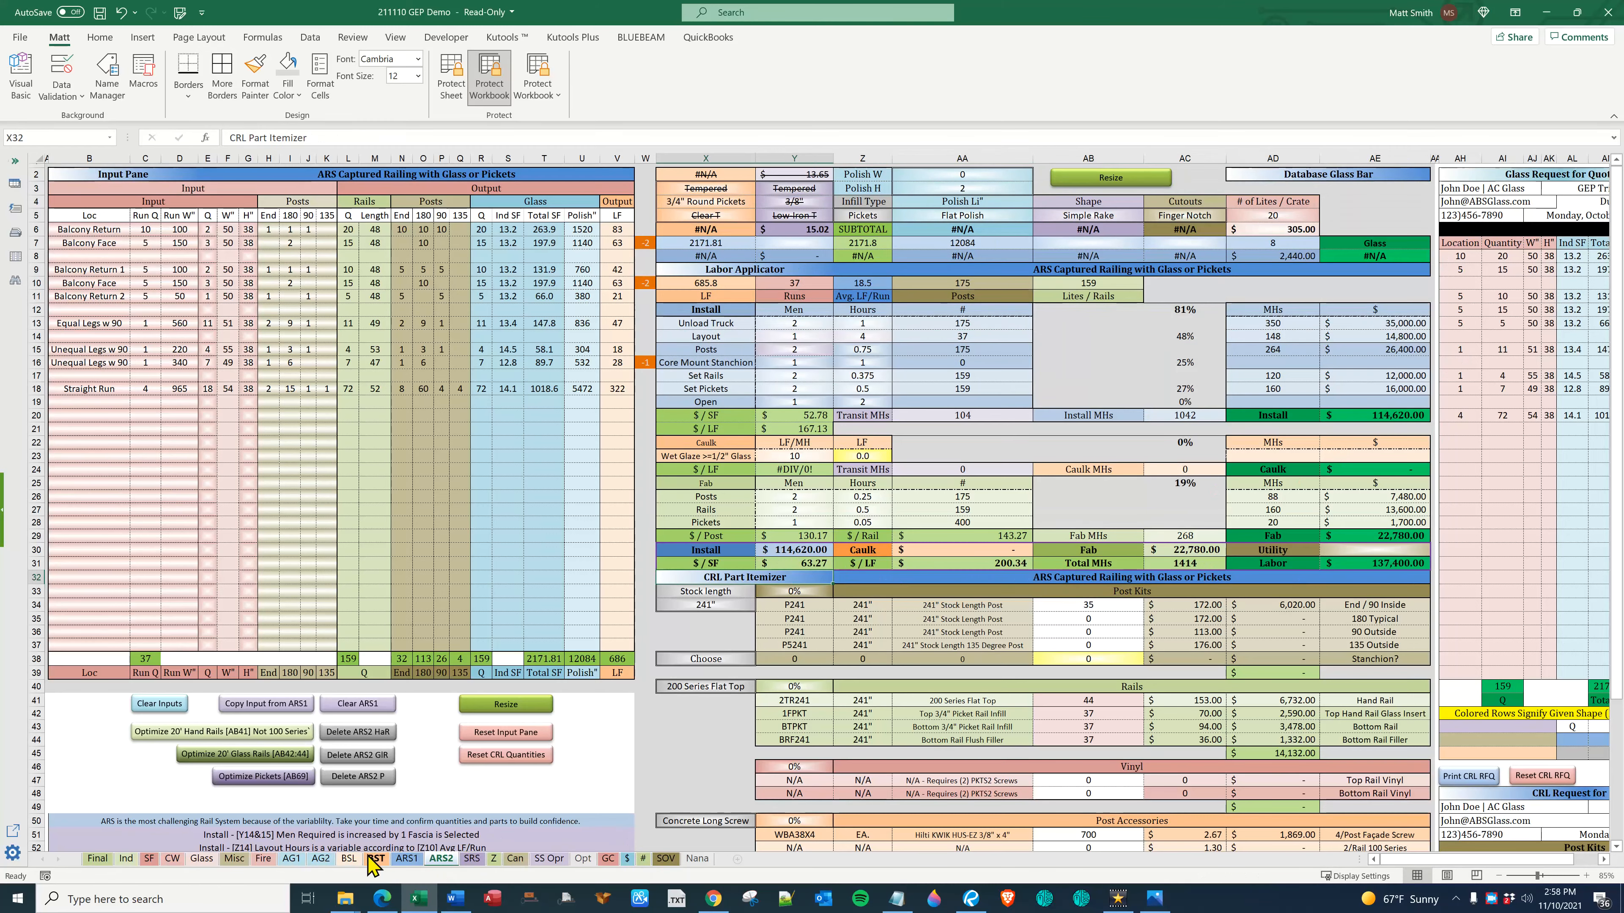
On the BST sheet add a new input row with a 400-inch run and turn on polishing of the glass widths
{"action": "left_click", "coordinate": [375, 858]}
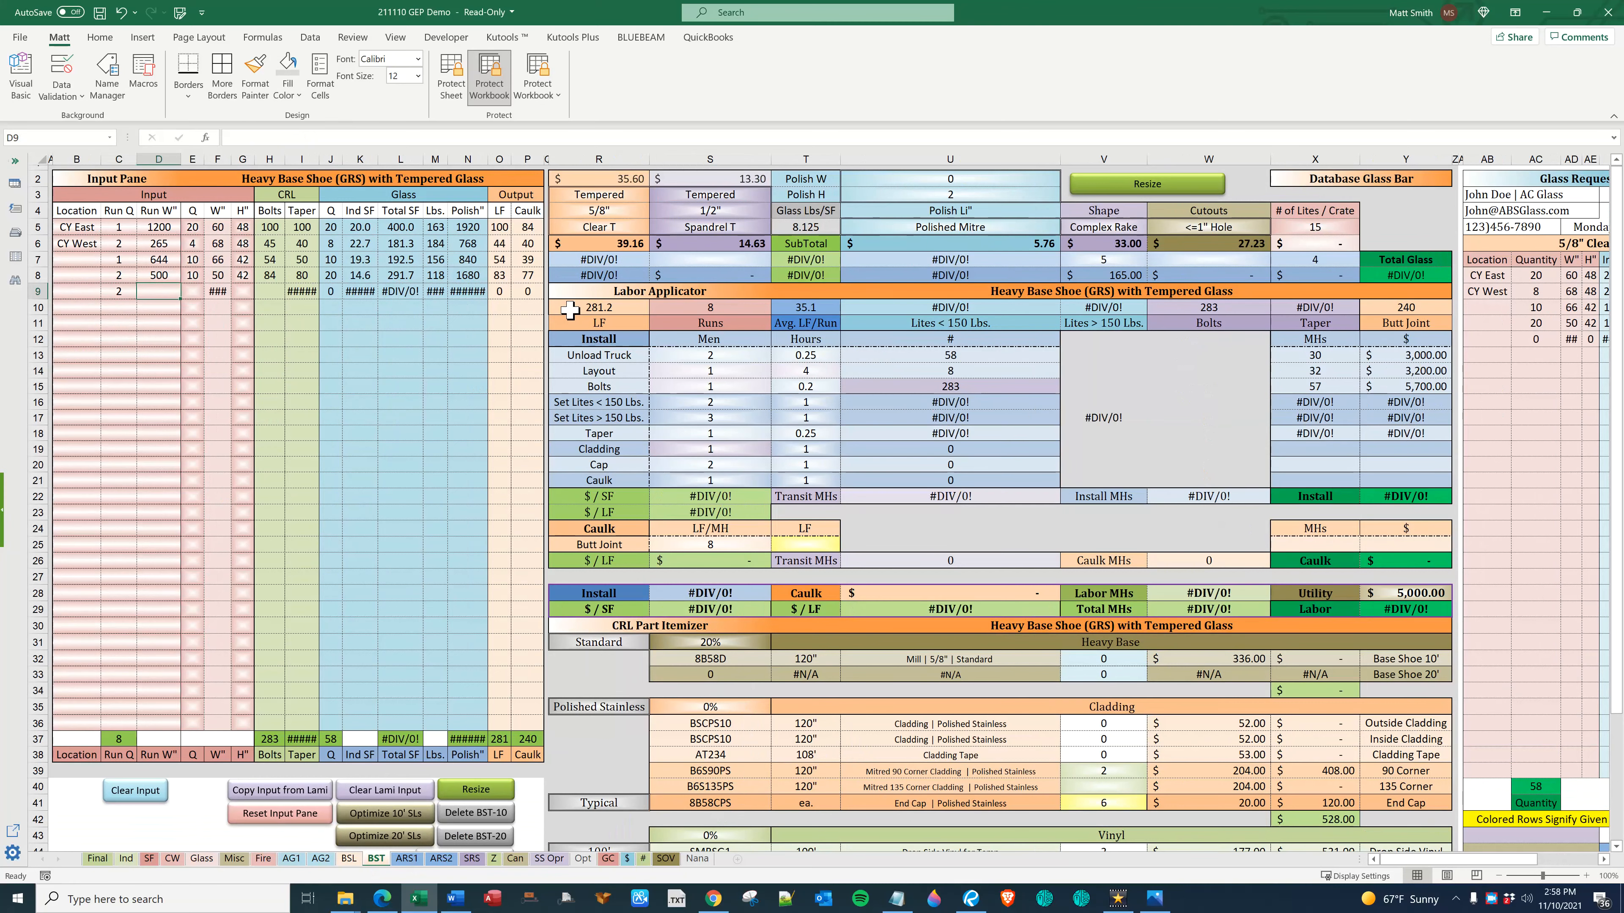
{"action": "type", "text": "400"}
{"action": "left_click", "coordinate": [192, 291]}
{"action": "type", "text": "8"}
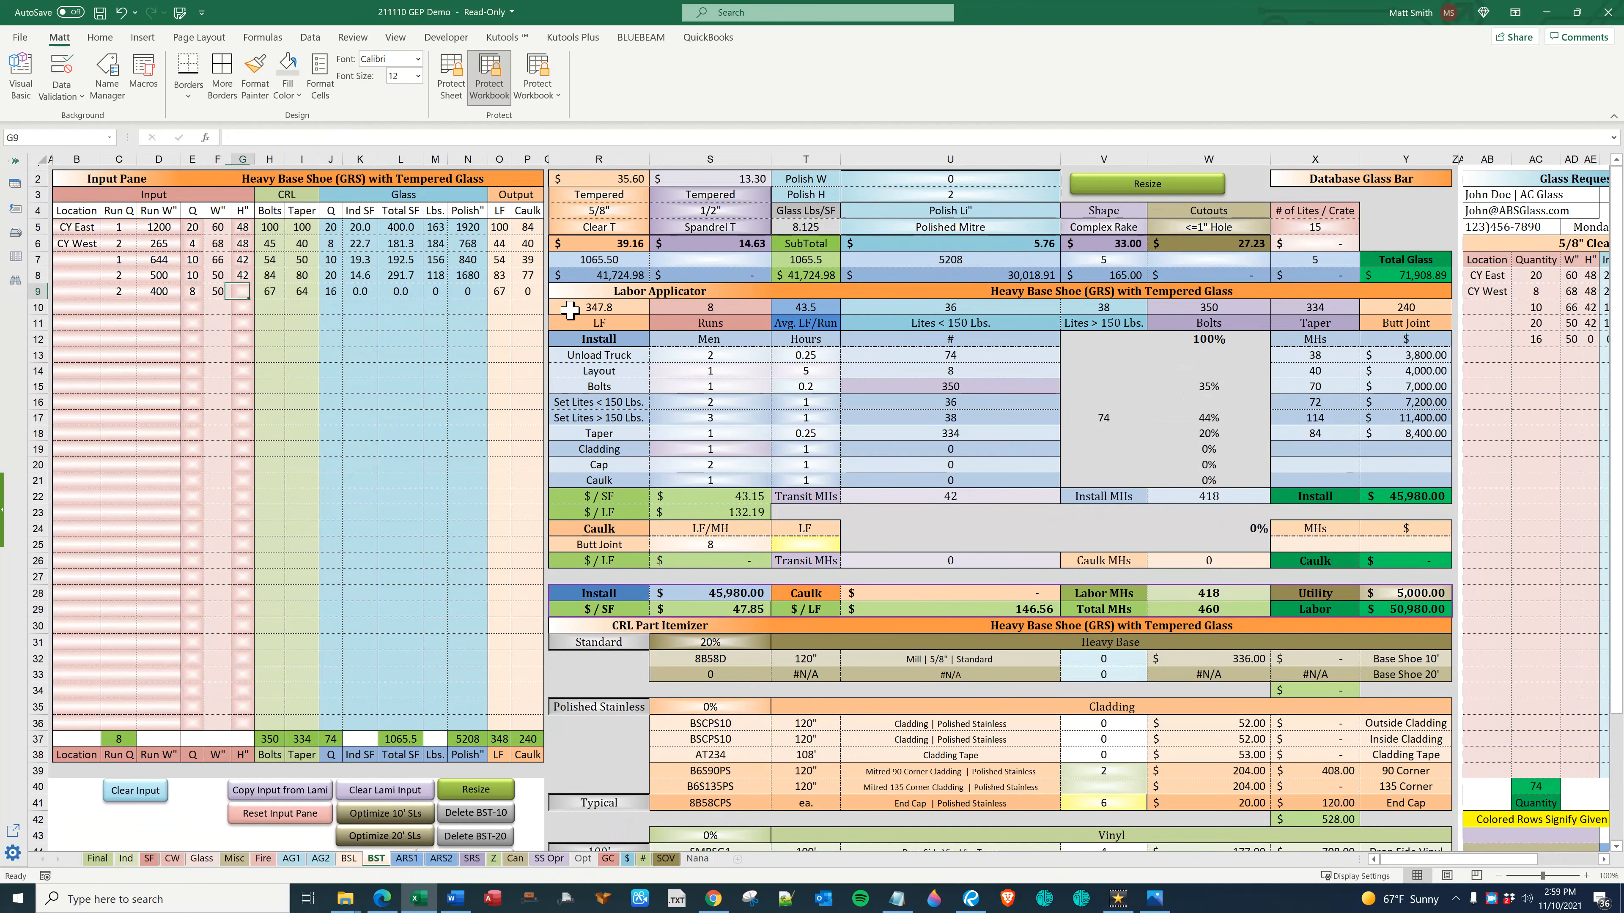
{"action": "type", "text": "42"}
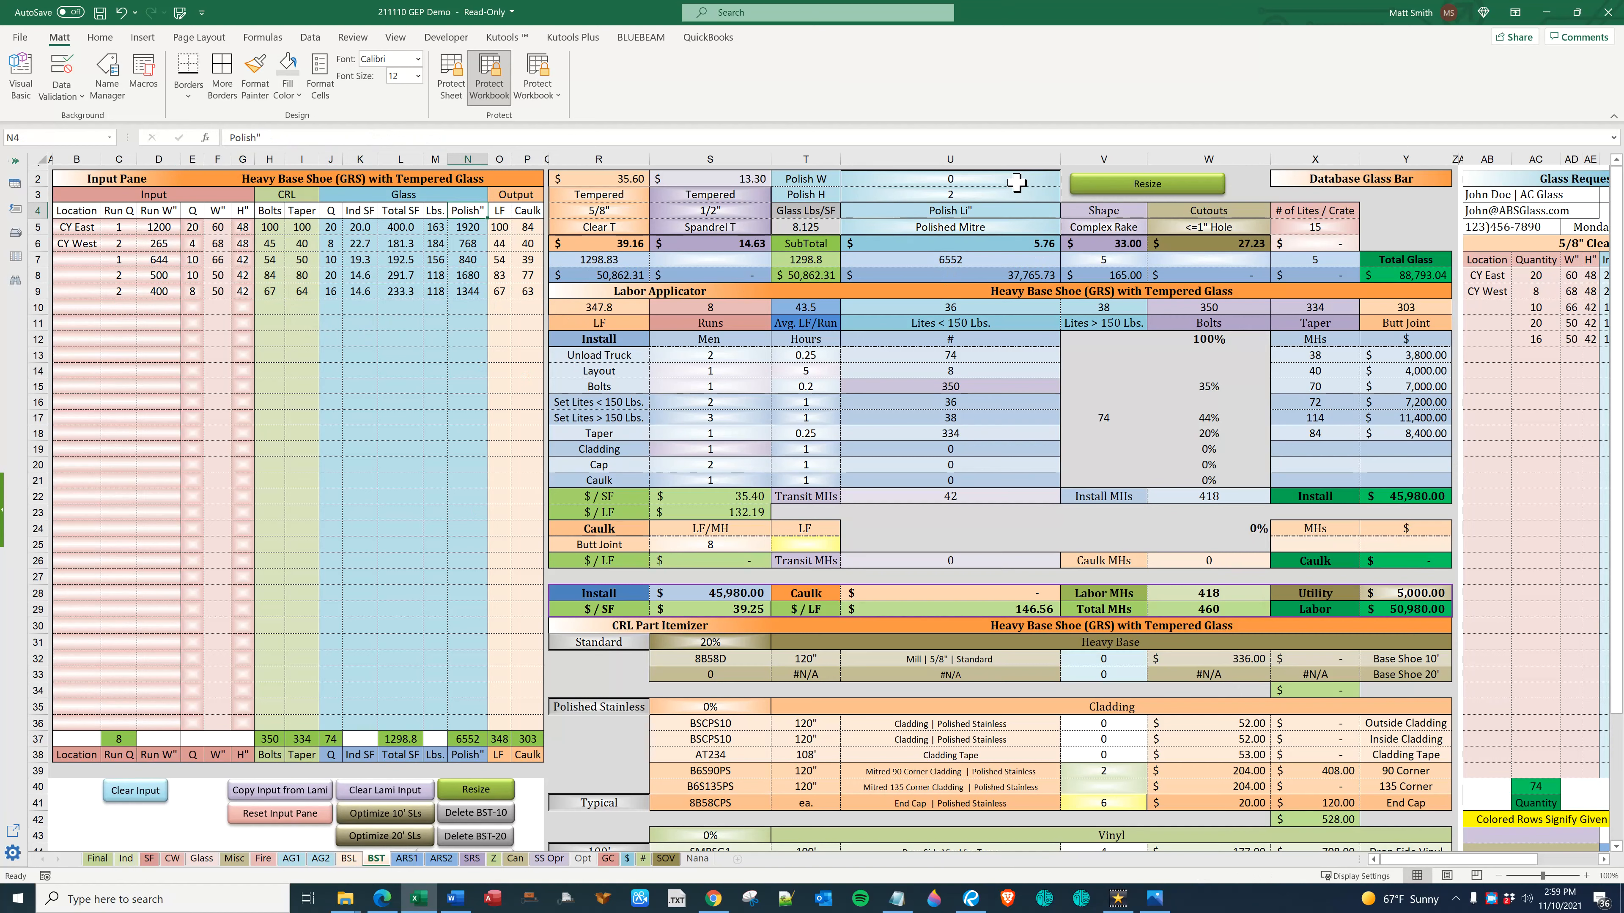
{"action": "left_click", "coordinate": [949, 178]}
{"action": "type", "text": "1"}
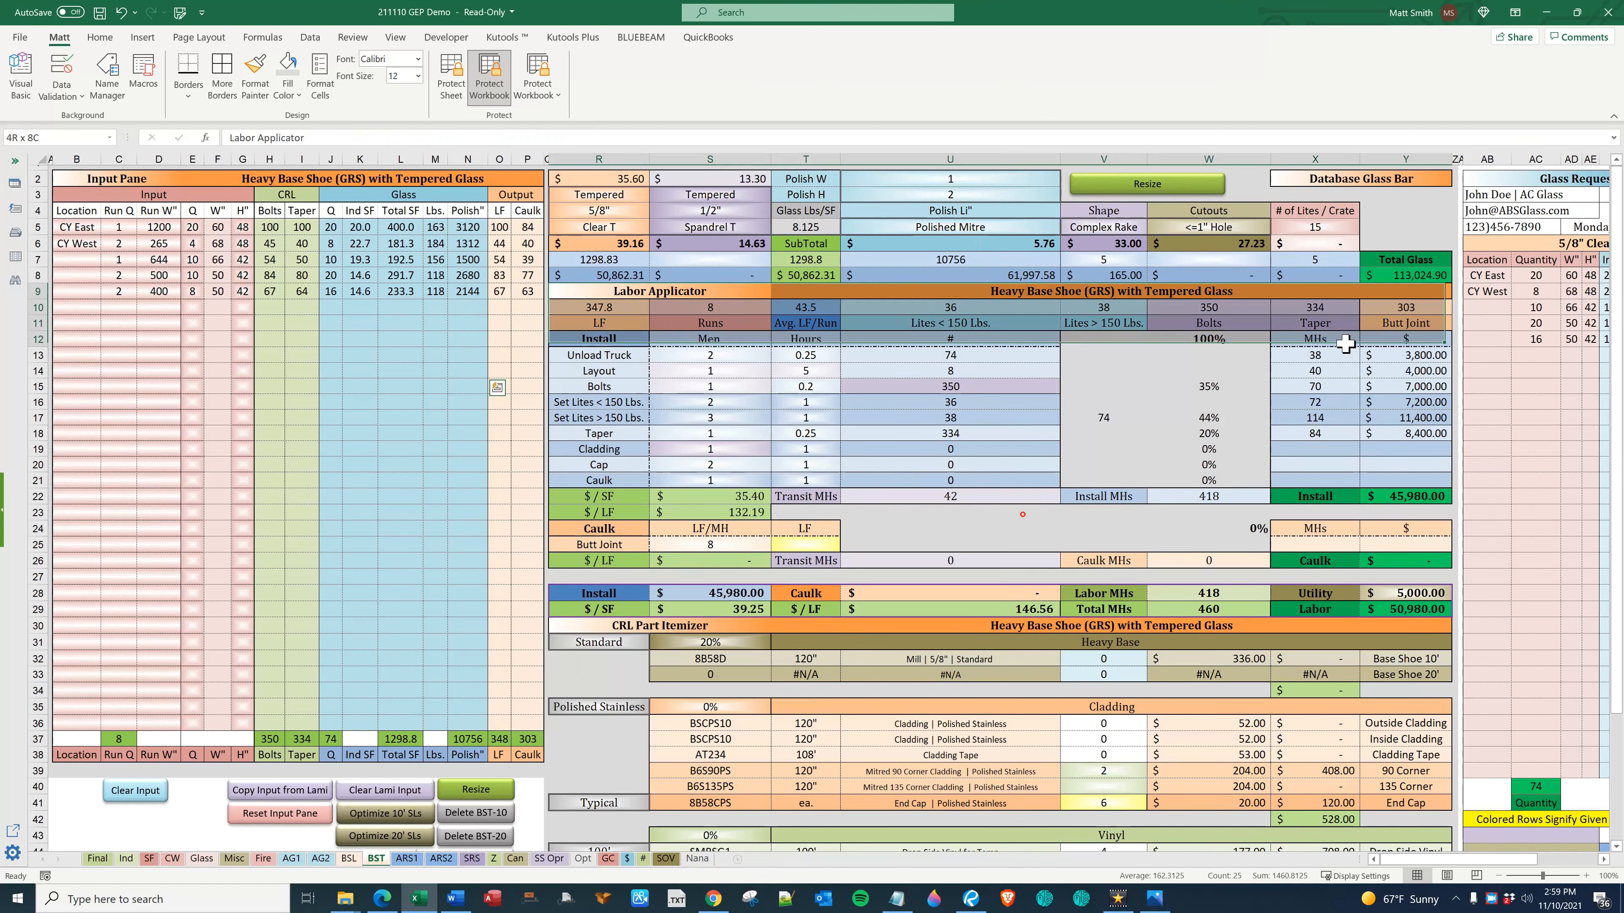
Change the base shoe glass thickness to 1/2" tempered and return to the estimate
{"action": "left_click", "coordinate": [1102, 433]}
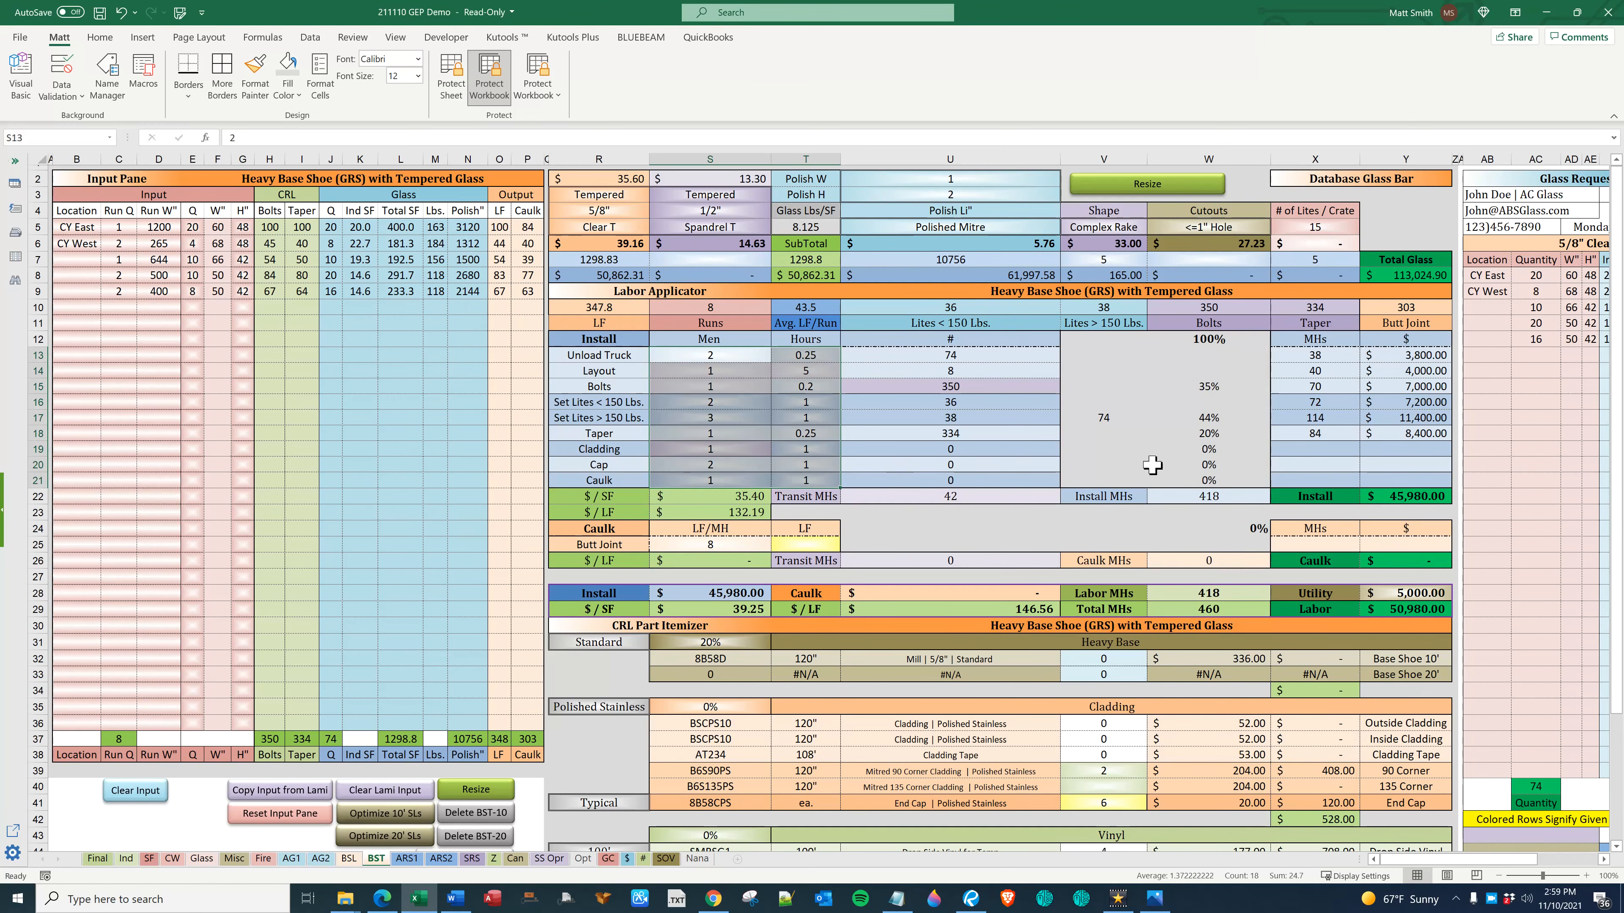
{"action": "left_click", "coordinate": [1208, 495]}
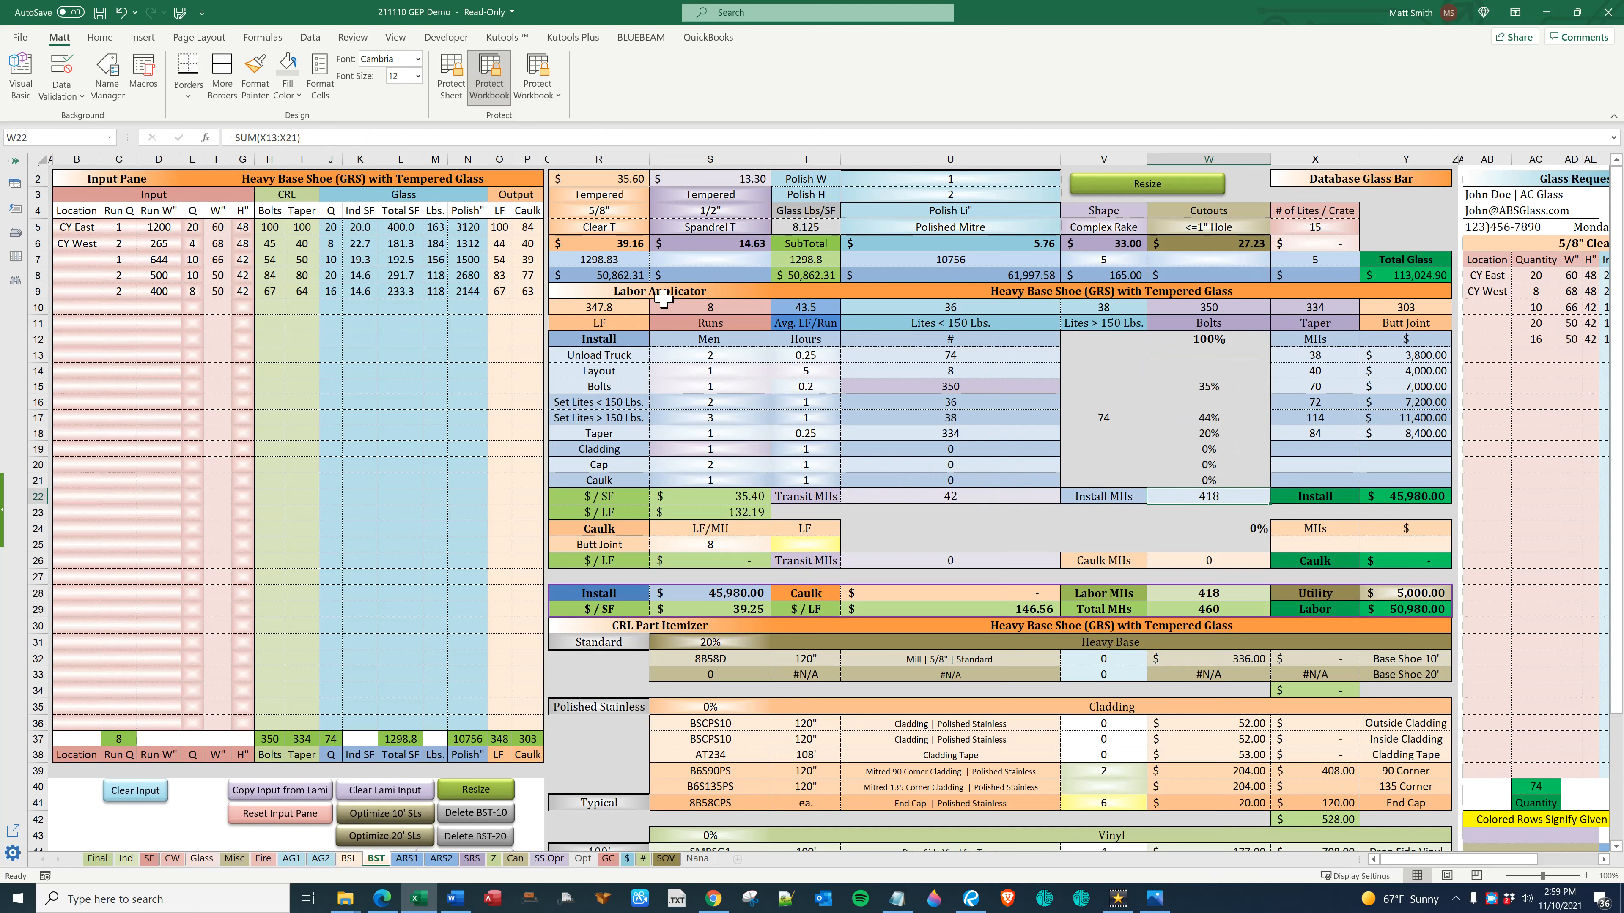
{"action": "left_click", "coordinate": [600, 194]}
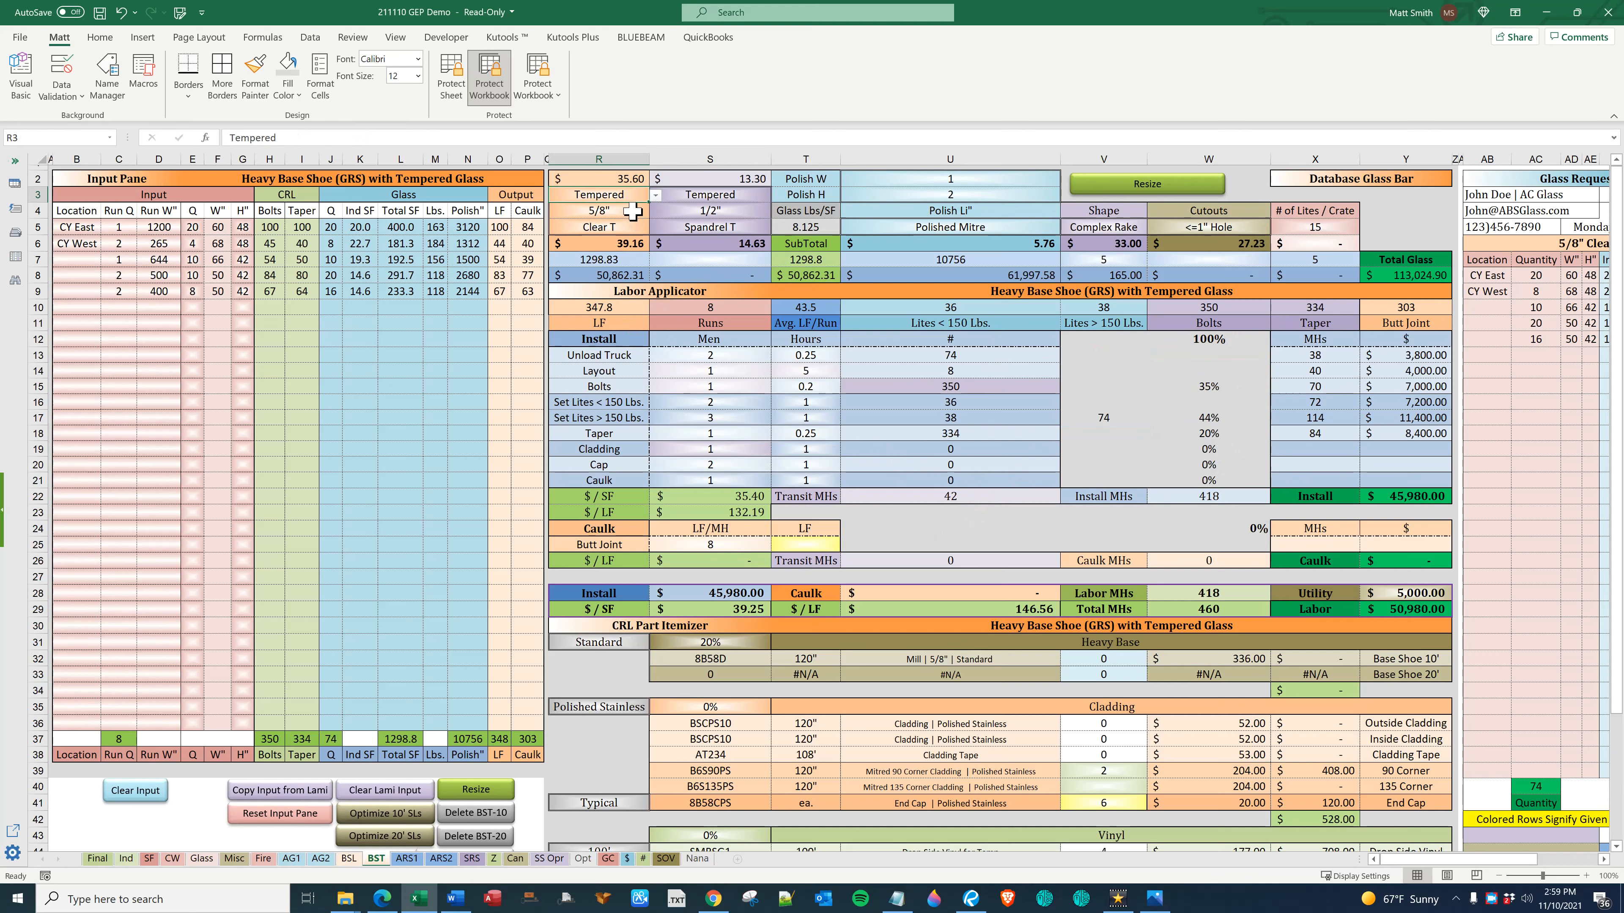
{"action": "left_click", "coordinate": [654, 212]}
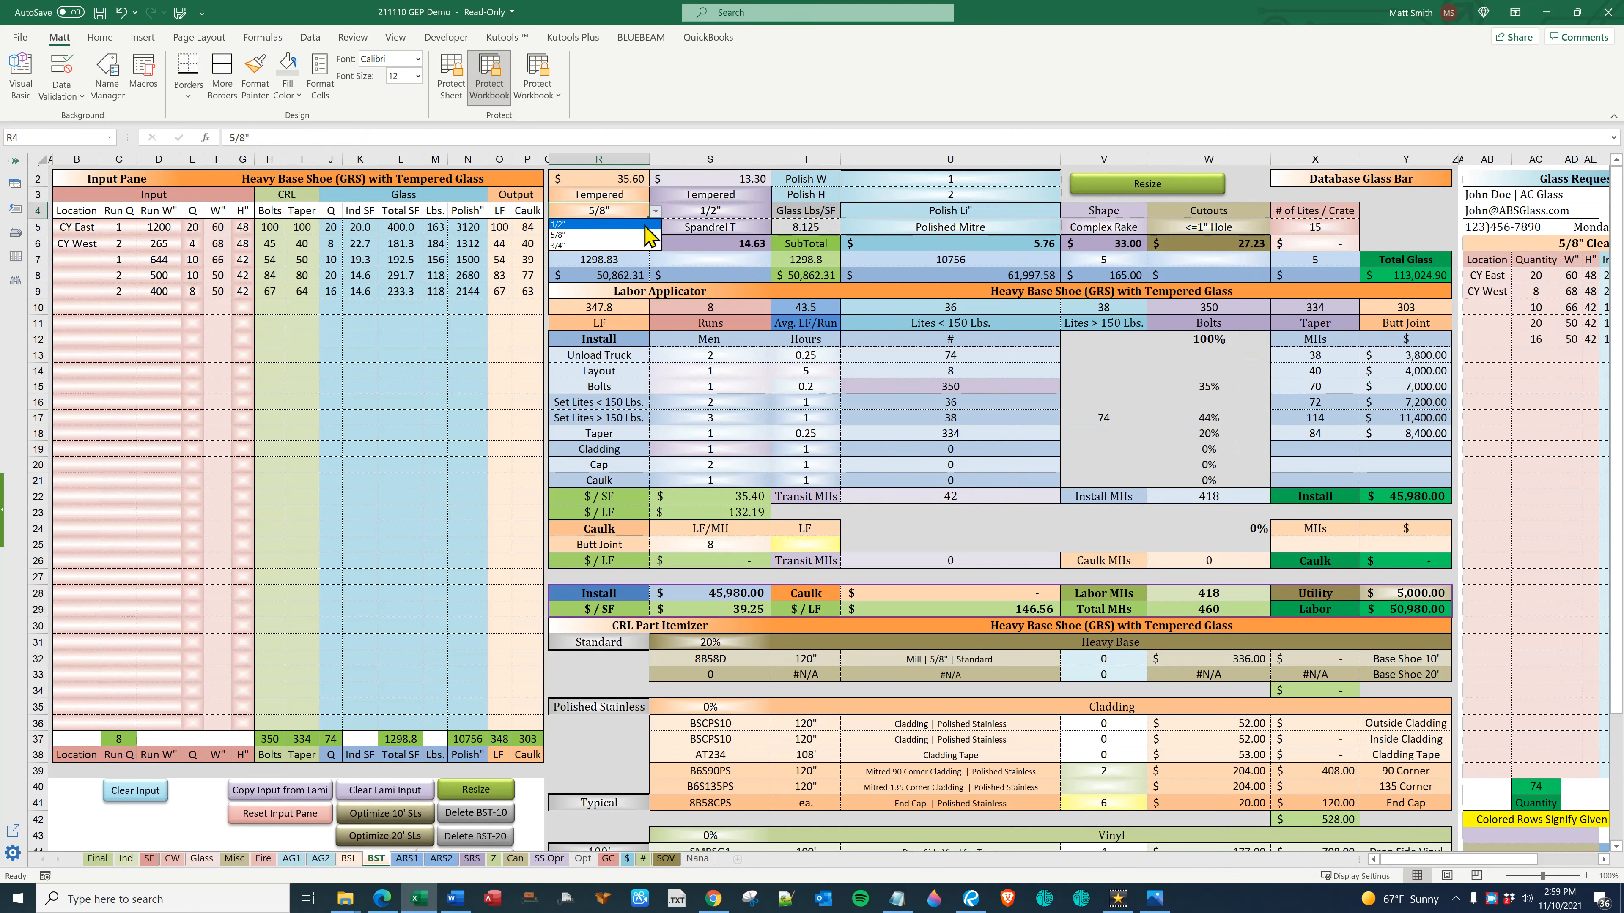
{"action": "left_click", "coordinate": [653, 211]}
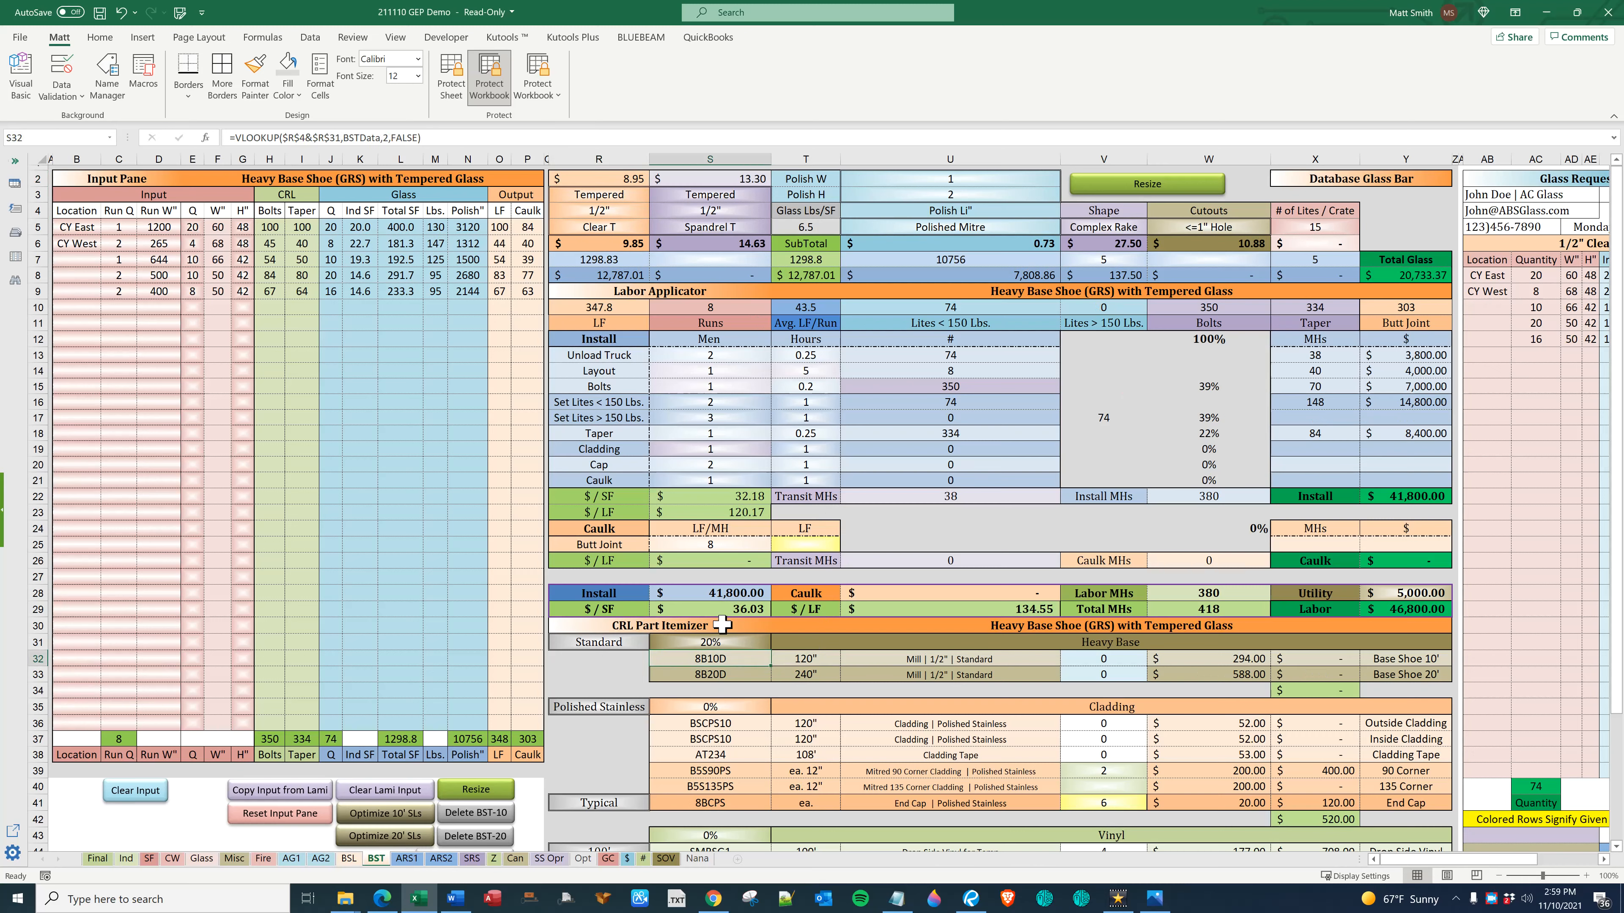
{"action": "mouse_move", "coordinate": [607, 179]}
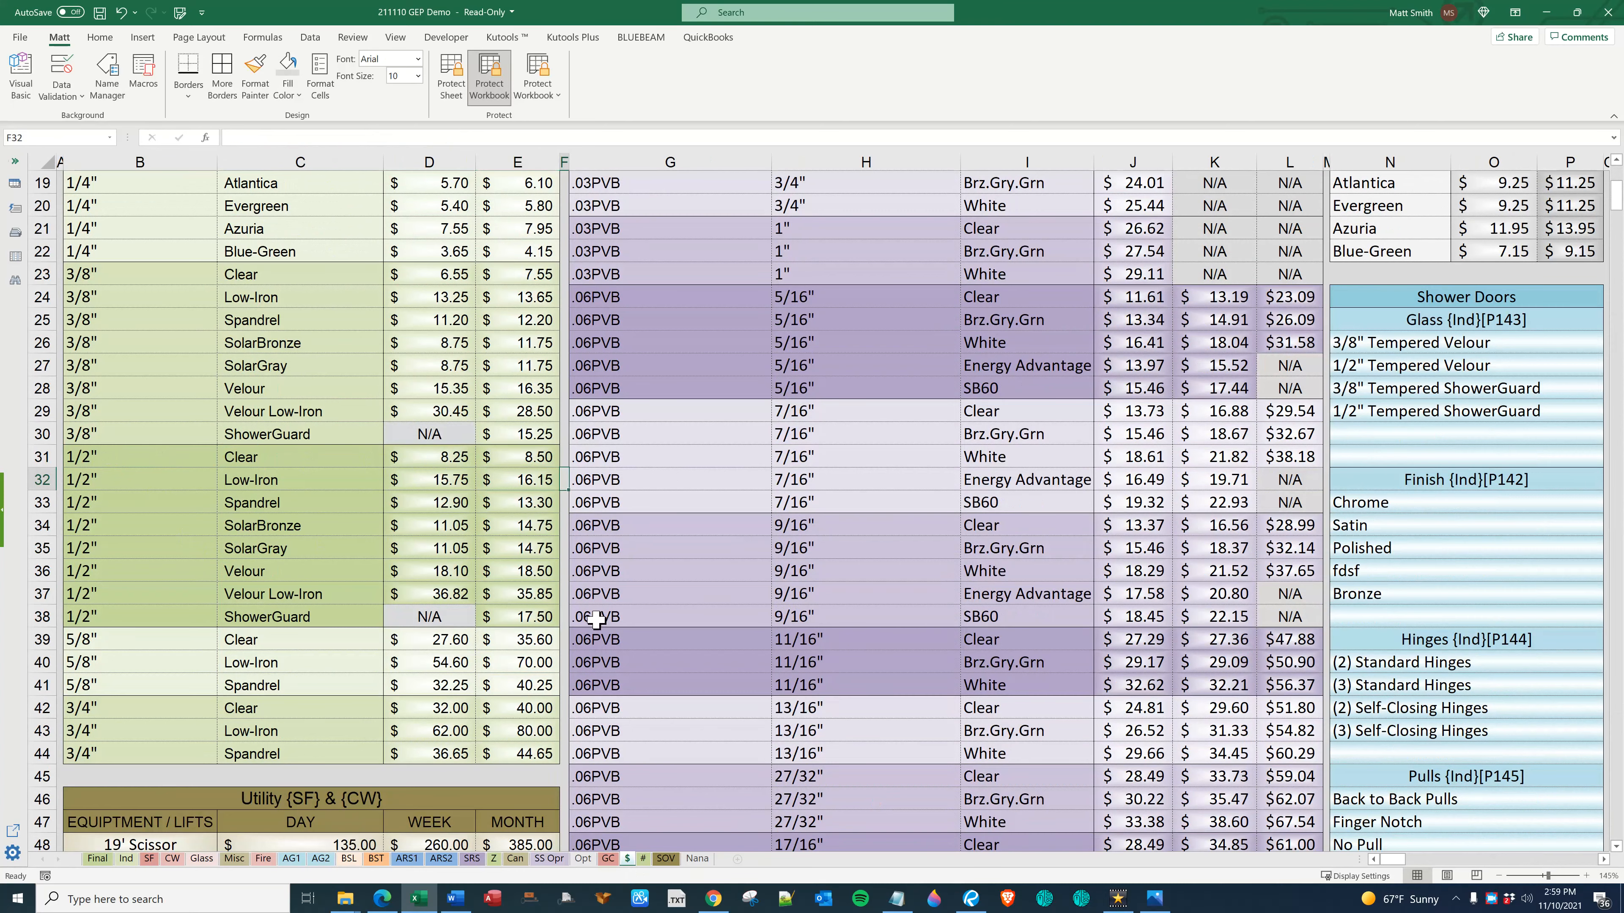
{"action": "left_click", "coordinate": [375, 859]}
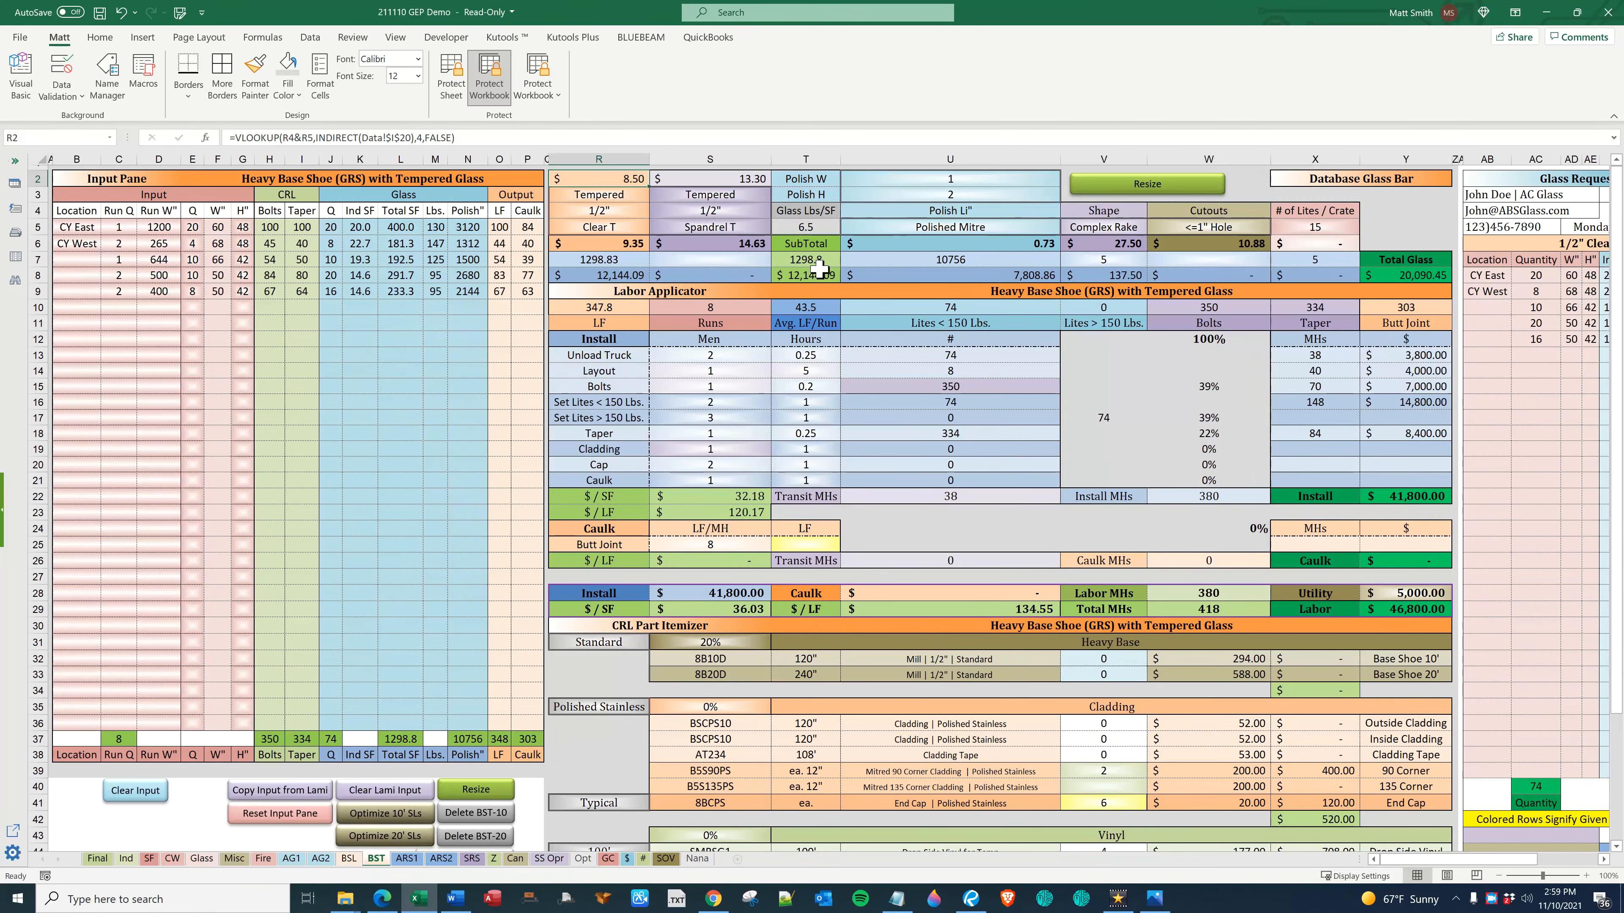
{"action": "left_click", "coordinate": [599, 244]}
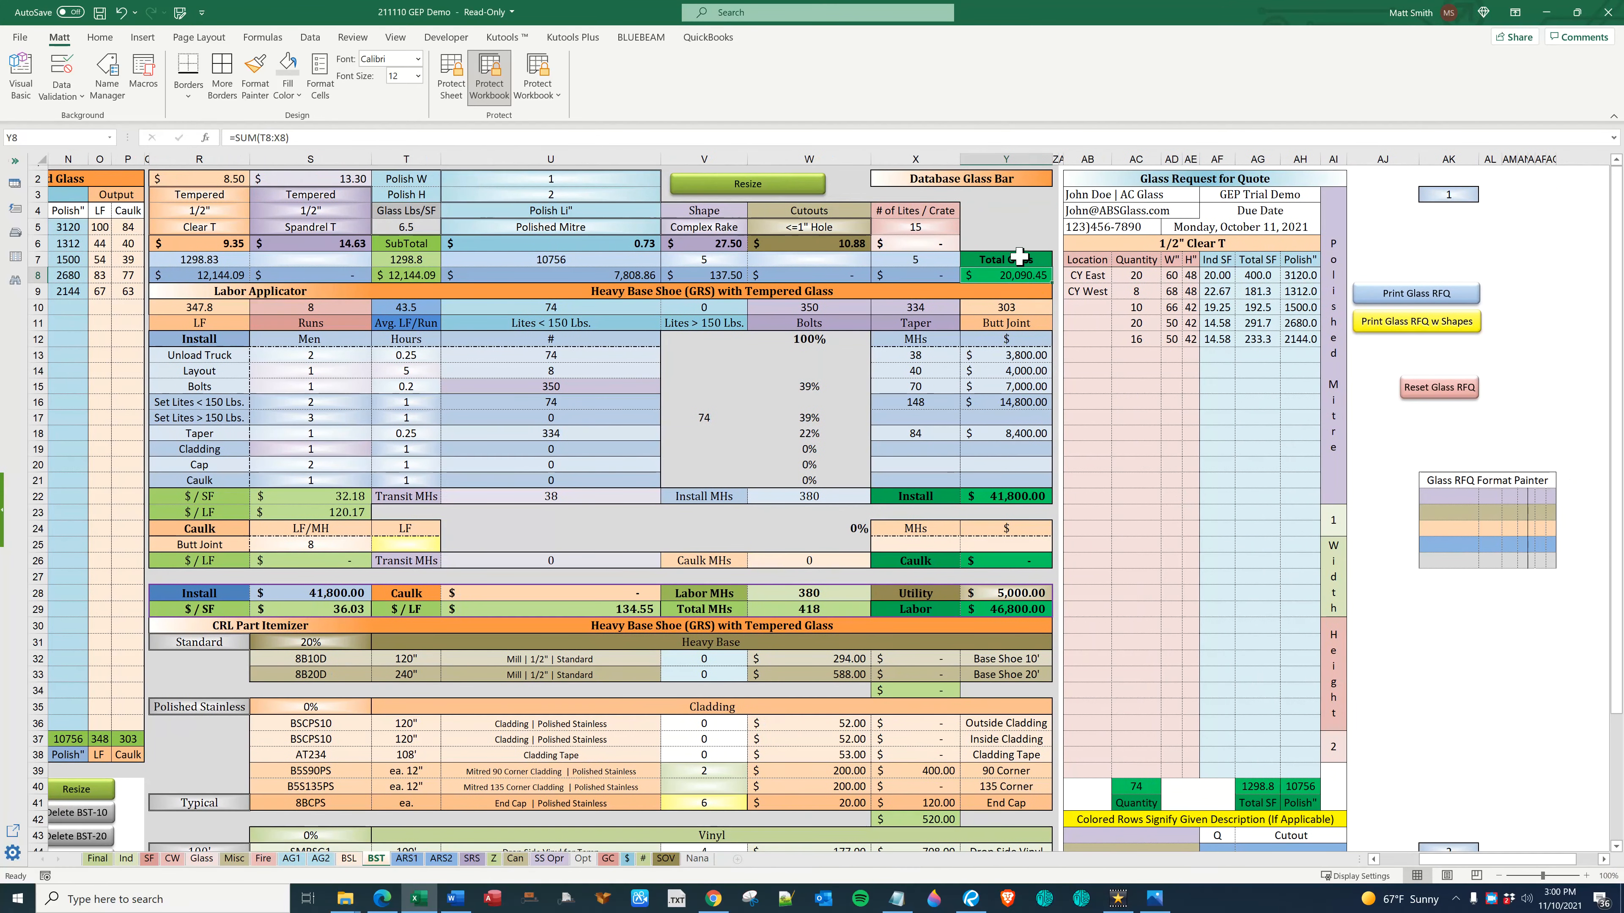
{"action": "mouse_move", "coordinate": [1438, 278]}
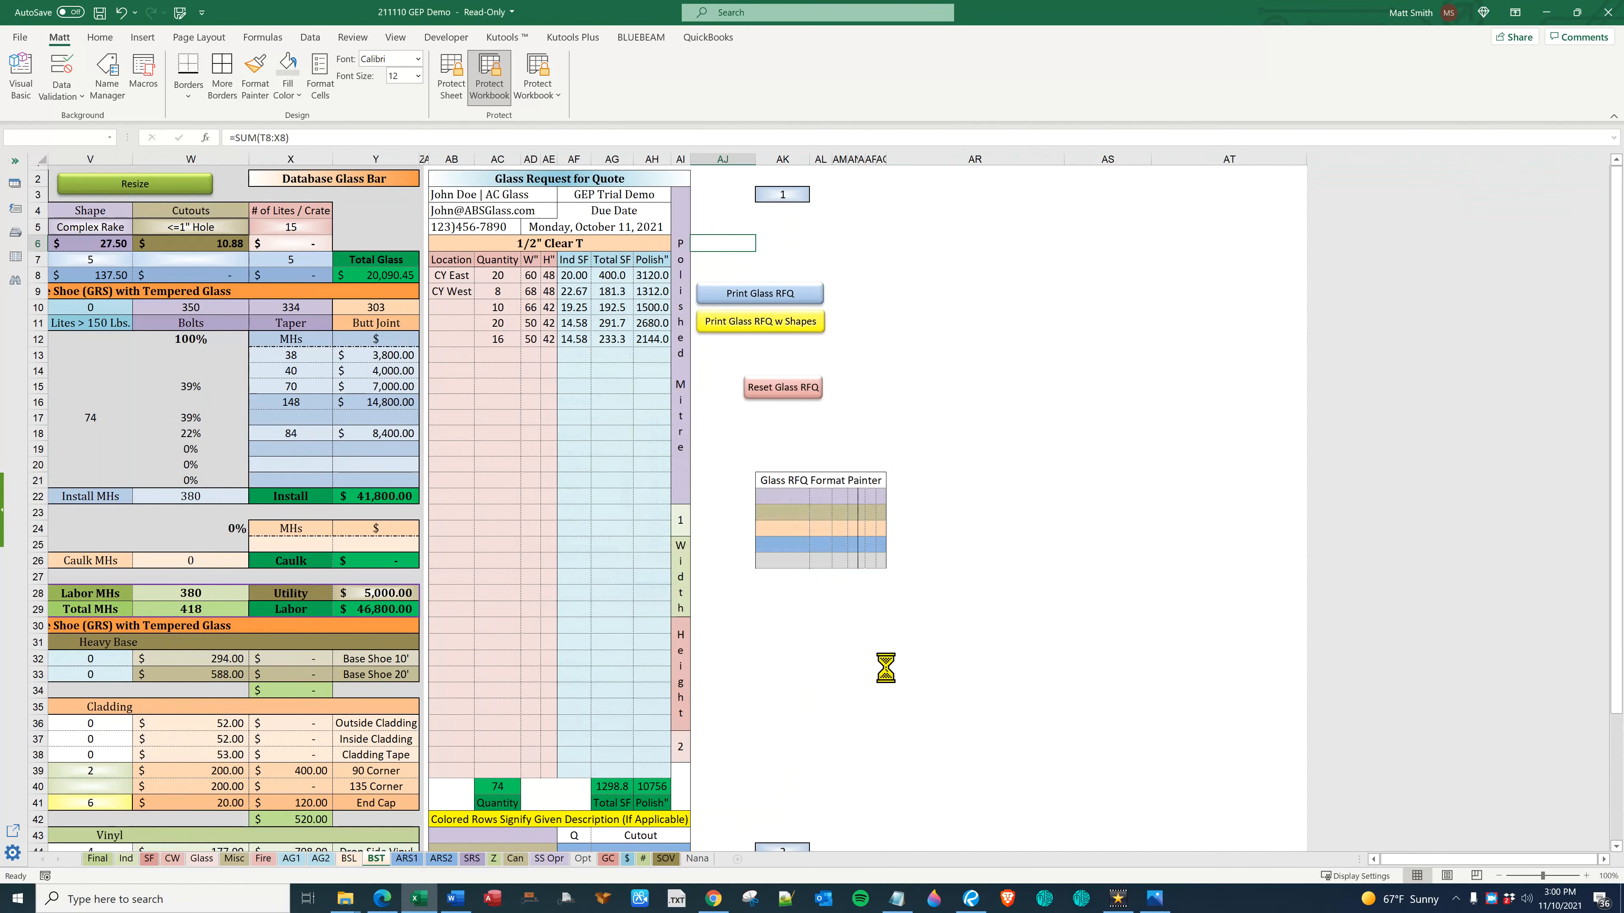
Run Print Glass RFQ to create the 1/2" Clear T glass quote request PDF
{"action": "left_click", "coordinate": [760, 294]}
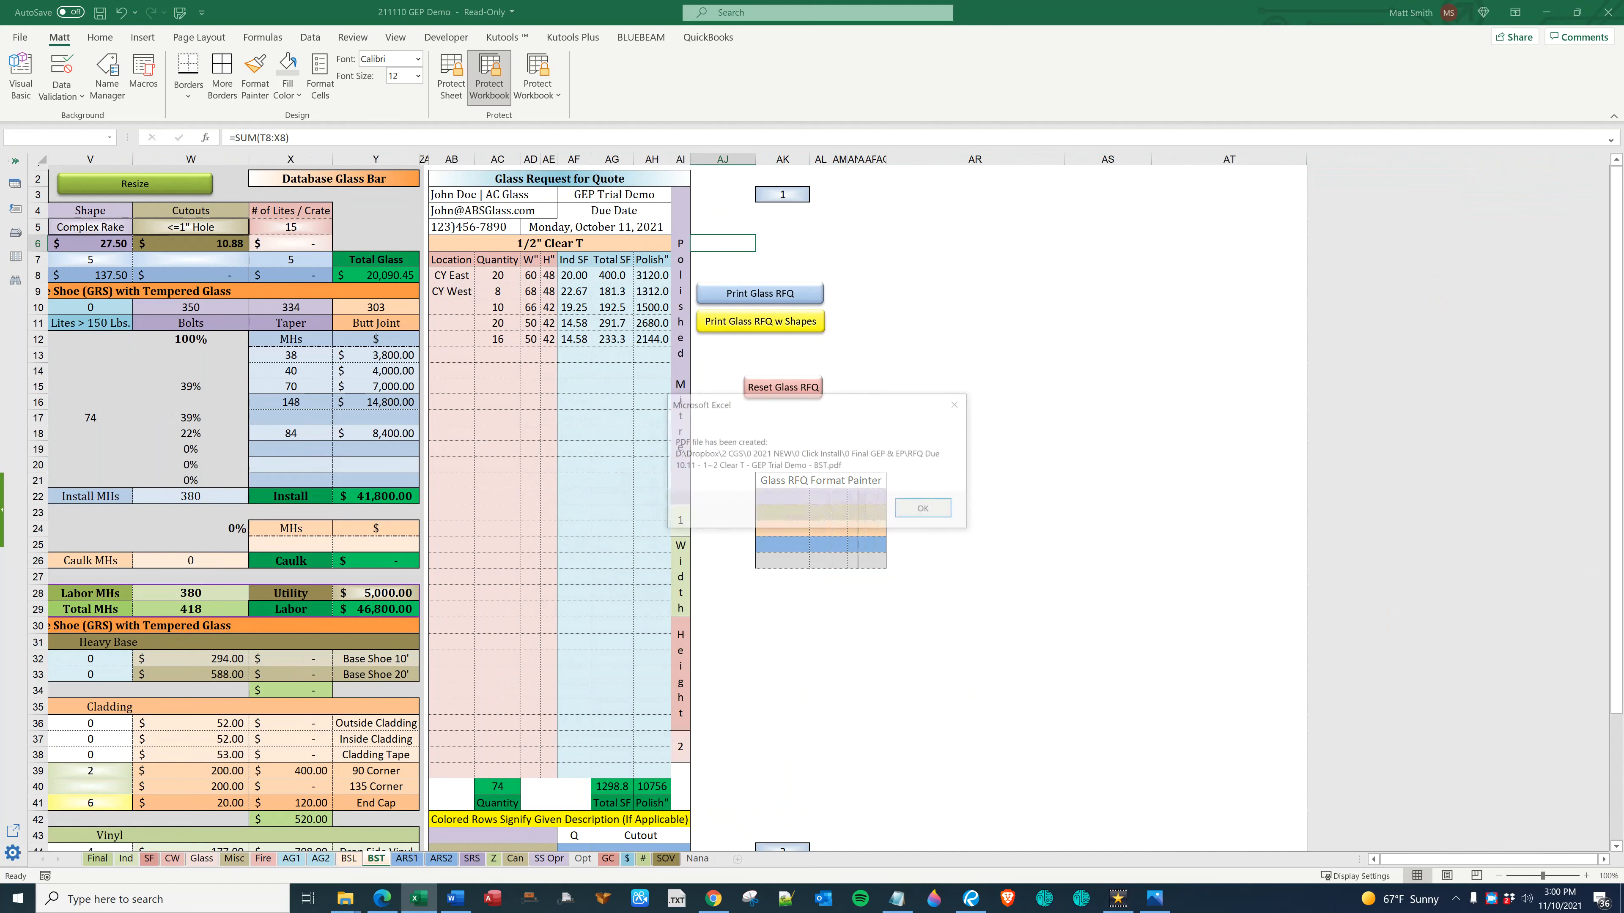
{"action": "left_click", "coordinate": [920, 507]}
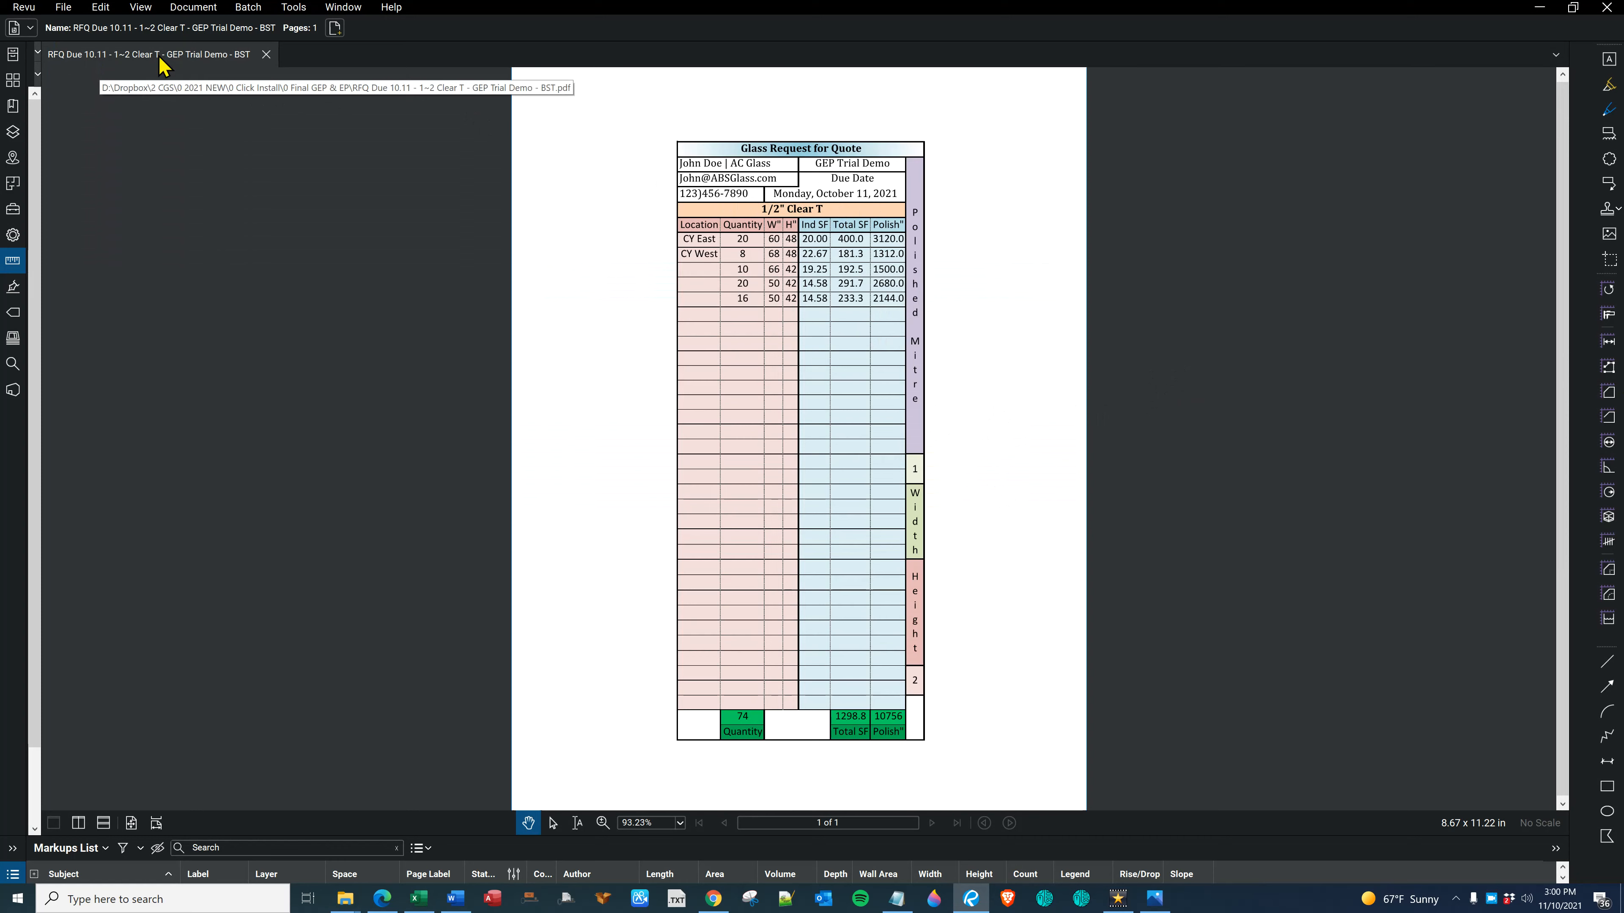
{"action": "mouse_move", "coordinate": [205, 64]}
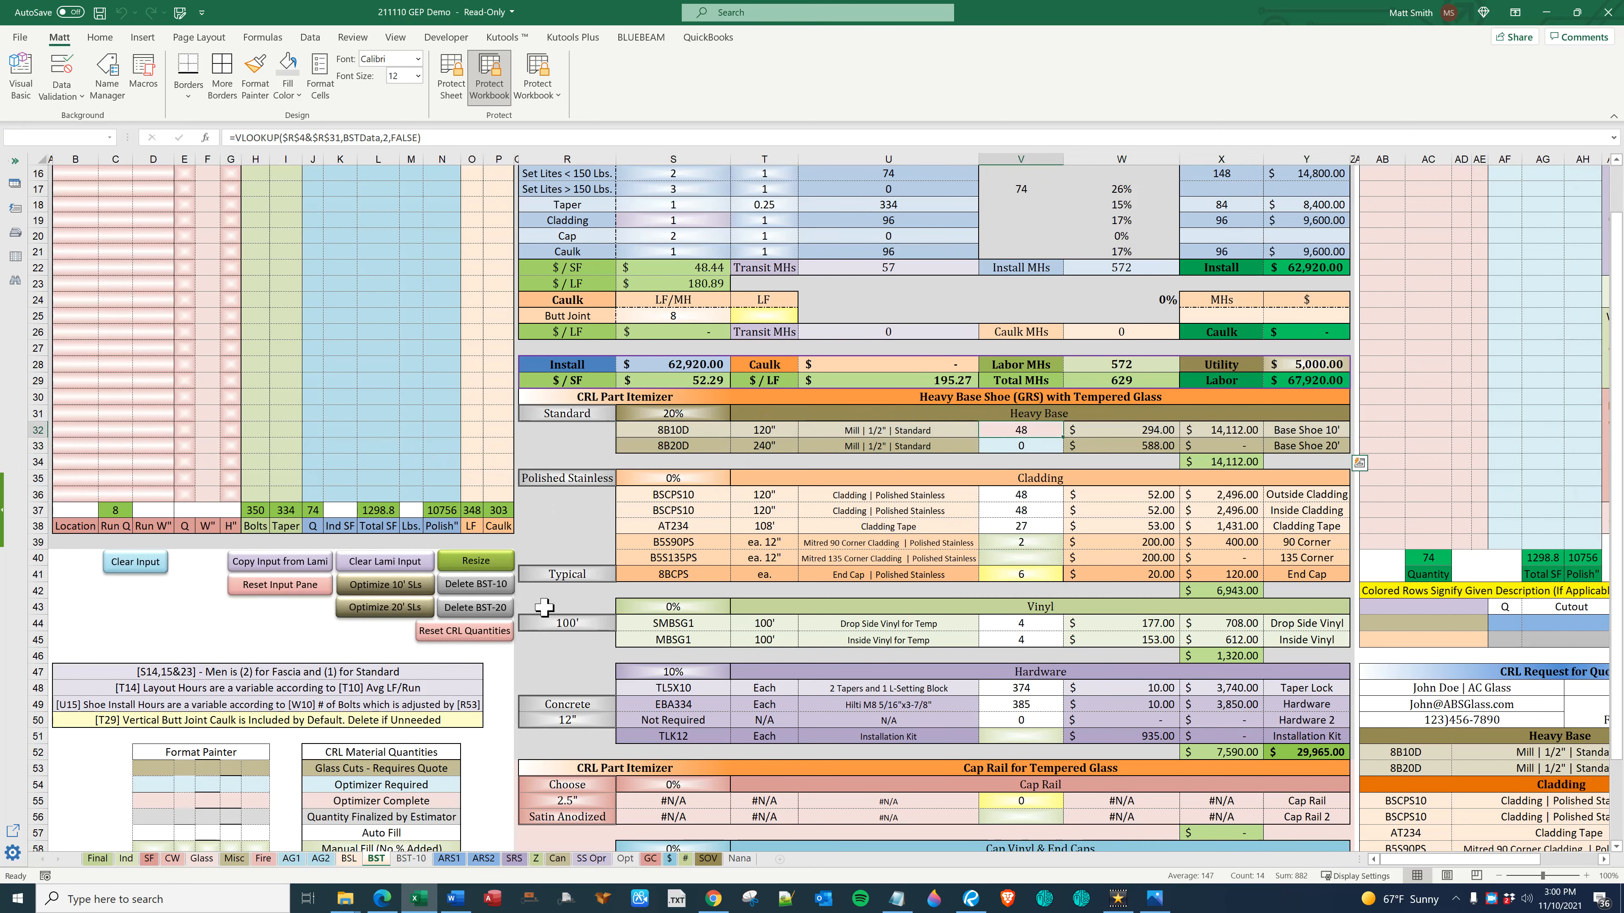
Check the BST-10 cut optimizer sheet and return to the BST heavy base shoe sheet
{"action": "left_click", "coordinate": [1020, 429]}
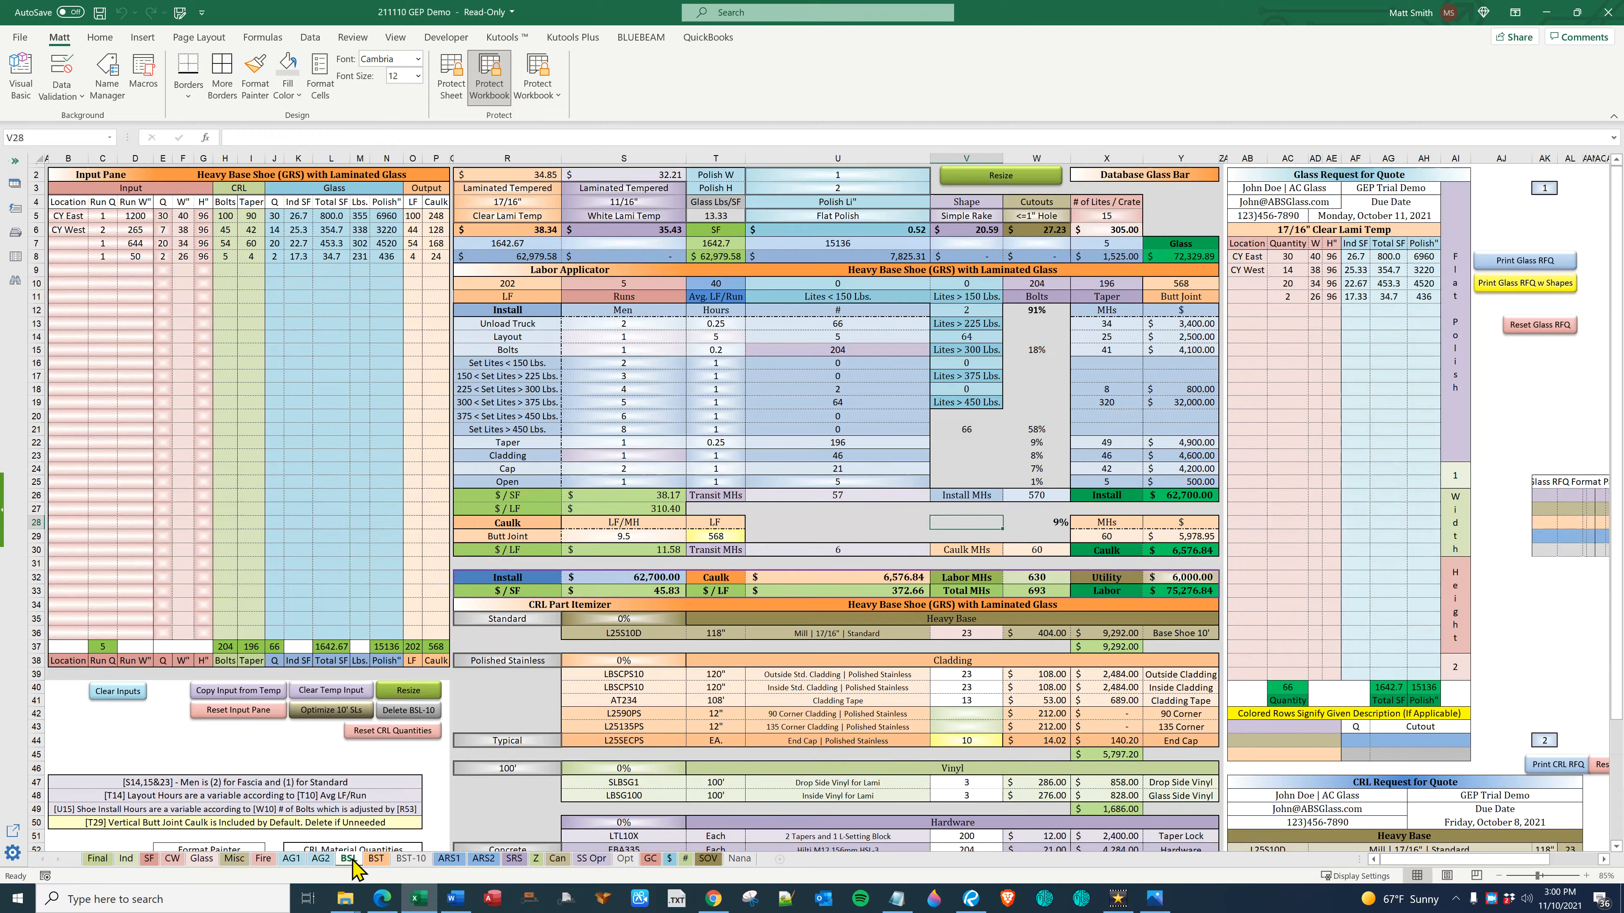
{"action": "left_click", "coordinate": [410, 863]}
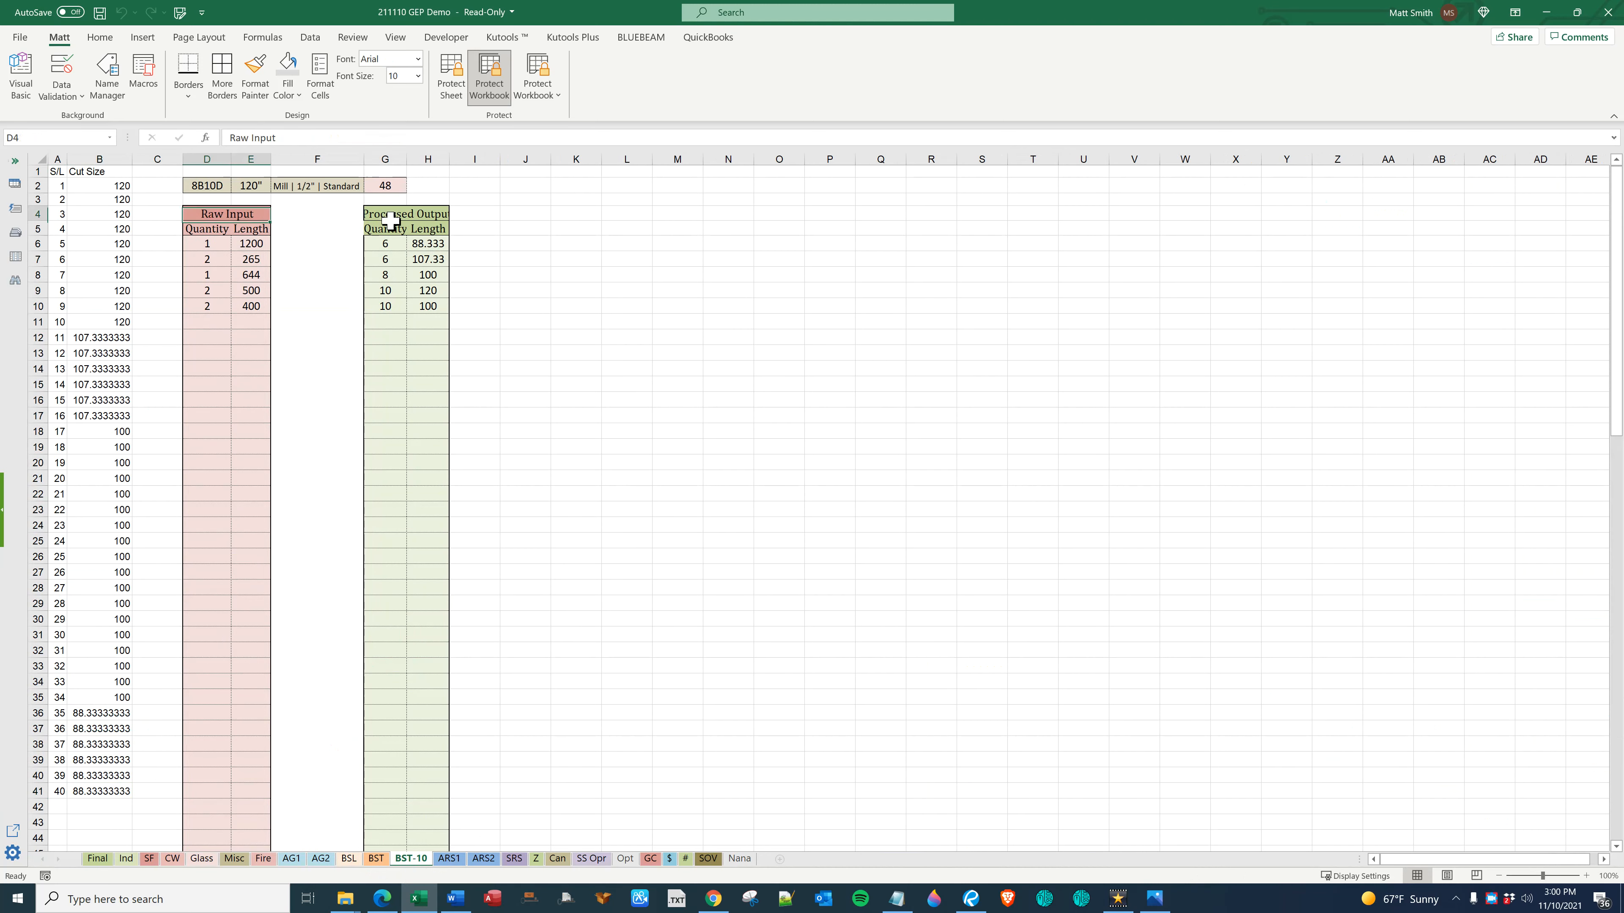
{"action": "left_click", "coordinate": [384, 185]}
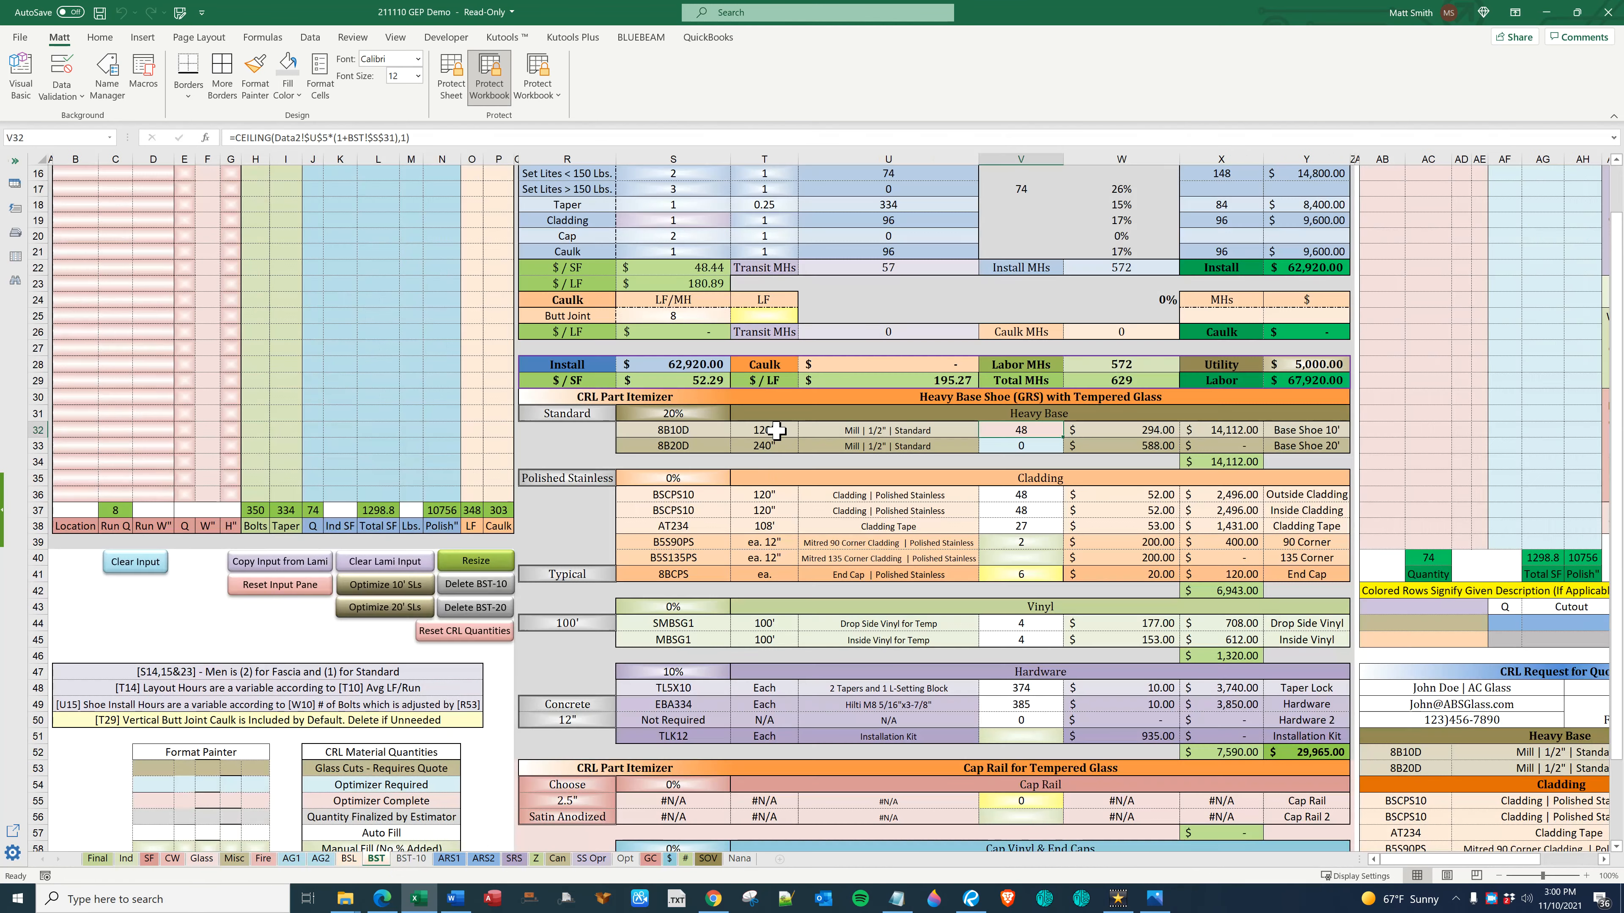
Set the standard base shoe overage to 0% and confirm deleting the optimizer sheet
{"action": "left_click", "coordinate": [672, 413]}
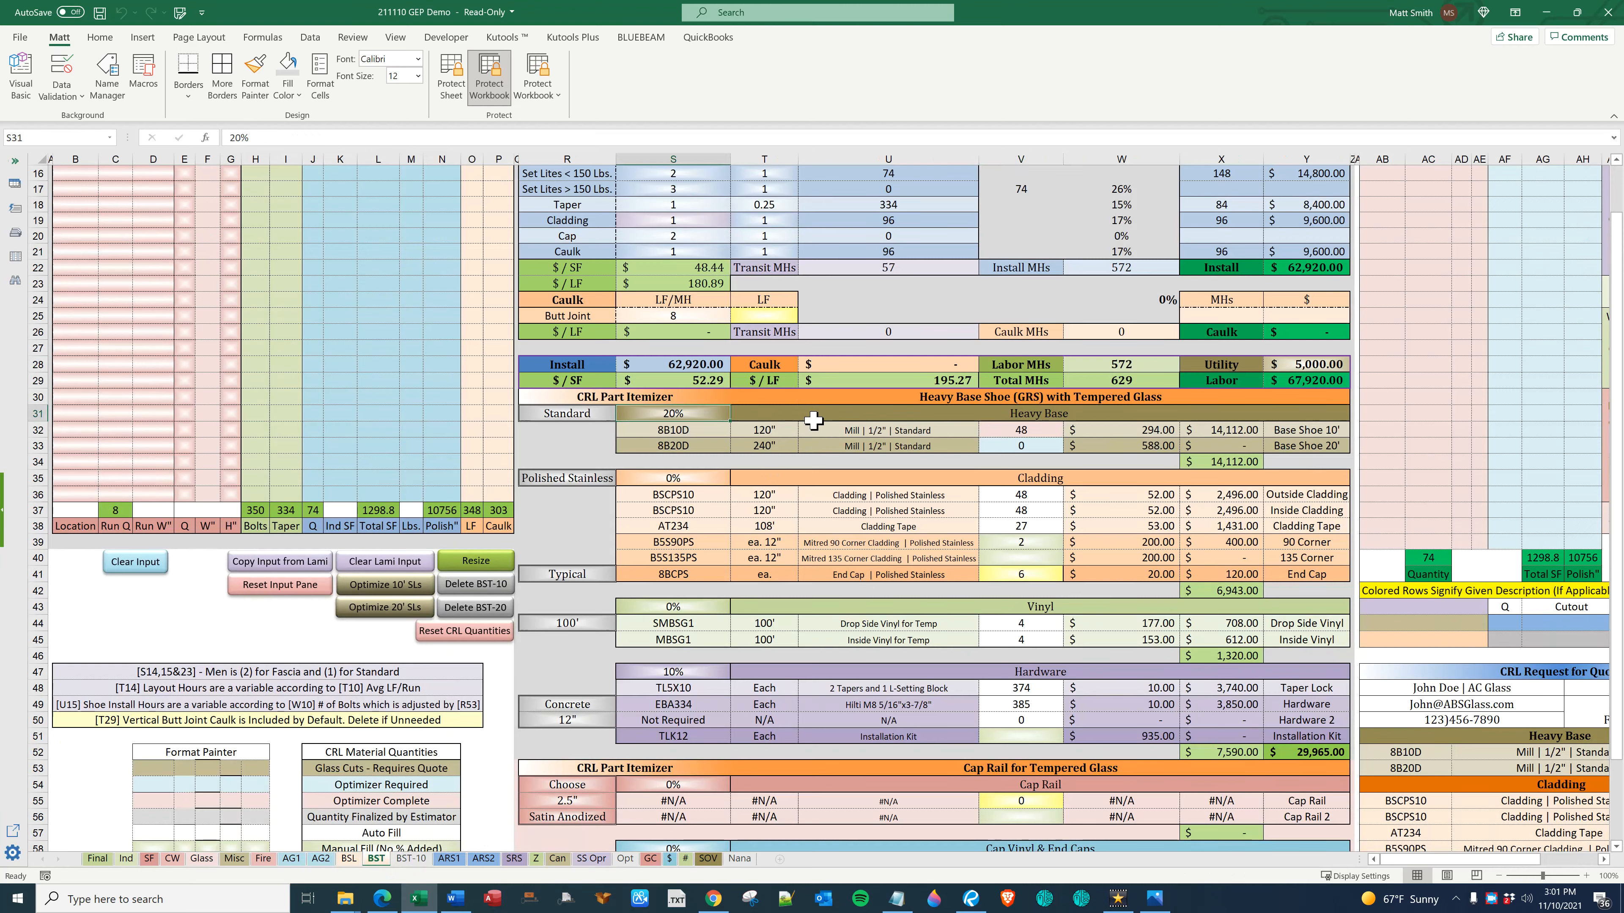
{"action": "left_click", "coordinate": [673, 430]}
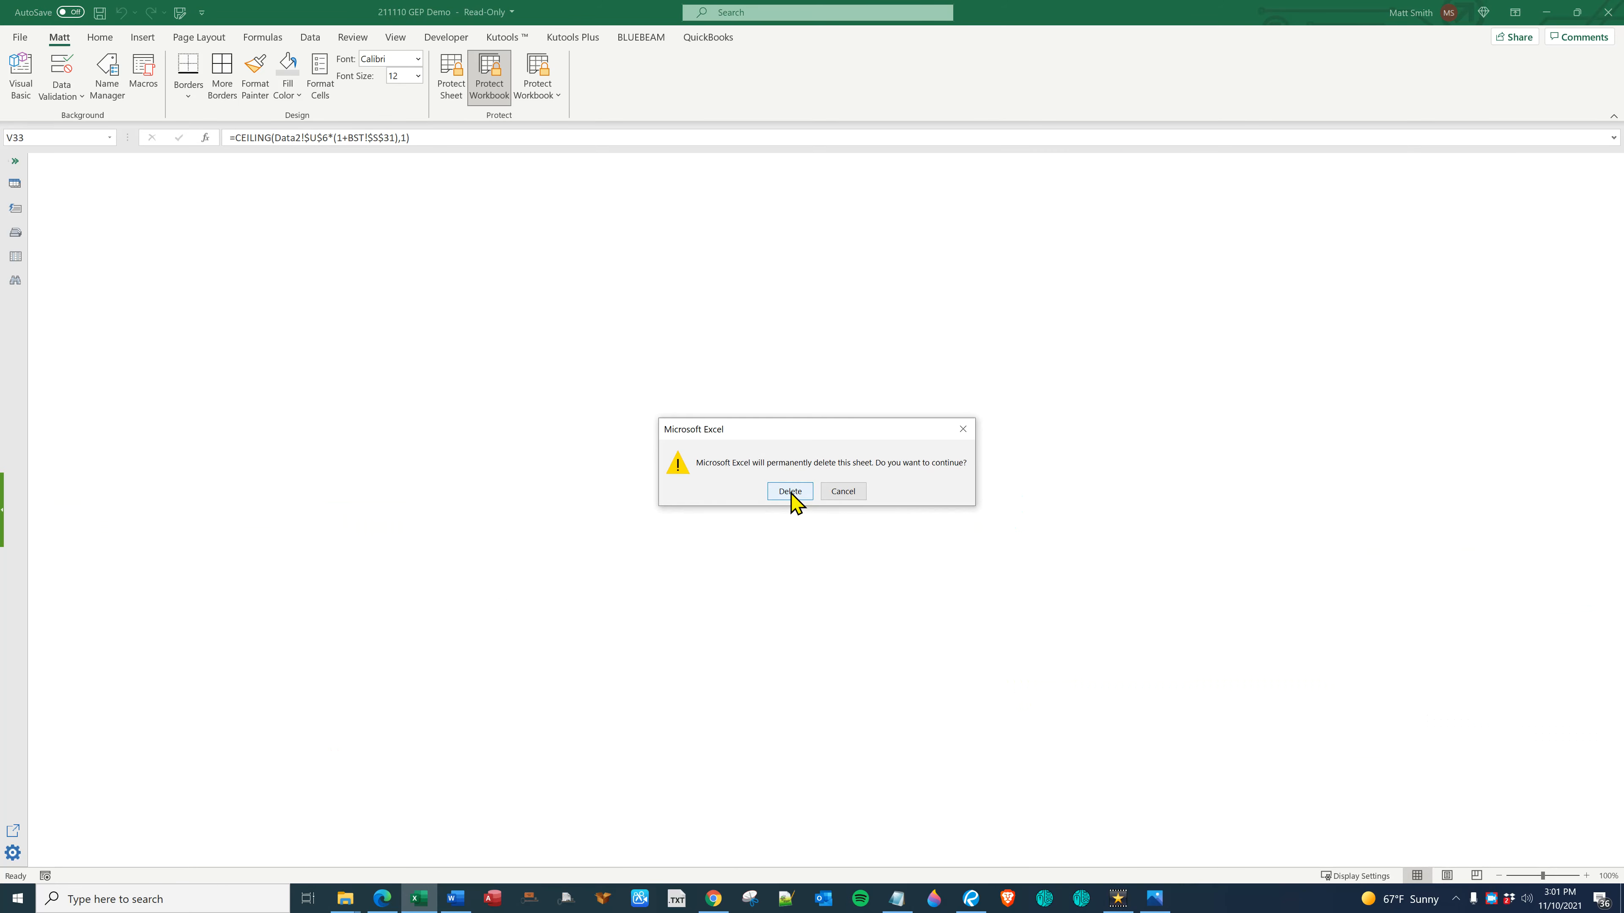
{"action": "left_click", "coordinate": [788, 490]}
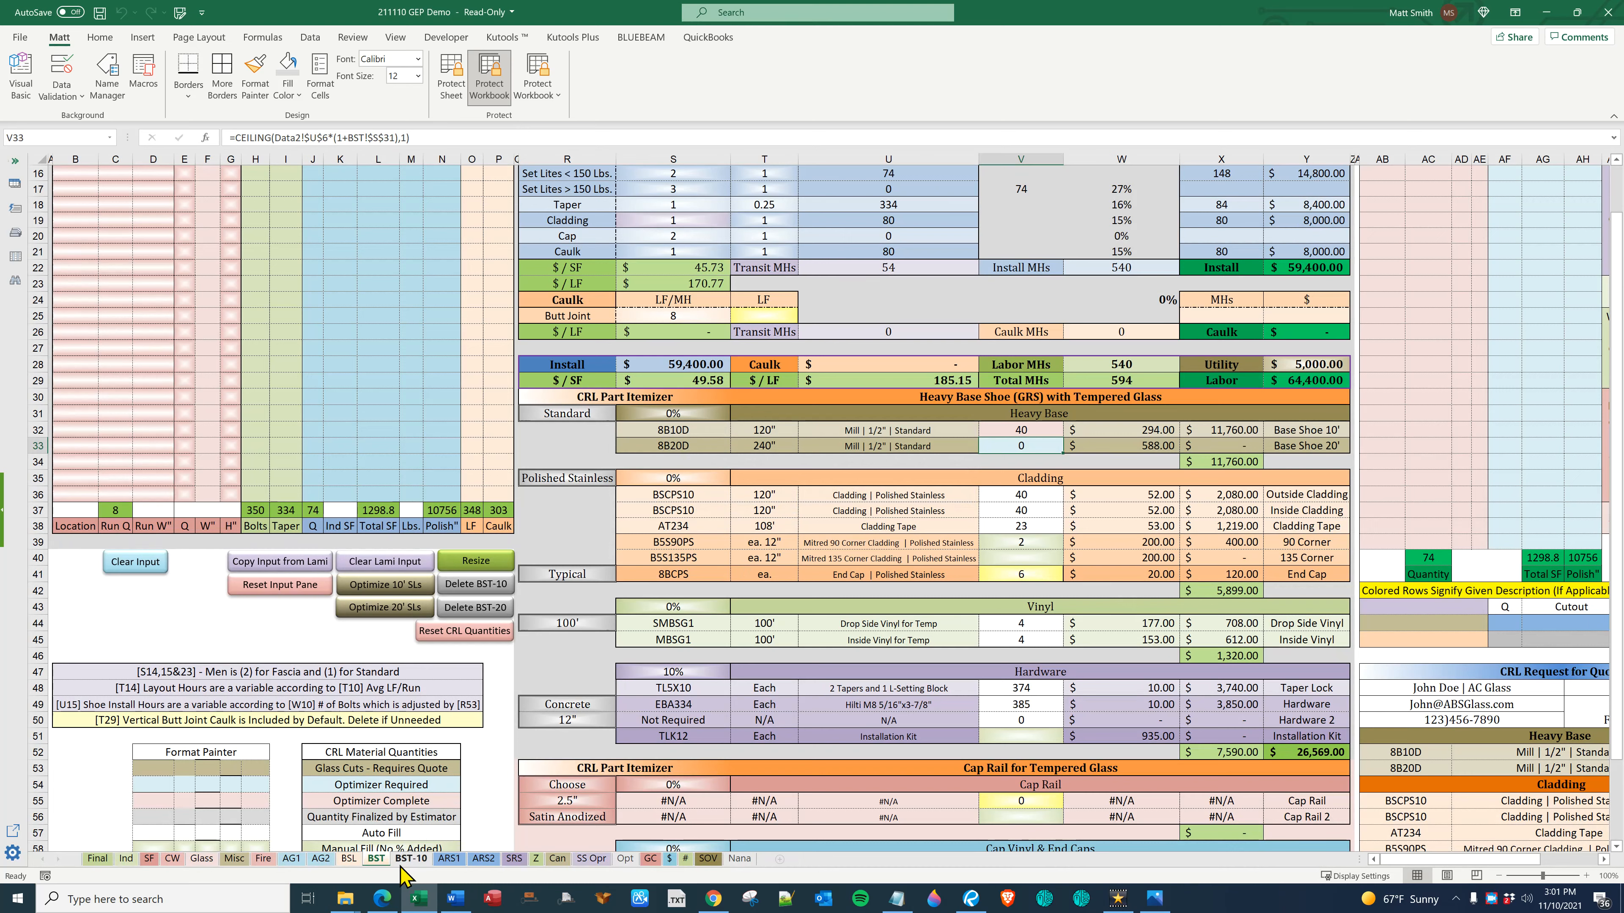
{"action": "mouse_move", "coordinate": [1035, 509]}
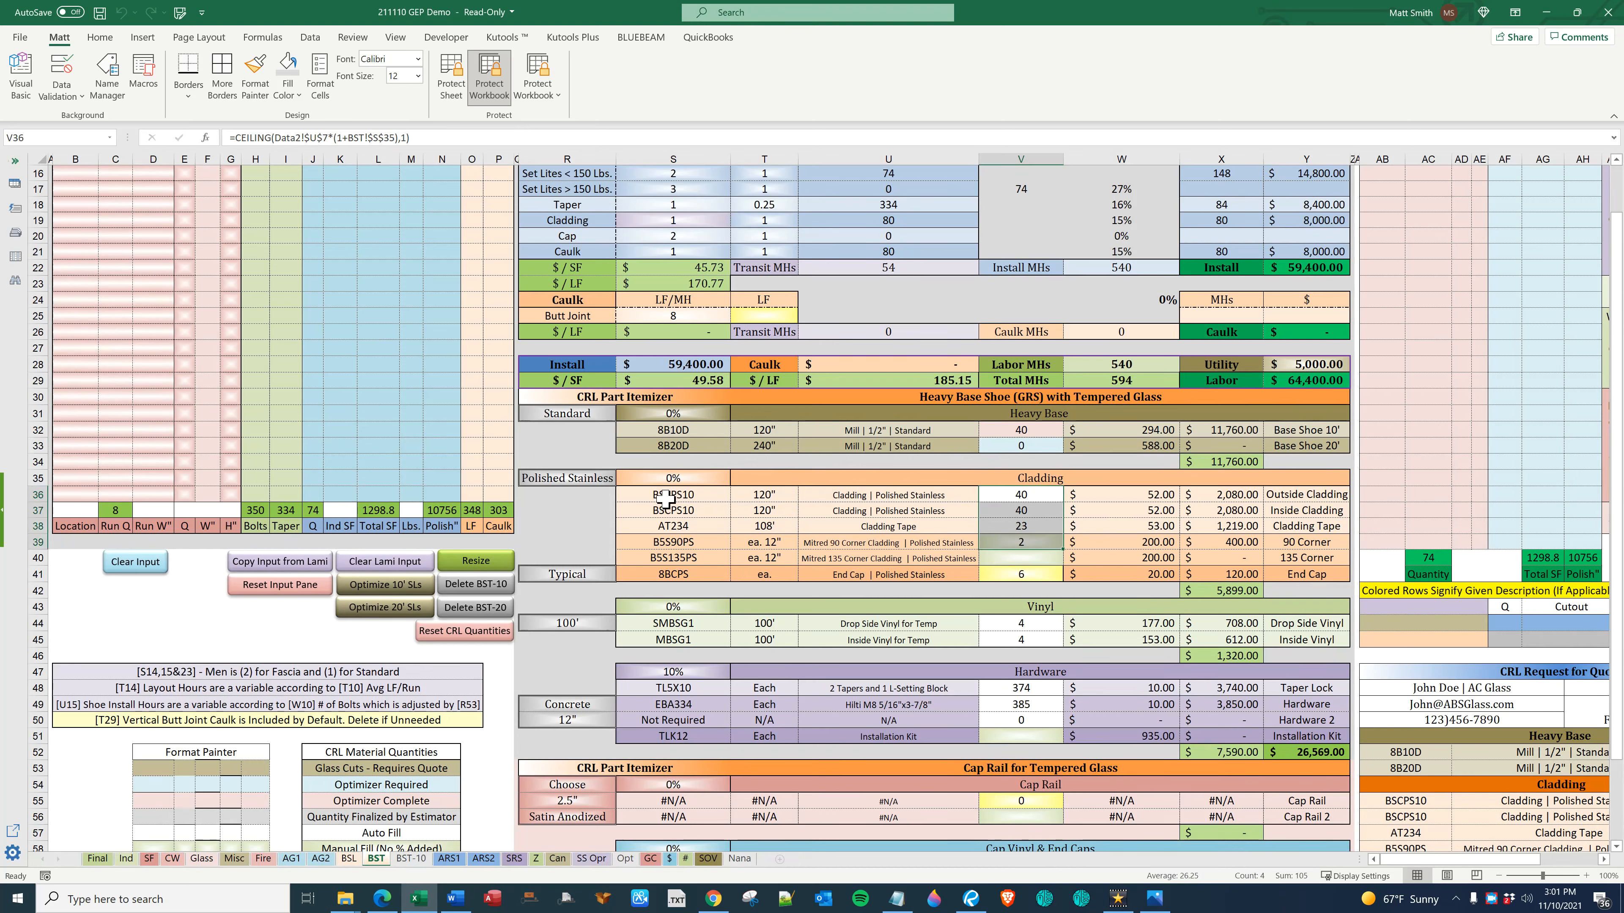
Set heavy base to Tapered at 10% with Brushed Stainless cladding and review the end cap choice
{"action": "left_click", "coordinate": [671, 414]}
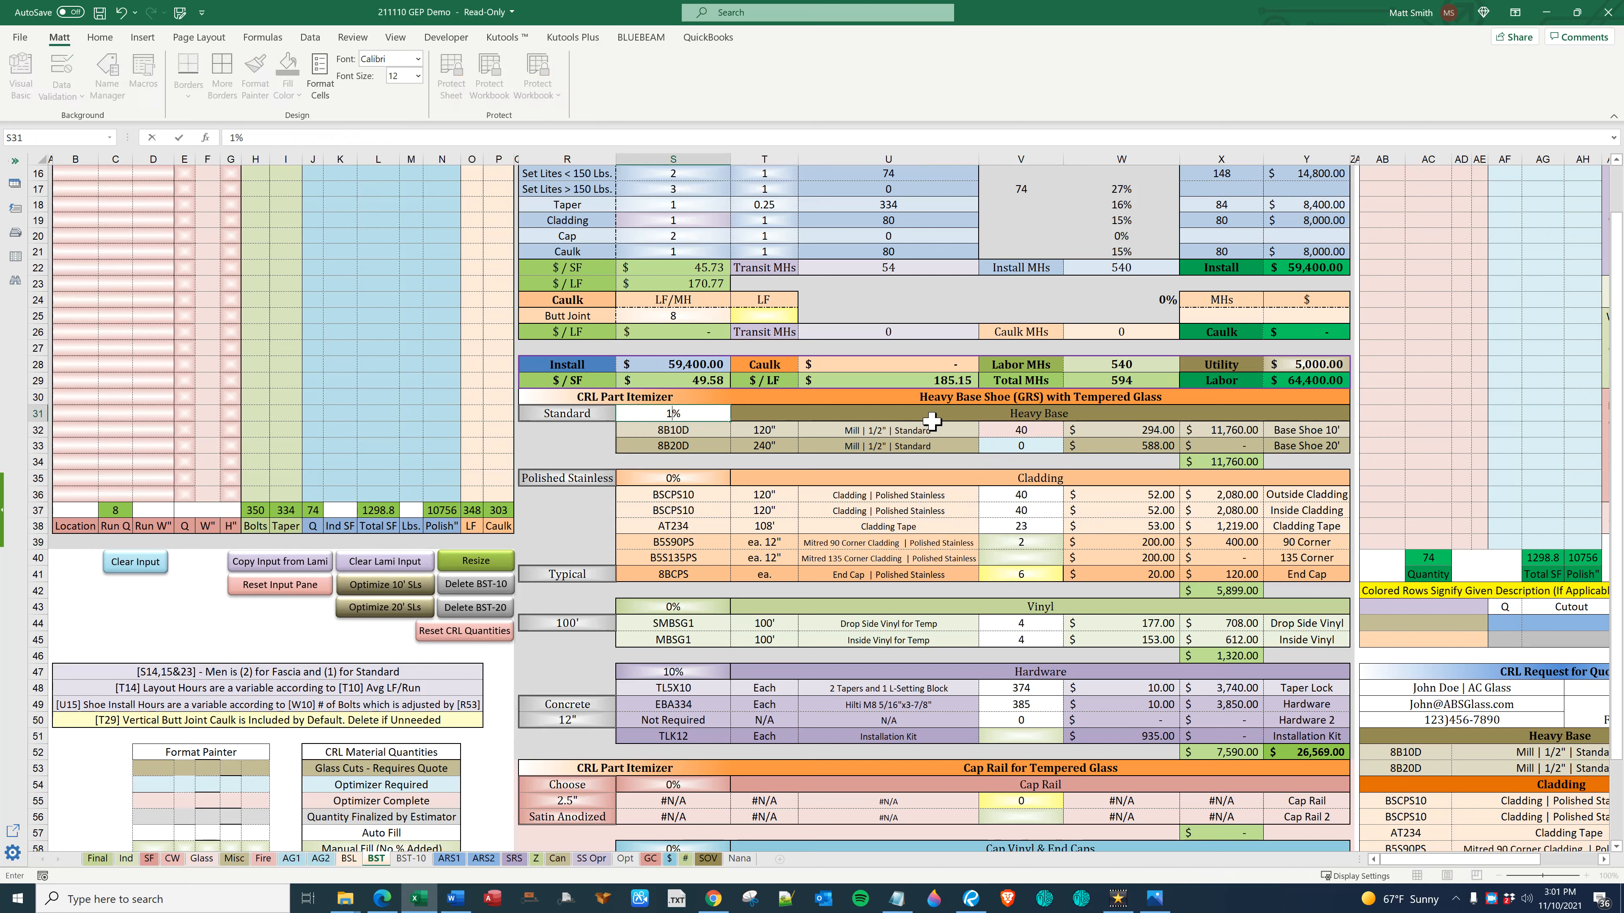
{"action": "left_click", "coordinate": [670, 413]}
{"action": "type", "text": "10"}
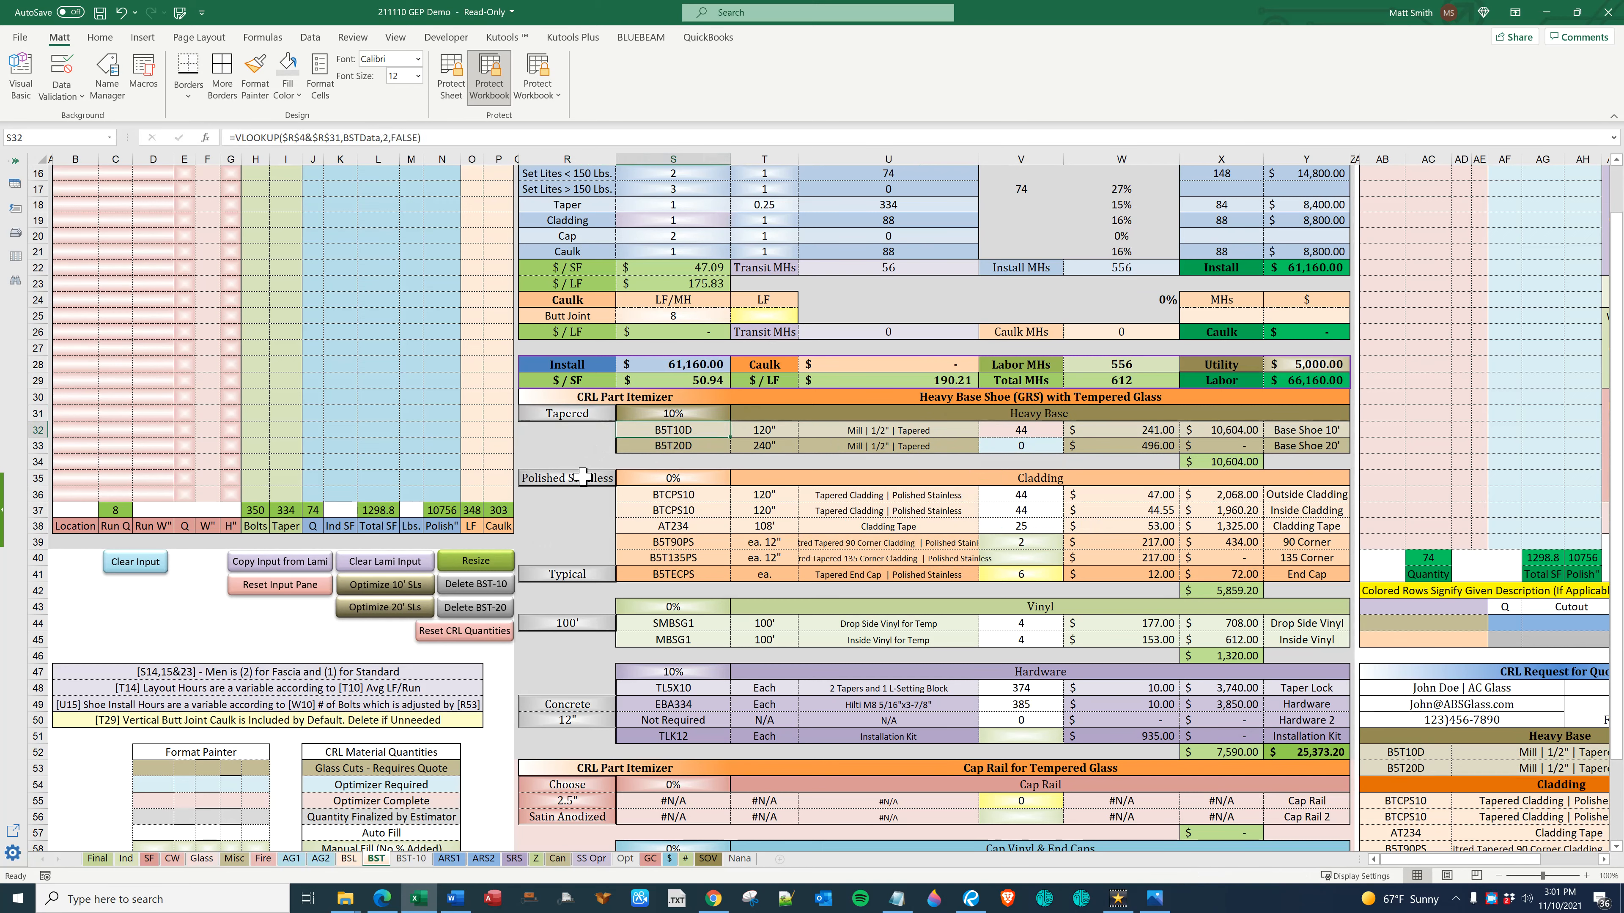
{"action": "left_click", "coordinate": [622, 479]}
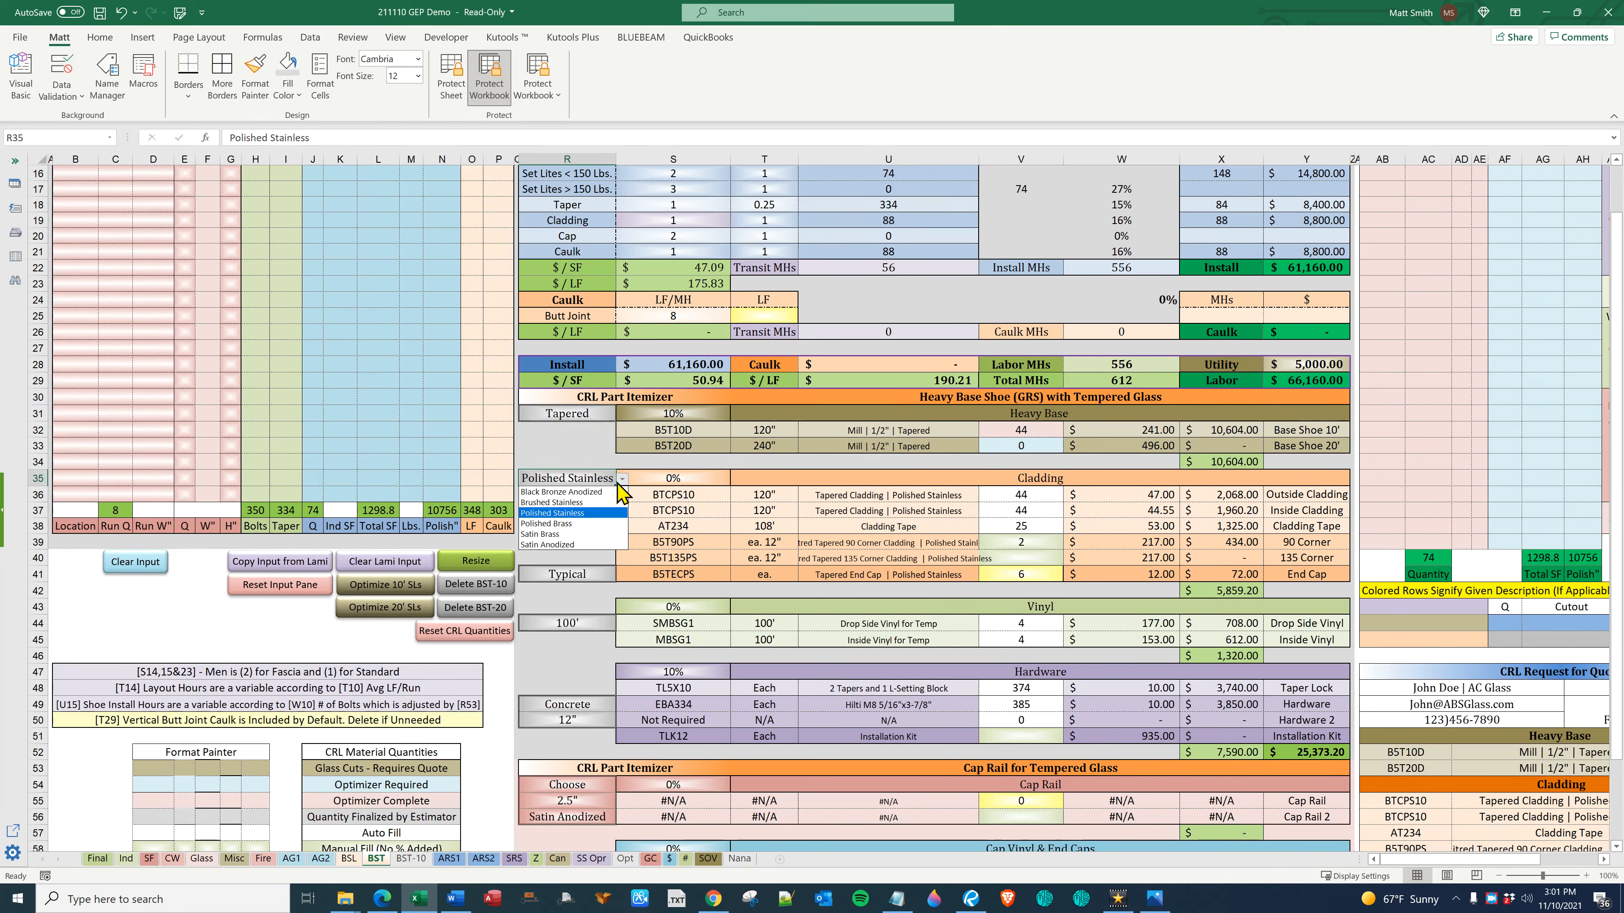
{"action": "left_click", "coordinate": [564, 503]}
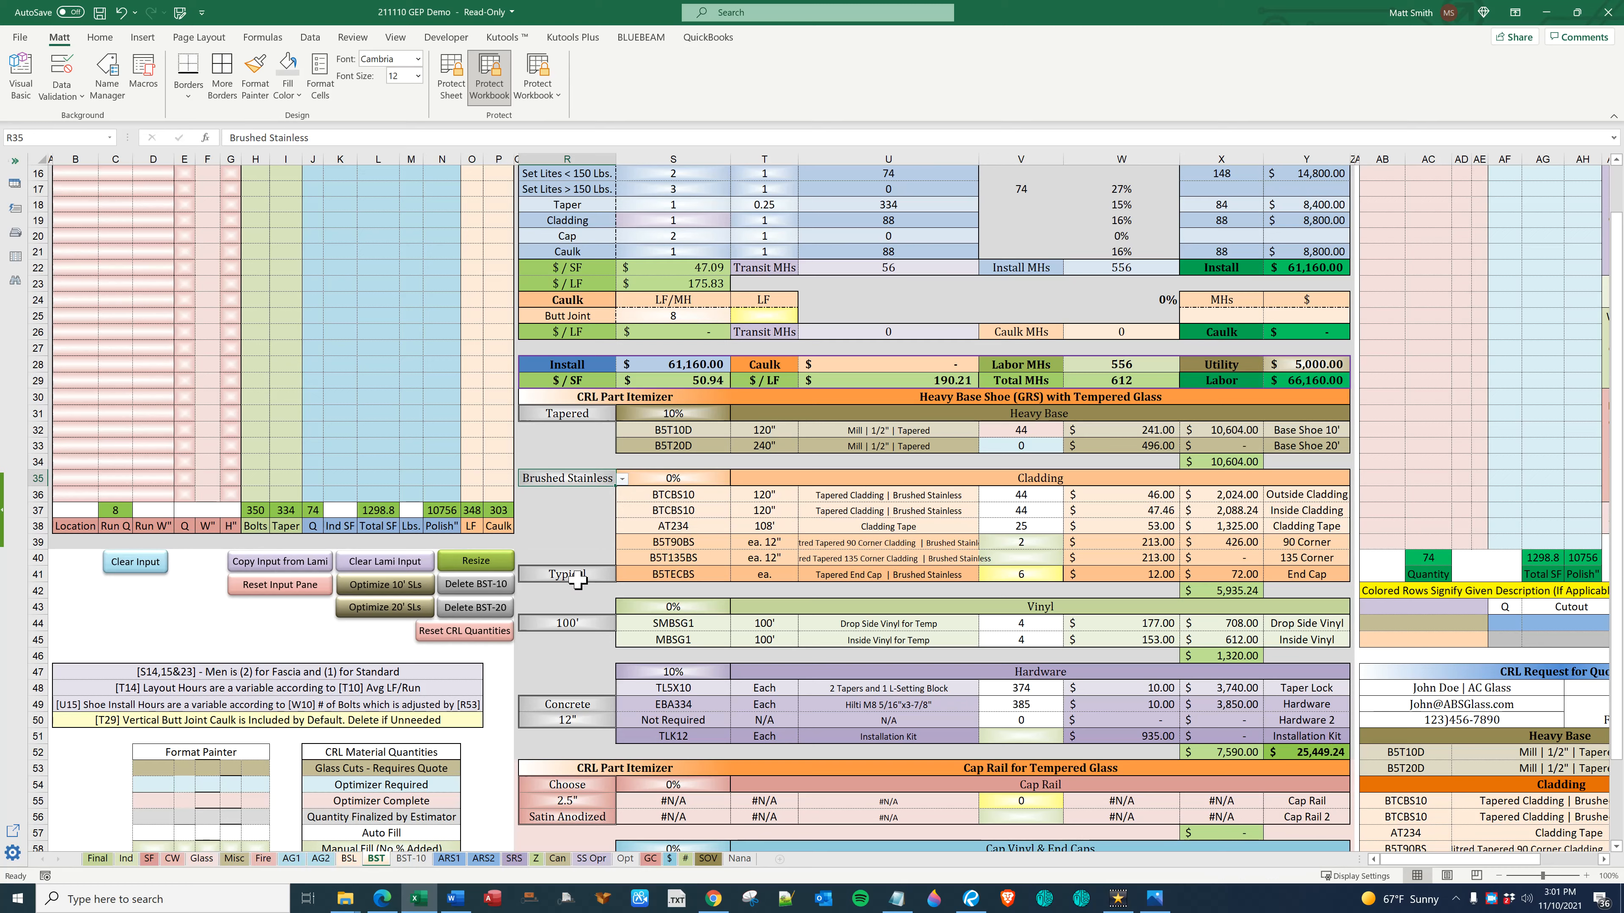
{"action": "left_click", "coordinate": [567, 575]}
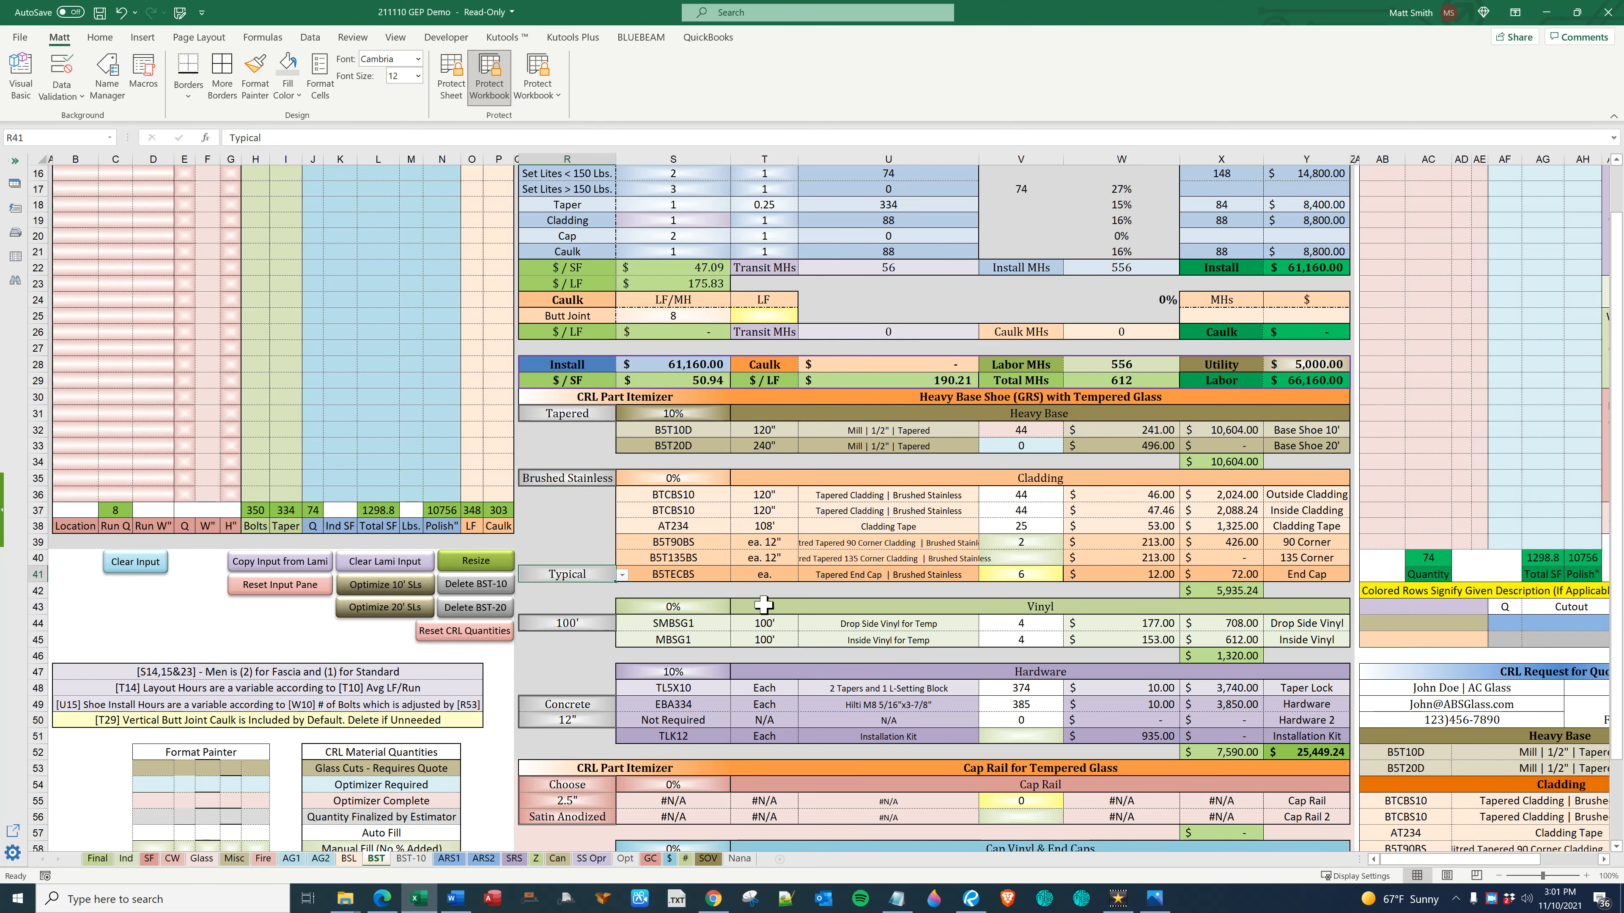
{"action": "scroll", "scroll_direction": "down", "scroll_amount": 3}
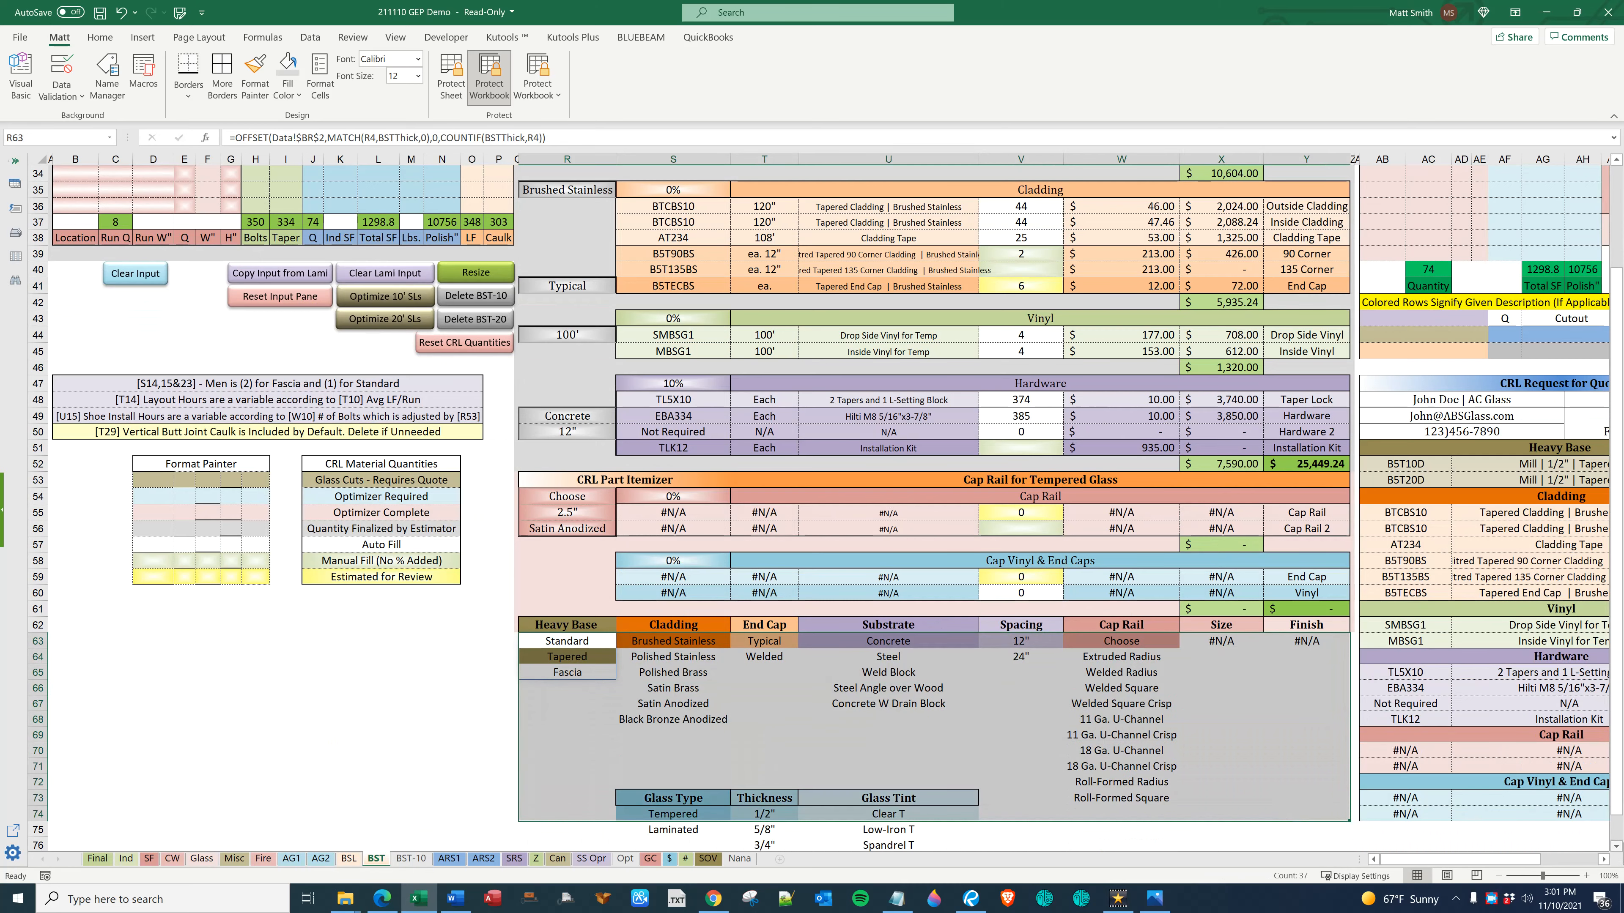
{"action": "scroll", "scroll_direction": "right", "scroll_amount": 3}
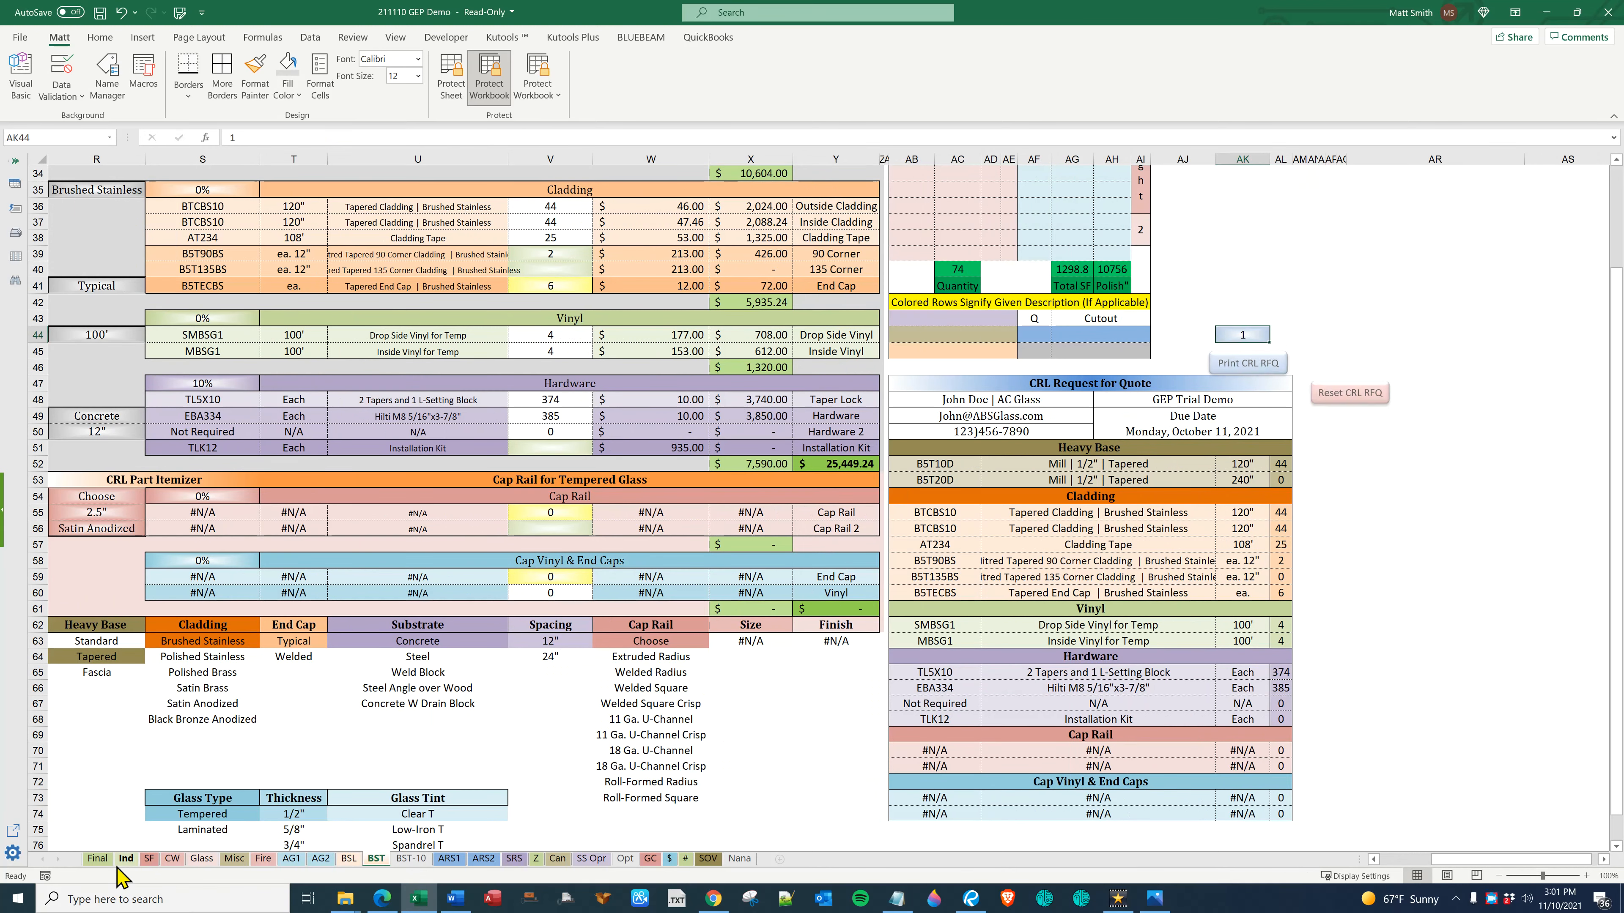
Enter 10/13 as the estimate date on the Final sheet, then print the CRL RFQ PDF from BST
{"action": "left_click", "coordinate": [96, 857]}
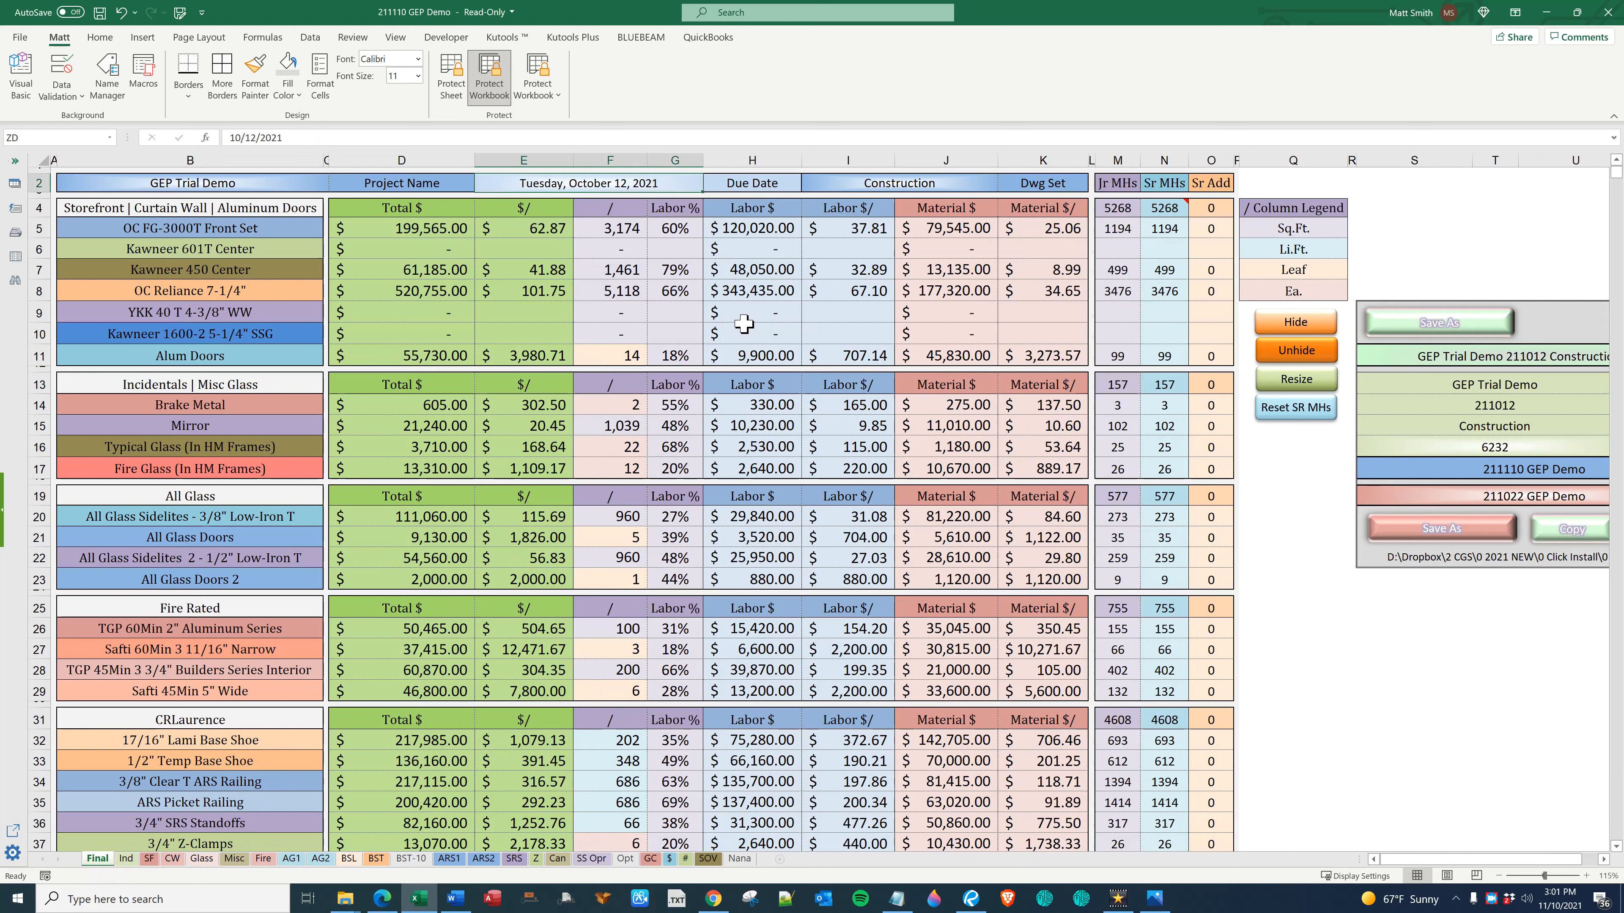
{"action": "type", "text": "10/13"}
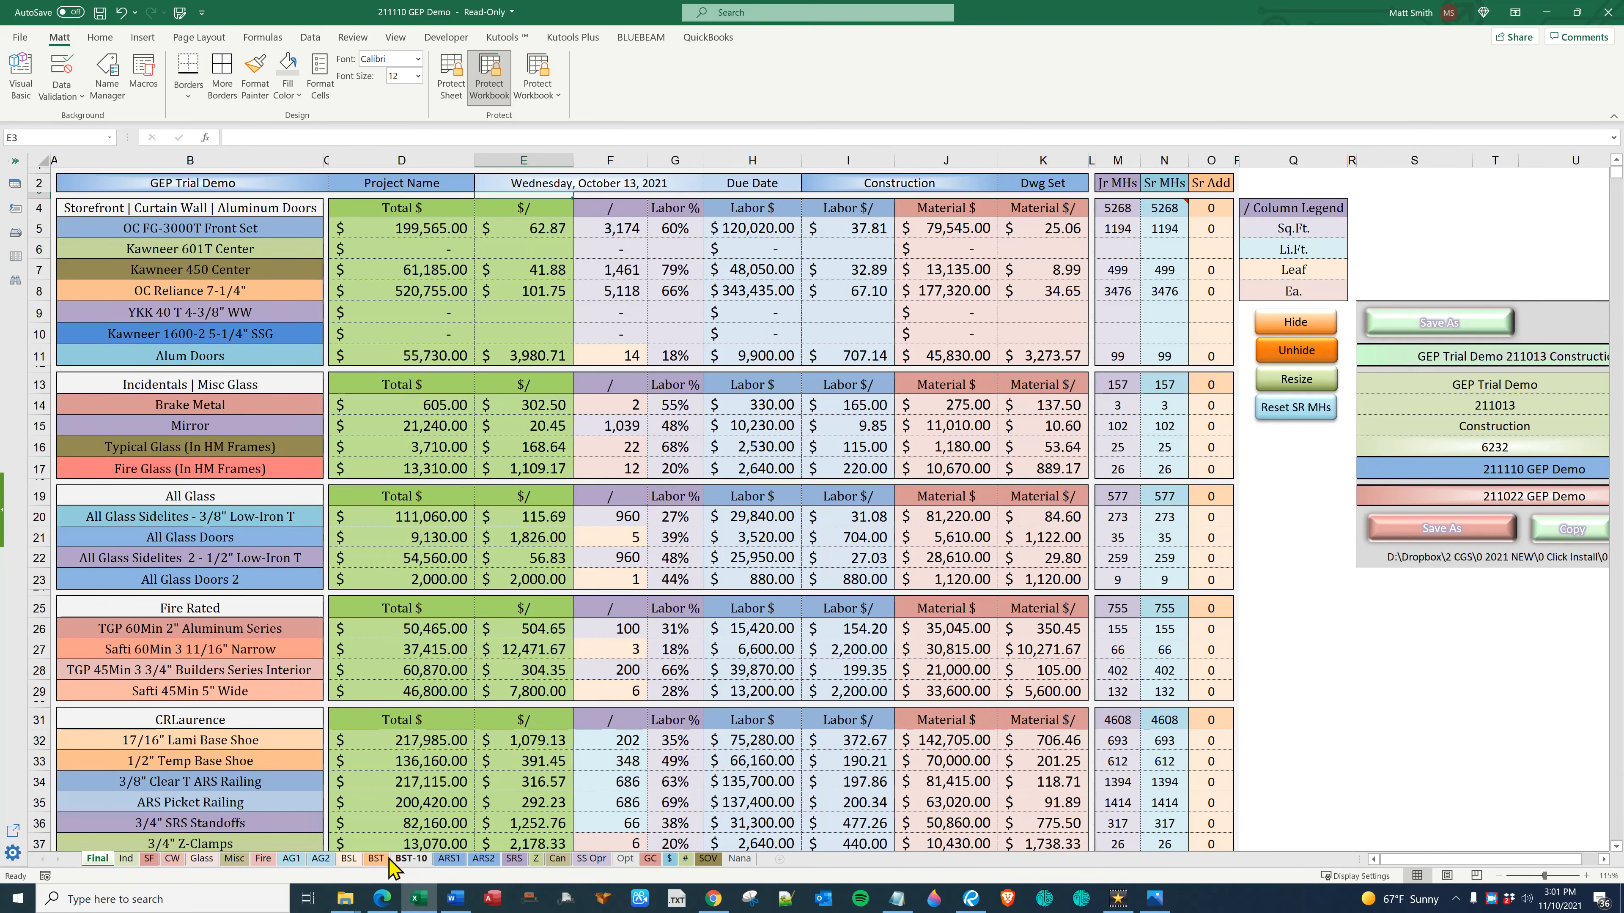
{"action": "left_click", "coordinate": [374, 859]}
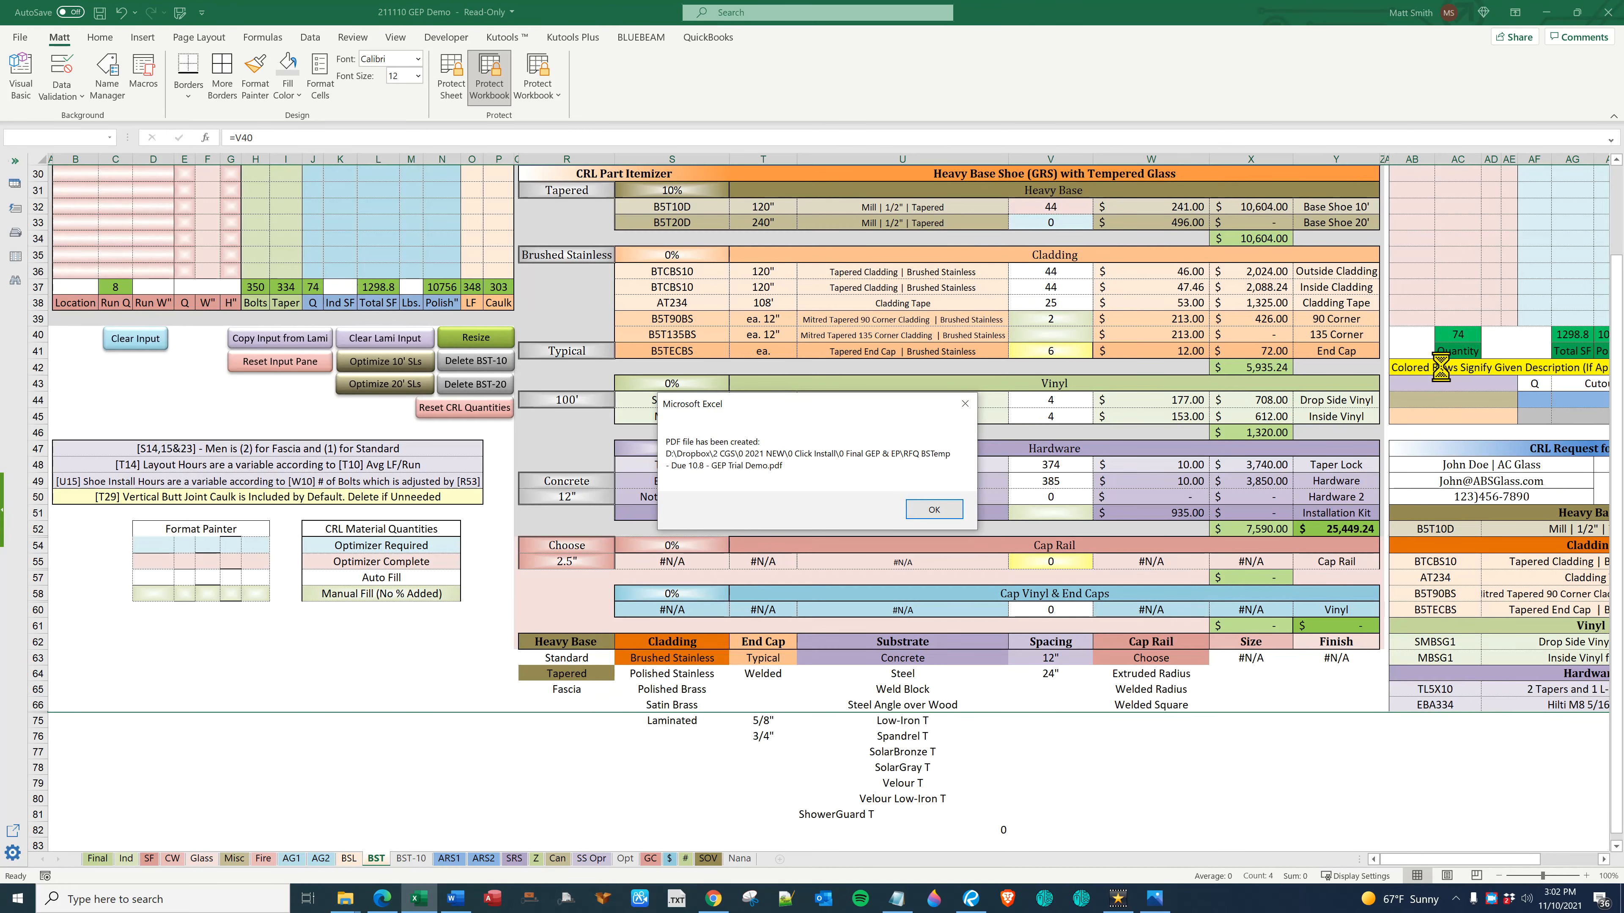
{"action": "left_click", "coordinate": [931, 508]}
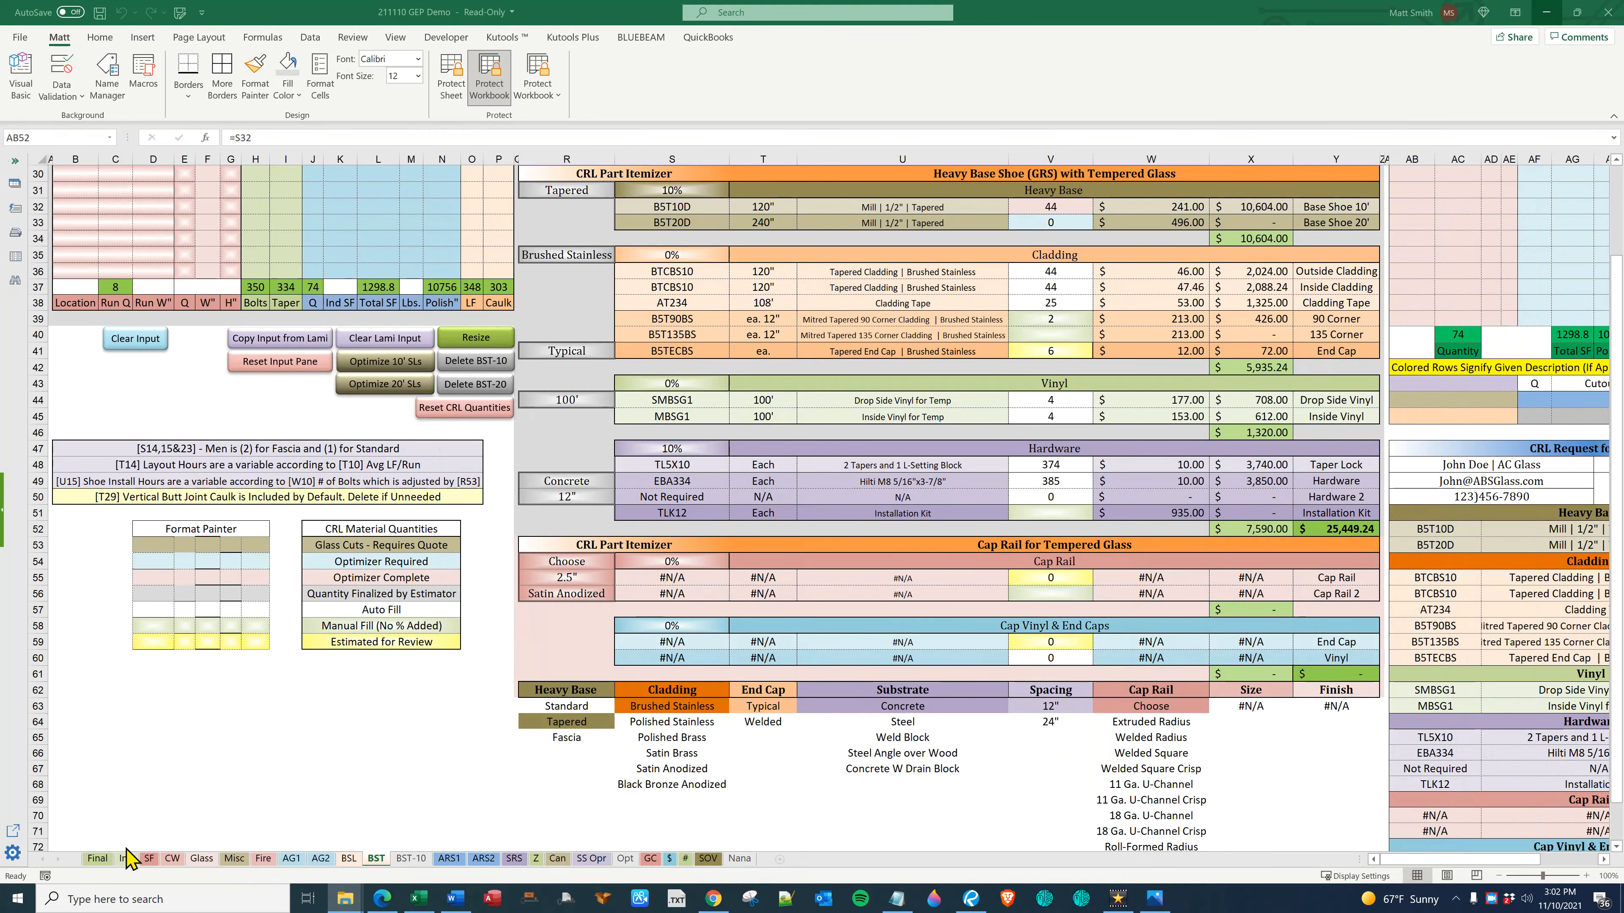
On the Ind sheet clear the old base shoe quotes and include glass and aluminum for 1/2" Temp Base Shoe
{"action": "left_click", "coordinate": [123, 859]}
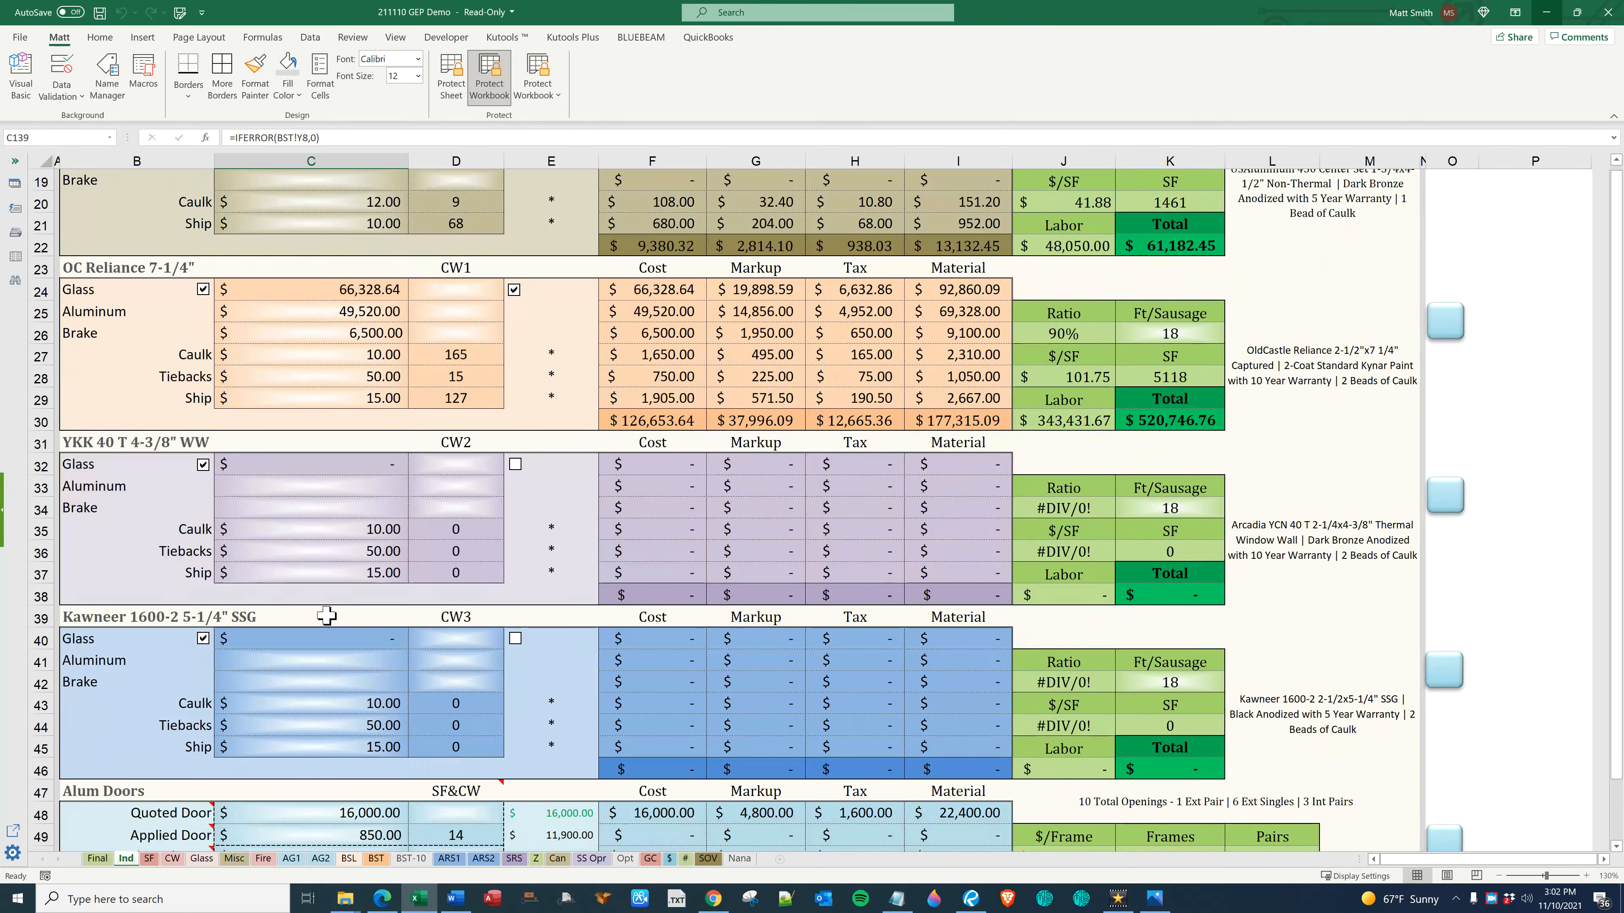
{"action": "scroll", "scroll_direction": "down", "scroll_amount": 3}
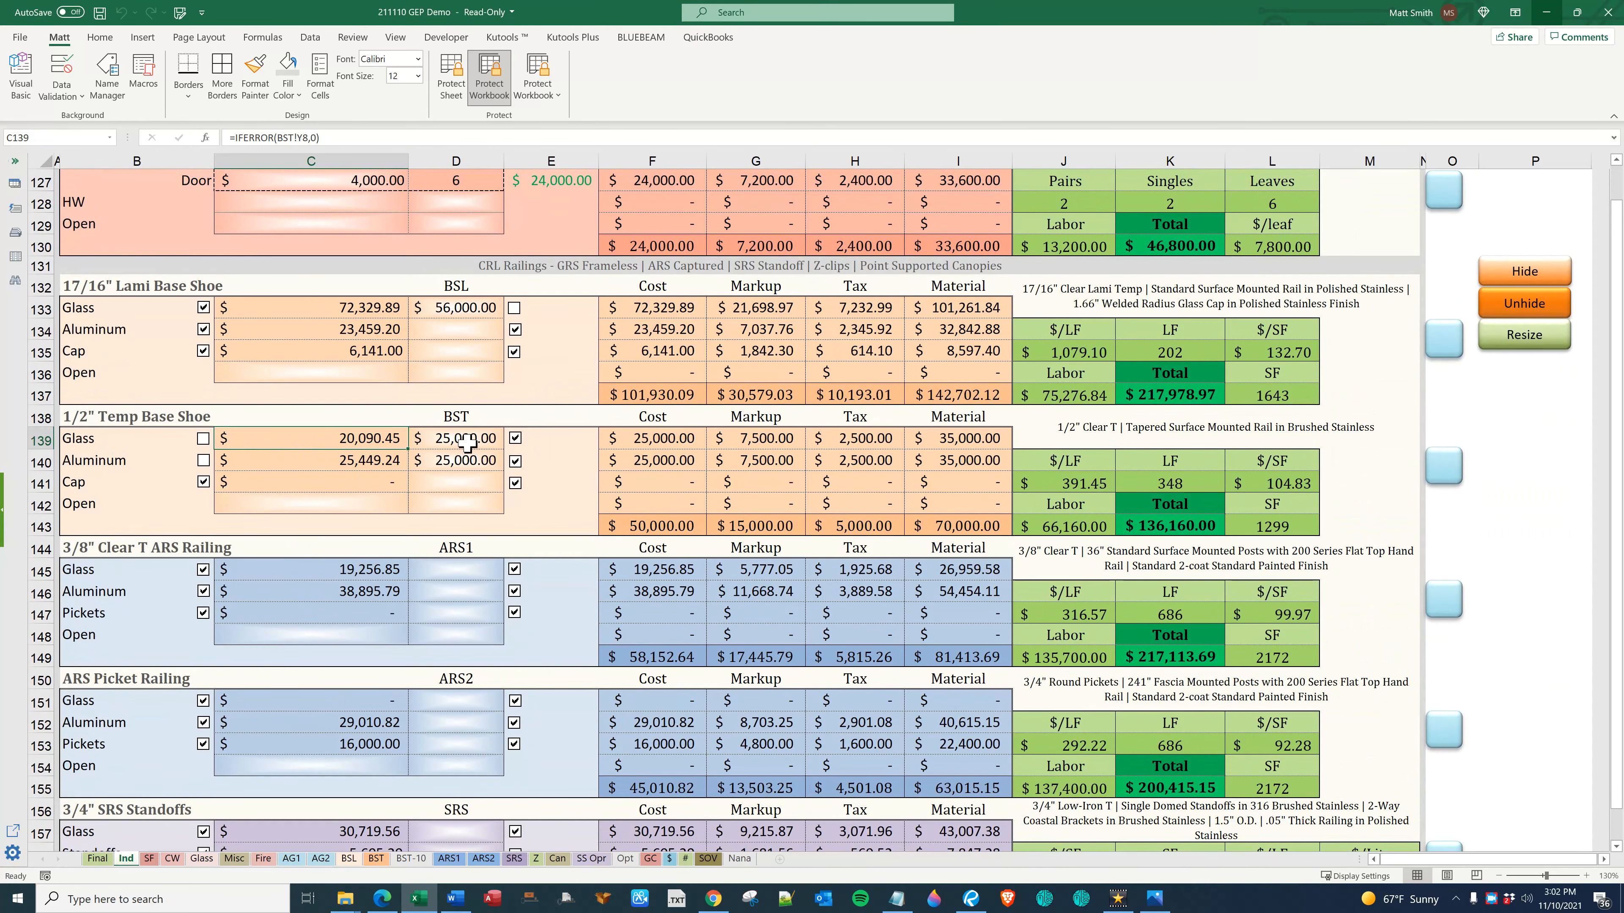
{"action": "left_click", "coordinate": [455, 437]}
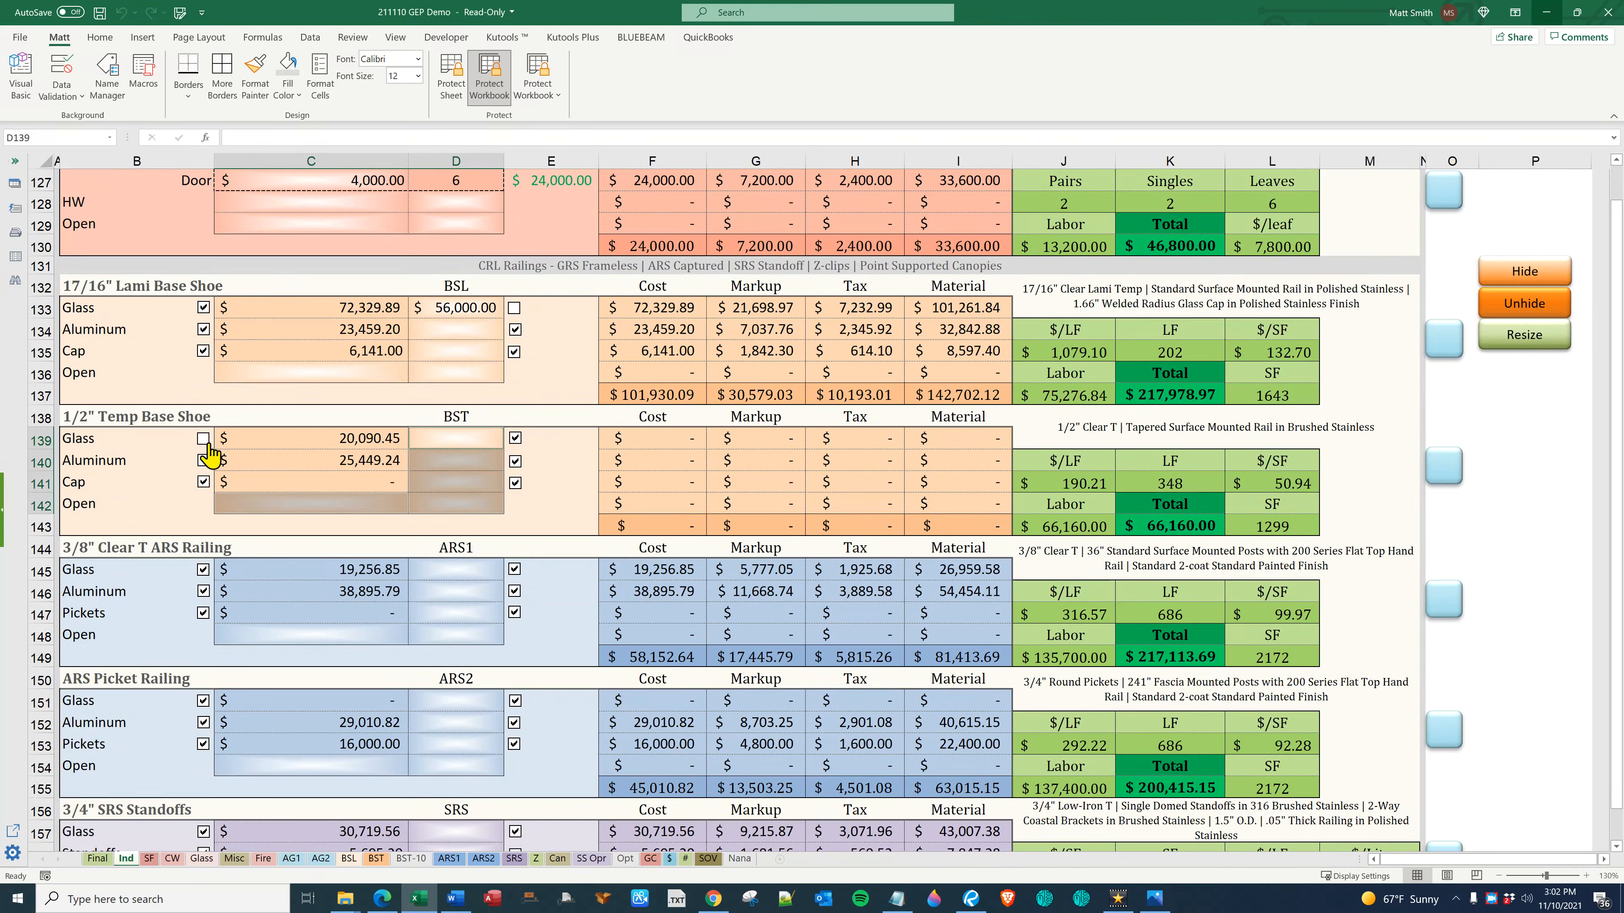
{"action": "left_click", "coordinate": [203, 438]}
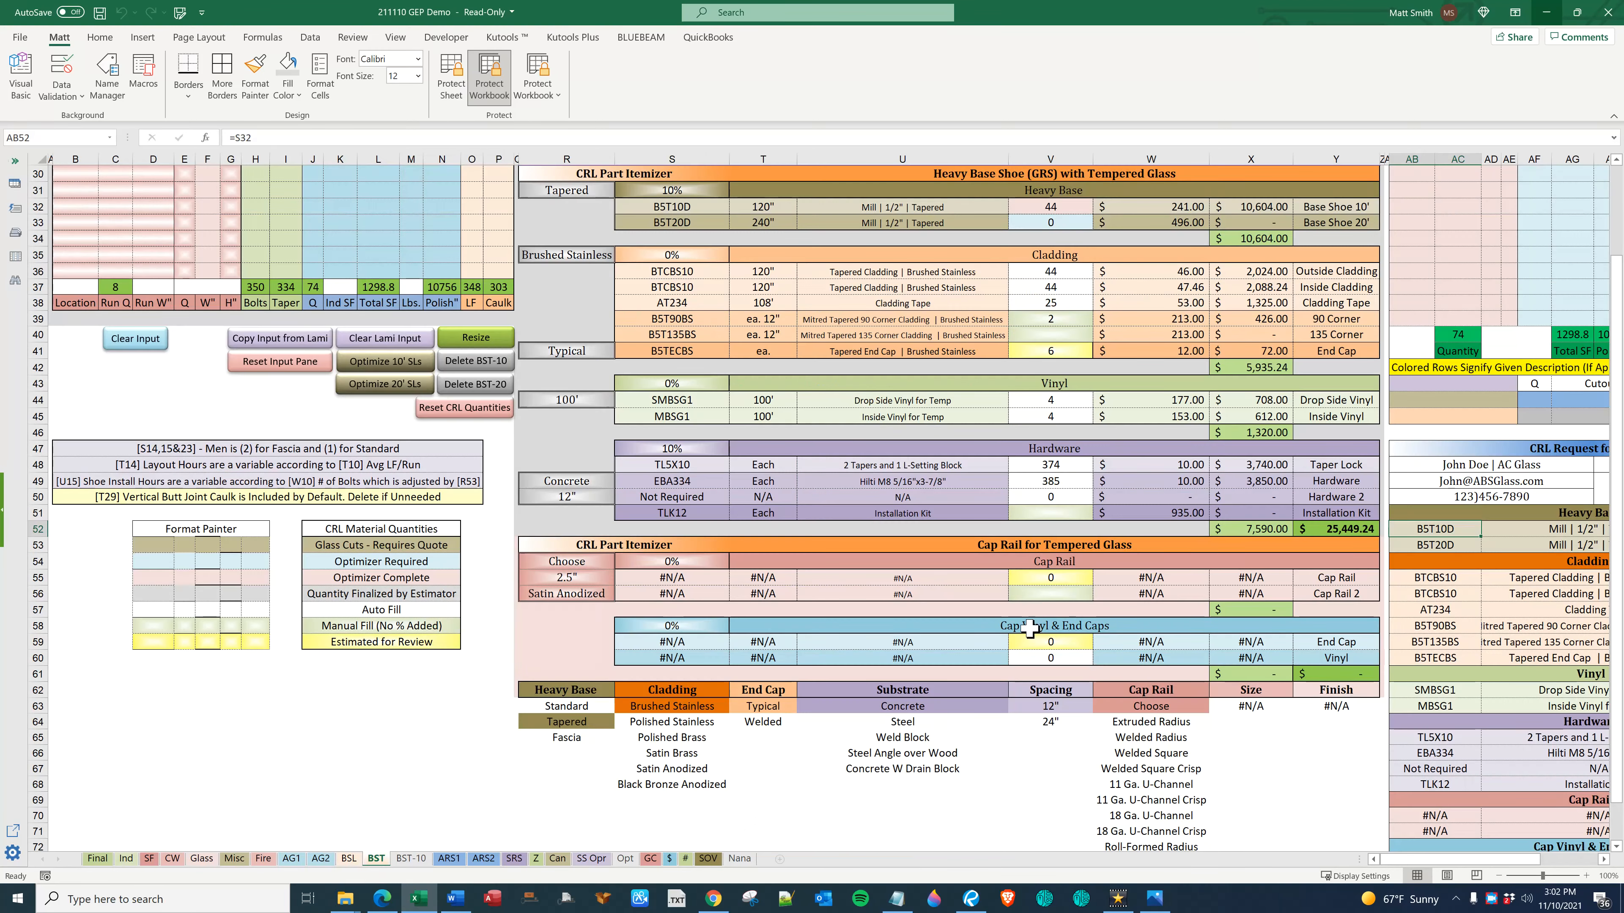
Enter quoted amounts of 21,000 glass and 25,000 aluminum in the BST column
{"action": "scroll", "scroll_direction": "up", "scroll_amount": 3}
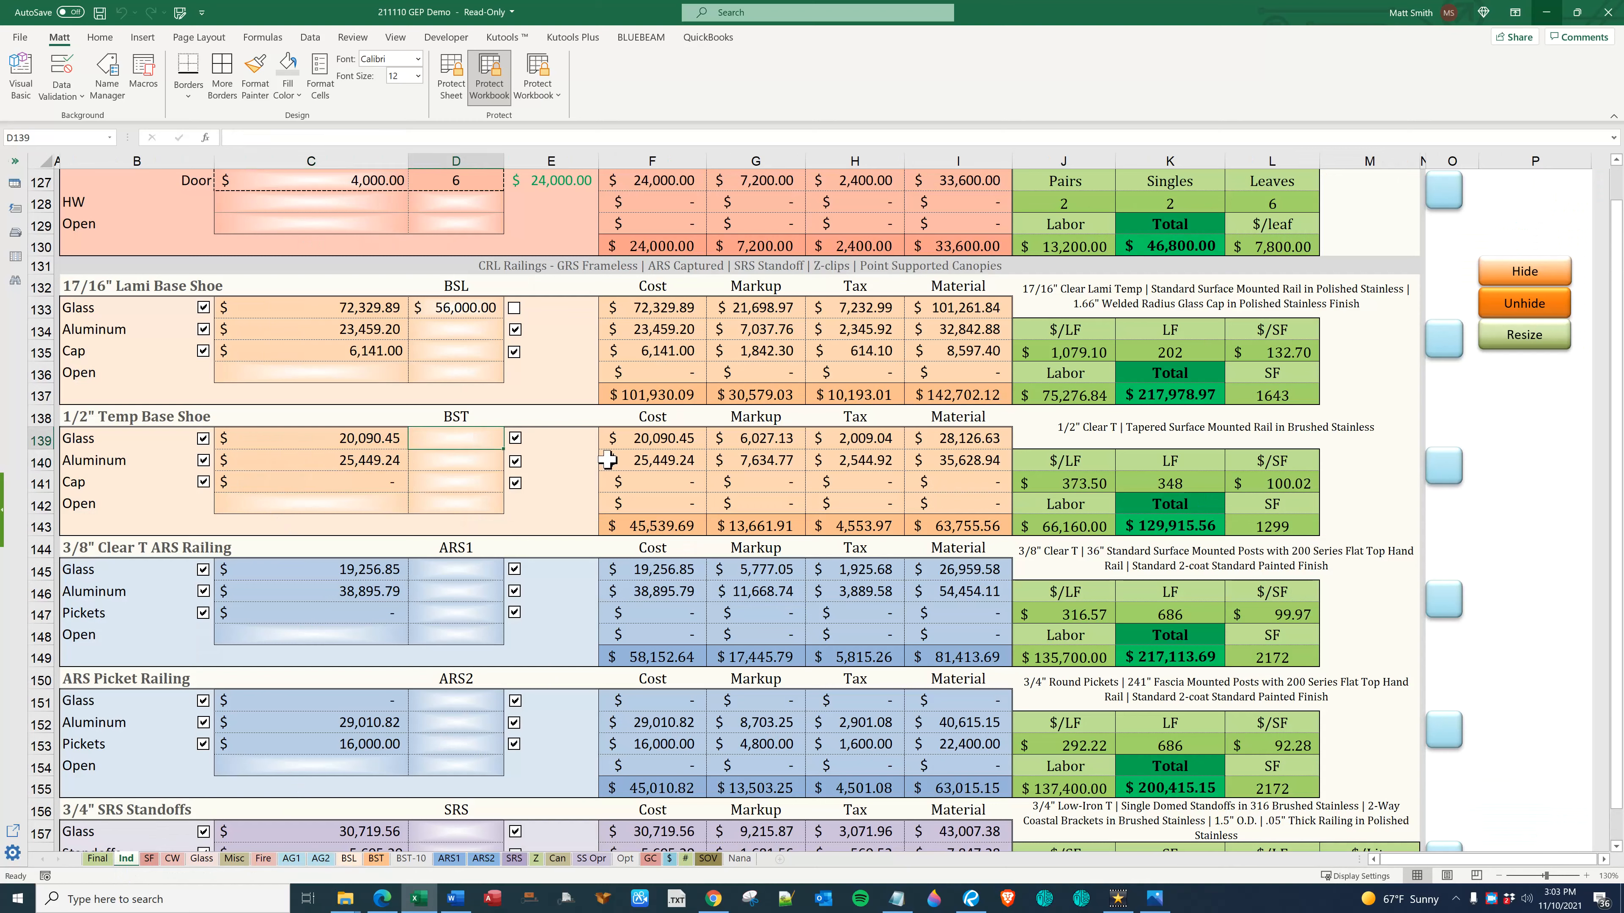
{"action": "type", "text": "21000"}
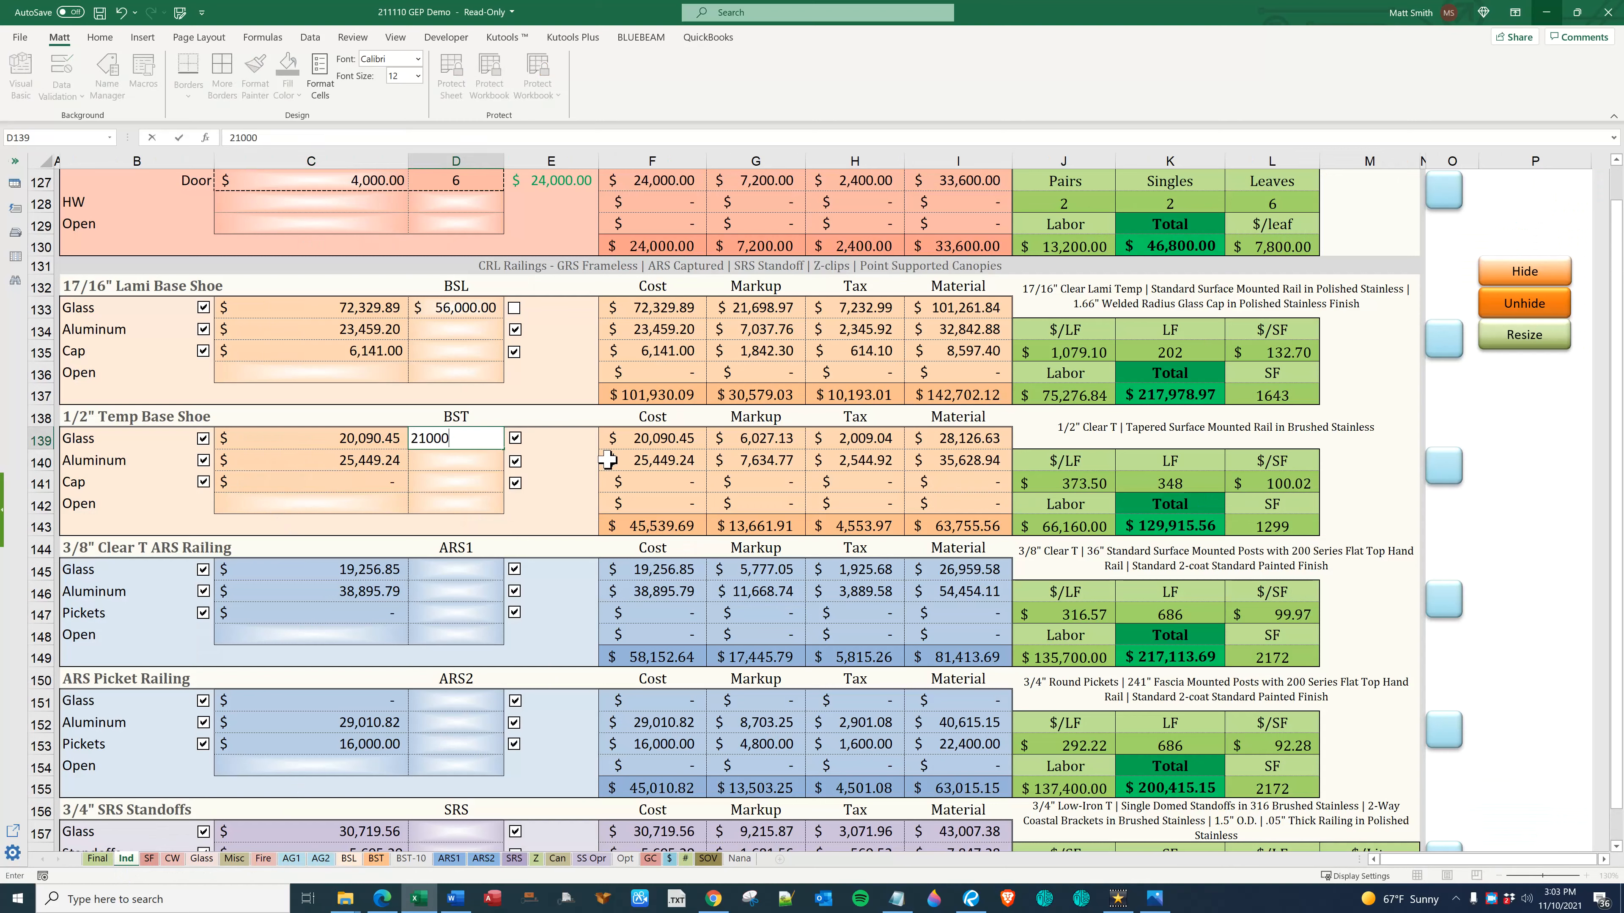
{"action": "type", "text": "2500"}
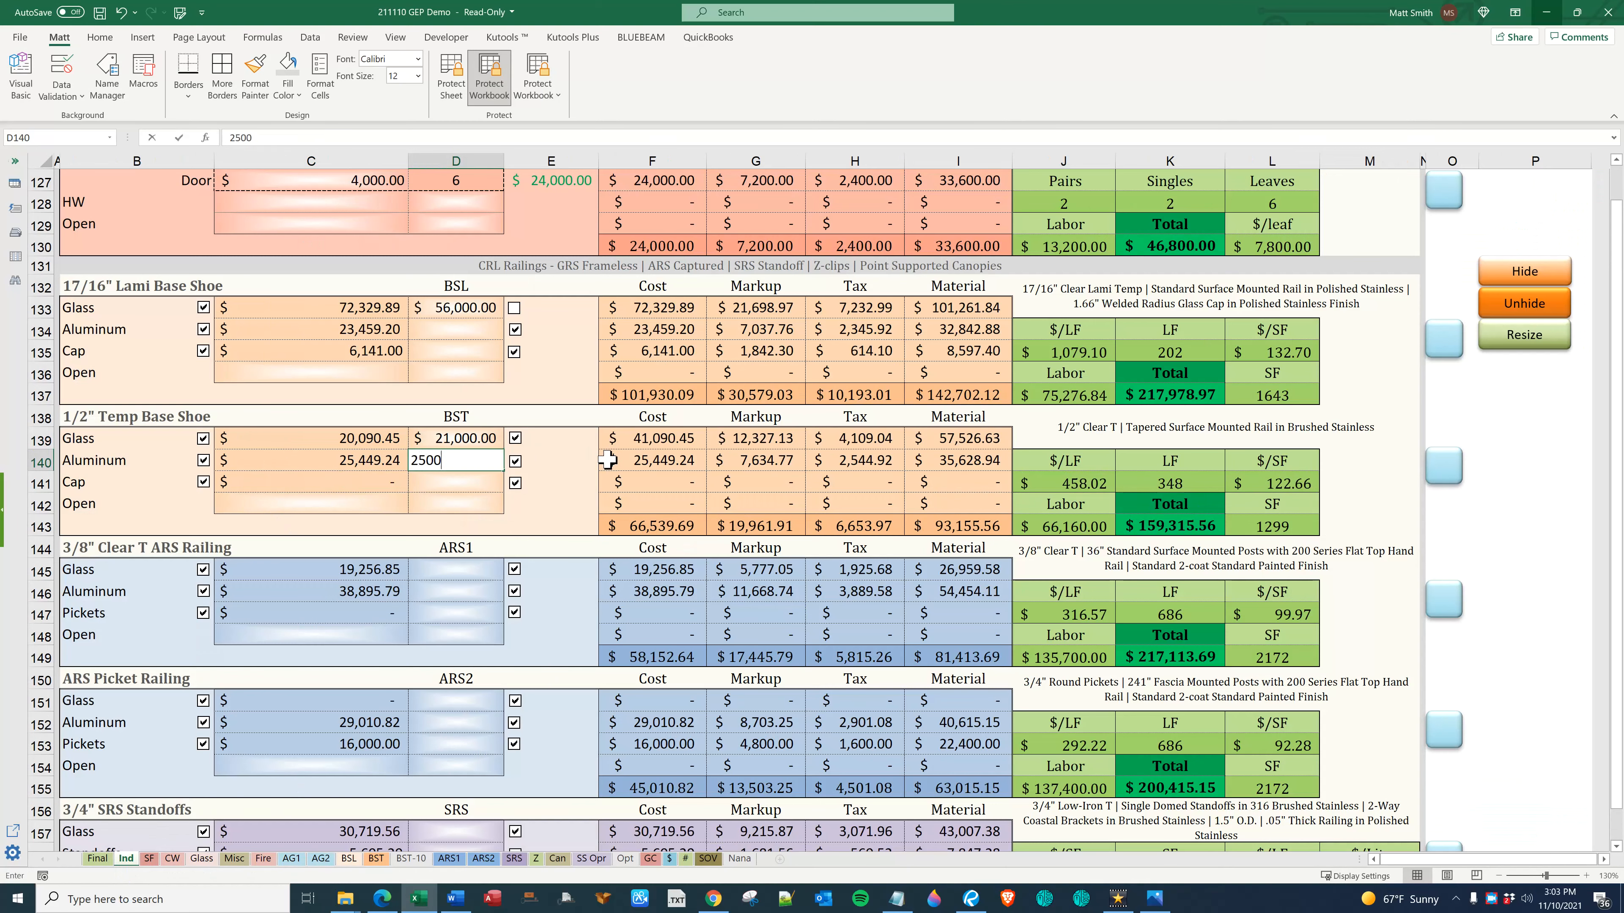
{"action": "key", "text": "enter"}
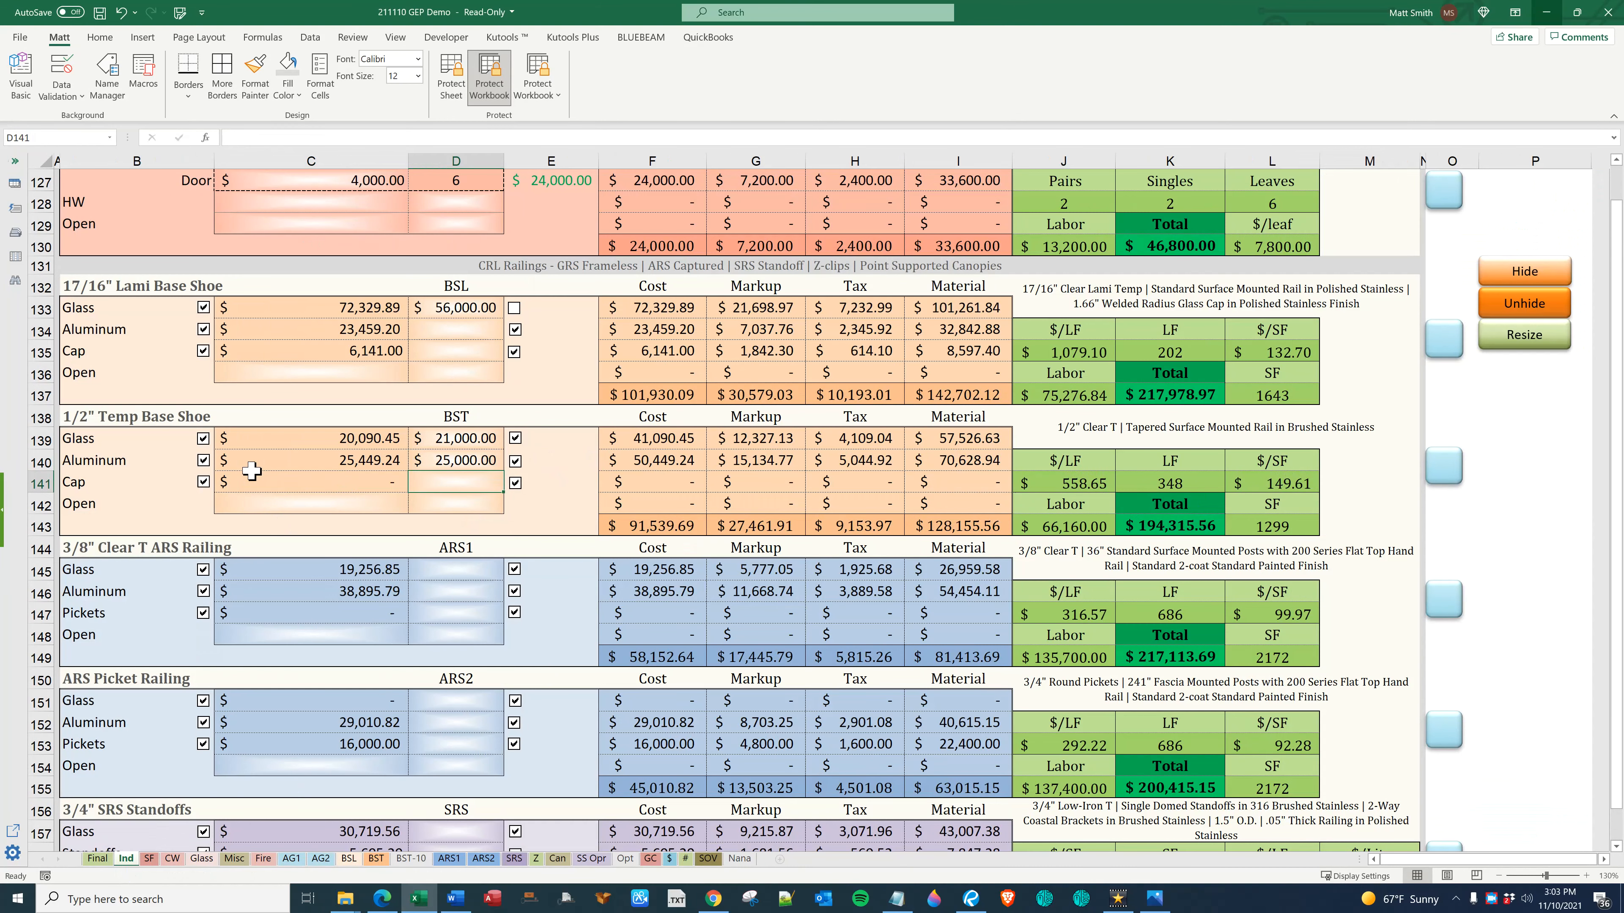
{"action": "left_click", "coordinate": [204, 438]}
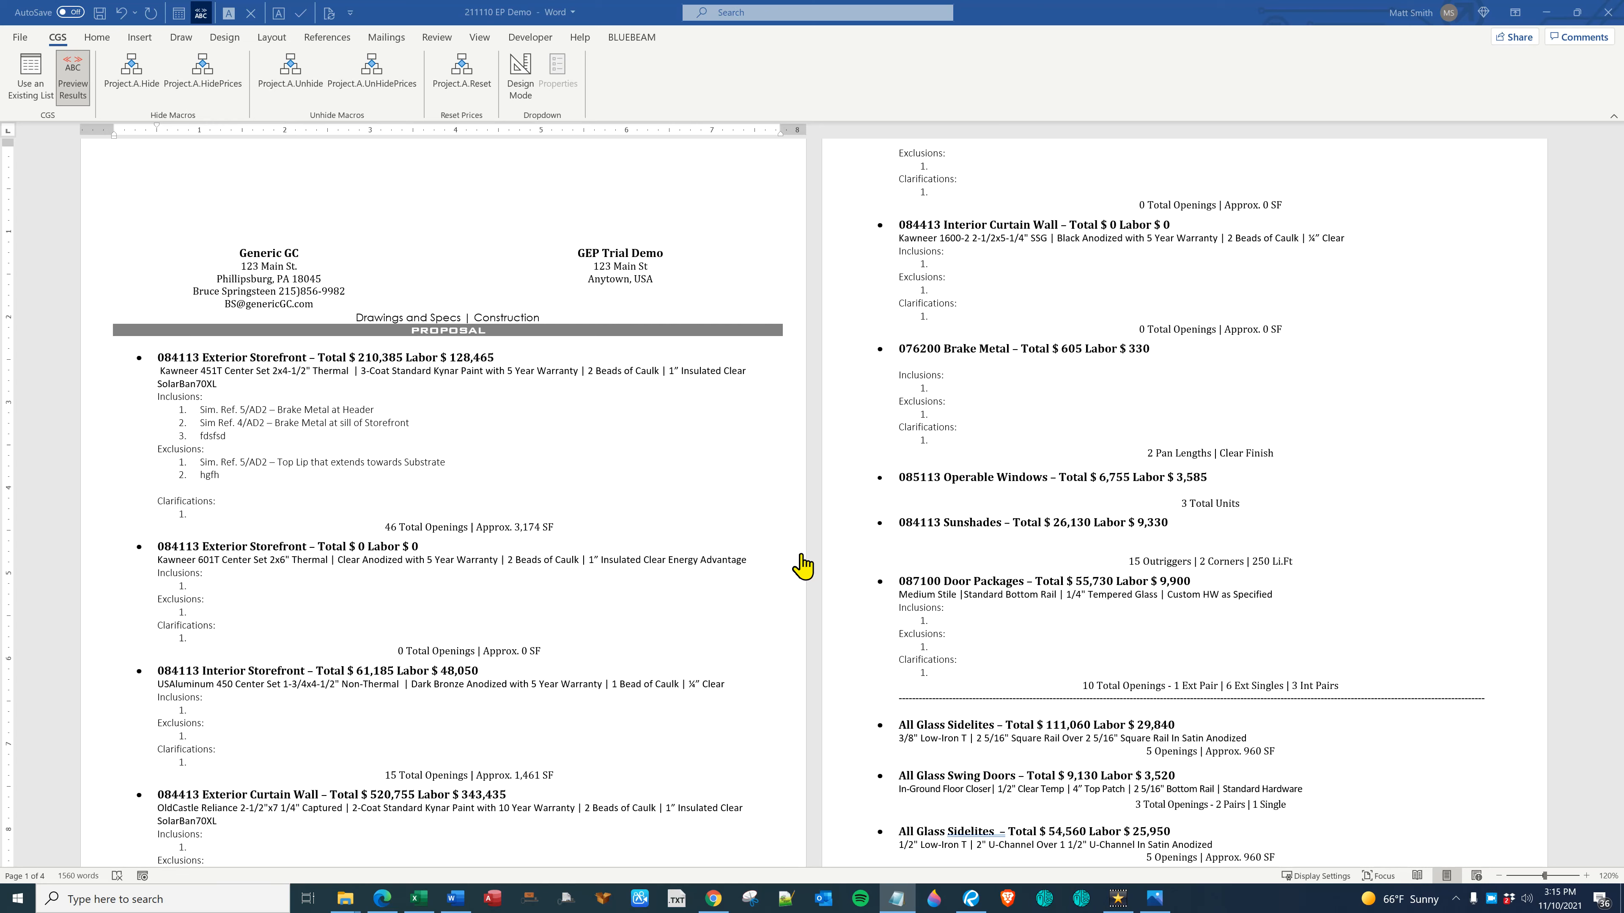
Switch to the Easy Proposal document in Word
{"action": "left_click", "coordinate": [416, 899]}
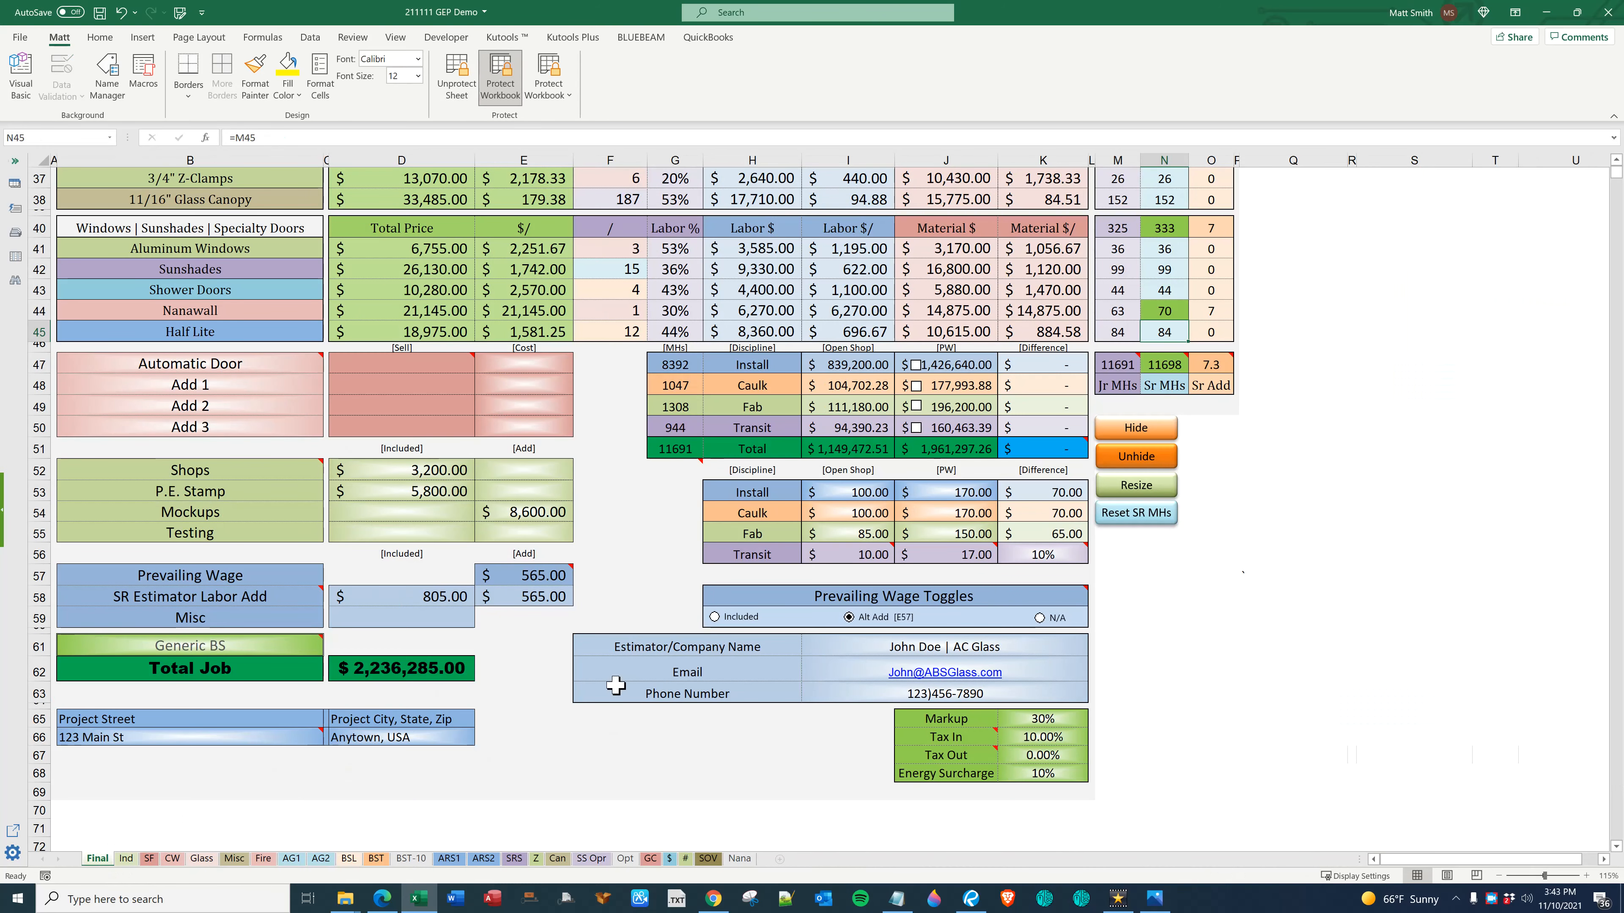
{"action": "mouse_move", "coordinate": [232, 470]}
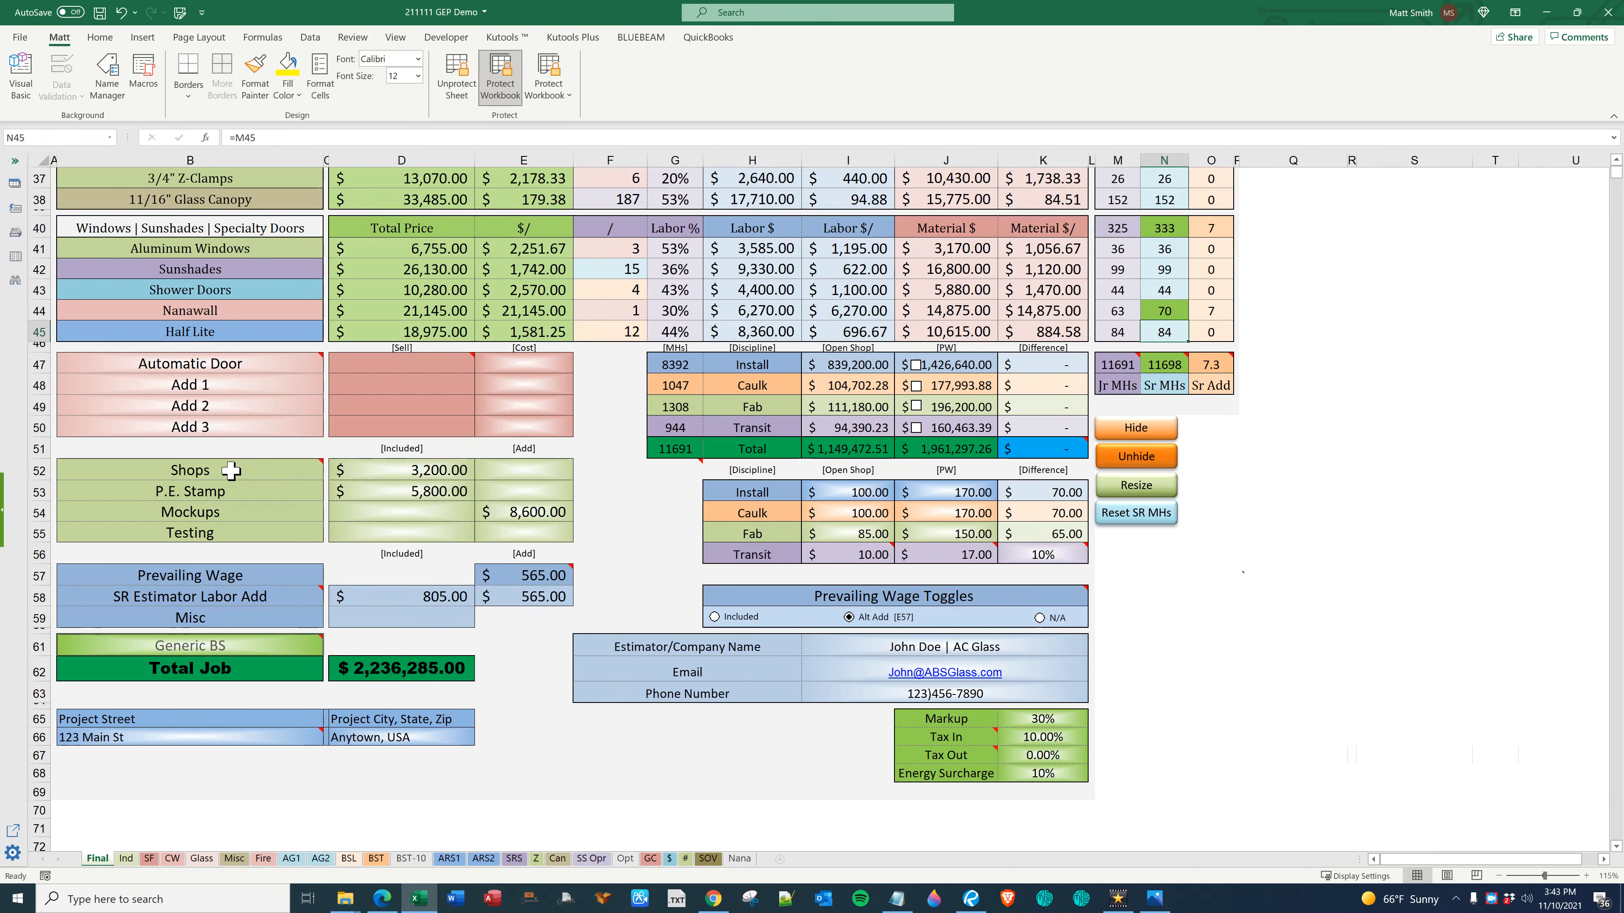
Tick prevailing wage for Install and Caulk labor on the Final sheet
{"action": "left_click_drag", "start_coordinate": [401, 470], "coordinate": [401, 490]}
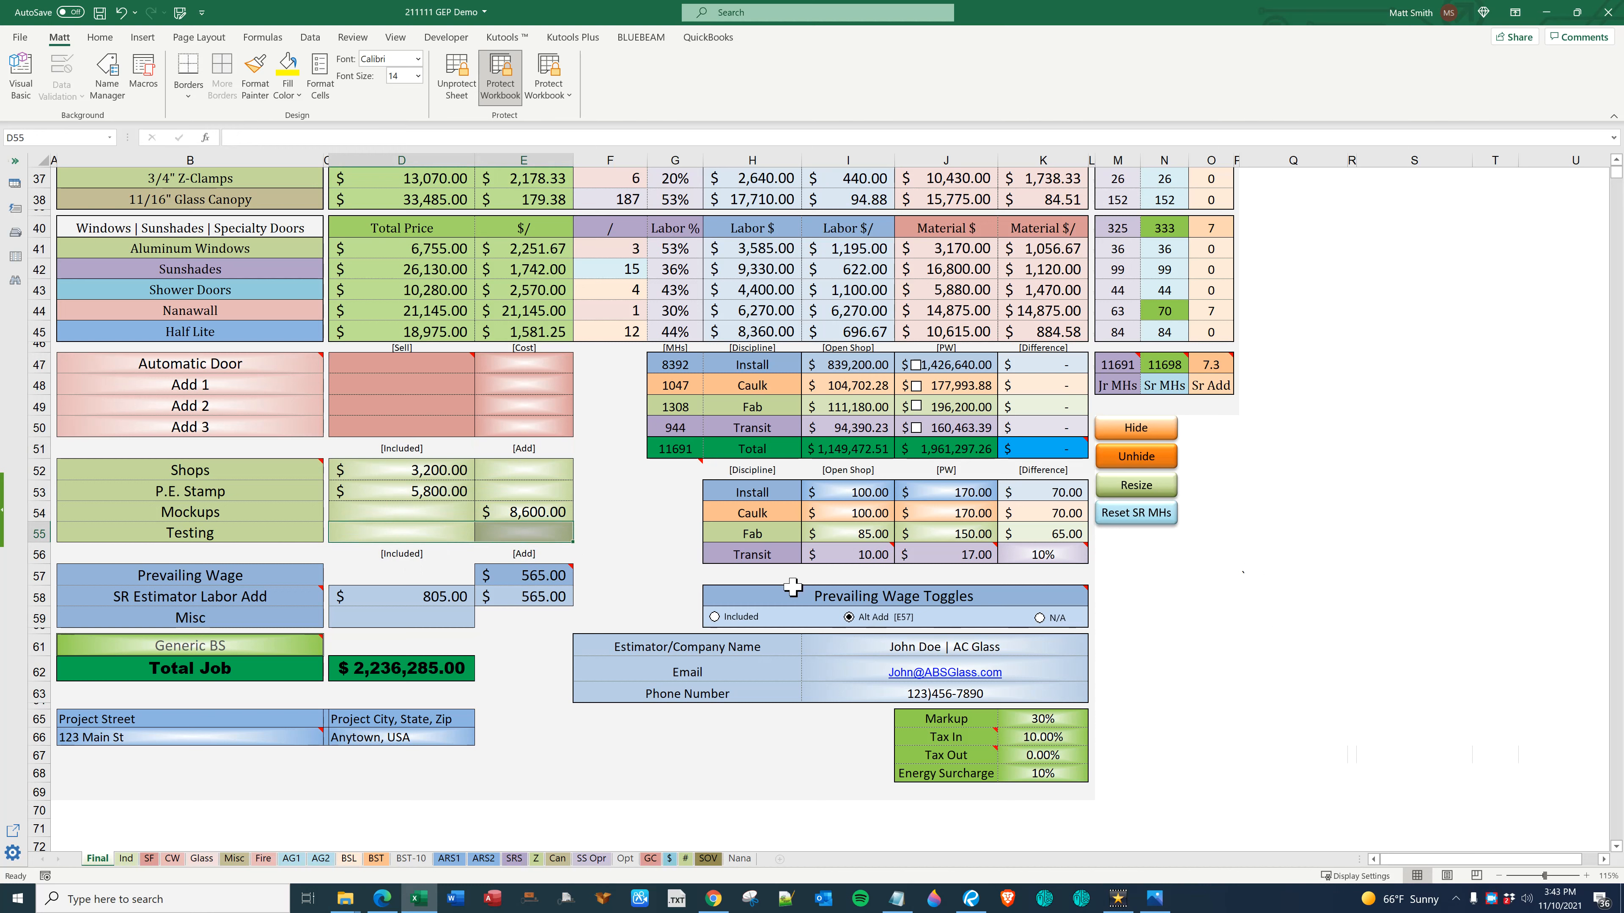
{"action": "left_click", "coordinate": [846, 493]}
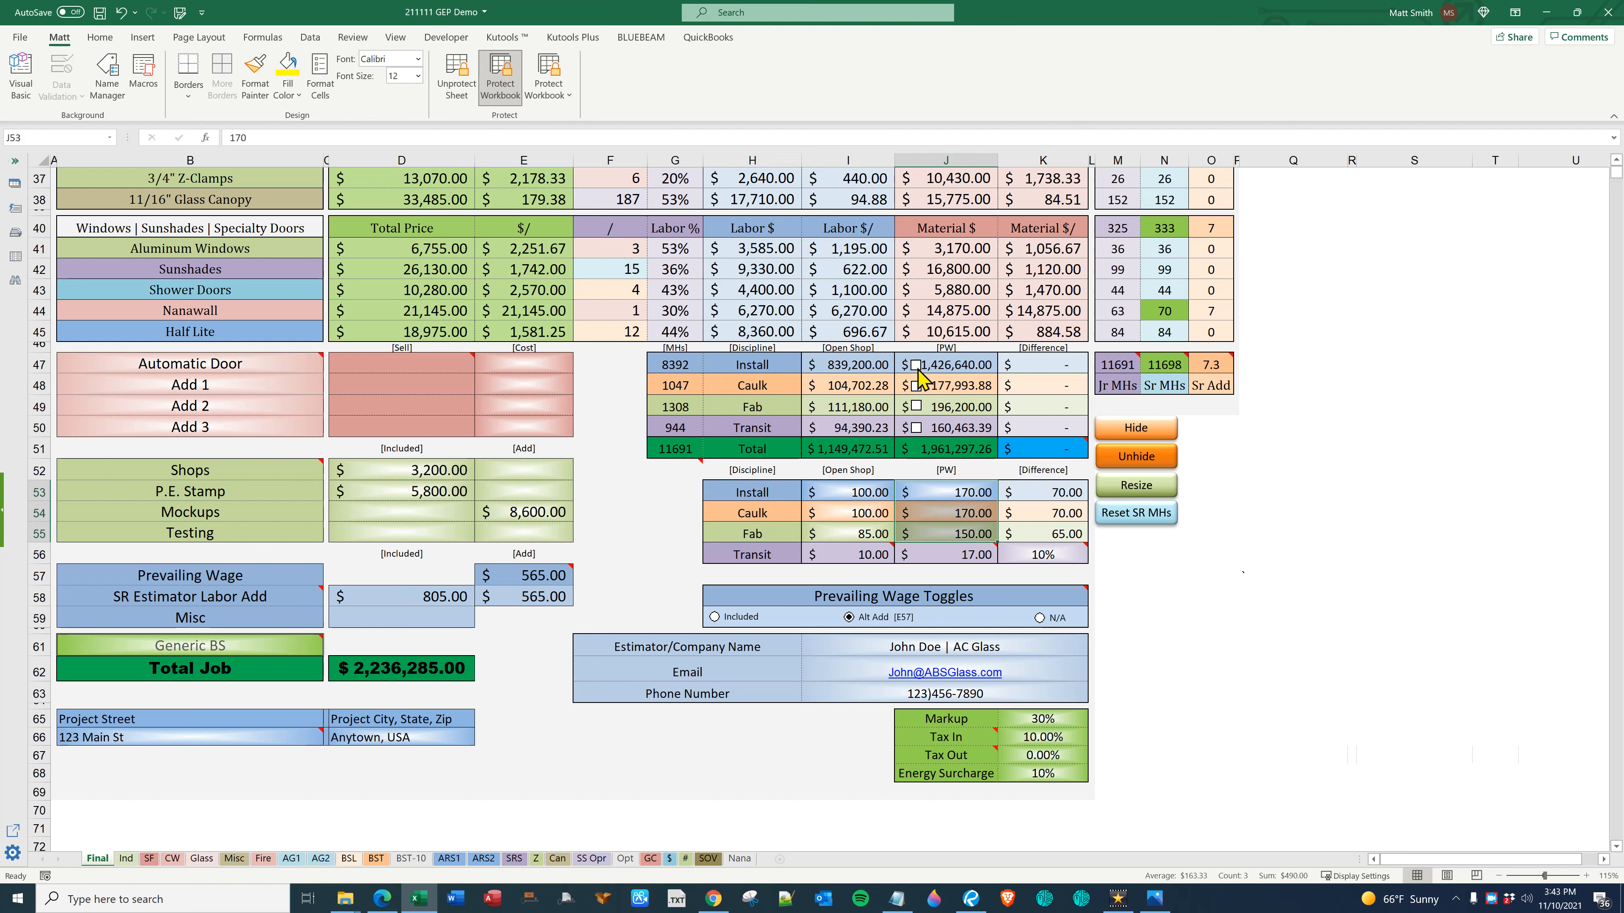
{"action": "left_click", "coordinate": [915, 363]}
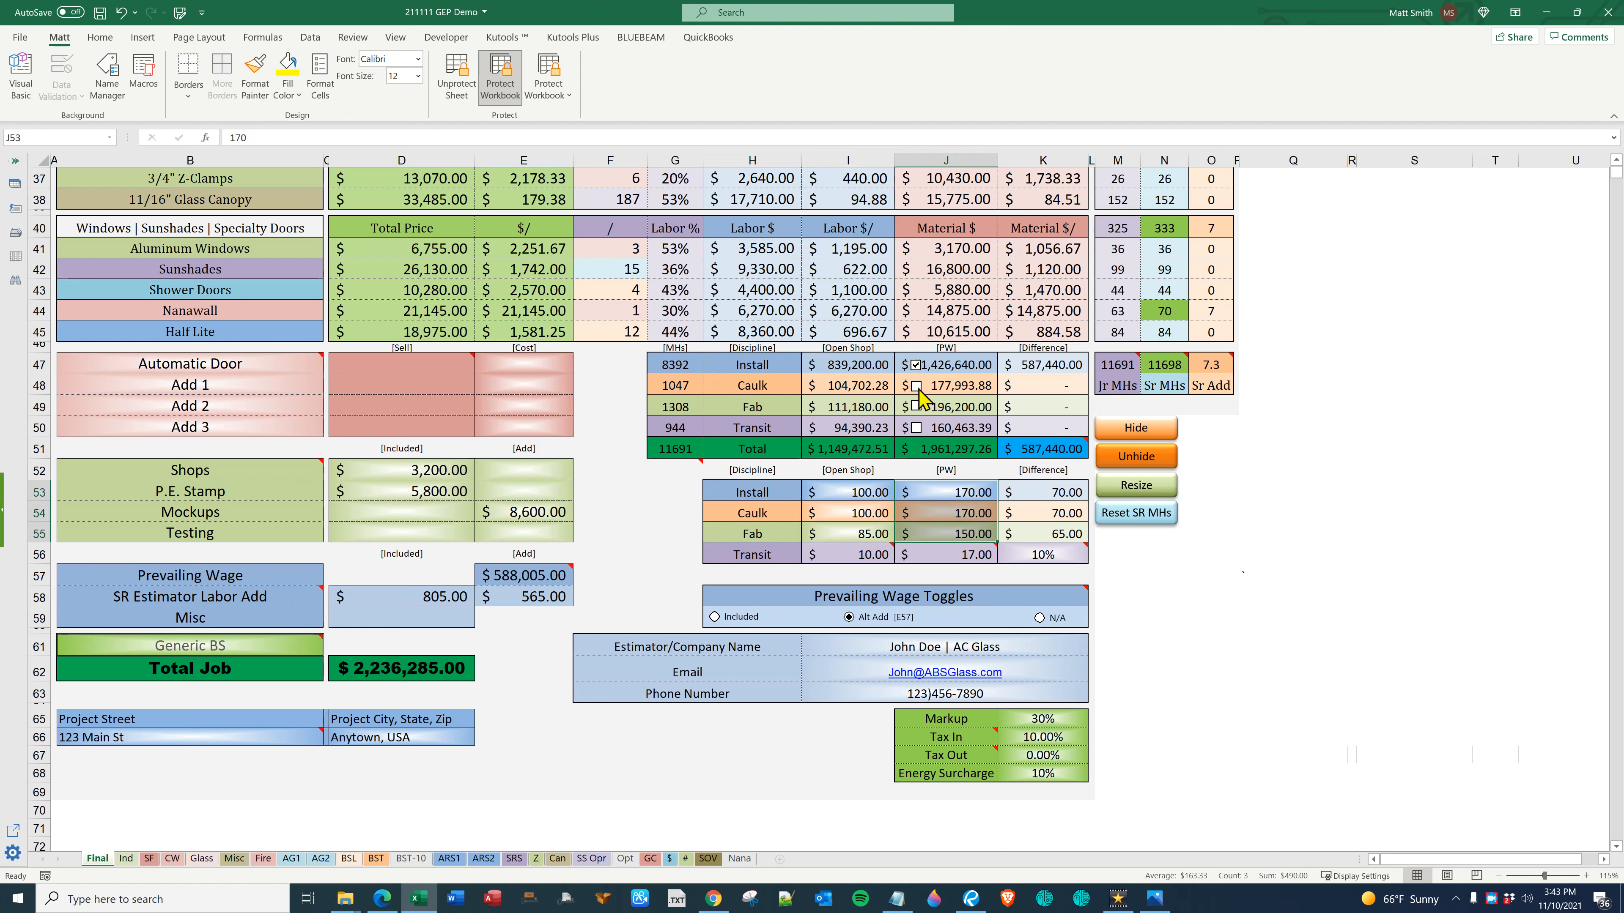
{"action": "left_click", "coordinate": [917, 385]}
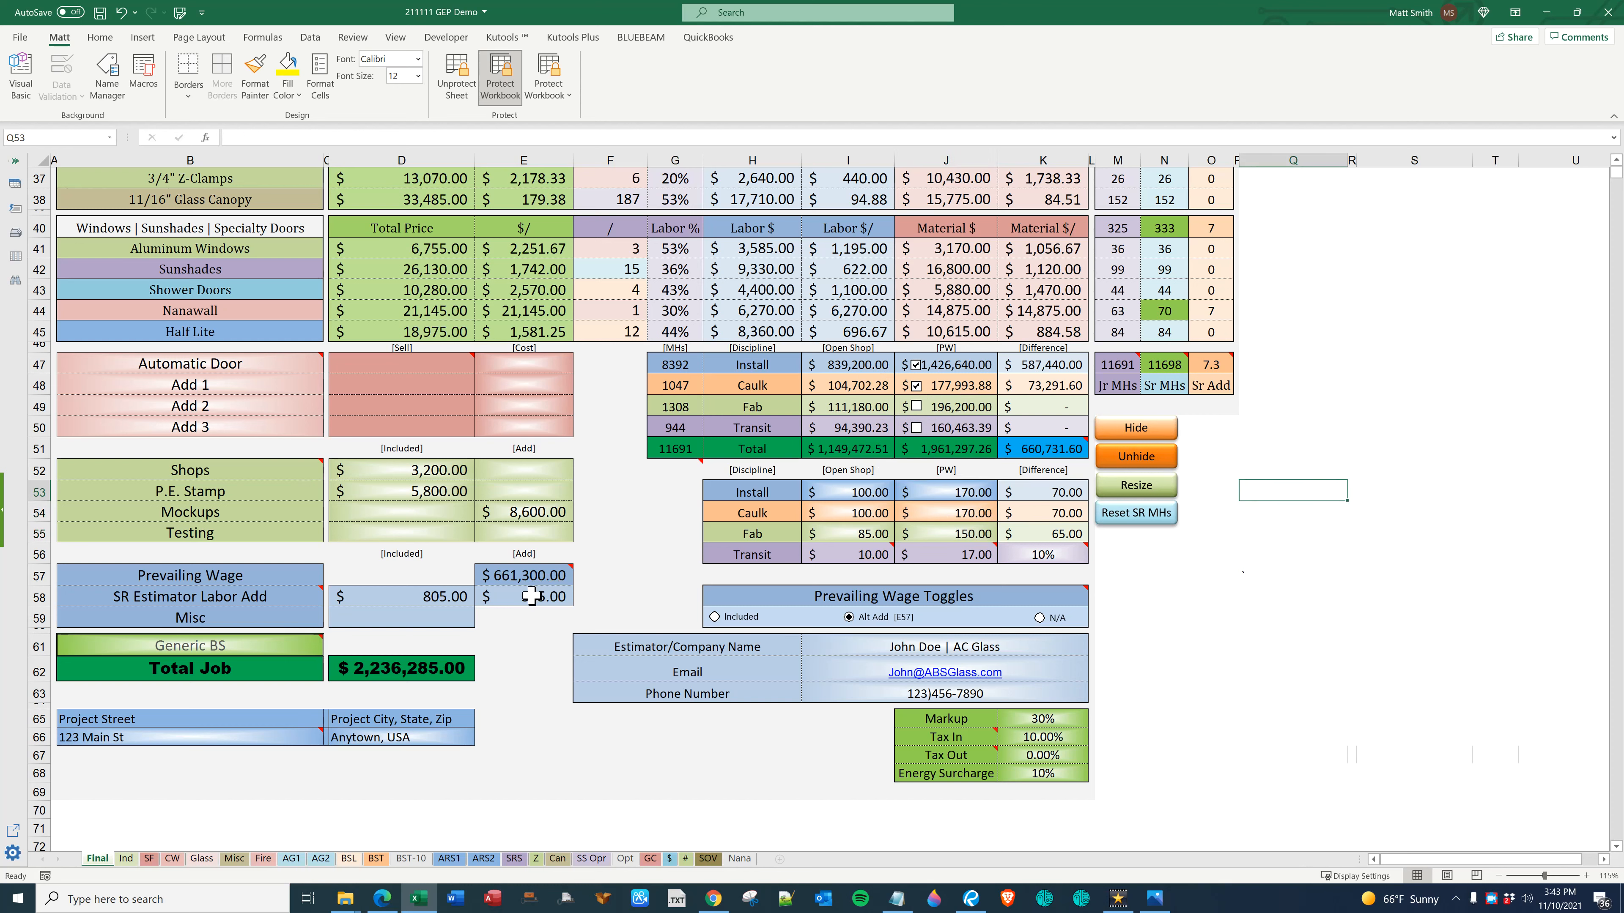
Check the SR Estimator Labor Add and Prevailing Wage Add formulas
{"action": "left_click", "coordinate": [523, 595]}
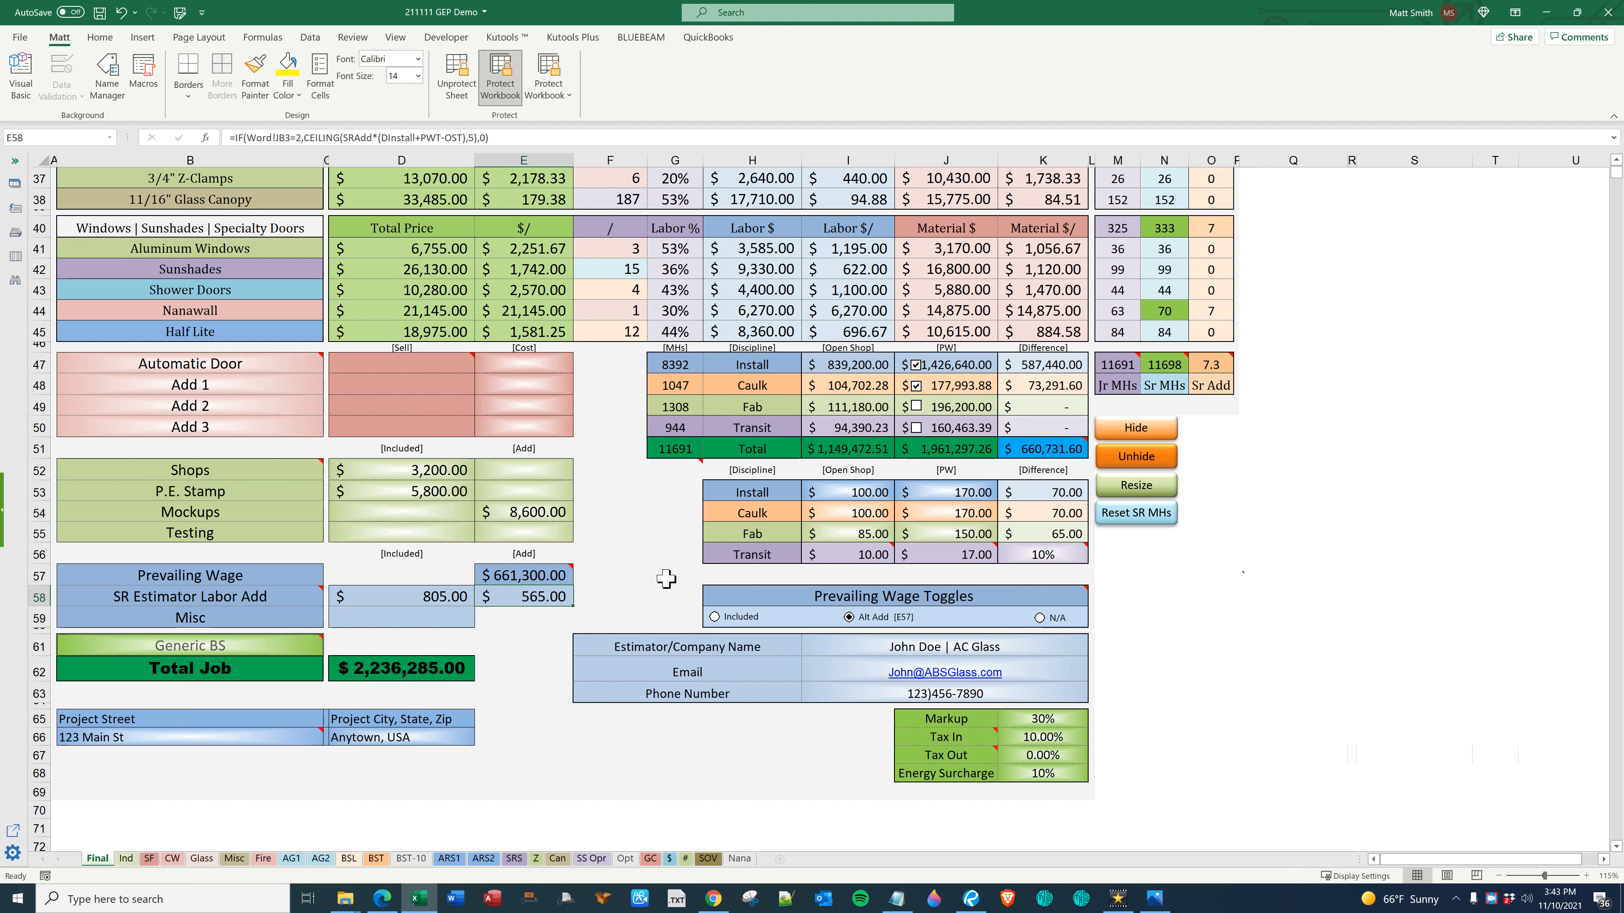
{"action": "left_click", "coordinate": [522, 575]}
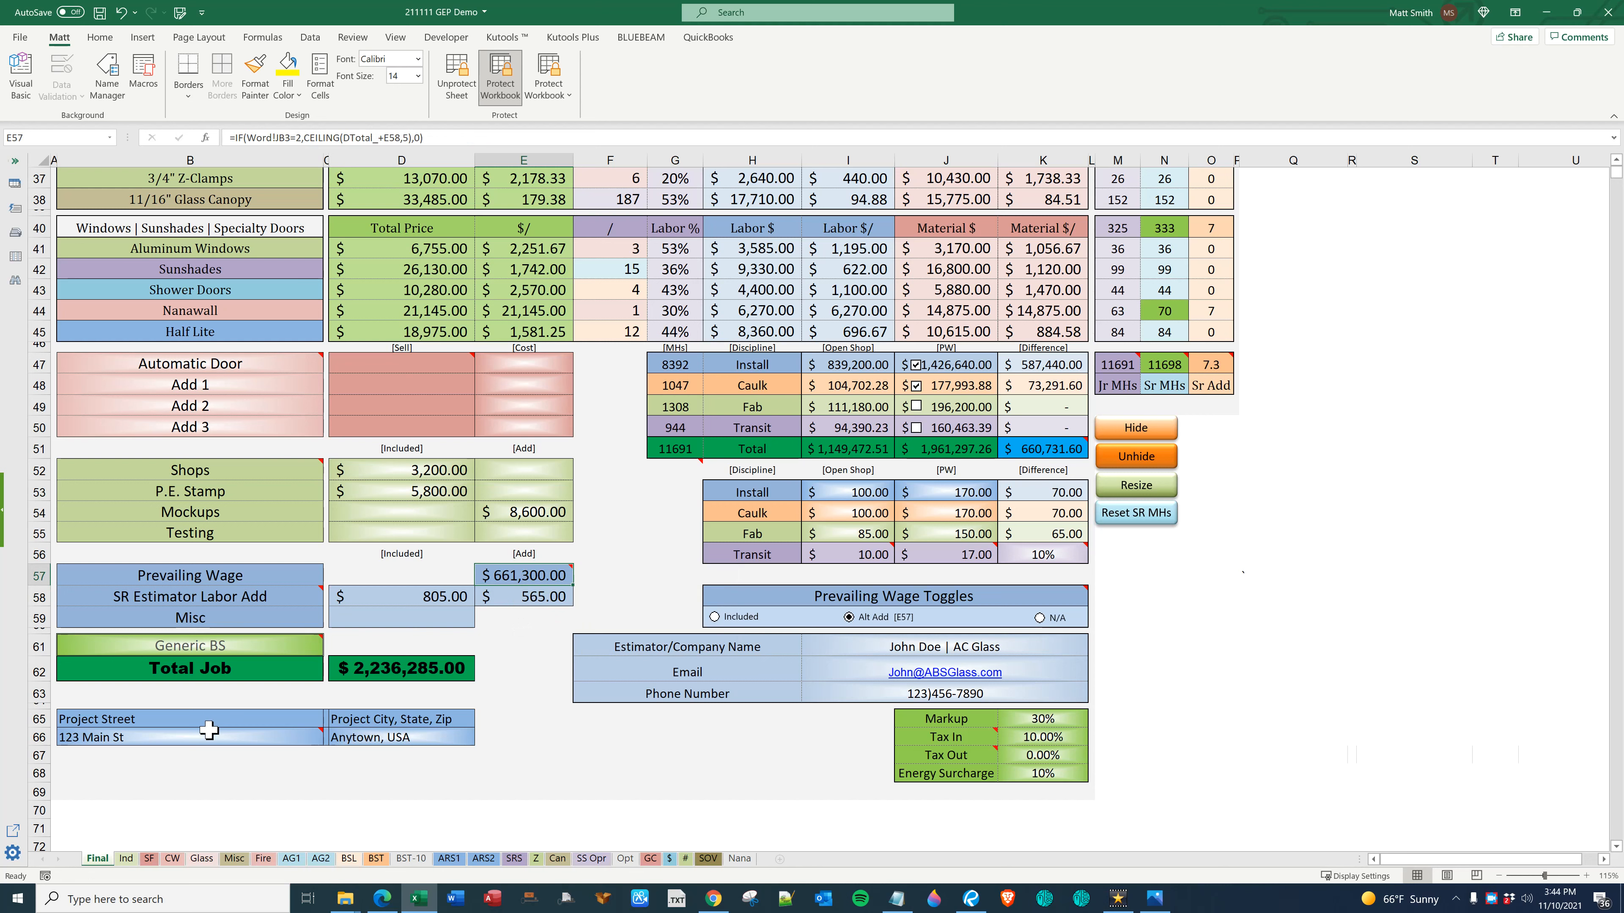
{"action": "left_click", "coordinate": [189, 736]}
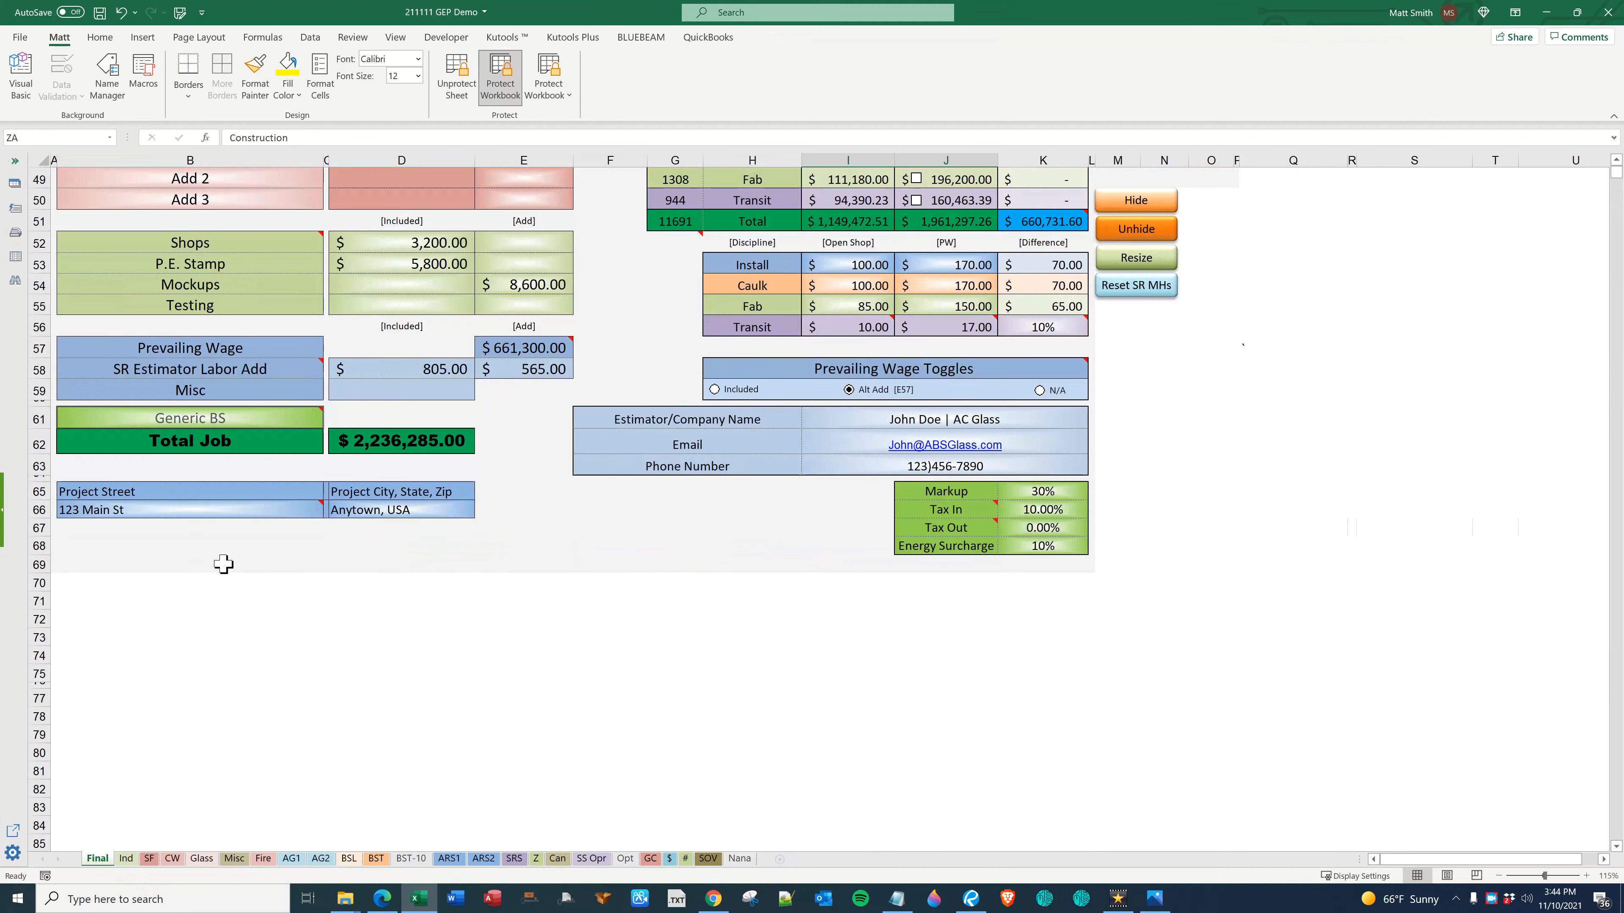
Select a cell on the Final sheet before leaving for the Word proposal
{"action": "left_click", "coordinate": [190, 417]}
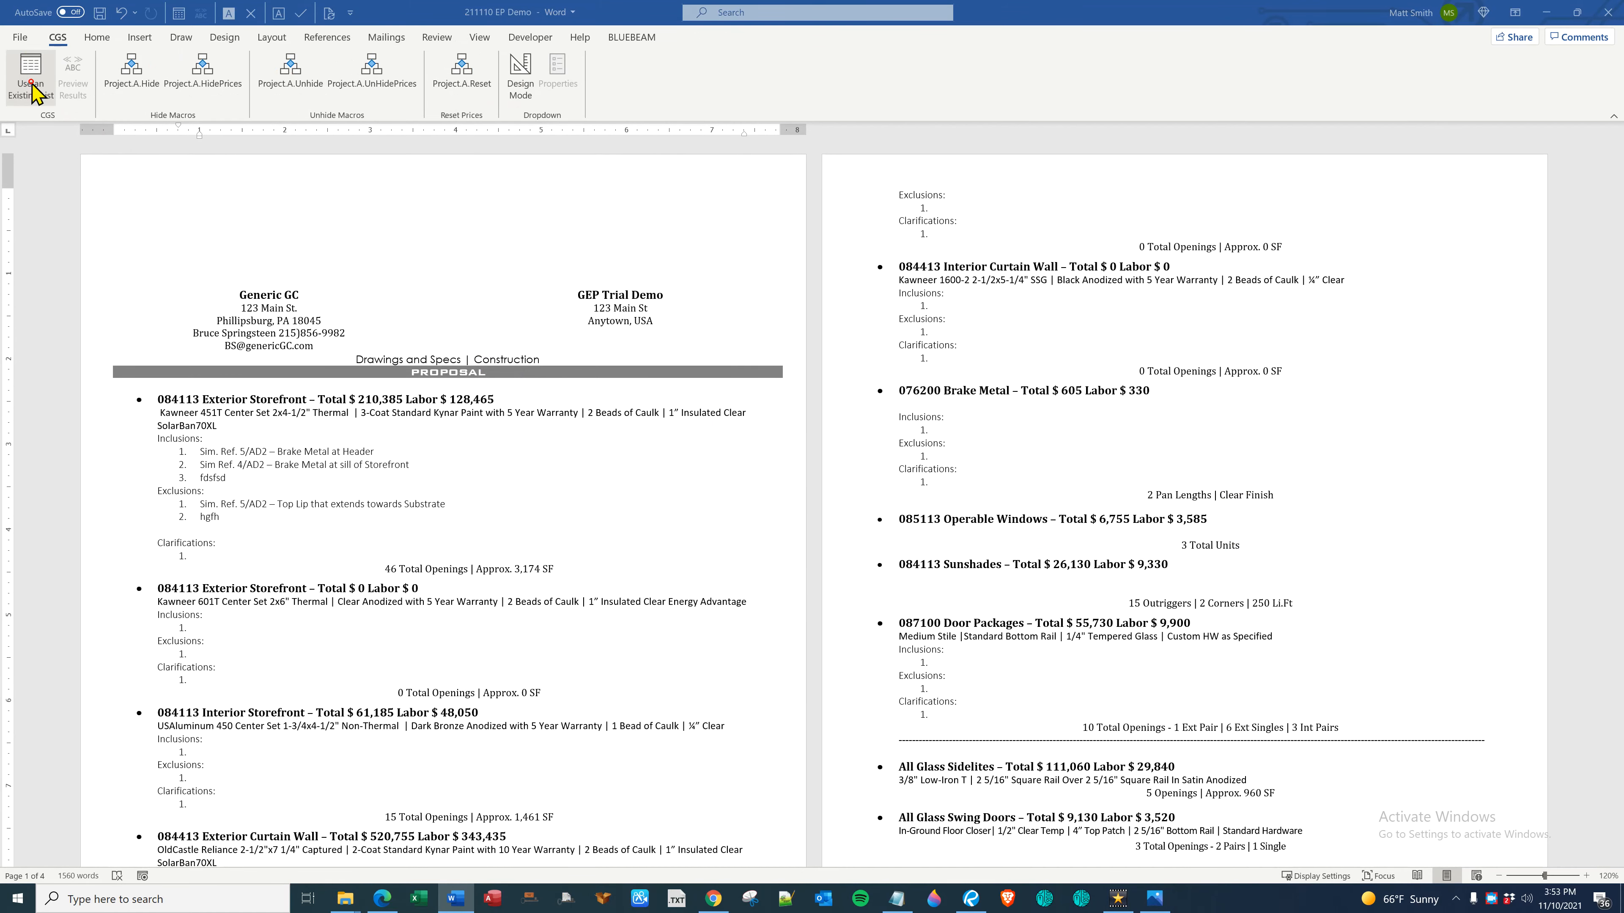
Connect the EP Demo proposal to the estimate table as merge data and preview results from the CGS tools
{"action": "left_click", "coordinate": [28, 78]}
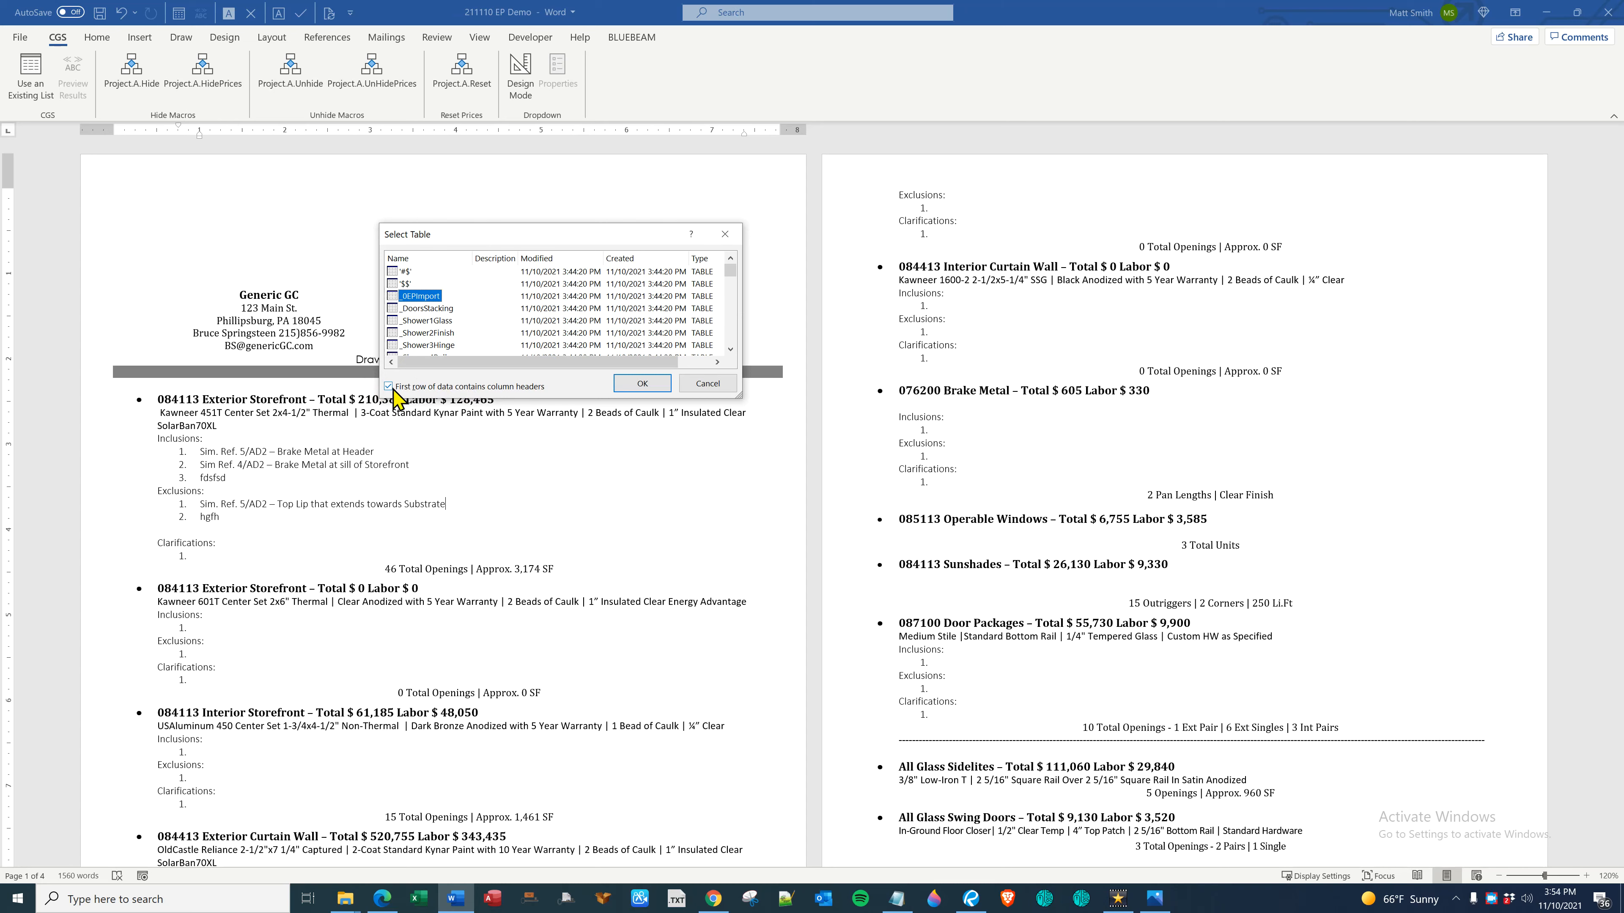
{"action": "left_click", "coordinate": [640, 383]}
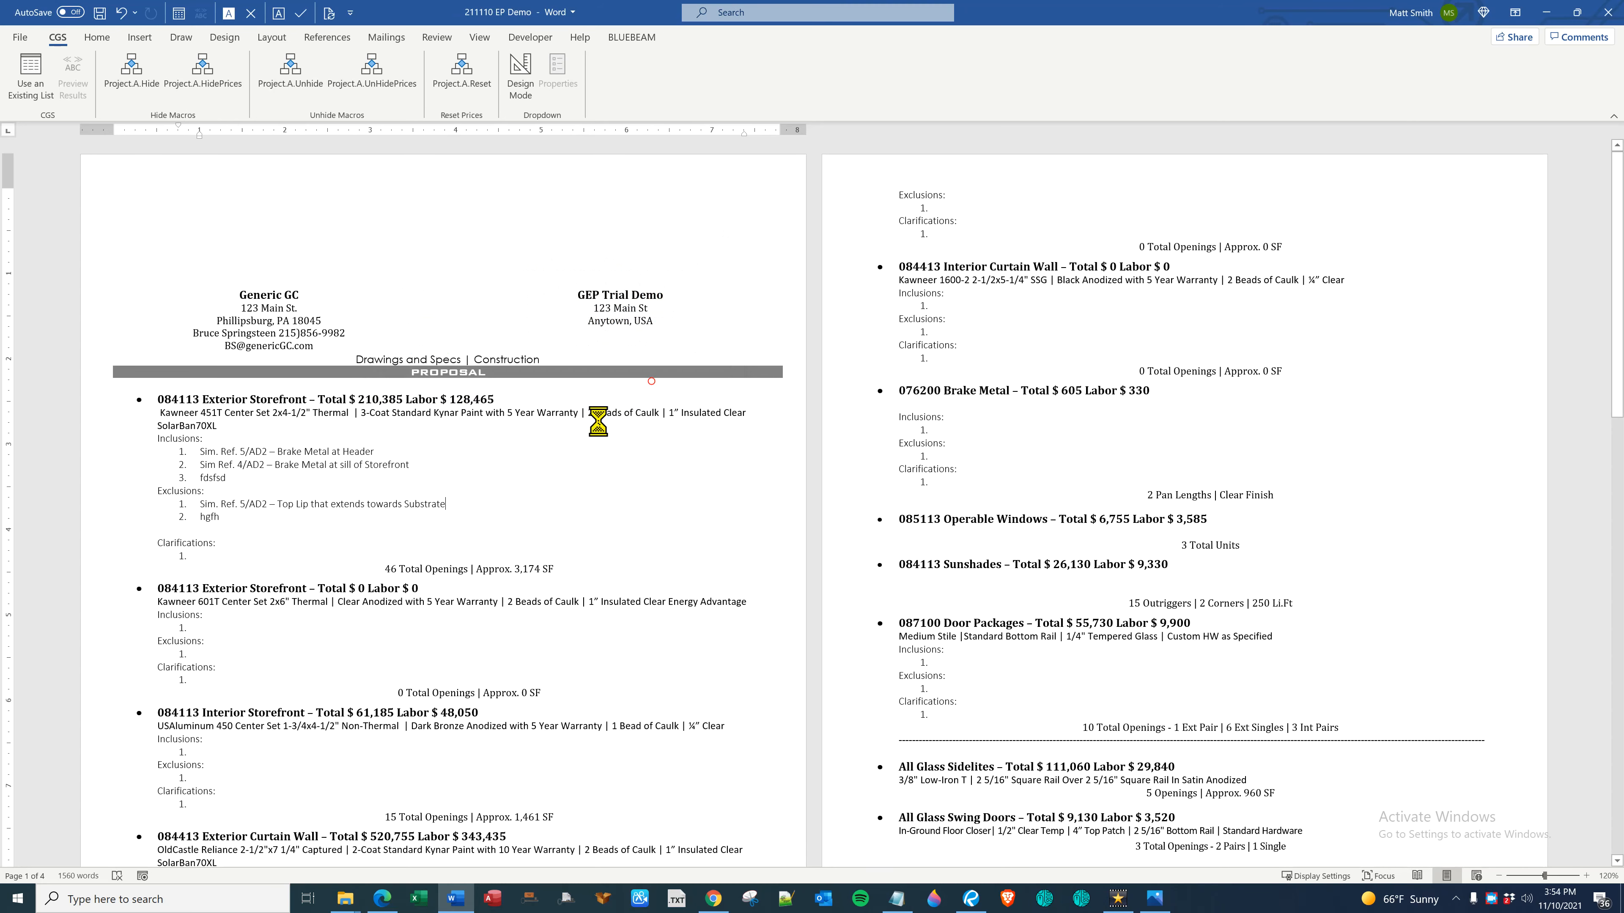
{"action": "left_click", "coordinate": [386, 36]}
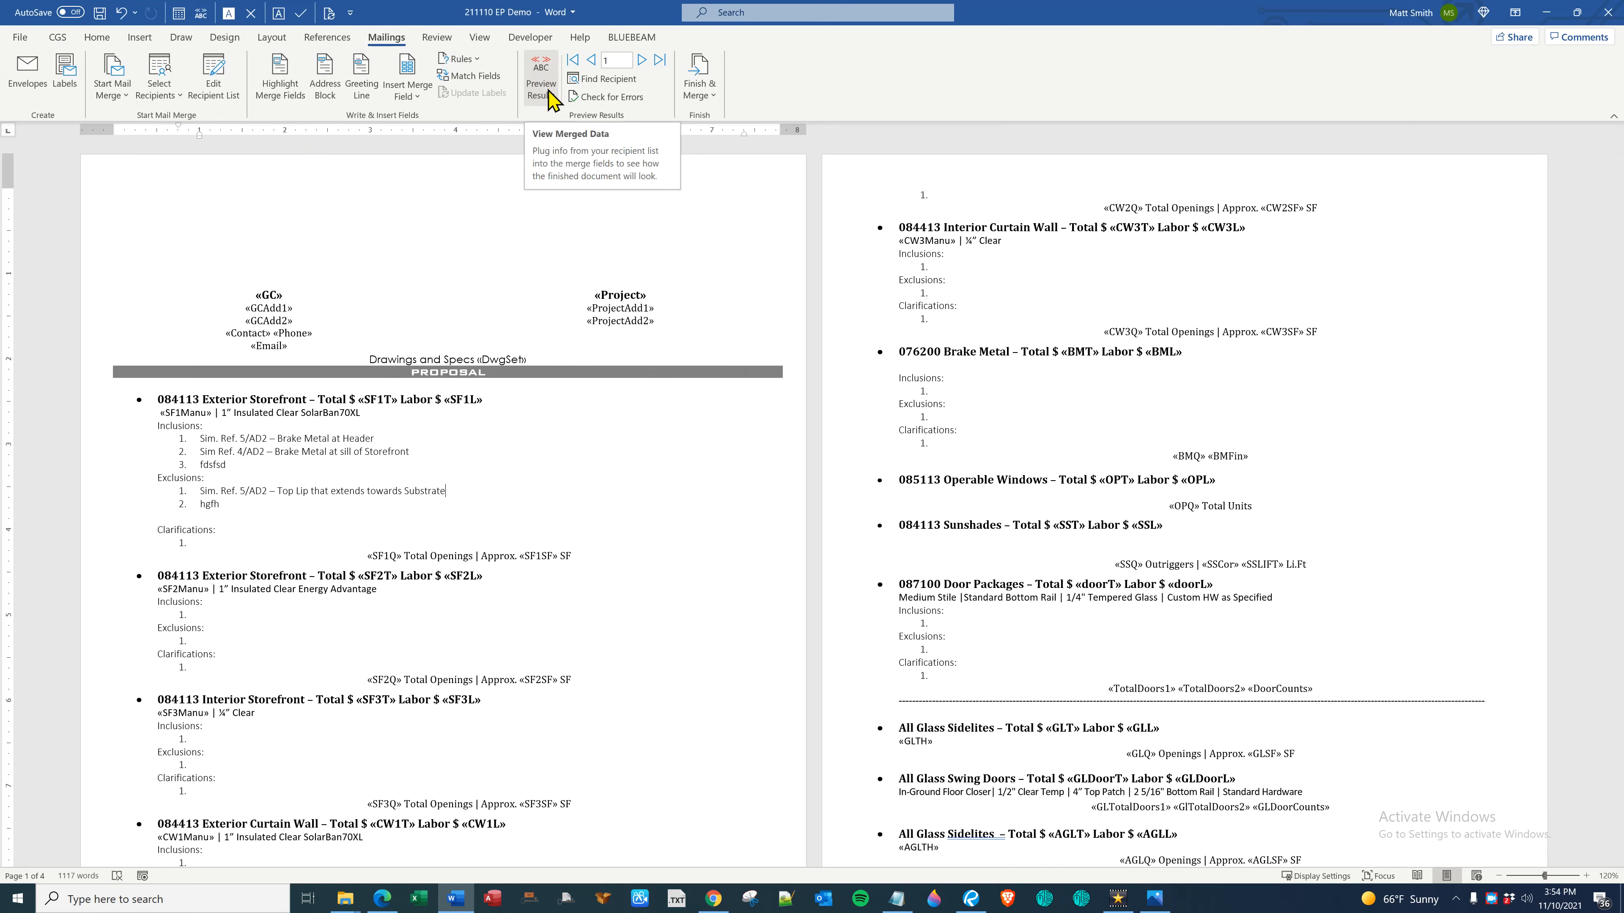
{"action": "left_click", "coordinate": [58, 37]}
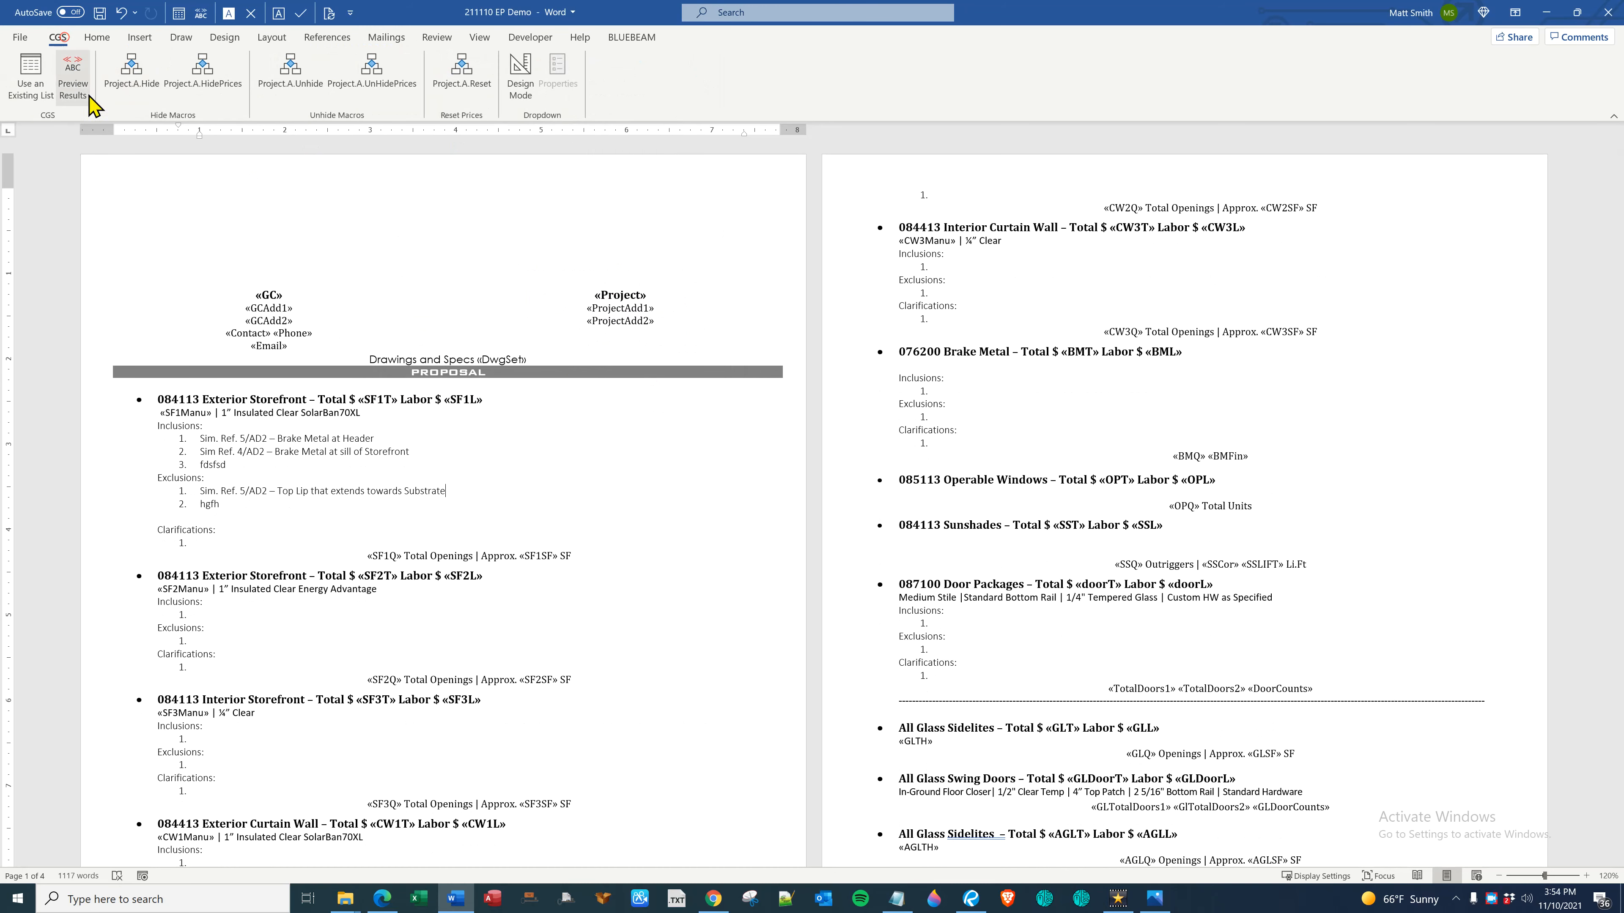
{"action": "left_click", "coordinate": [72, 74]}
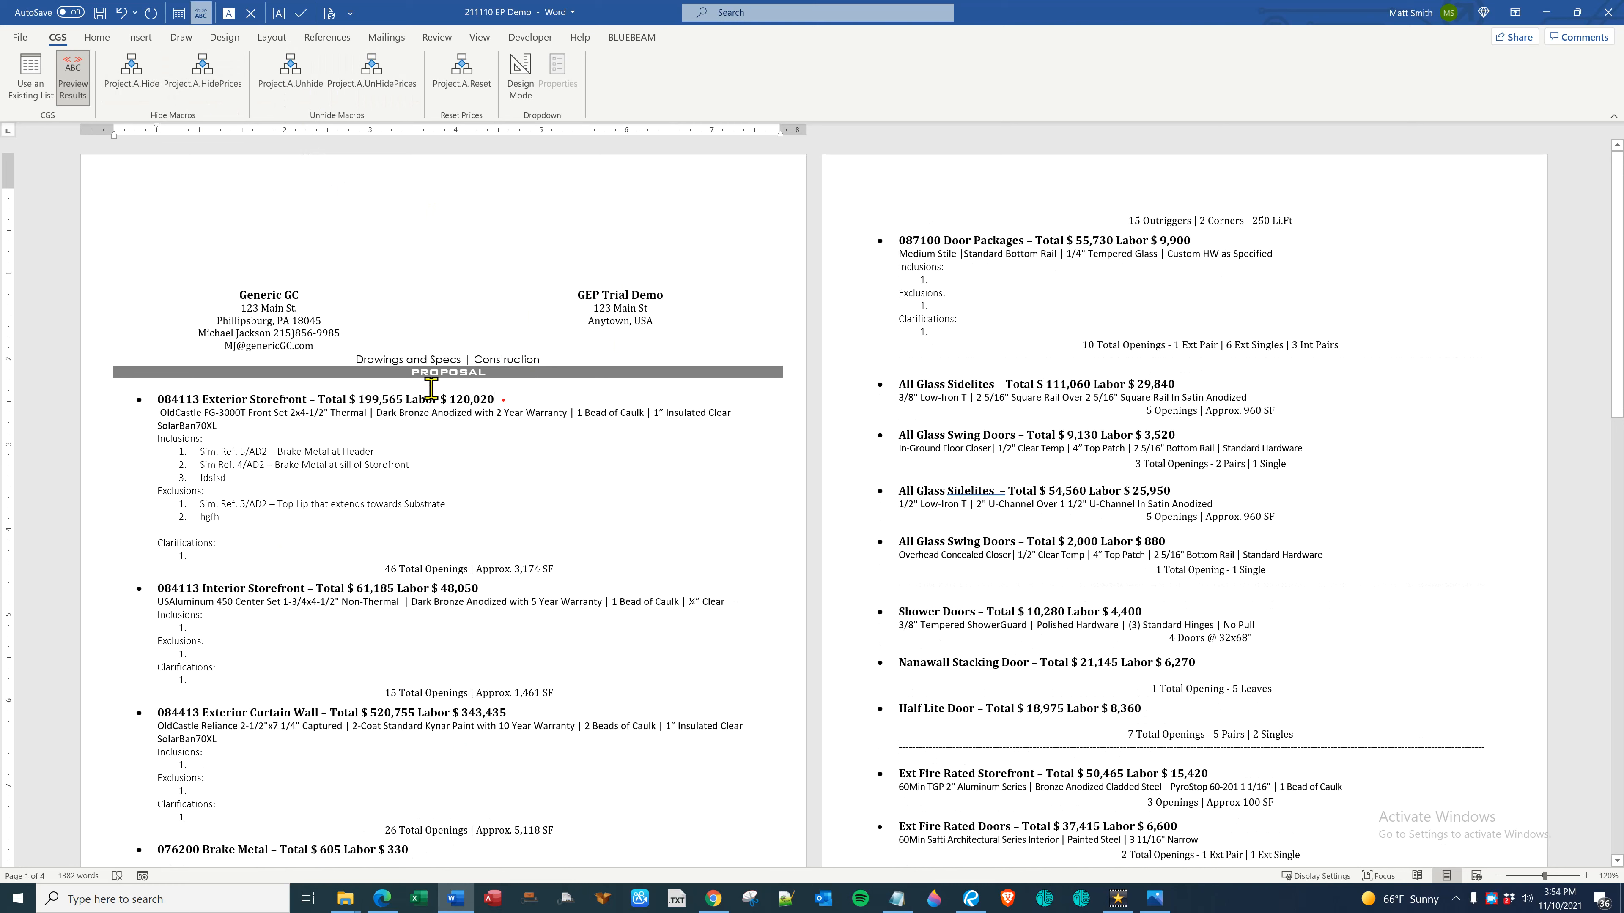
Hide totals and labor prices from the scope headings with Project.A.HidePrices and refresh the preview
{"action": "left_click", "coordinate": [202, 74]}
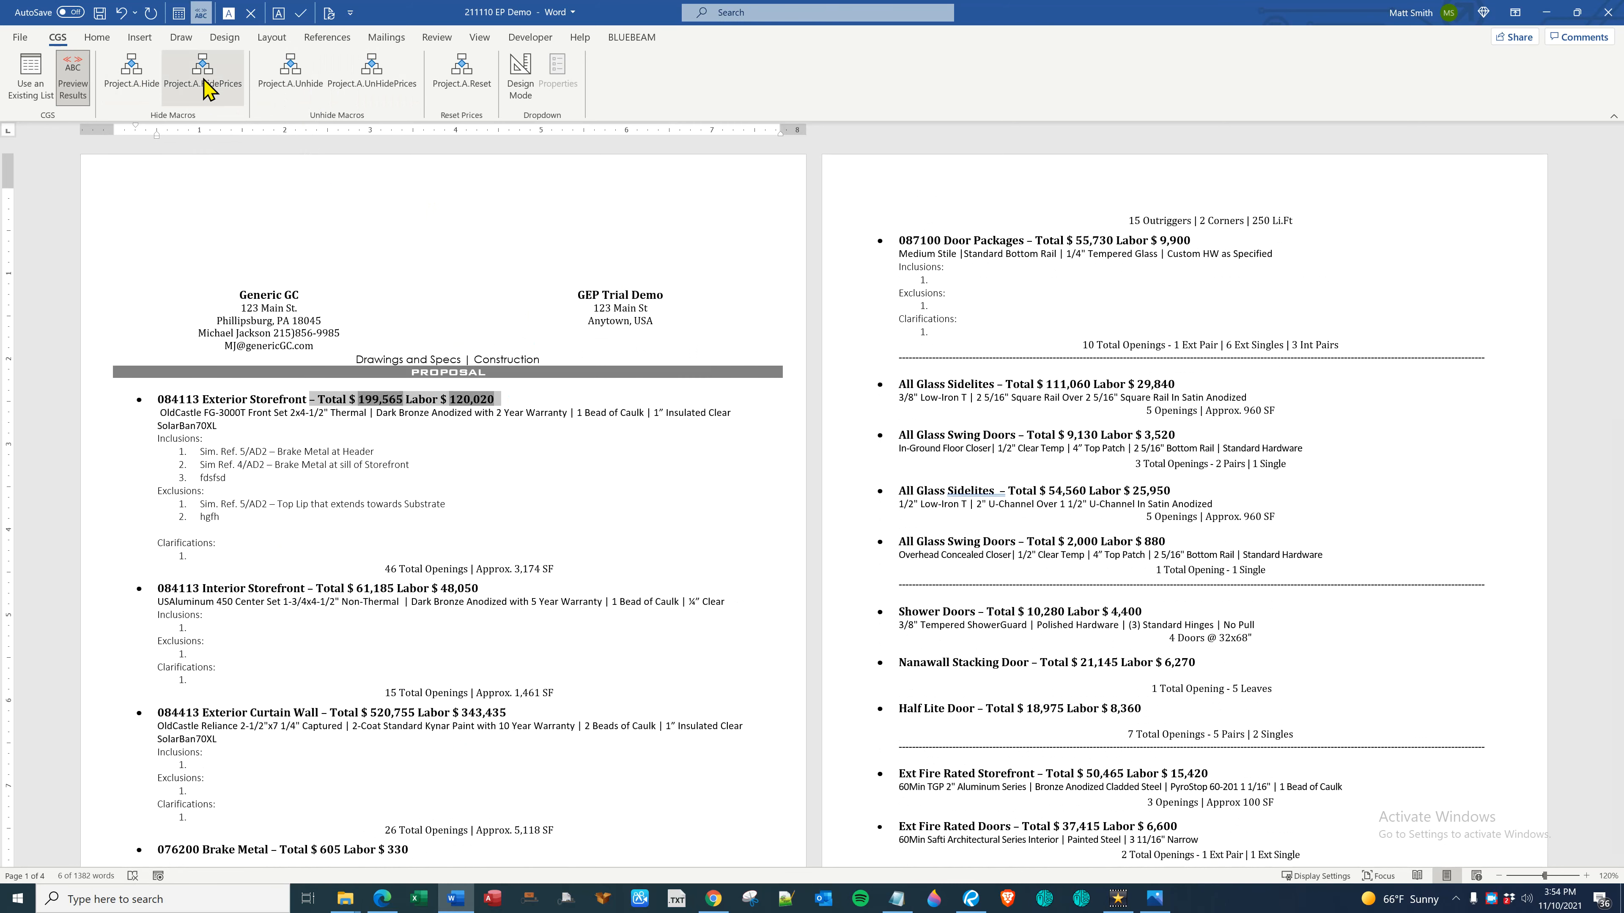
{"action": "left_click", "coordinate": [203, 74]}
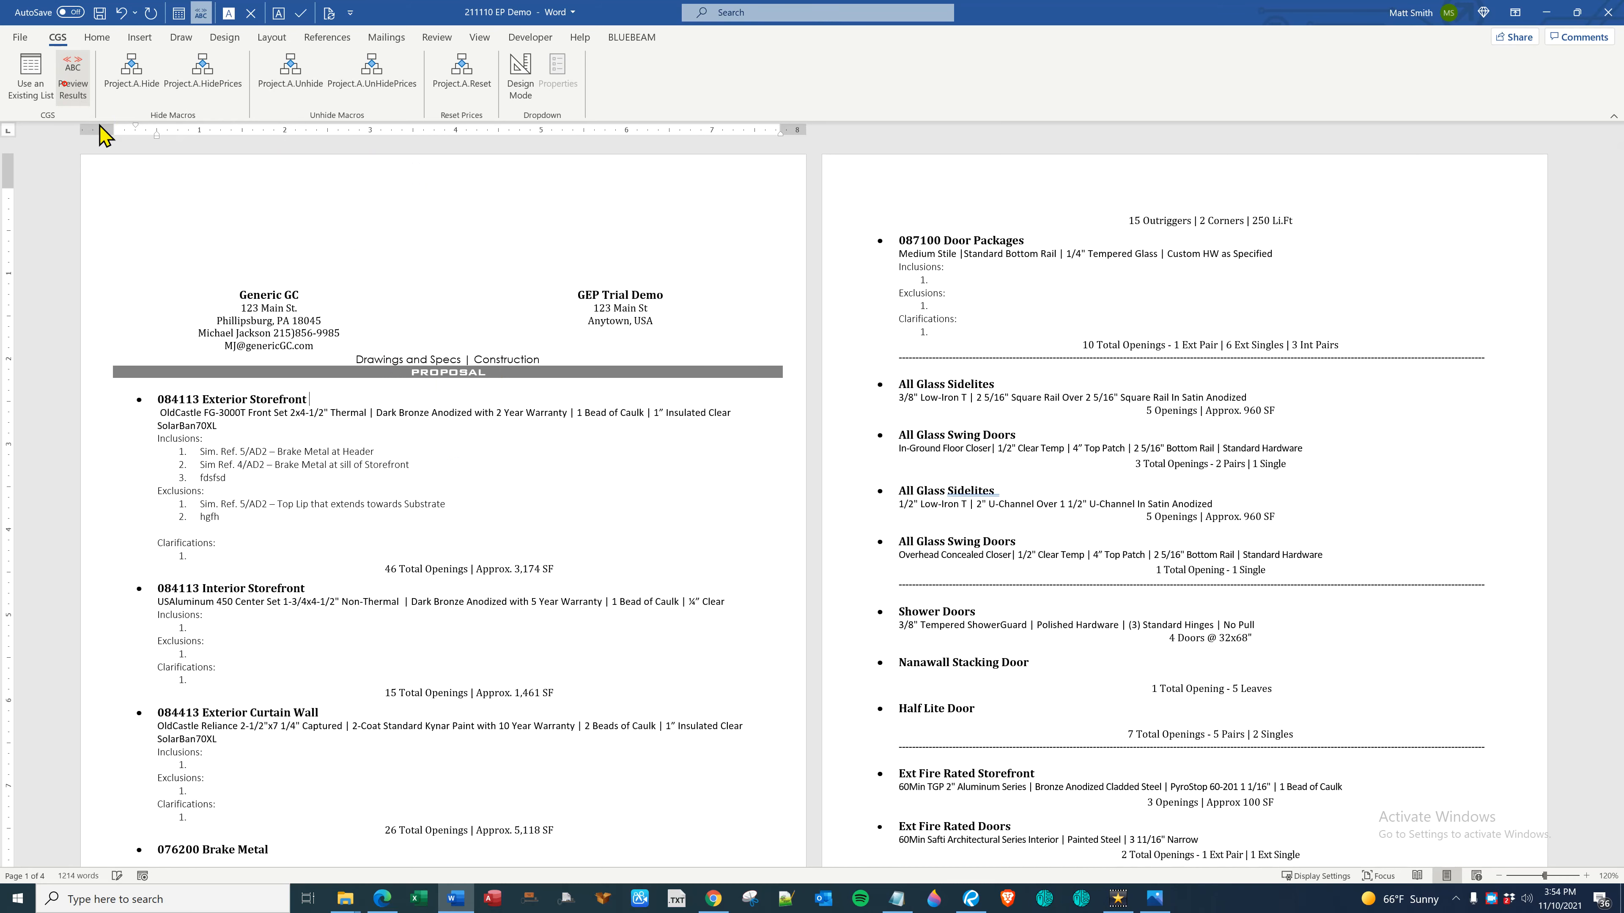
{"action": "left_click", "coordinate": [72, 74]}
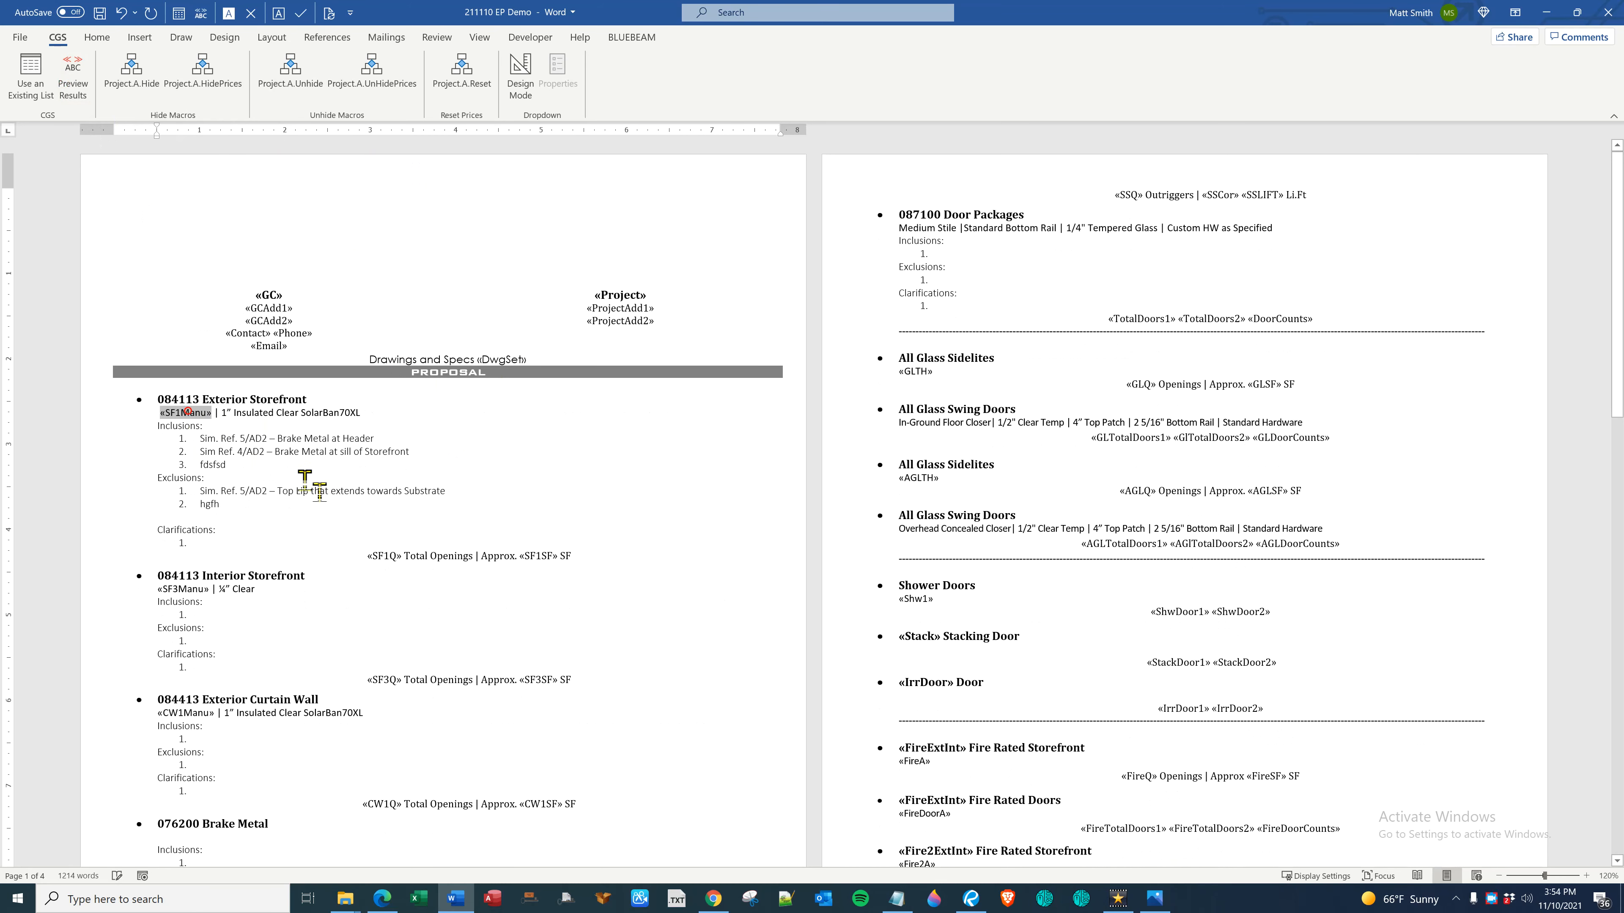
{"action": "left_click", "coordinate": [71, 73]}
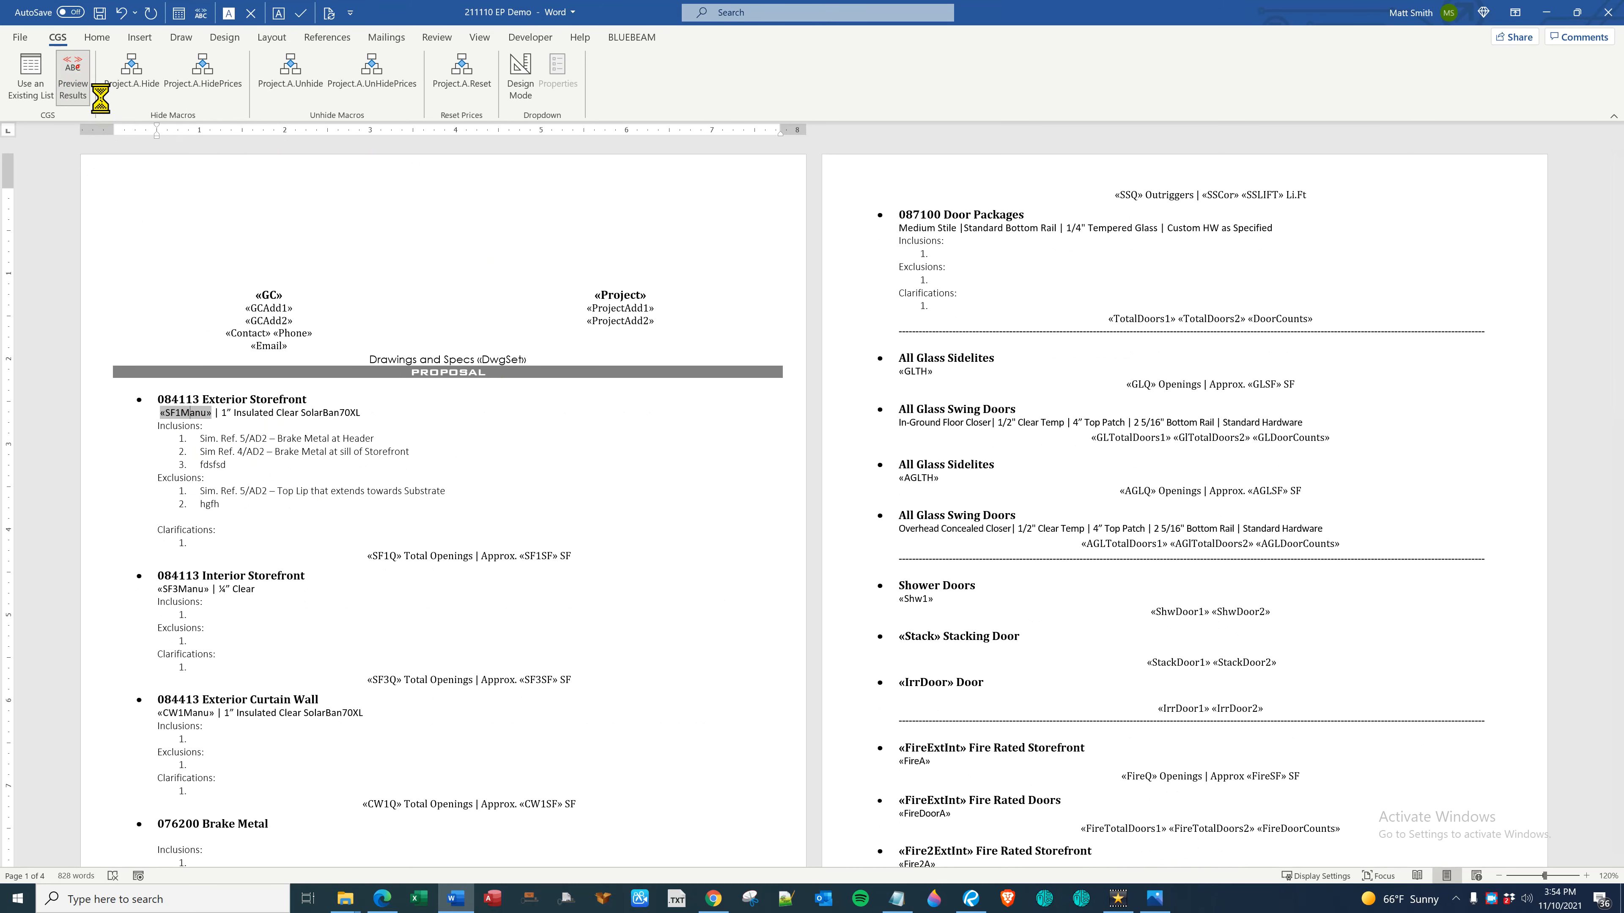
{"action": "left_click", "coordinate": [73, 75]}
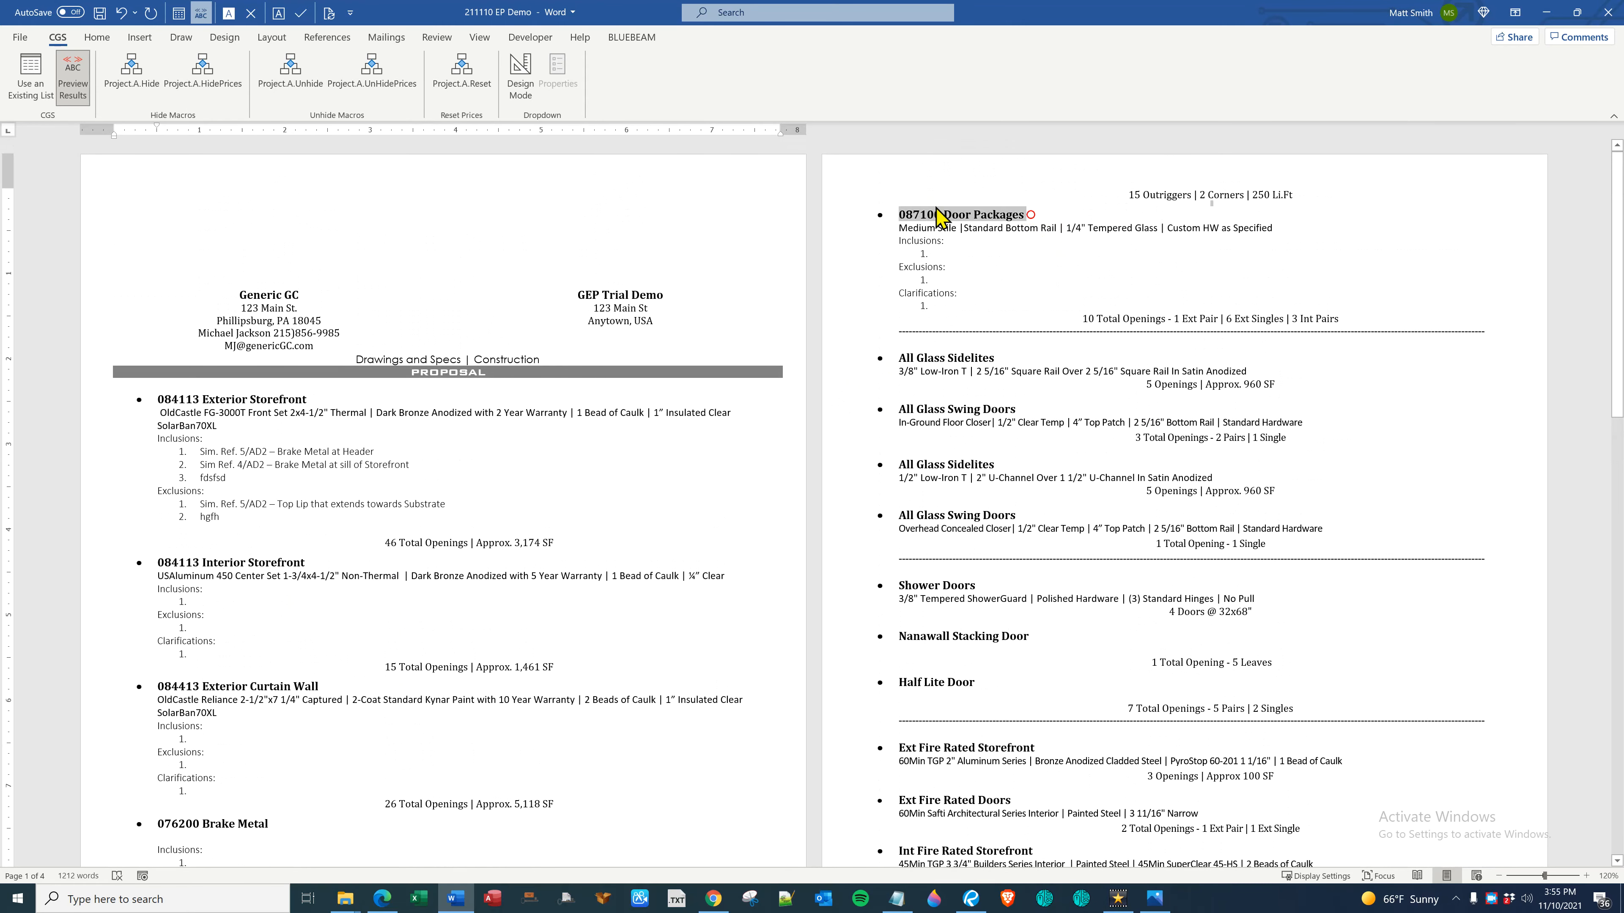
{"action": "left_click", "coordinate": [960, 227]}
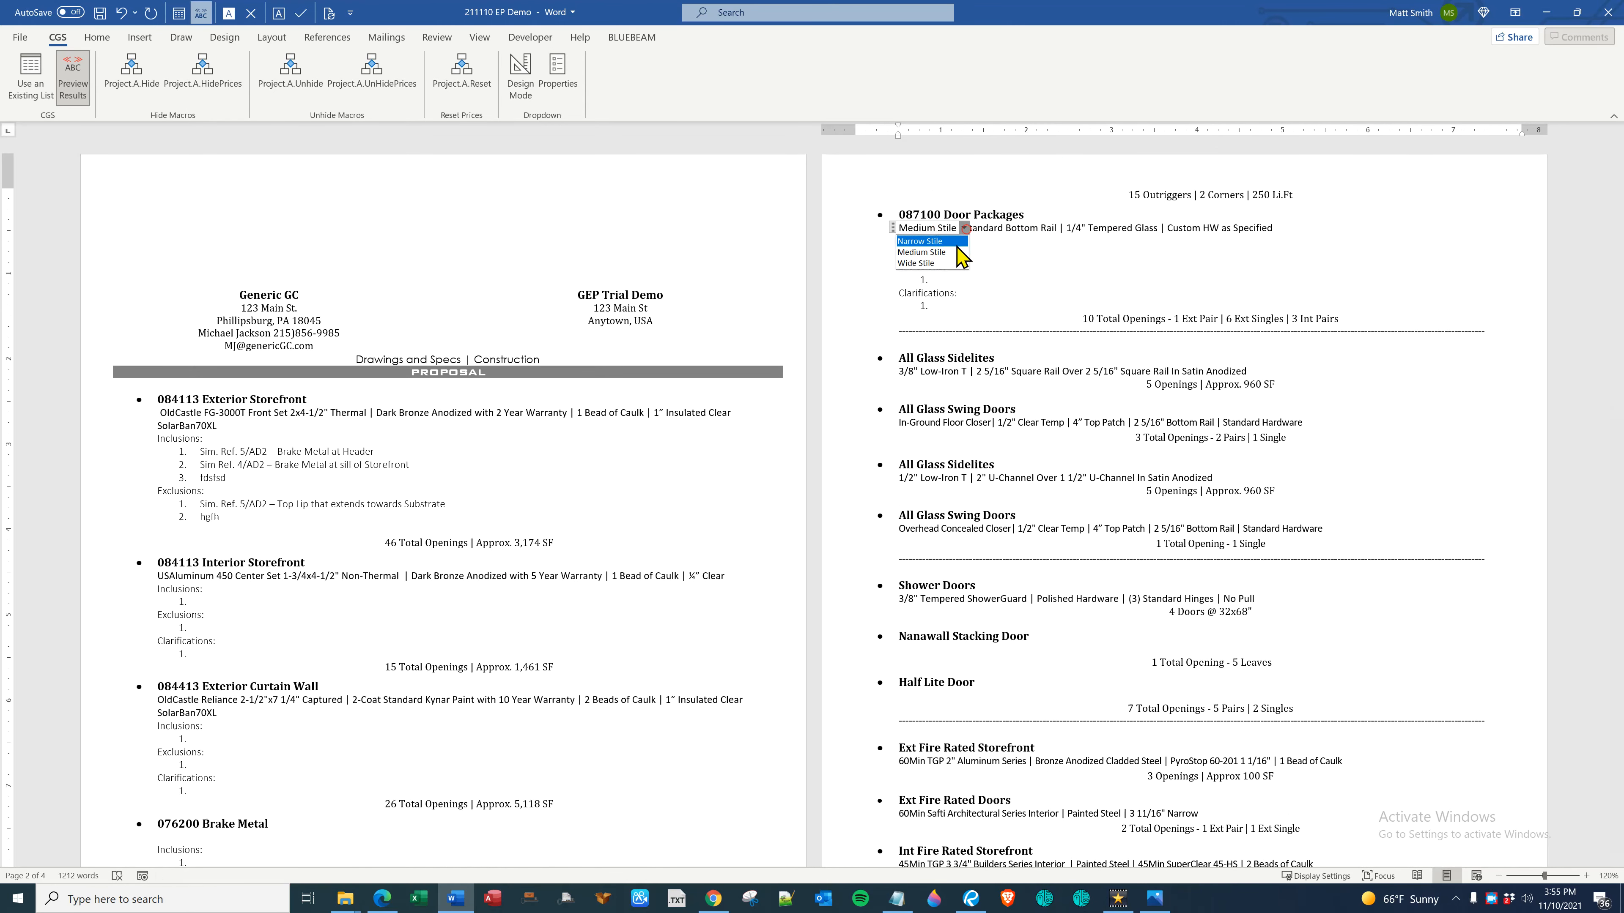
{"action": "left_click", "coordinate": [922, 253]}
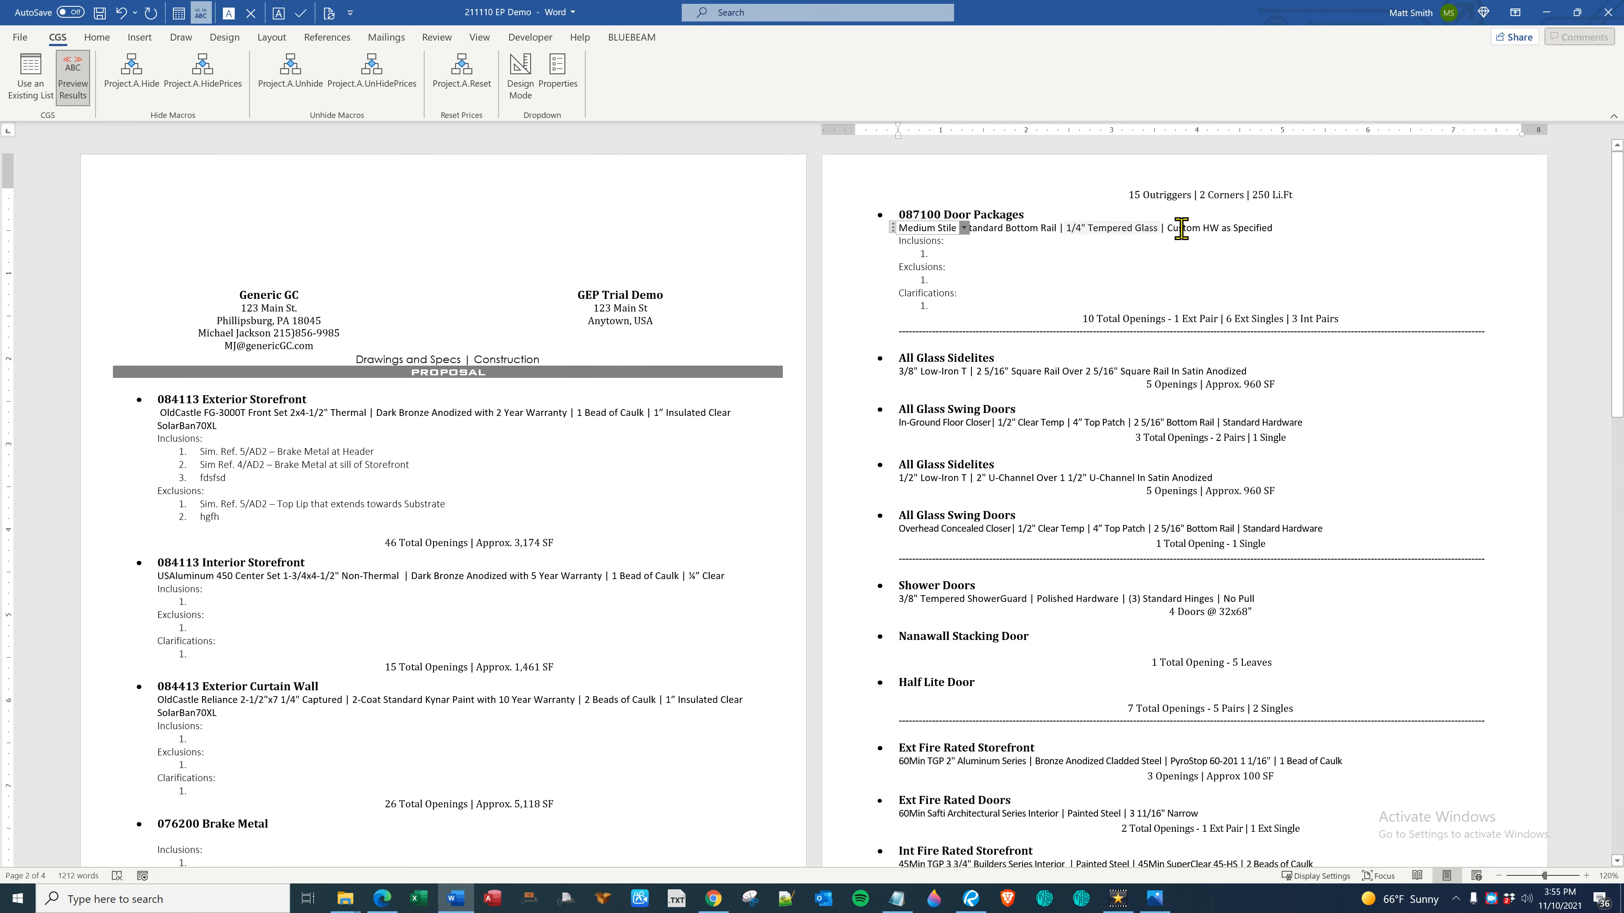
{"action": "left_click", "coordinate": [1278, 227]}
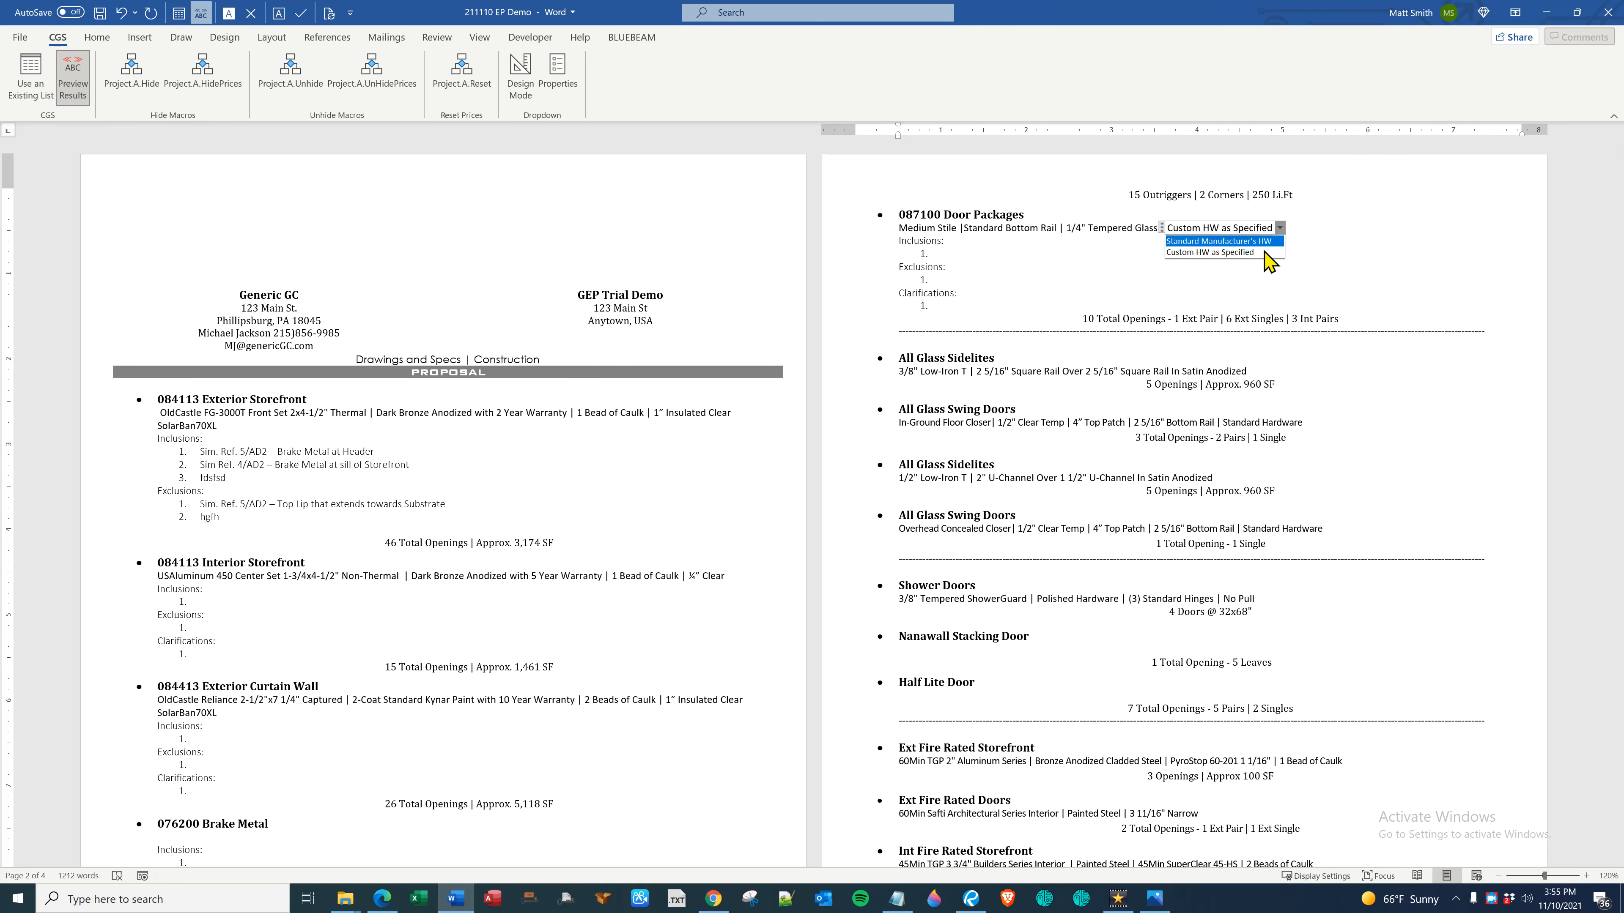
{"action": "left_click", "coordinate": [1210, 252]}
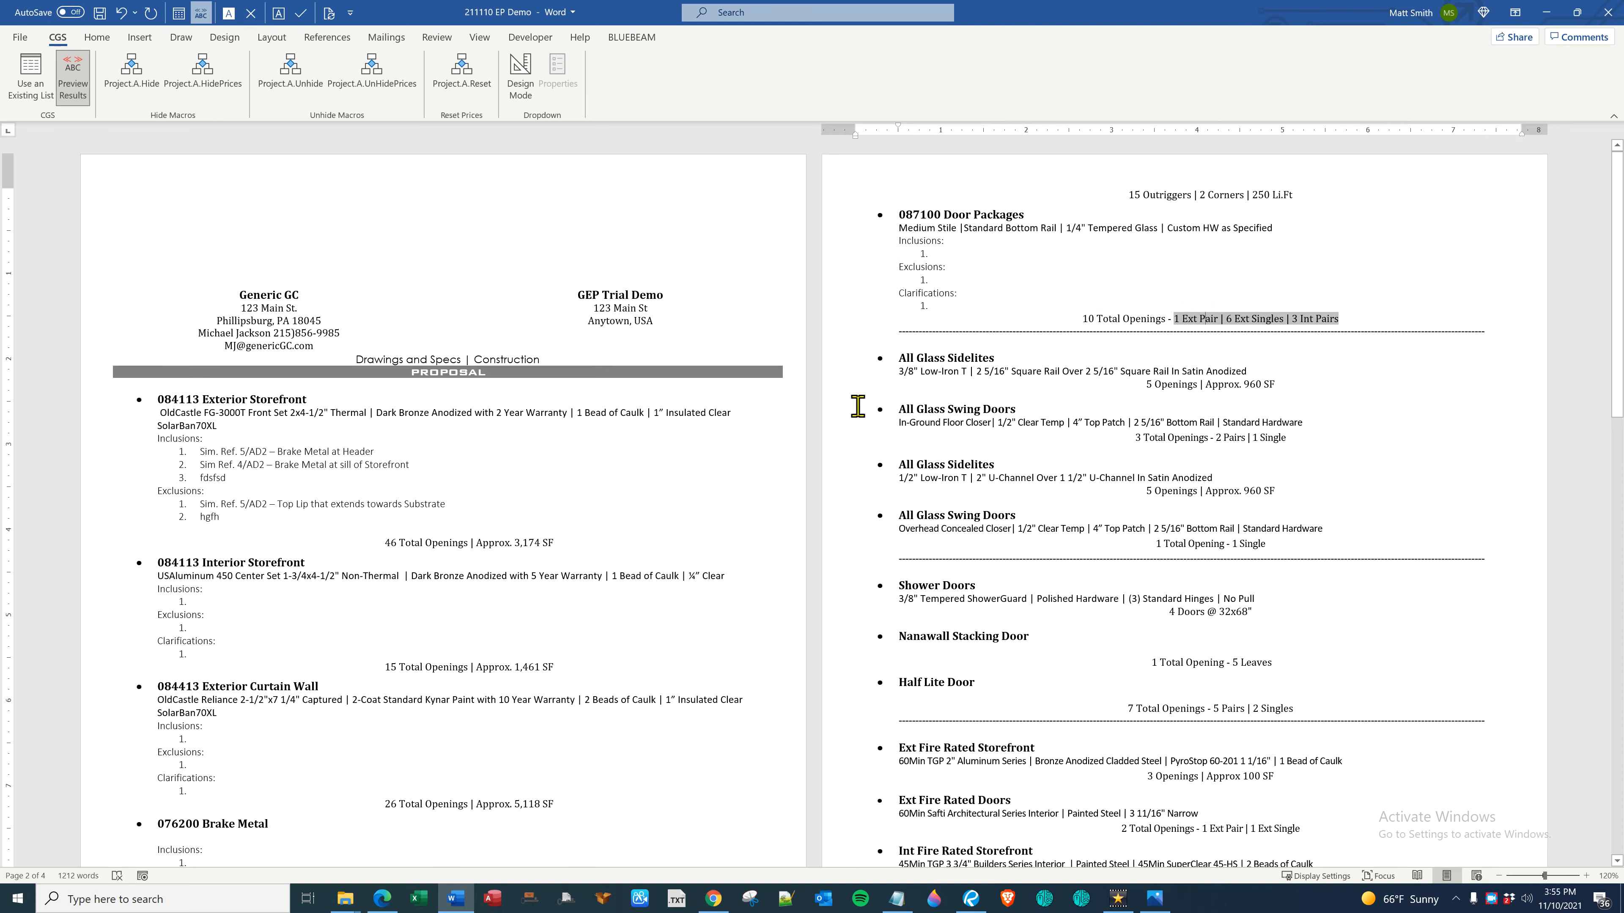
Review the railing scope and Base Bid page, then return to the GEP Demo Final sheet in Excel
{"action": "scroll", "scroll_direction": "down", "scroll_amount": 3}
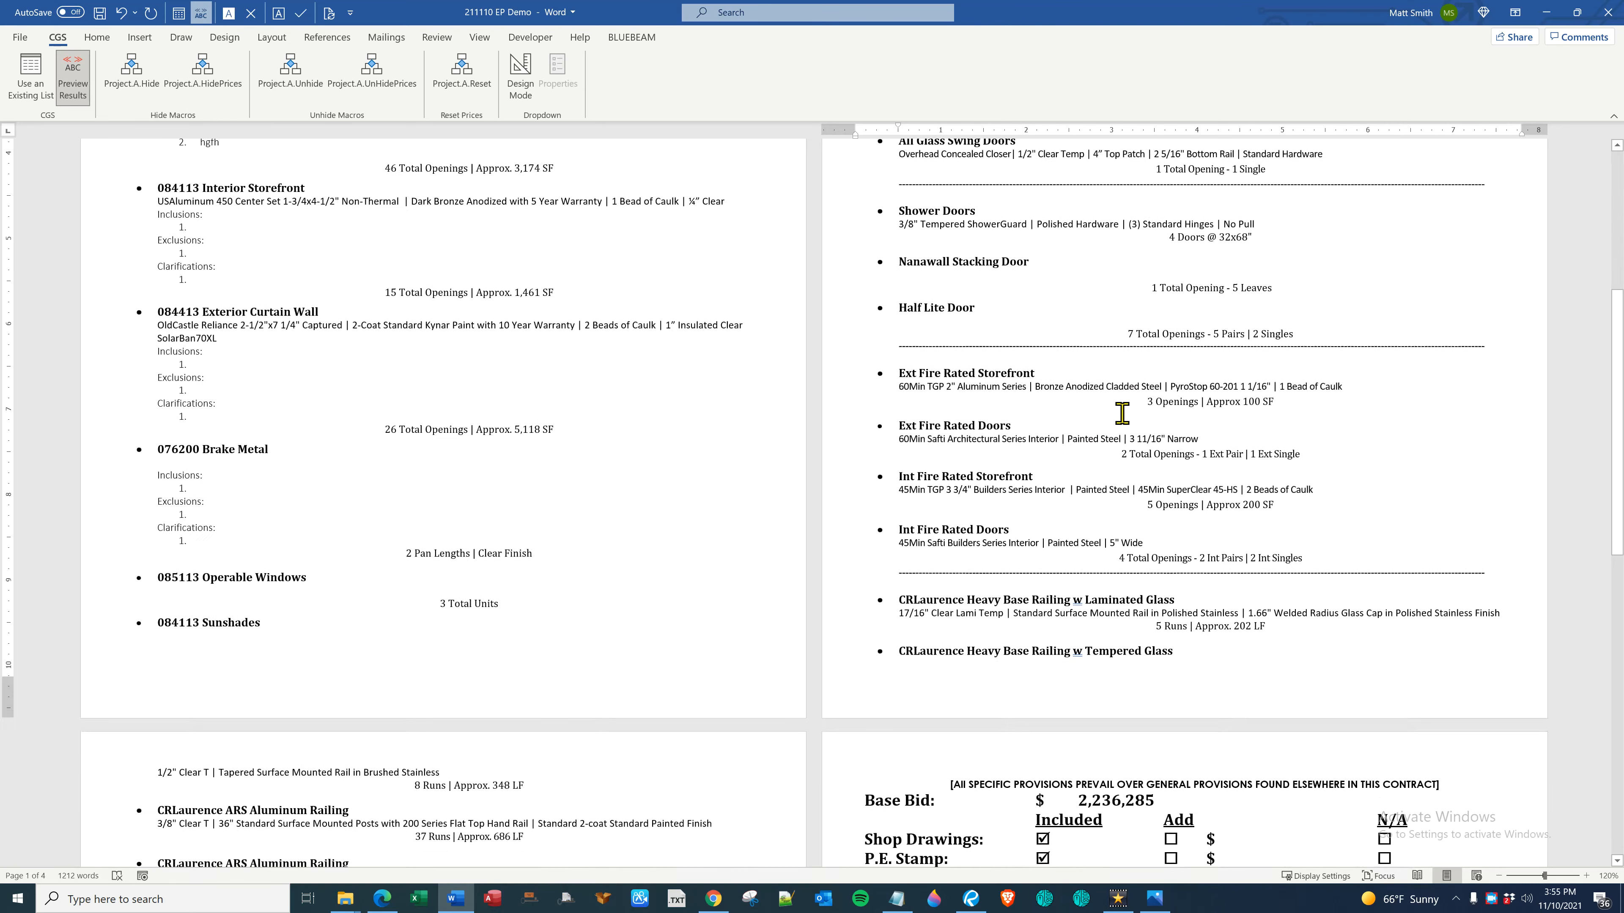
{"action": "scroll", "scroll_direction": "down", "scroll_amount": 3}
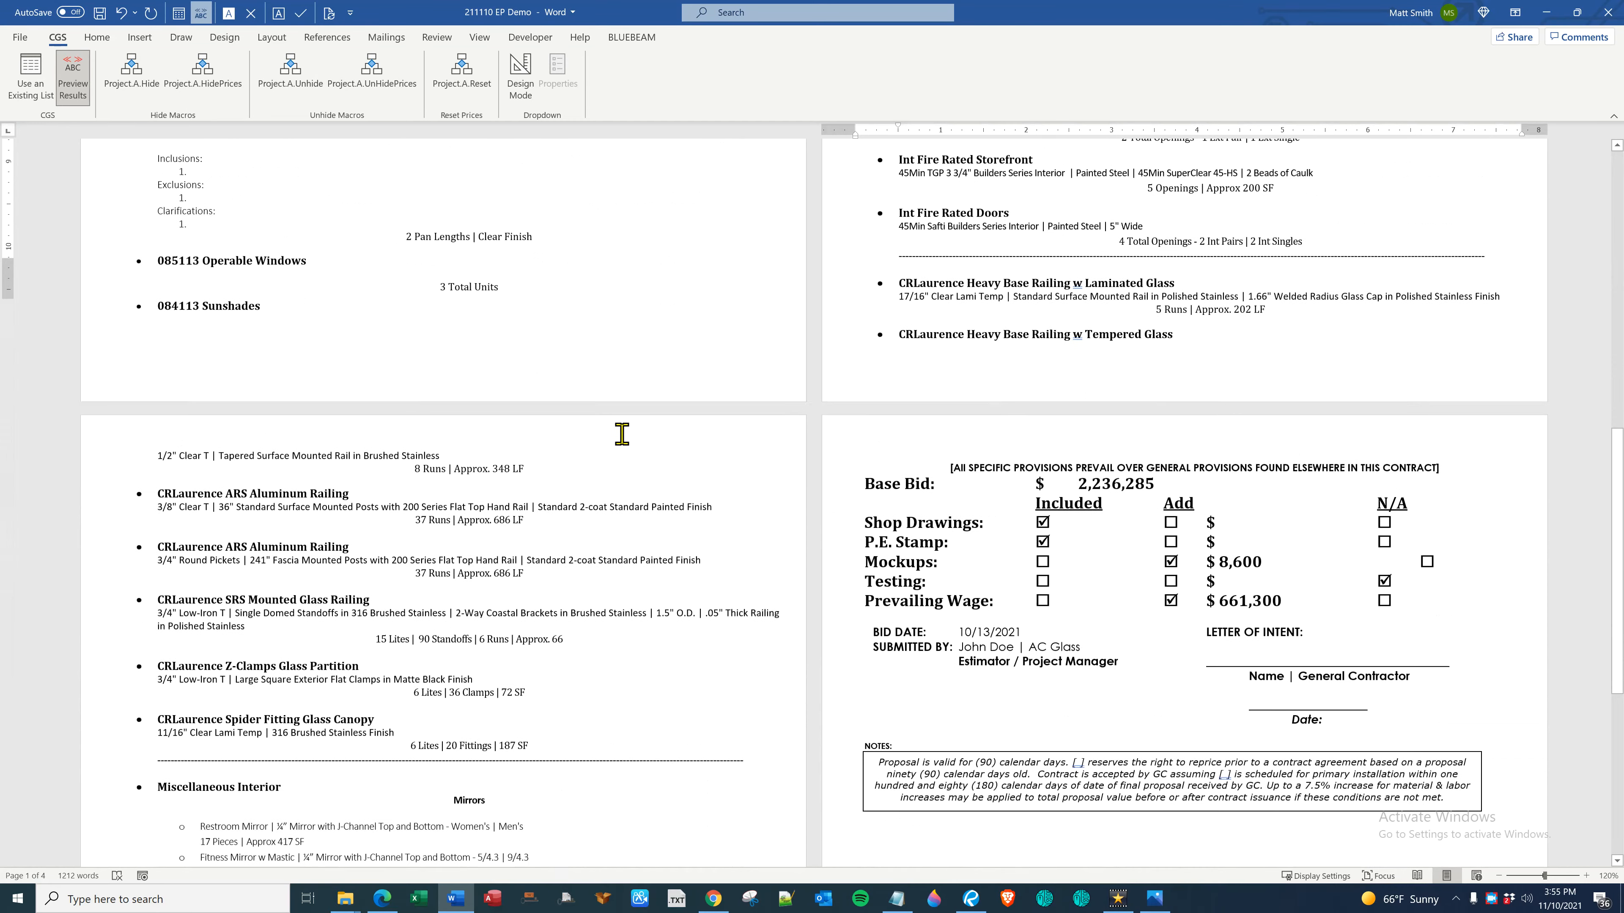
{"action": "scroll", "scroll_direction": "down", "scroll_amount": 3}
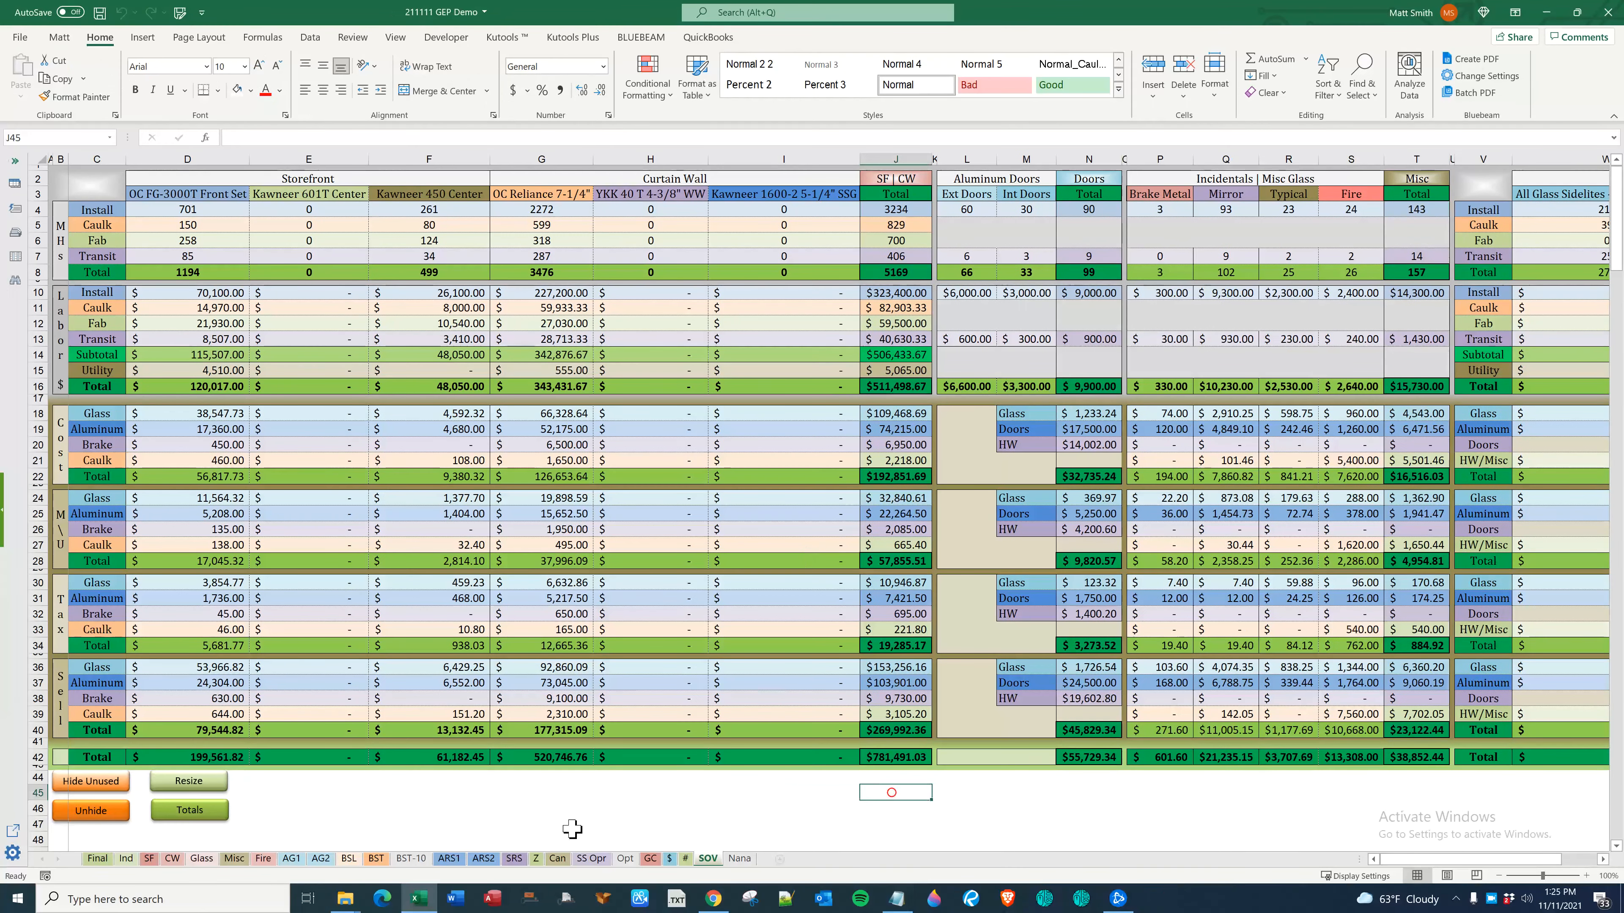
{"action": "left_click", "coordinate": [125, 859]}
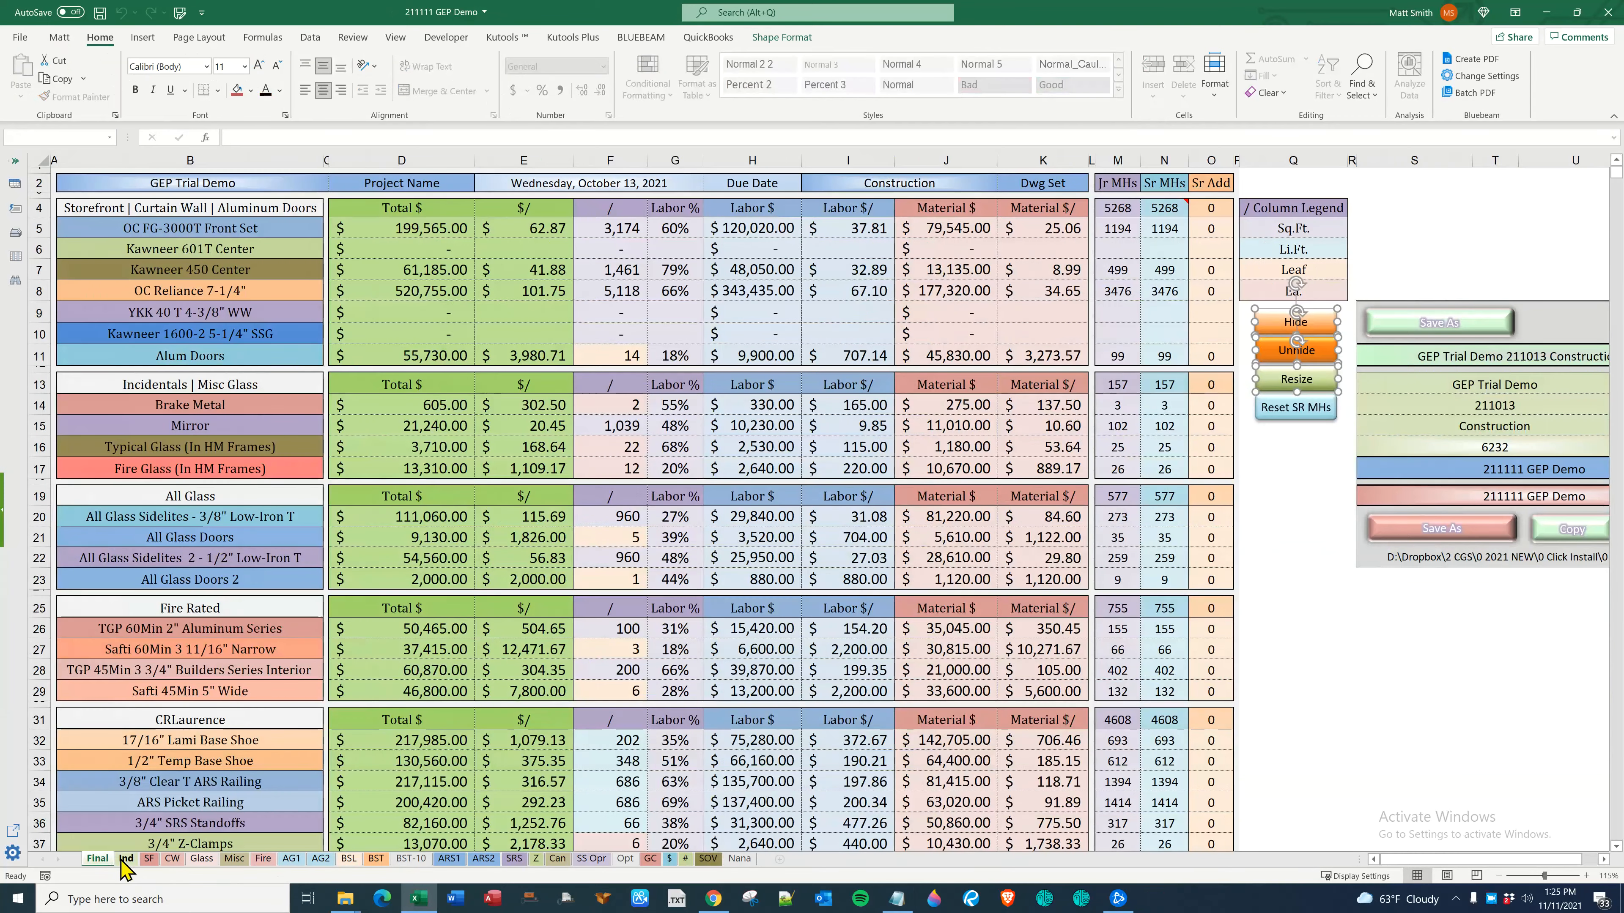
{"action": "left_click", "coordinate": [125, 858]}
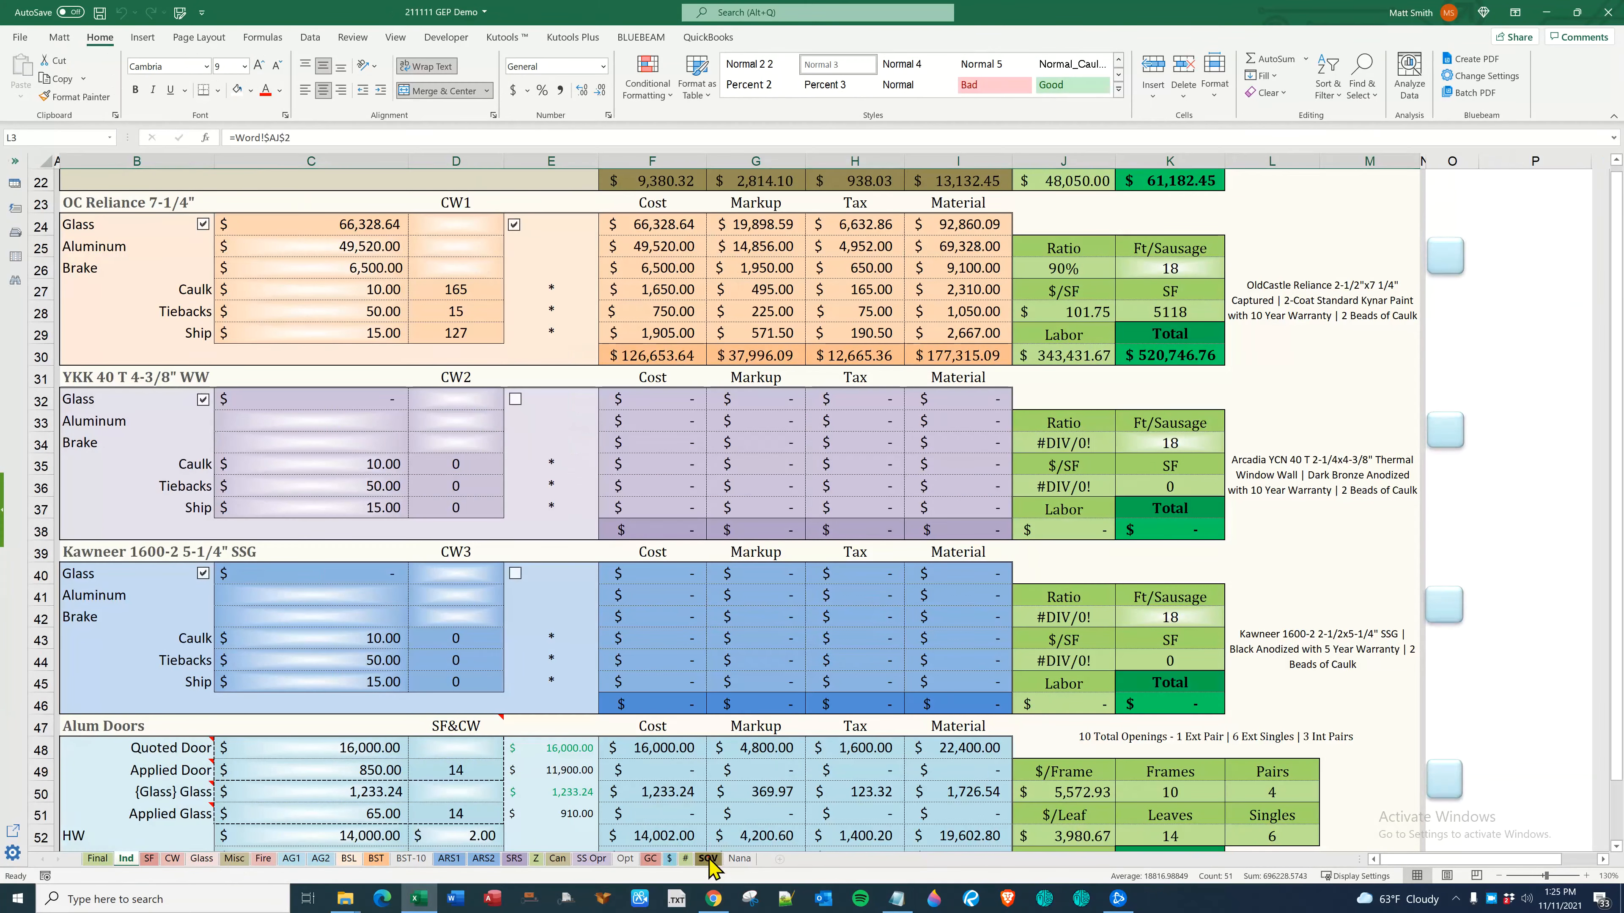
{"action": "left_click", "coordinate": [707, 858]}
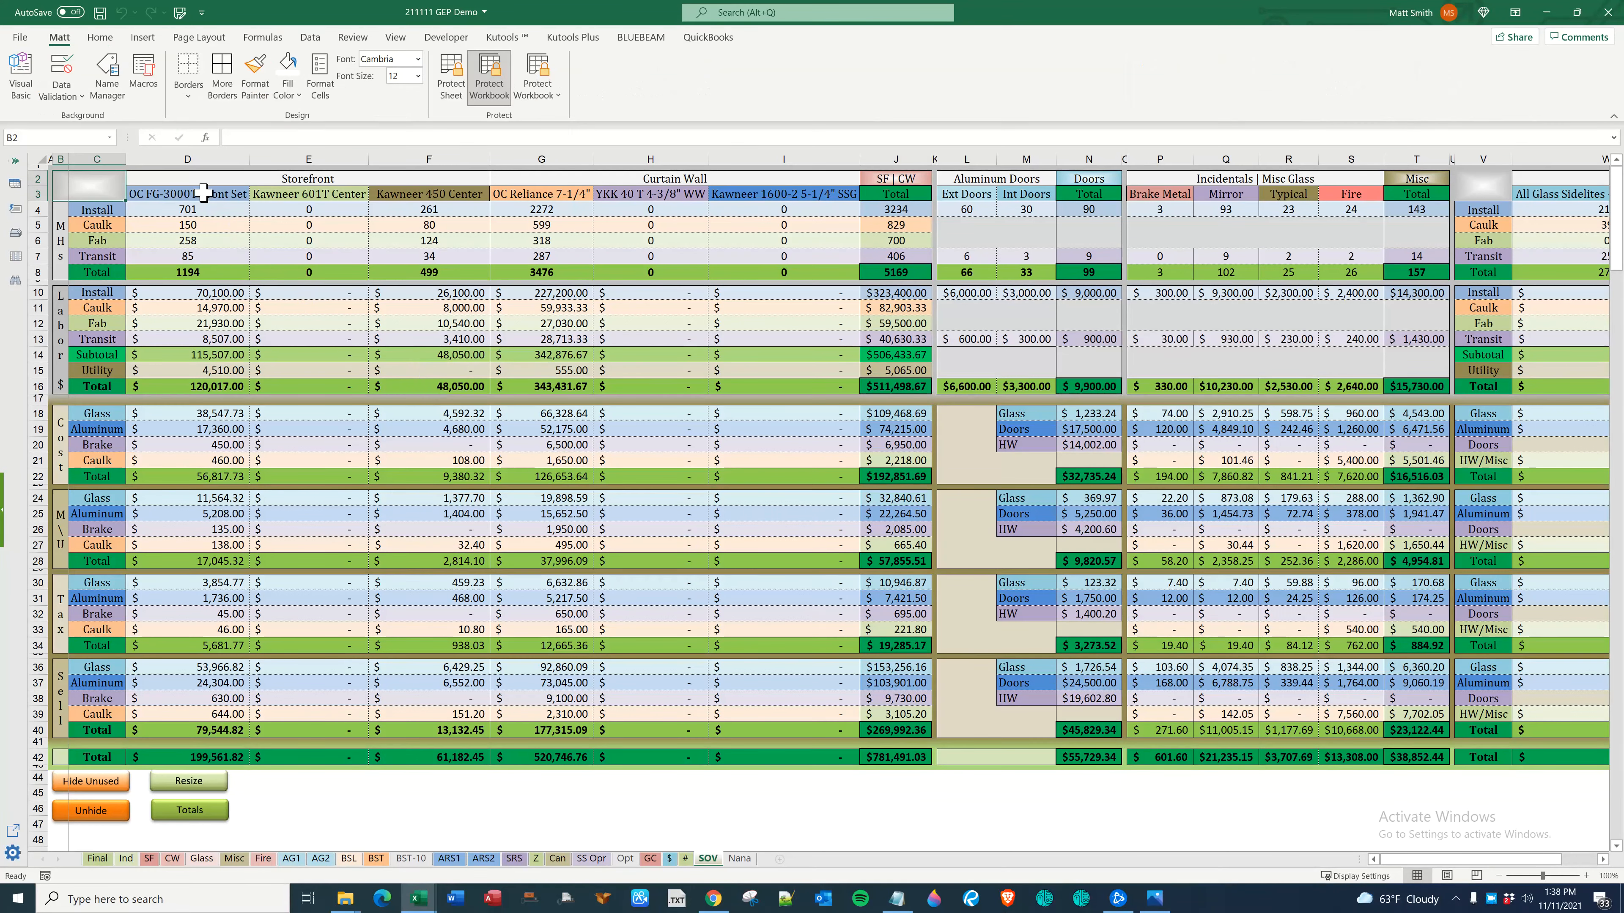
{"action": "left_click", "coordinate": [96, 209]}
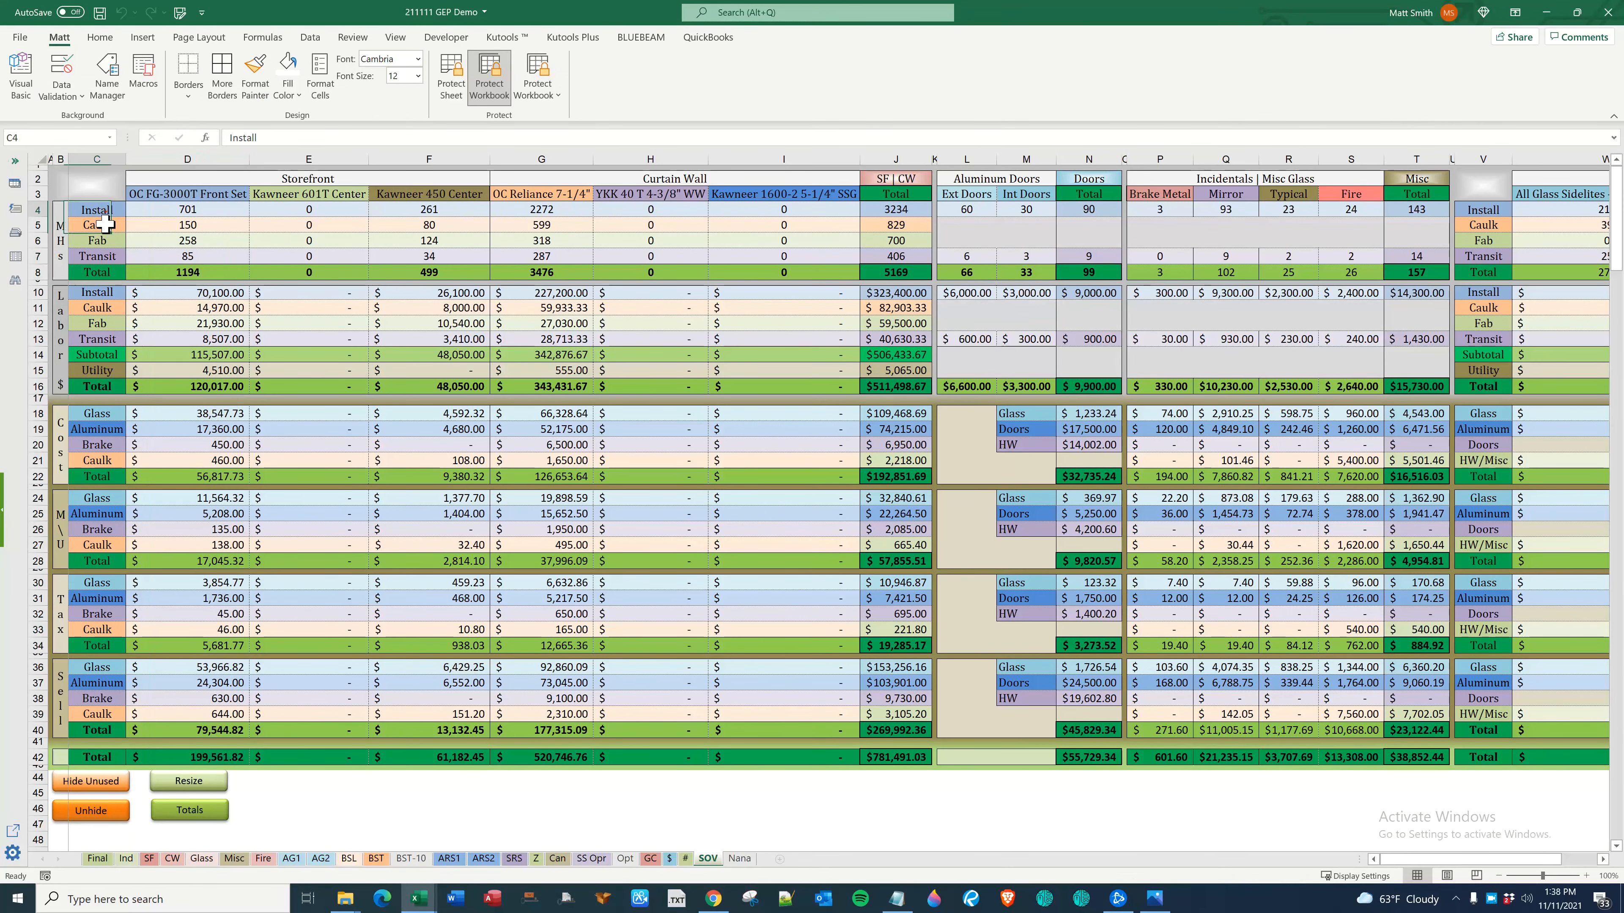
Check the Install man-hours, Tax, Glass and Total row formulas, then reveal the Final column reaching $2,235,505
{"action": "left_click", "coordinate": [186, 273]}
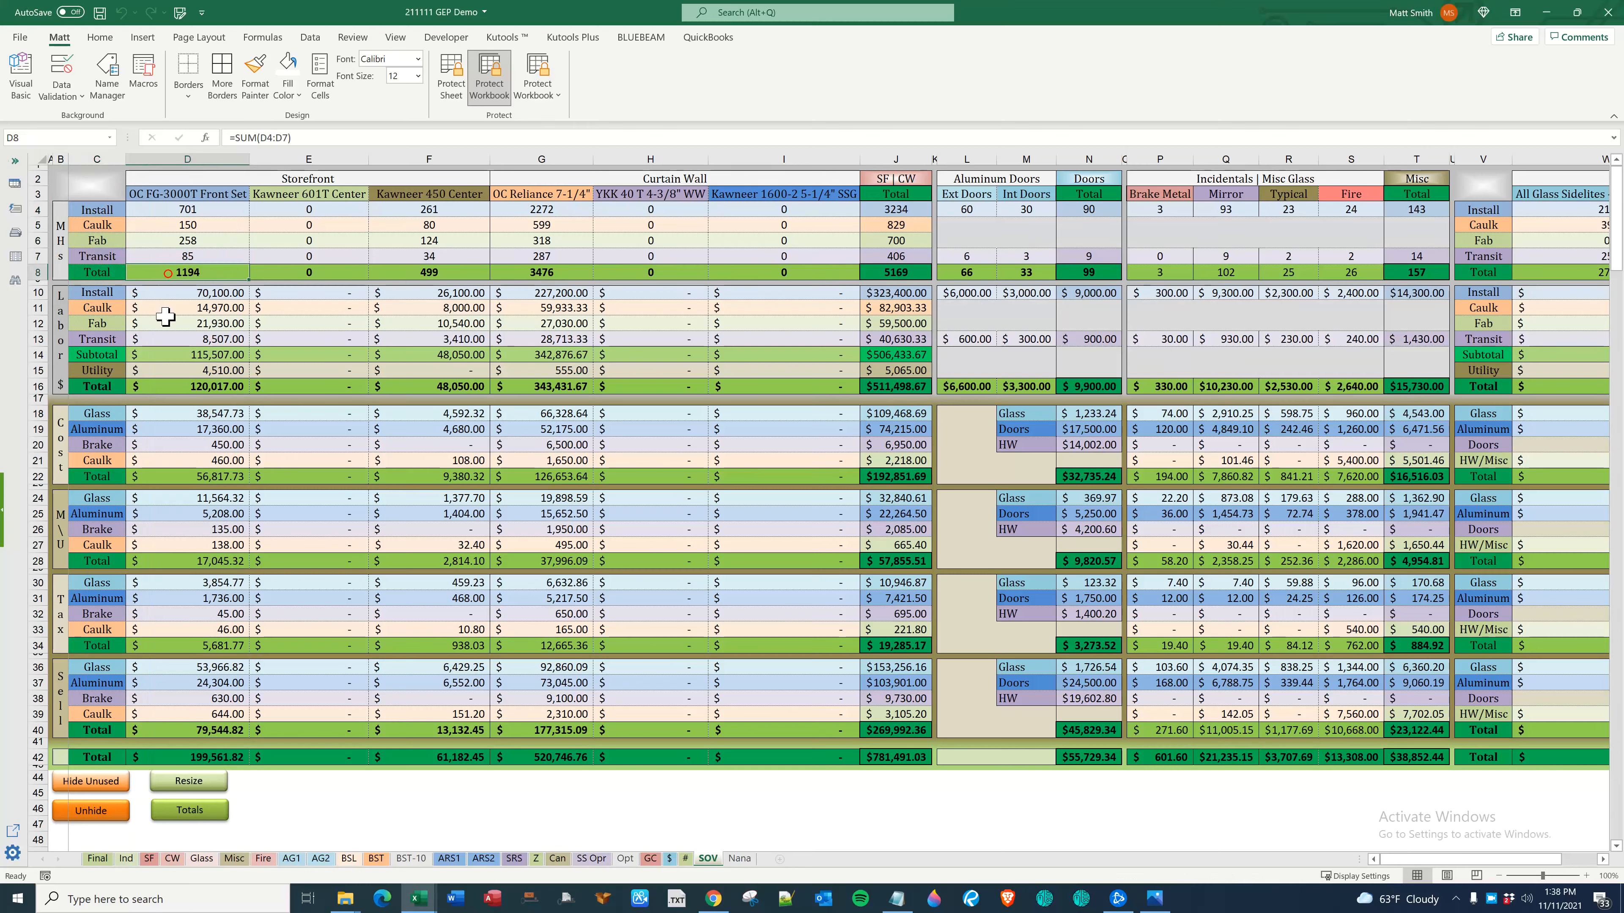
{"action": "left_click", "coordinate": [188, 355]}
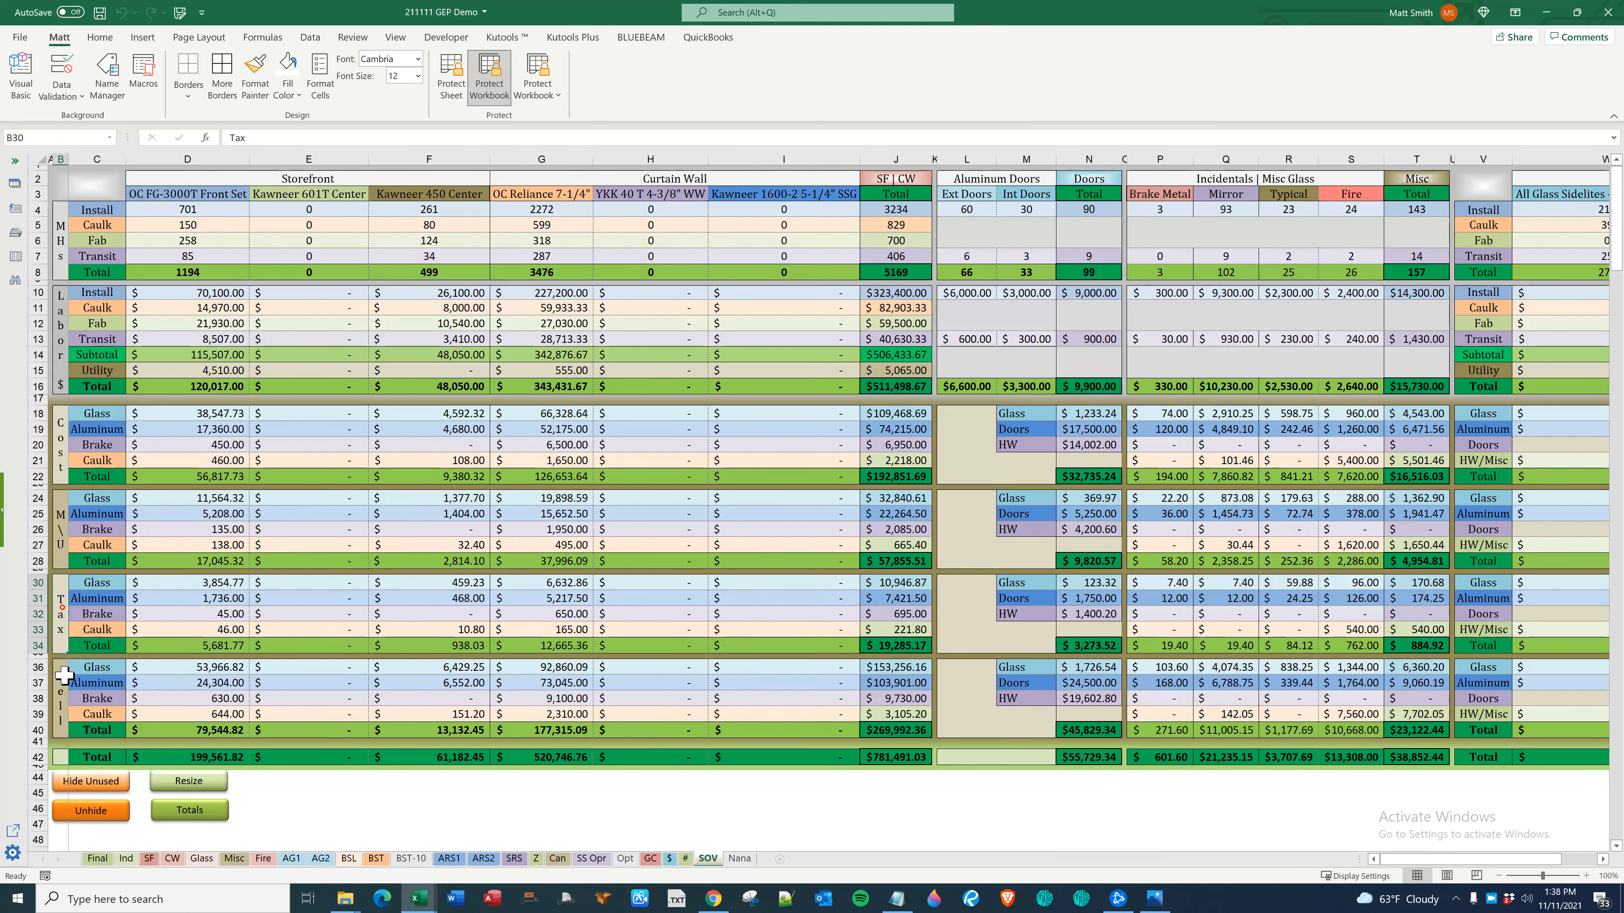
{"action": "left_click", "coordinate": [97, 413]}
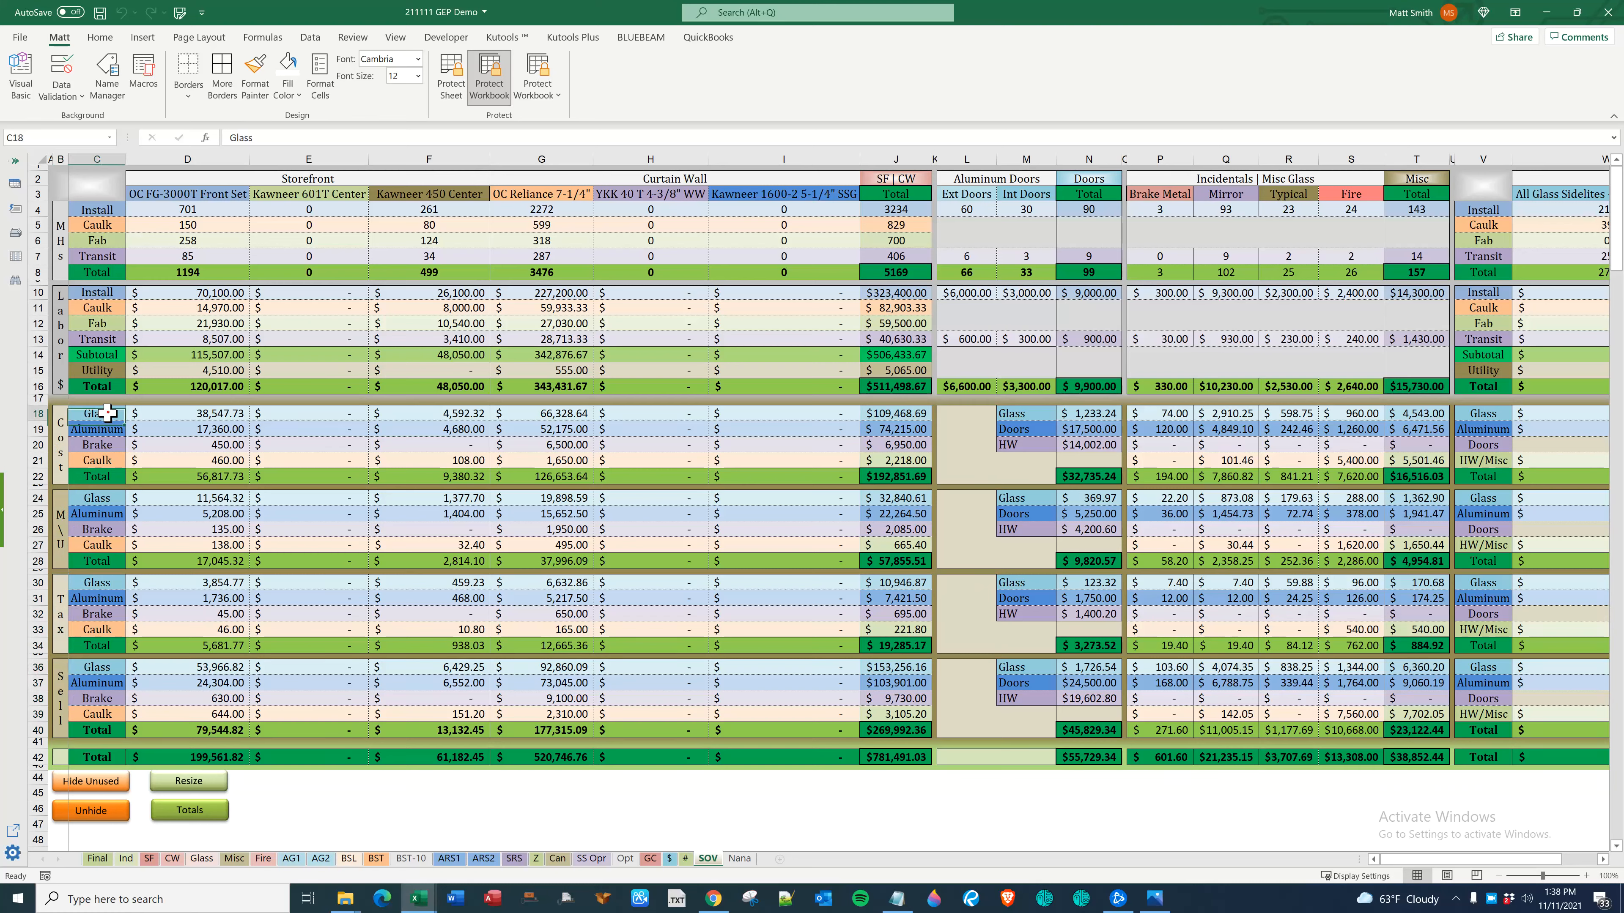
{"action": "left_click", "coordinate": [186, 755]}
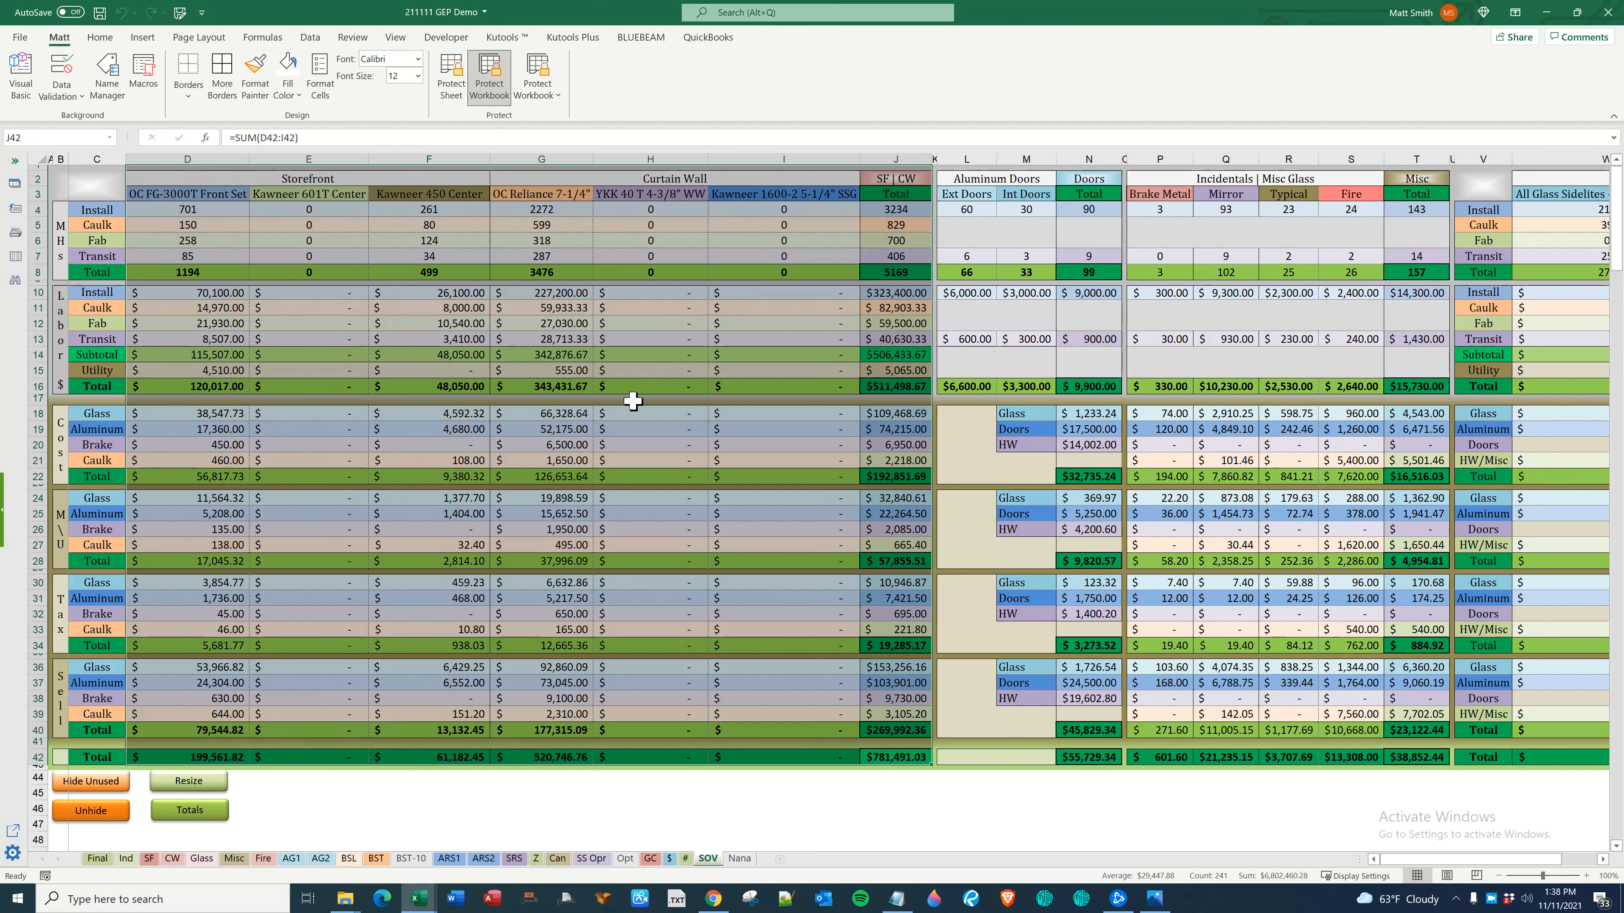
{"action": "mouse_move", "coordinate": [763, 568]}
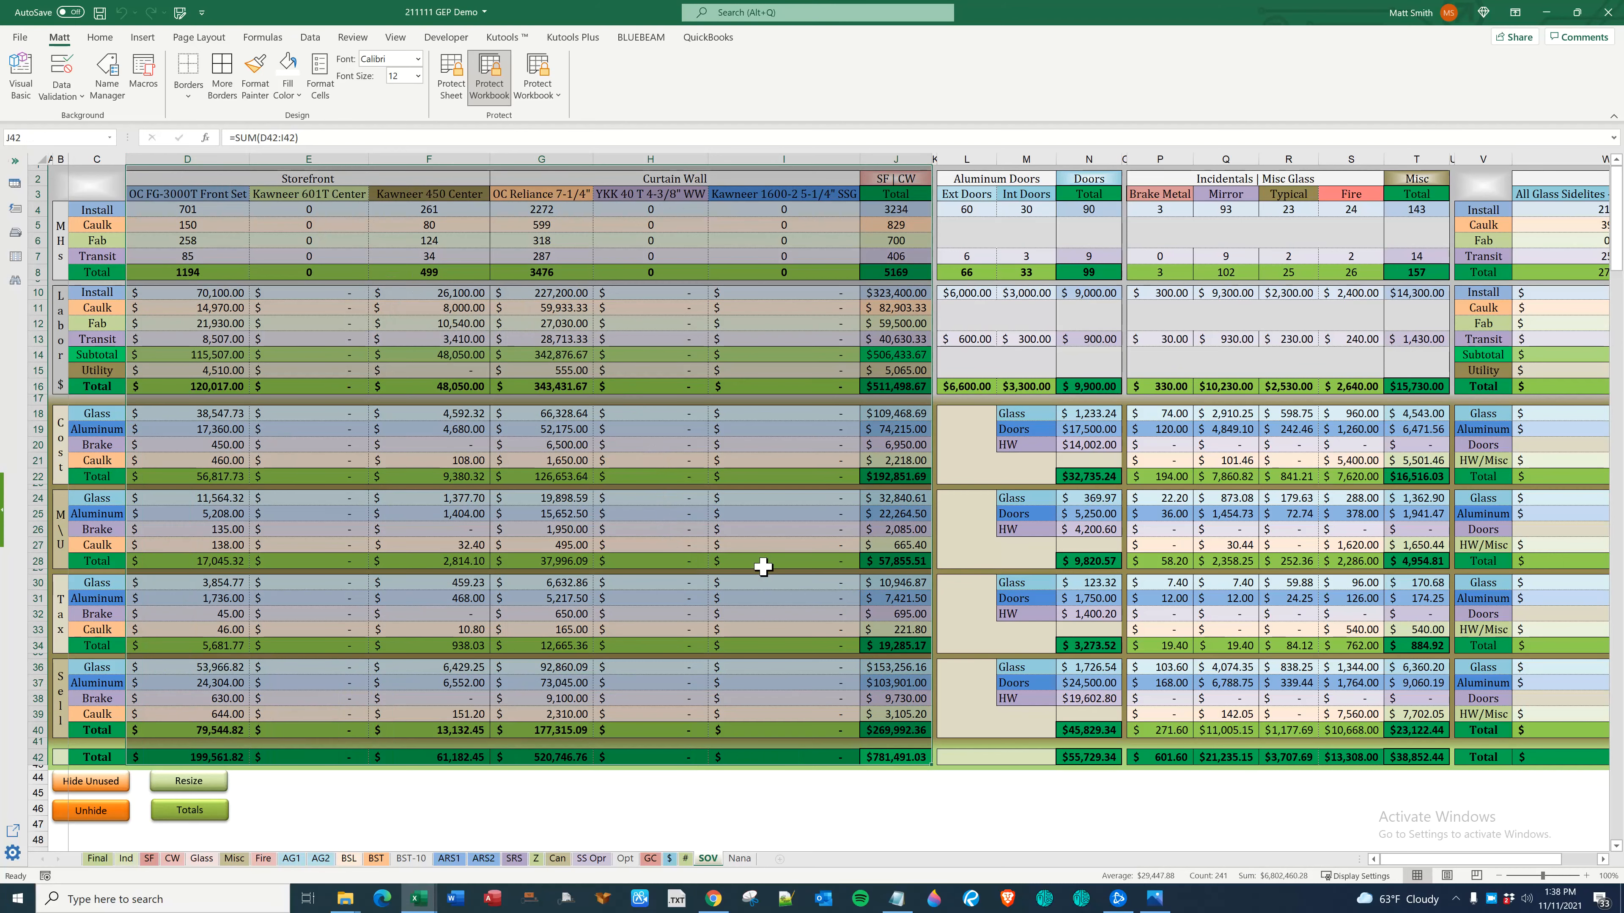
{"action": "left_click", "coordinate": [1088, 178]}
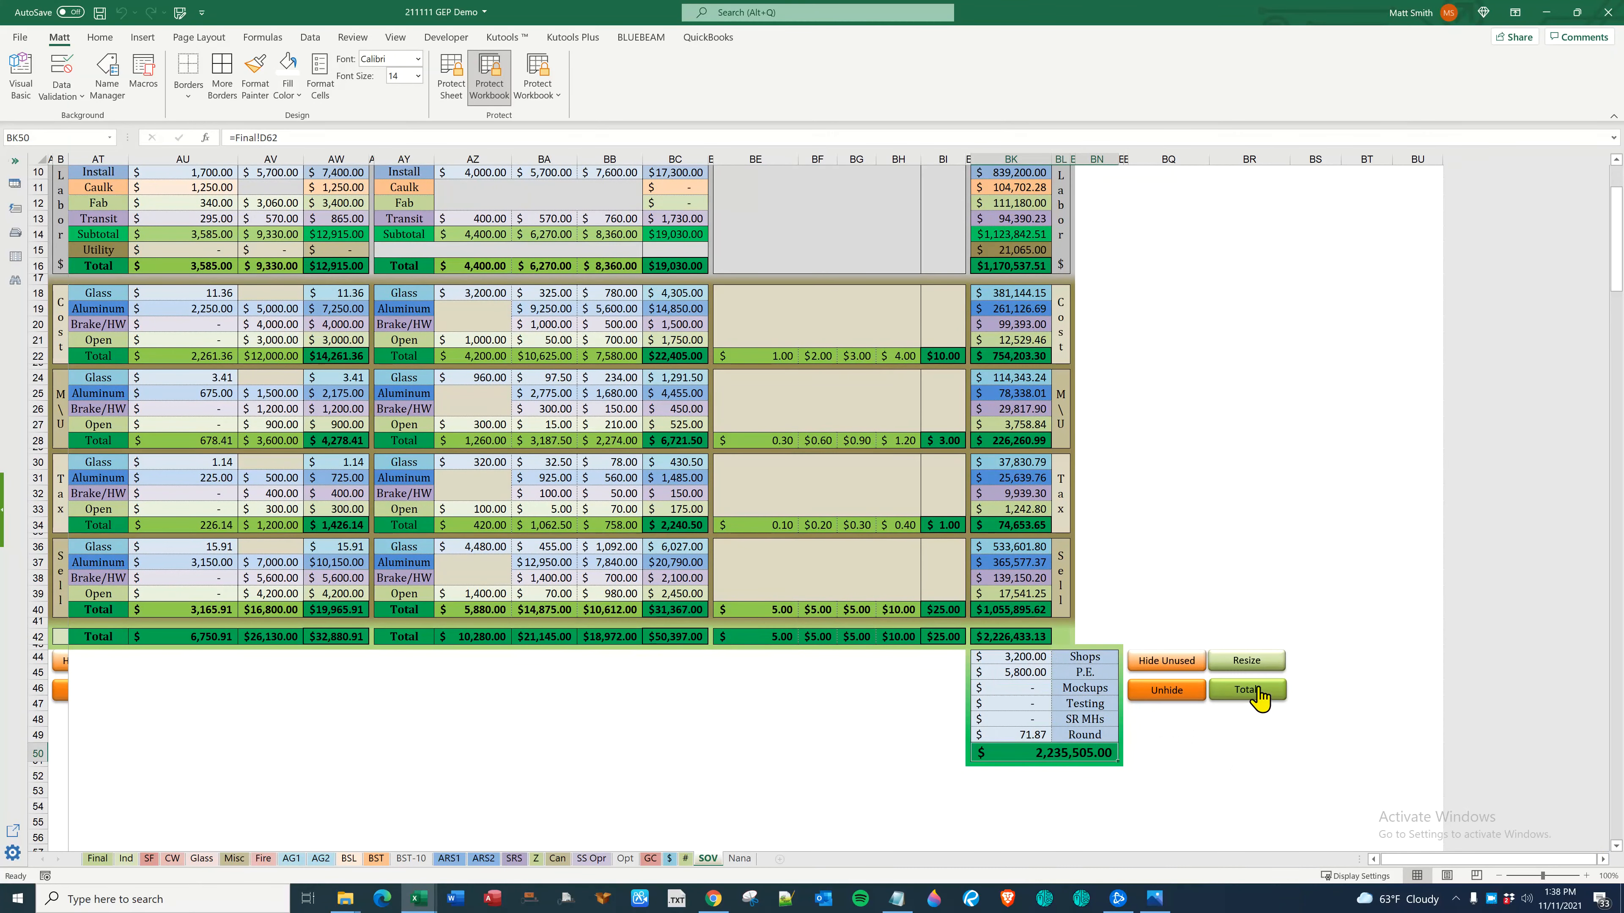
Show only category totals via the Totals button, then restore the per-system breakdown with $199,561.82 and $781,491.03 sections
{"action": "left_click", "coordinate": [1246, 690]}
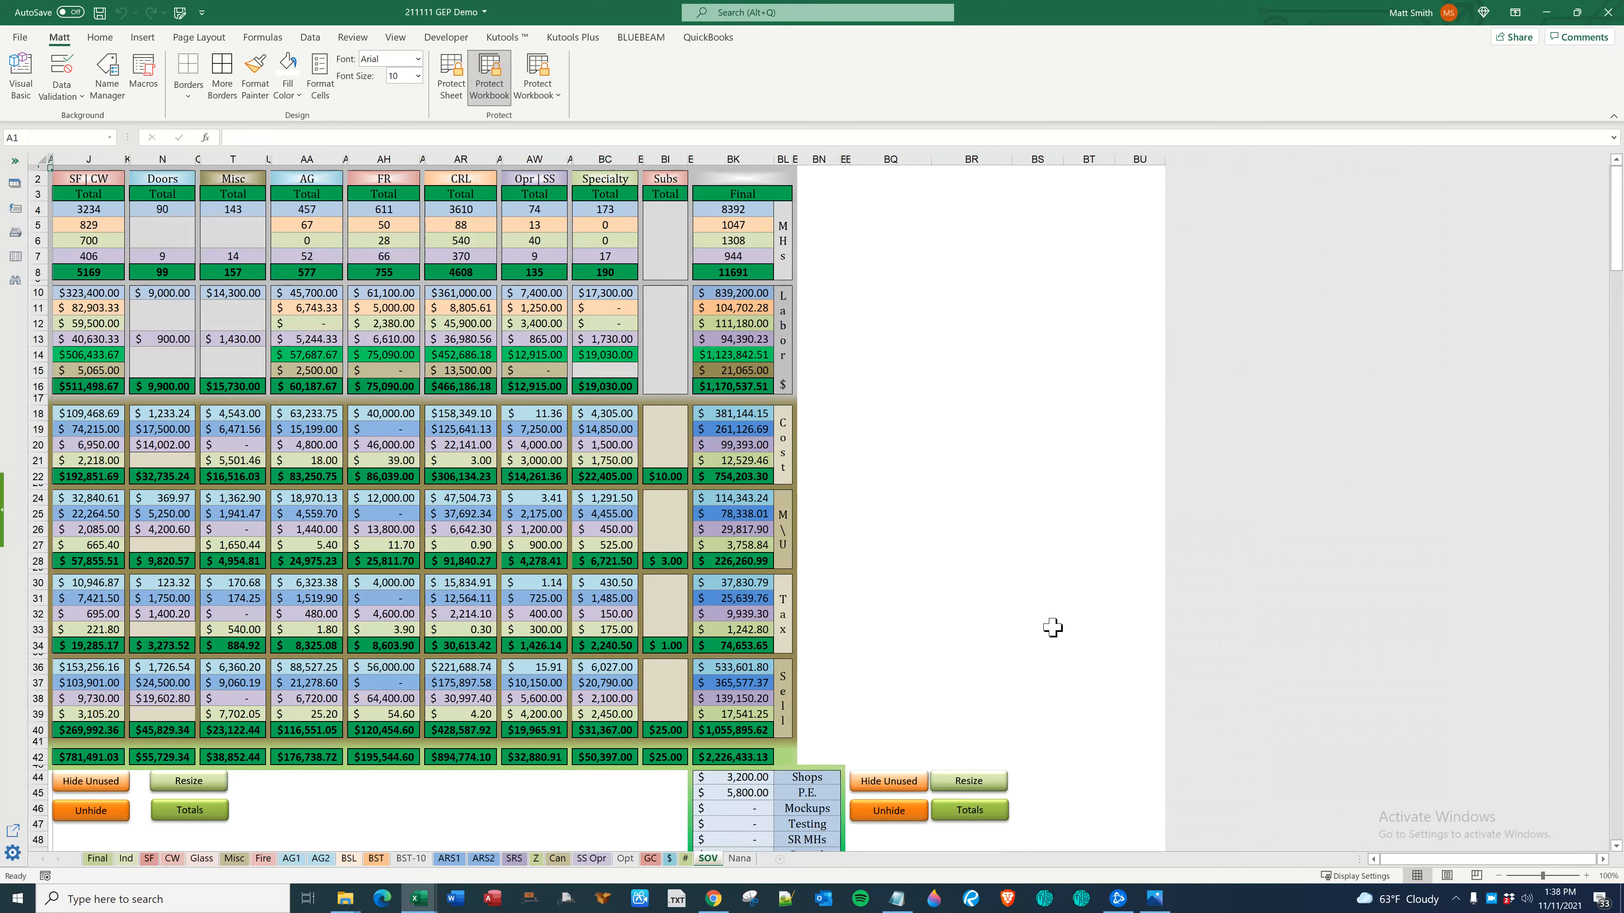
{"action": "mouse_move", "coordinate": [1372, 765]}
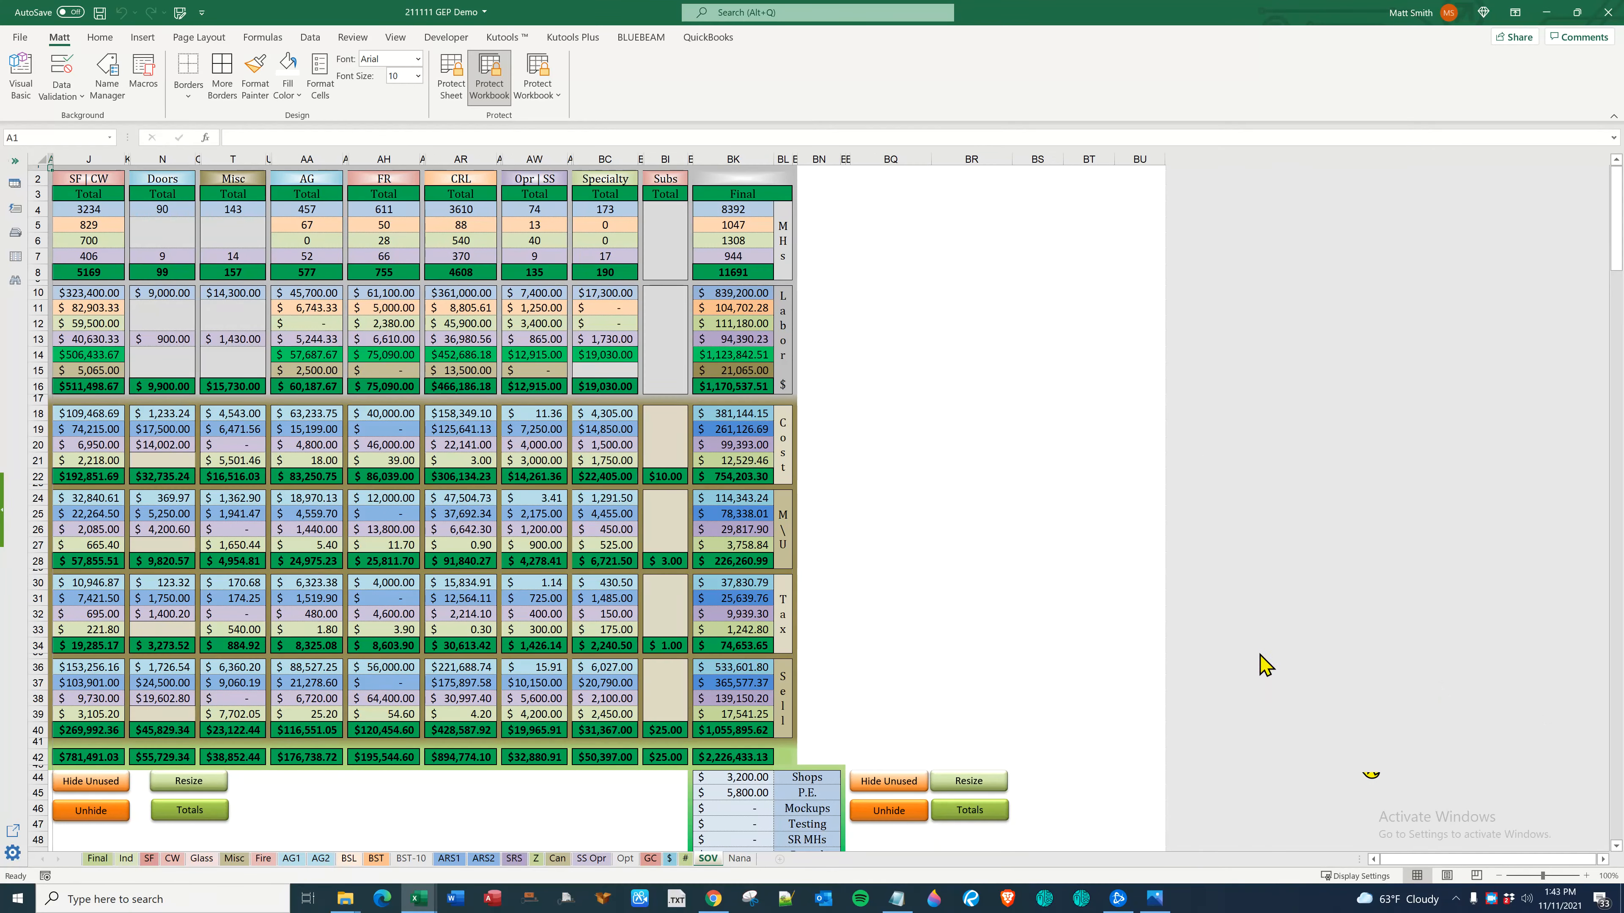
{"action": "mouse_move", "coordinate": [1241, 688]}
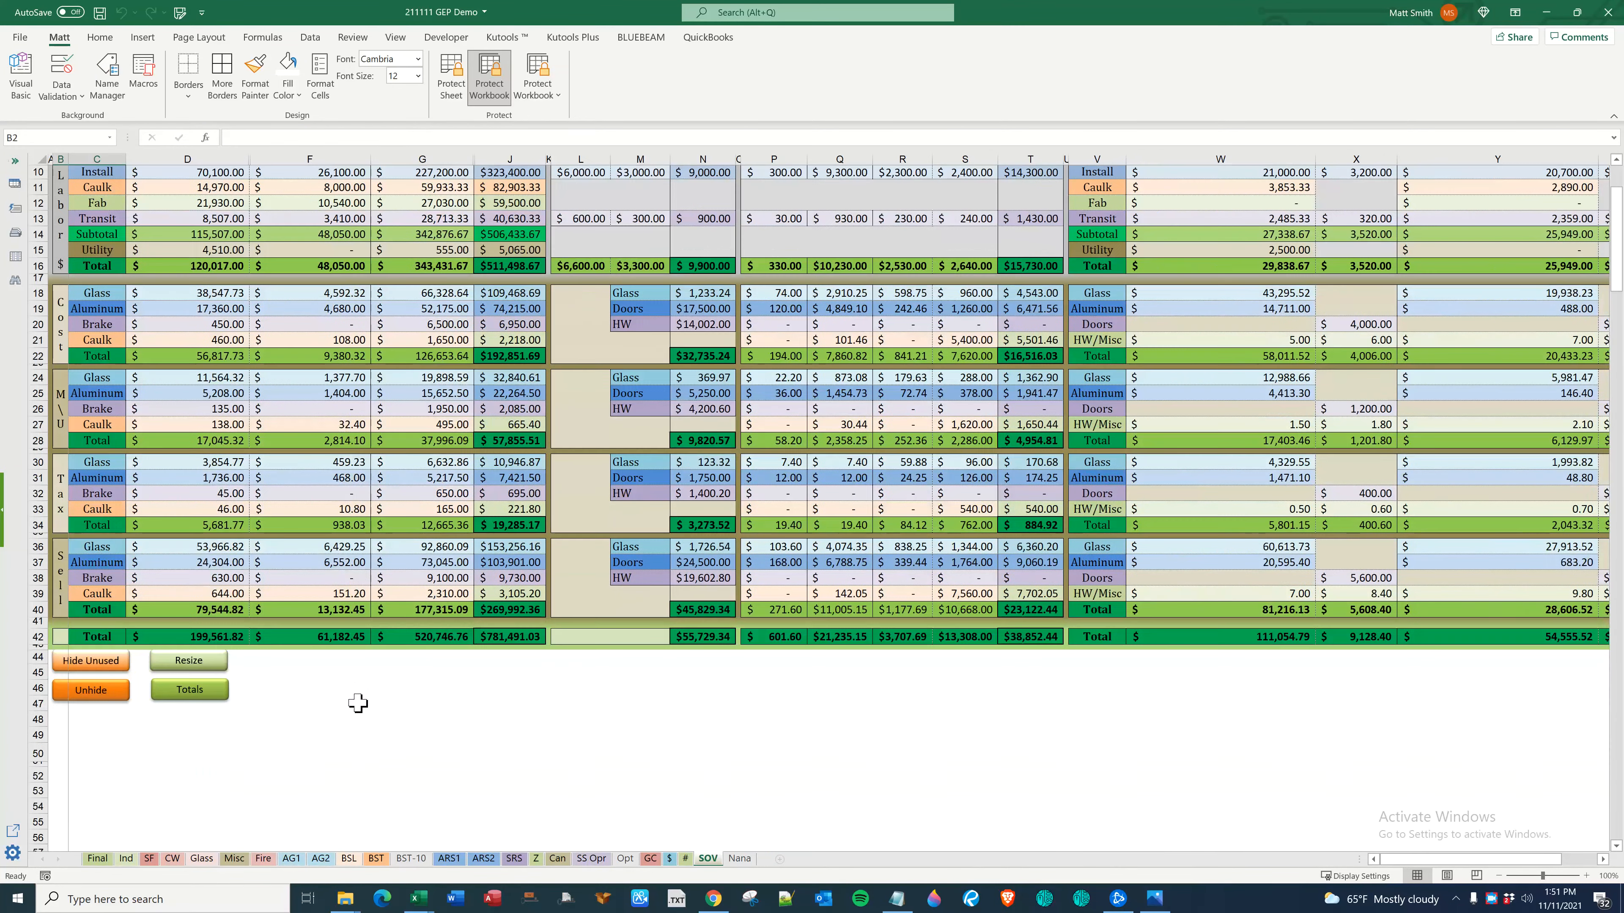
{"action": "scroll", "scroll_direction": "down", "scroll_amount": 3}
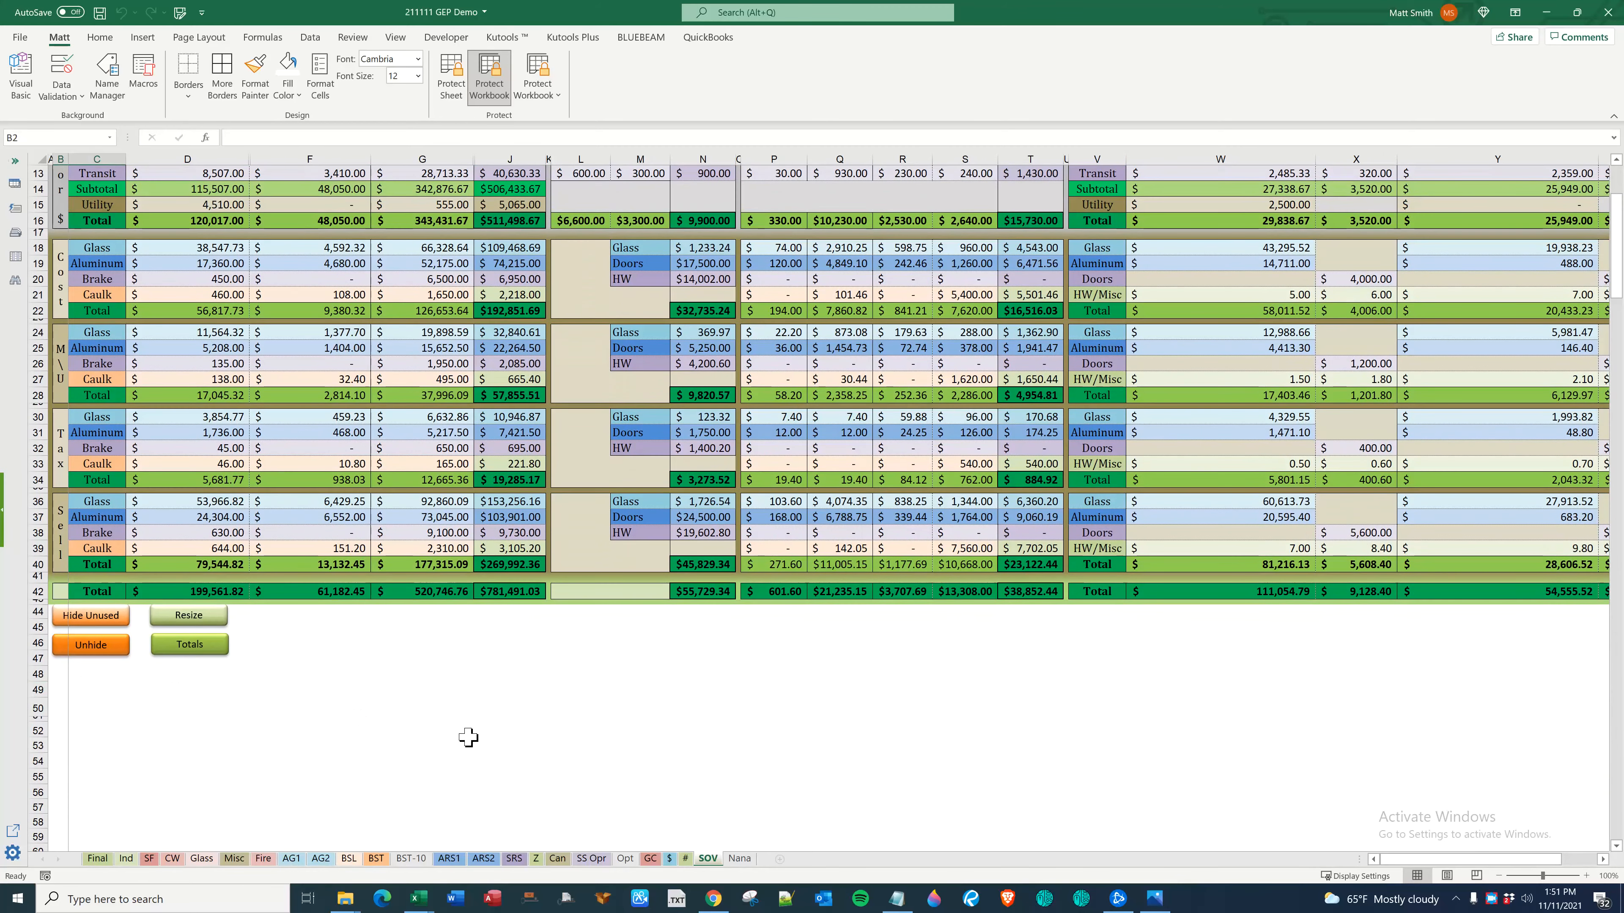
{"action": "scroll", "scroll_direction": "down", "scroll_amount": 3}
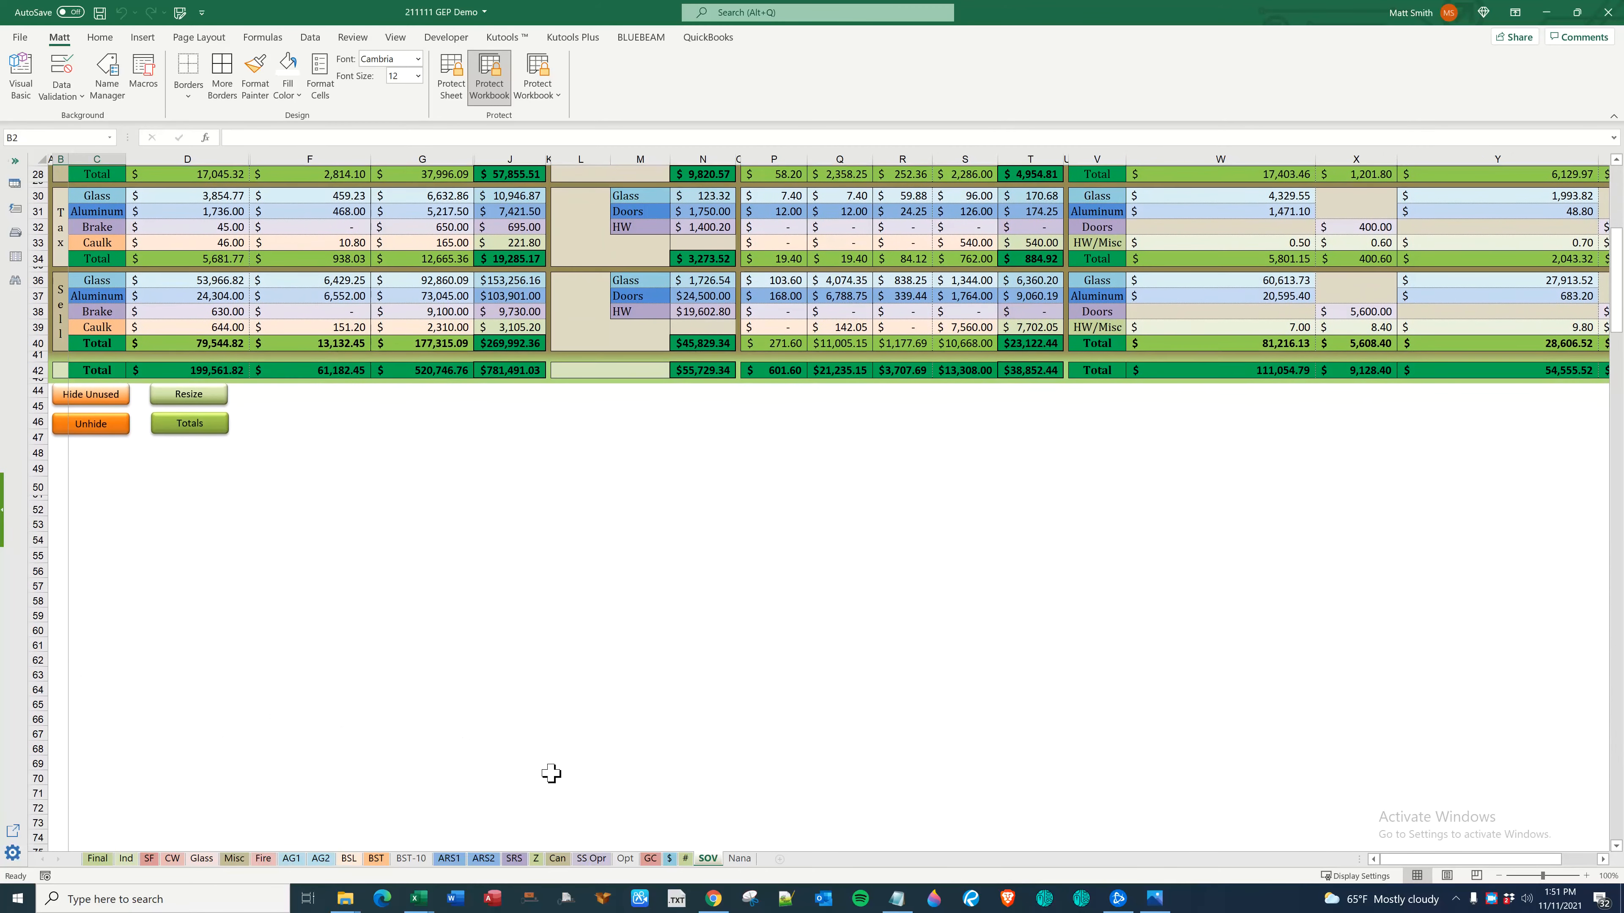